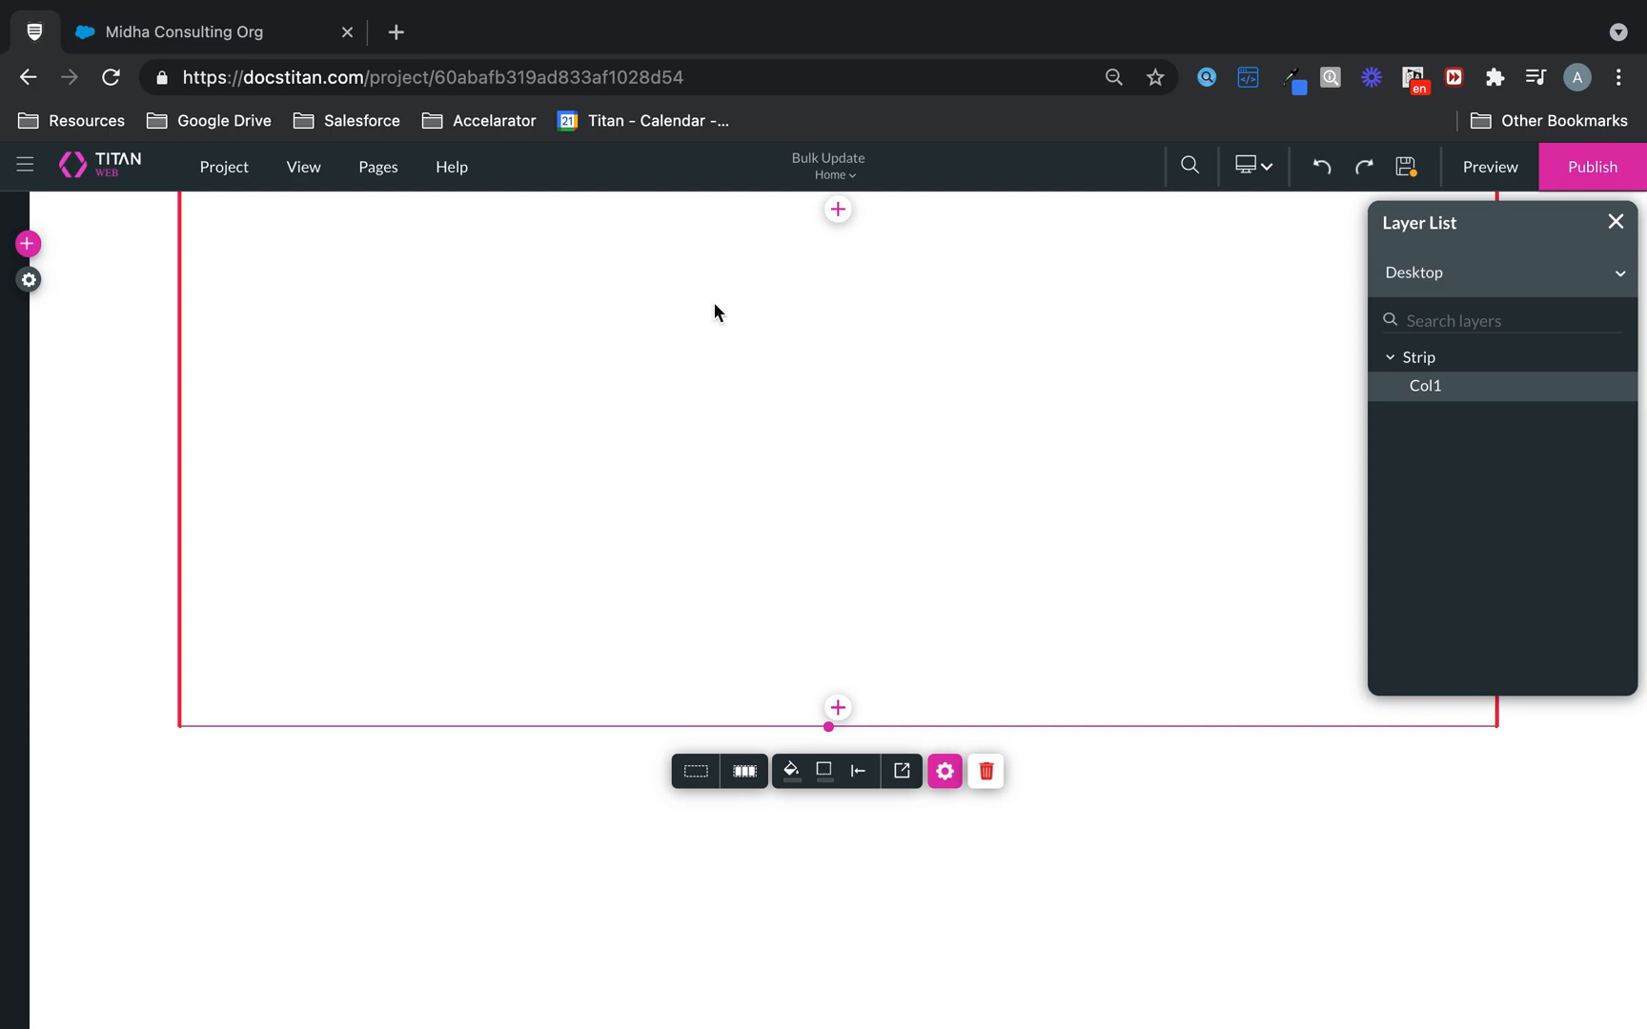
pyautogui.moveTo(837, 722)
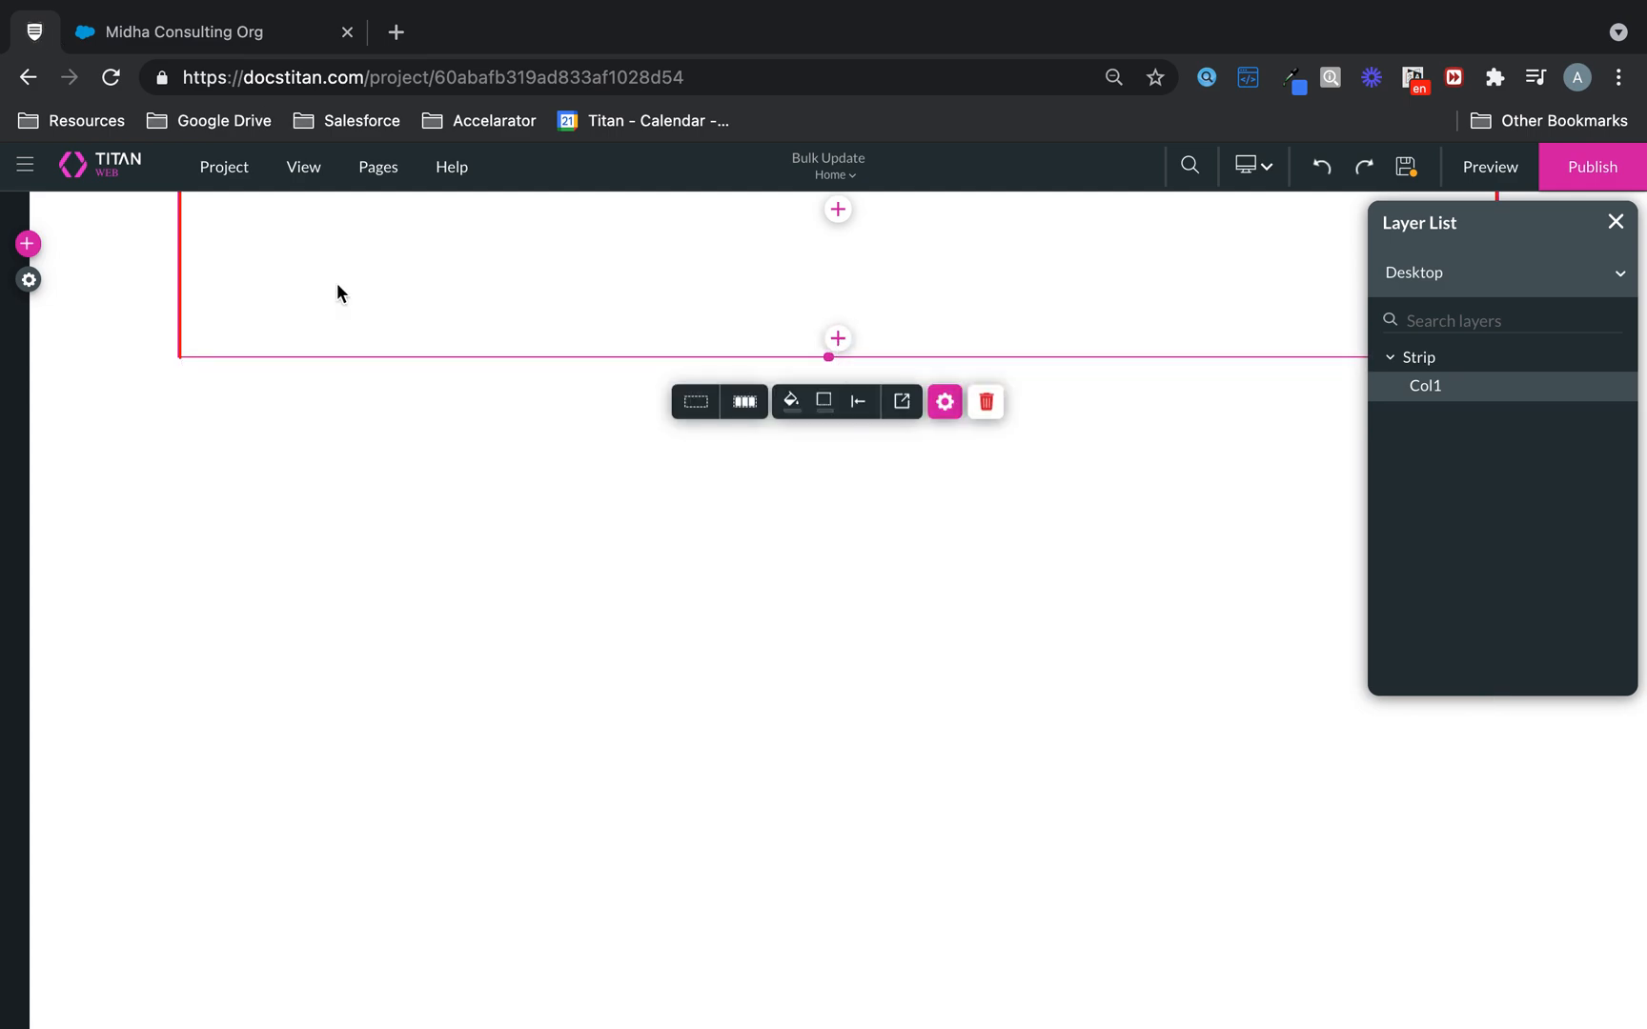
# Add the first text field from the Input elements and label it Account Name
pyautogui.click(26, 244)
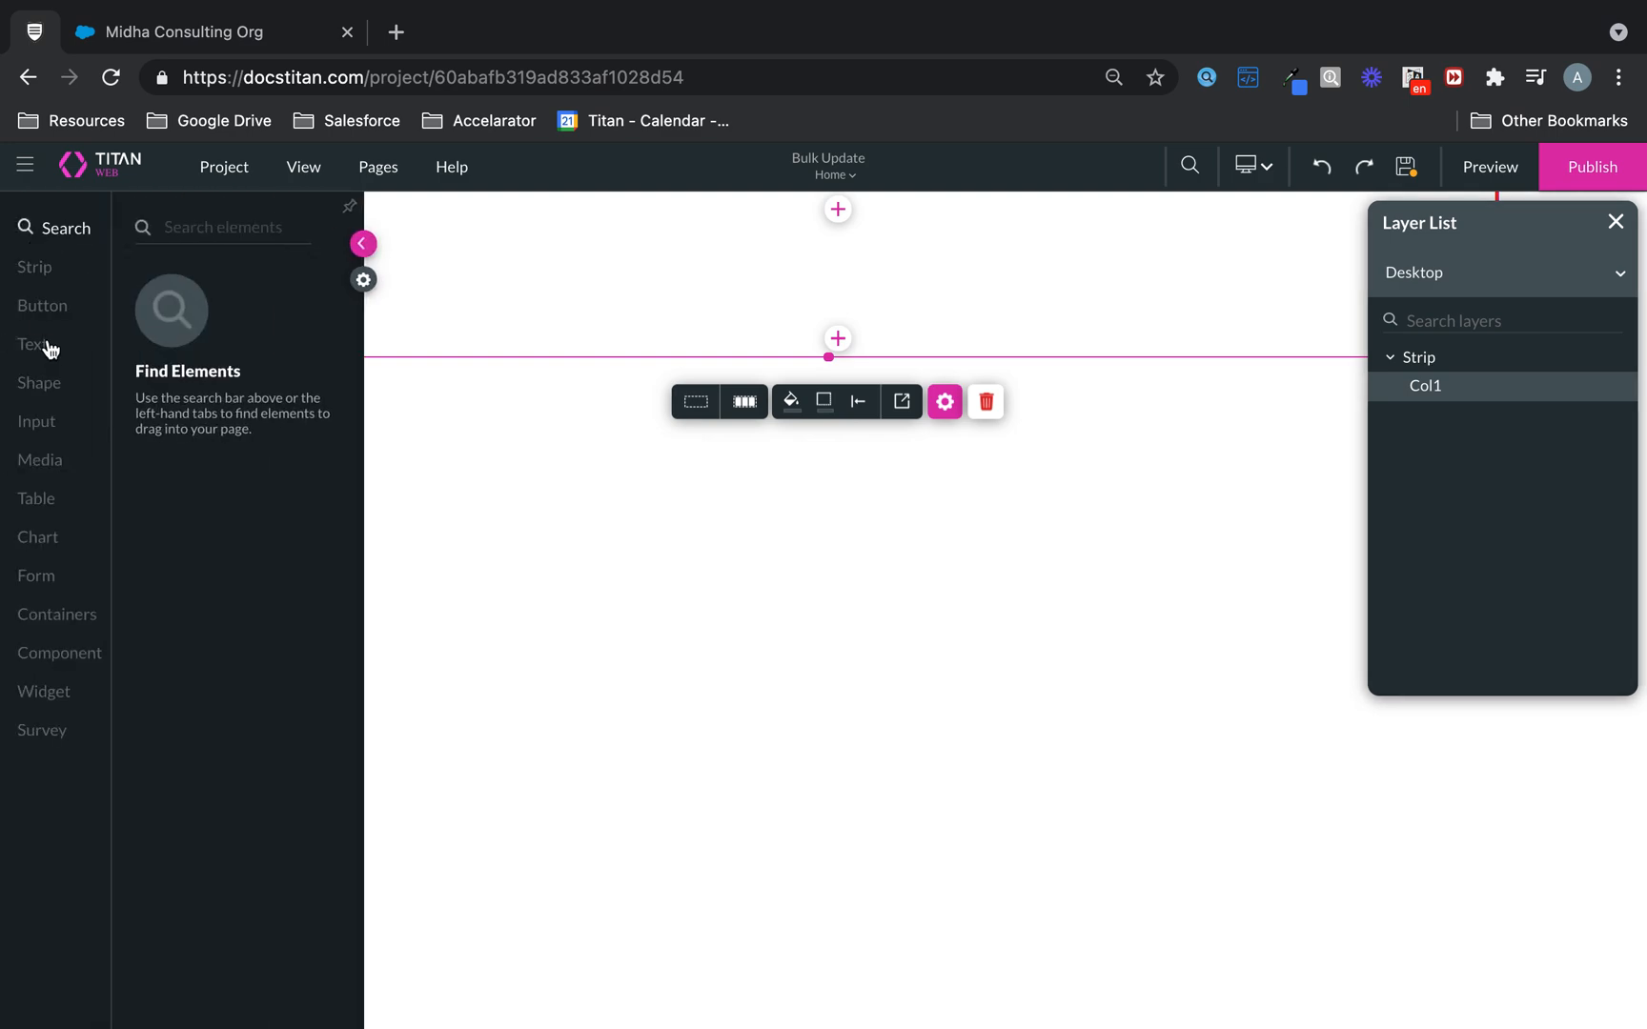
pyautogui.moveTo(44, 432)
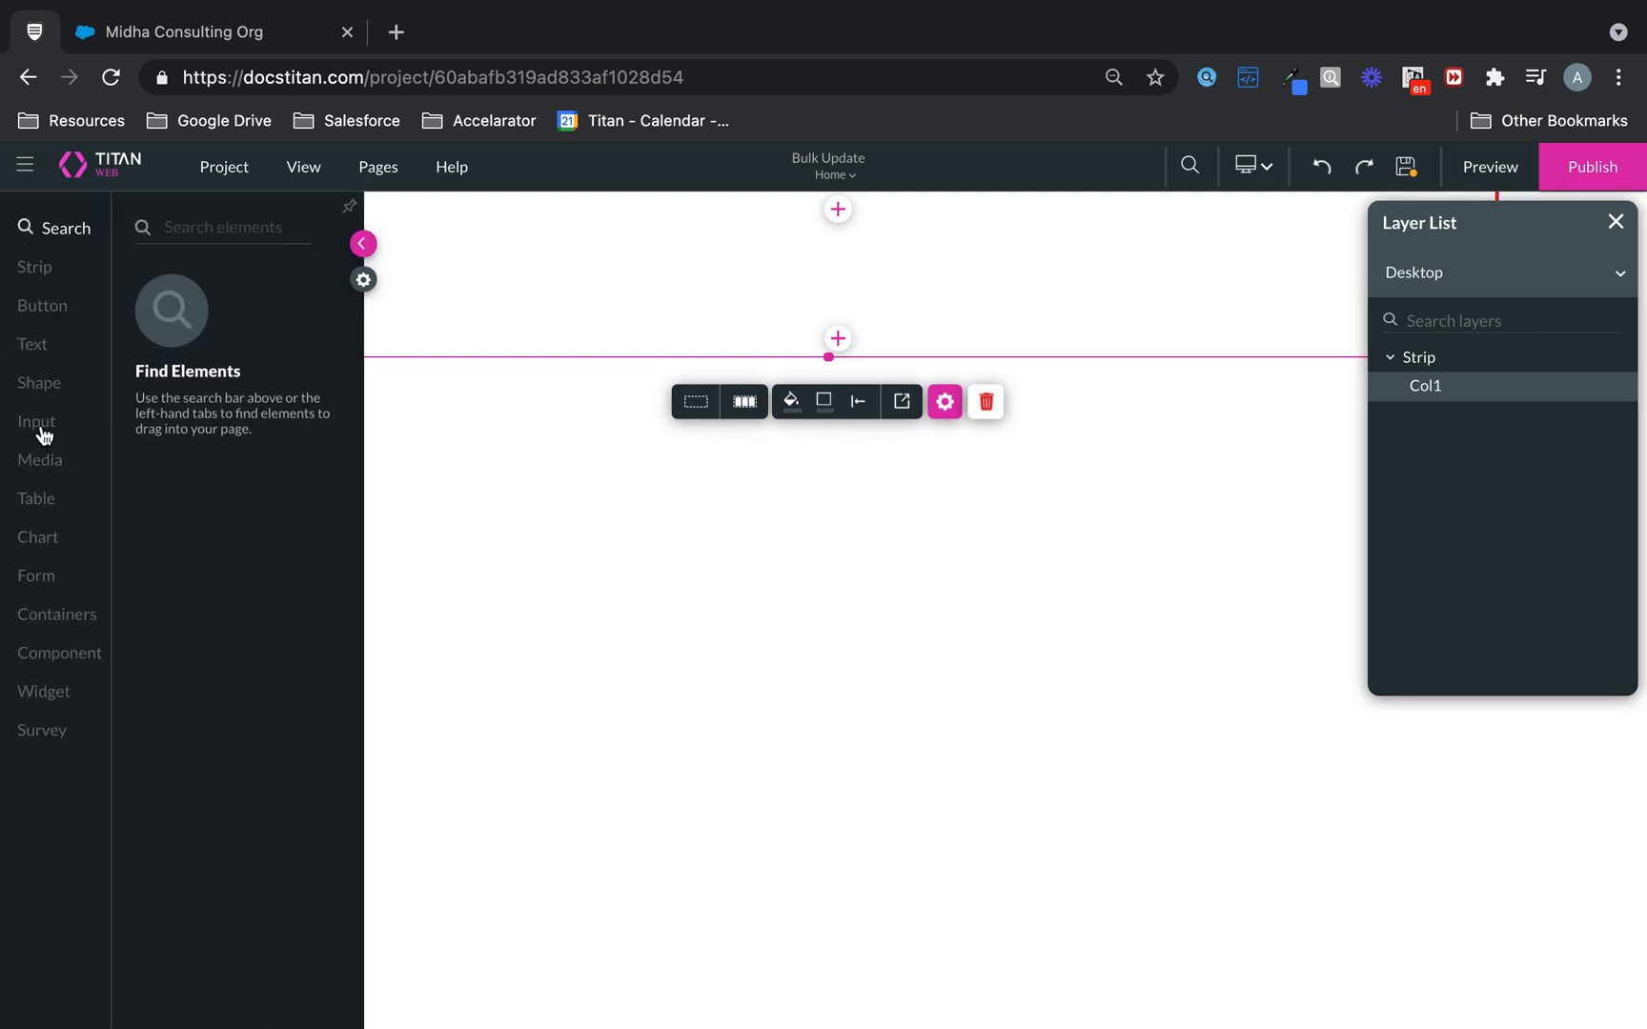
pyautogui.click(36, 421)
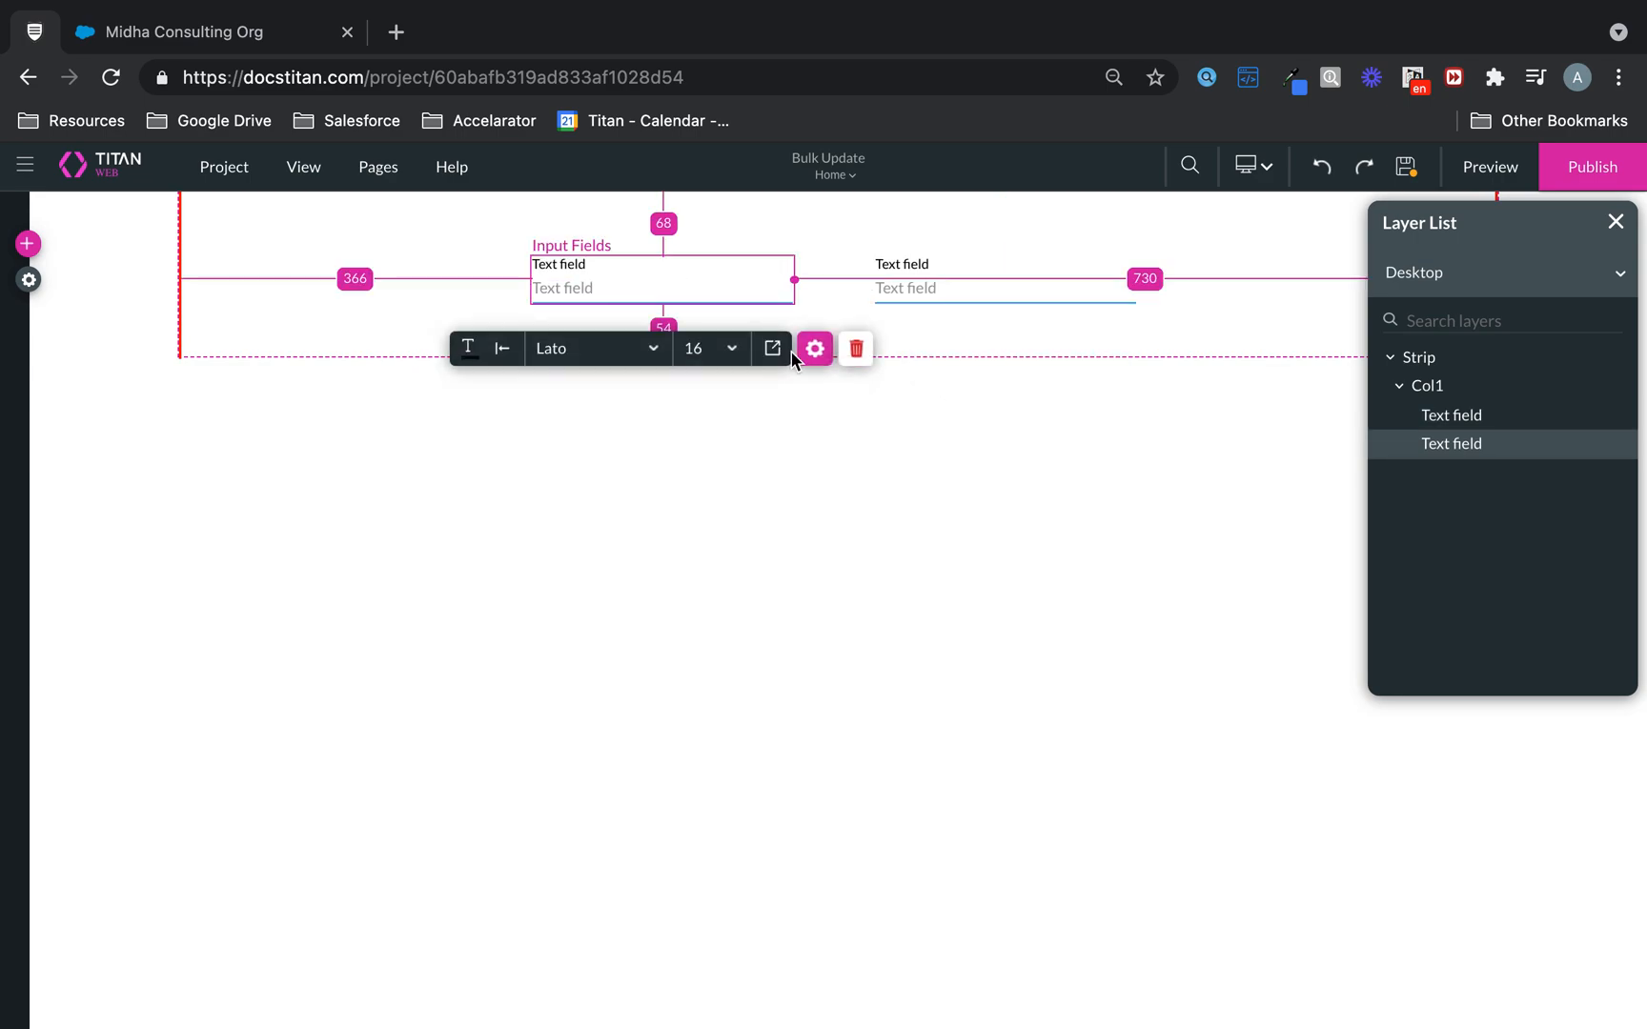
pyautogui.click(814, 347)
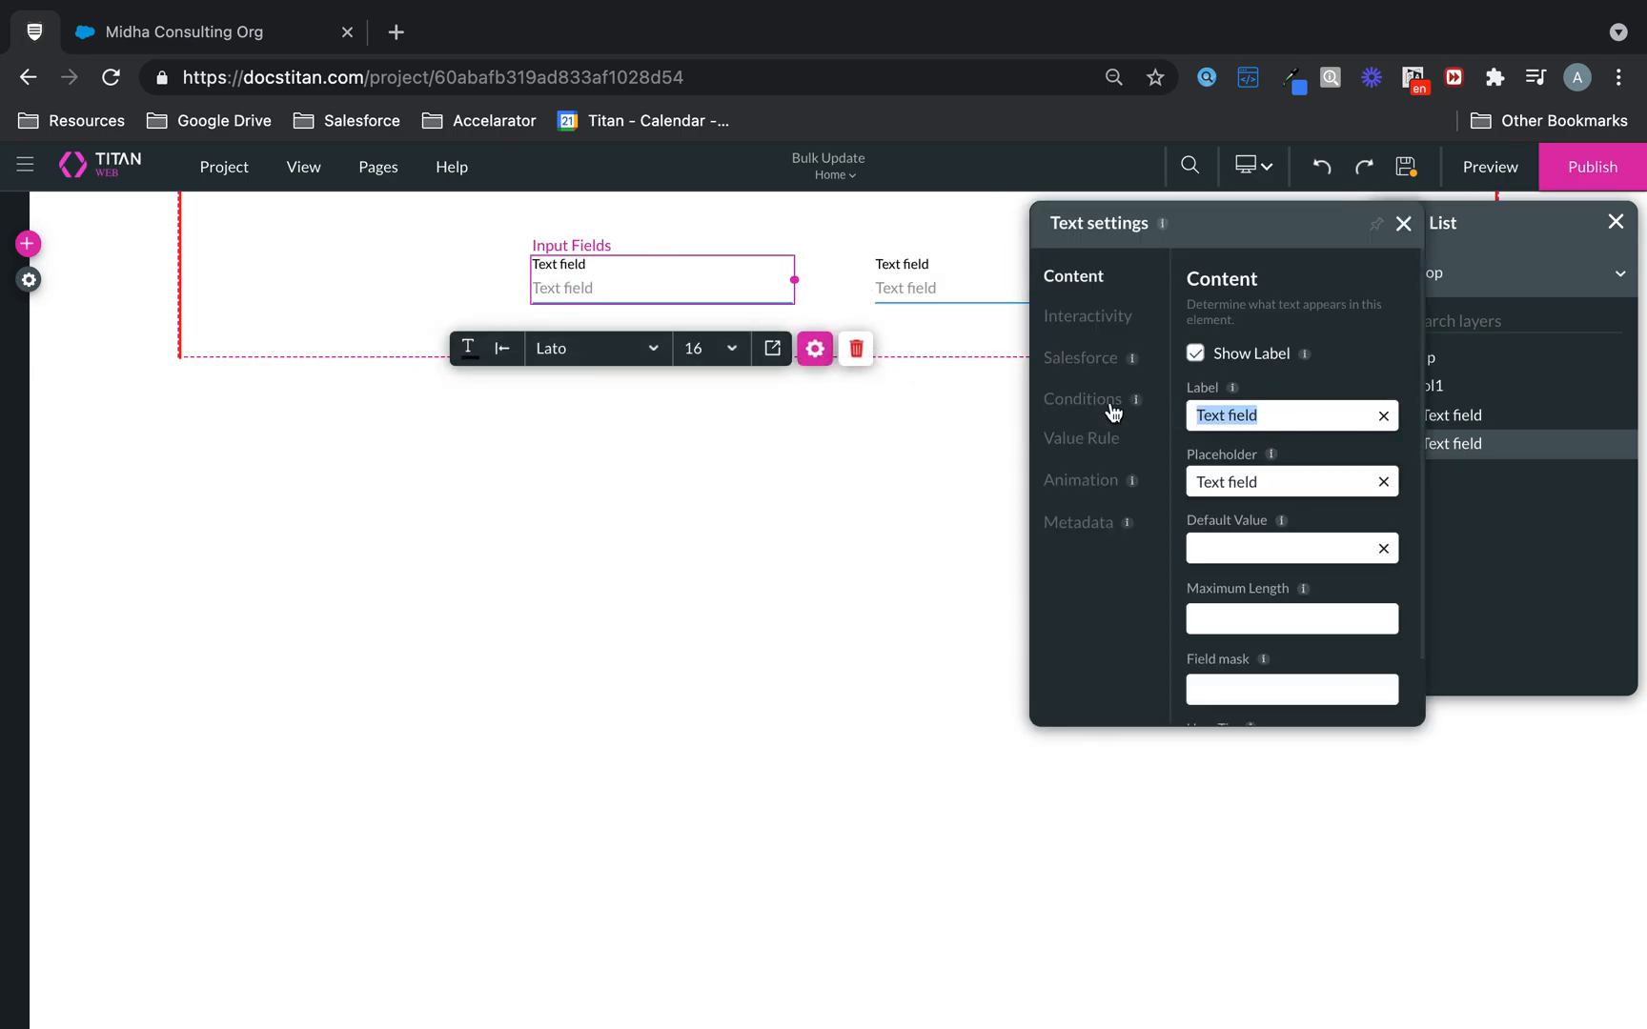
pyautogui.write('Account Name')
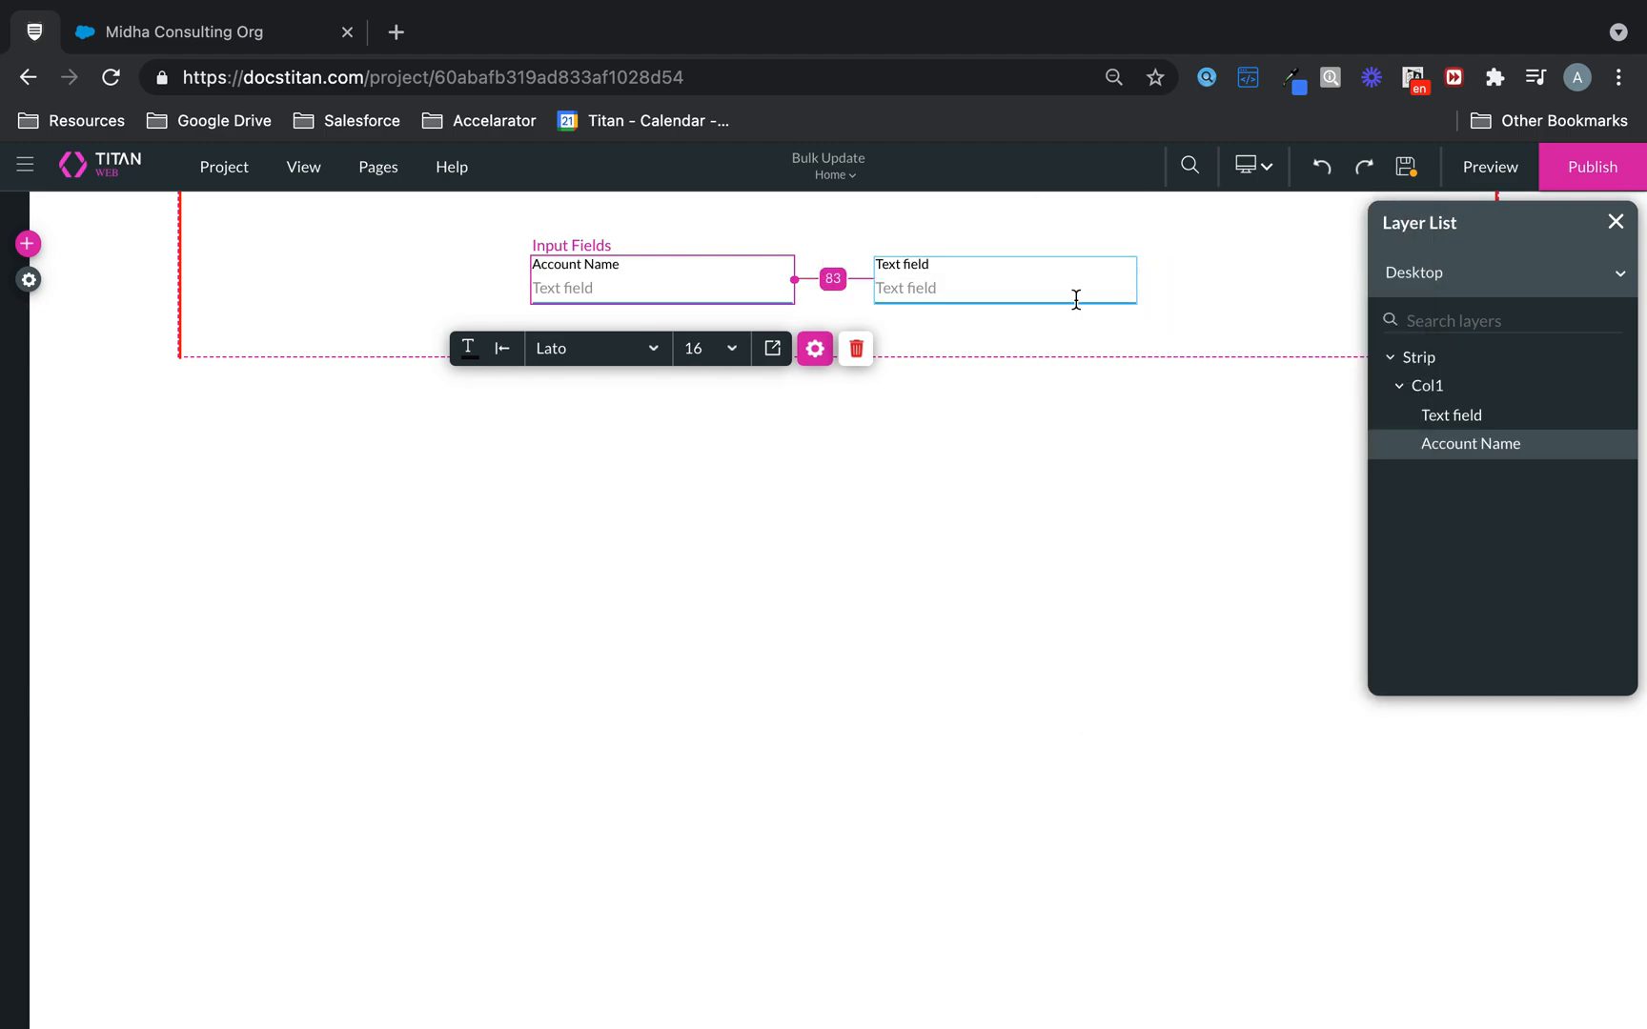
# Label the second text field Account Number
pyautogui.click(814, 349)
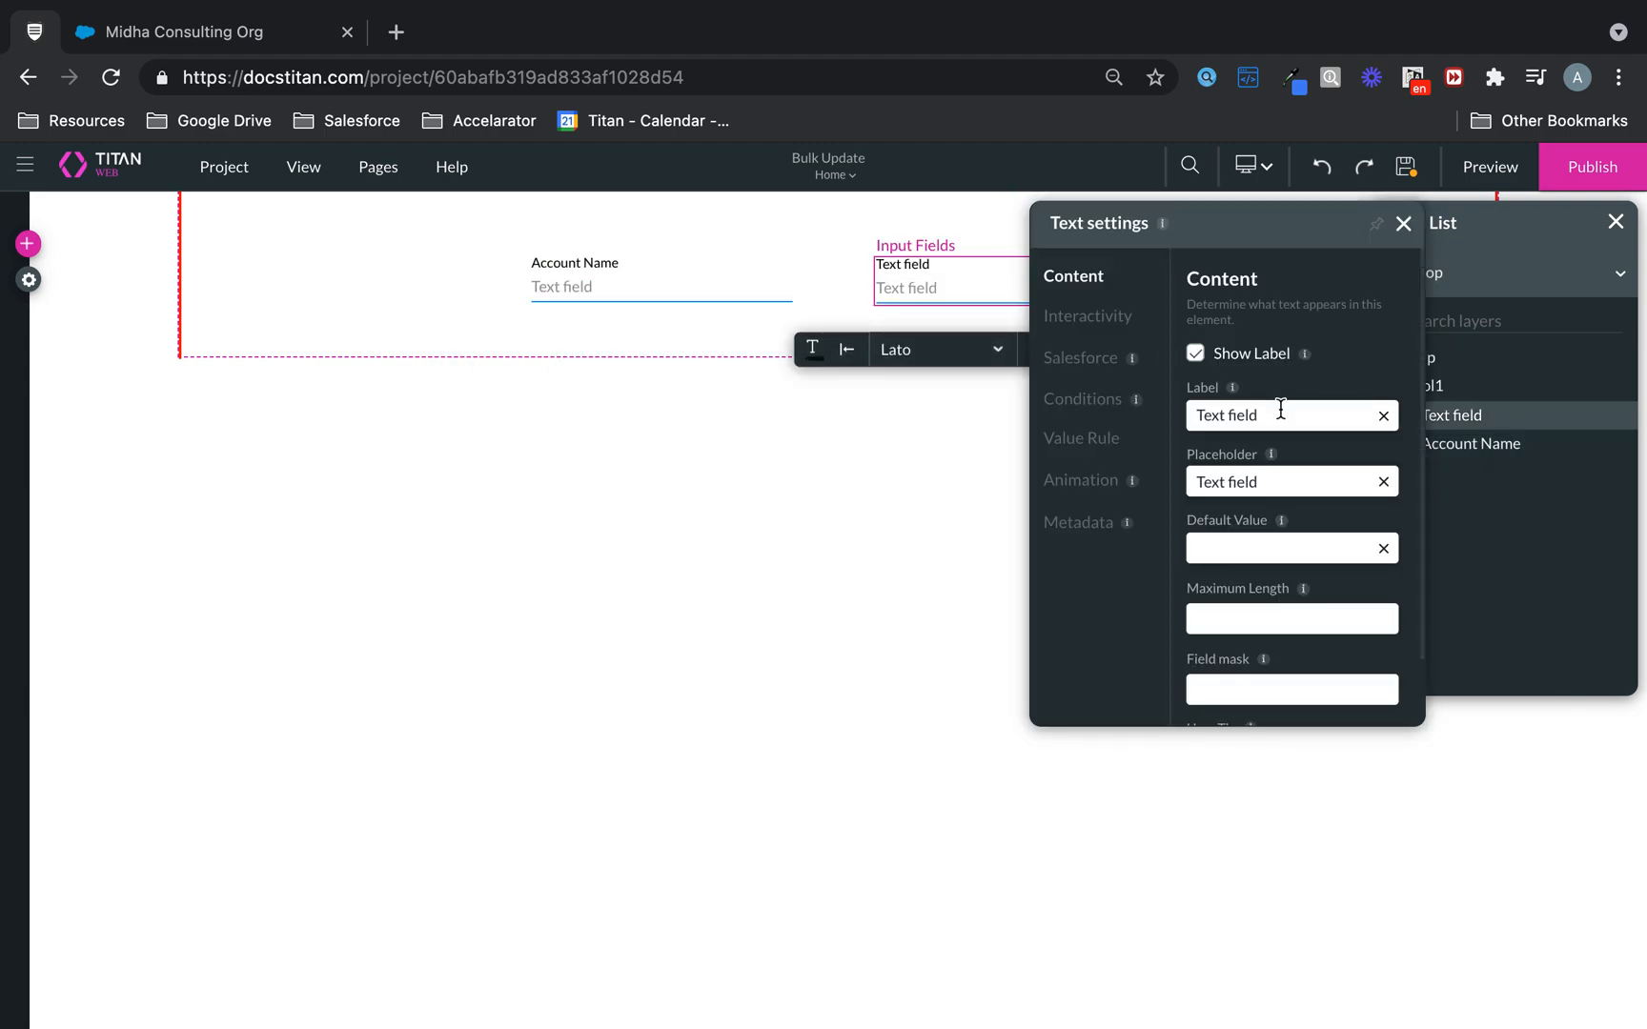
pyautogui.write('Account Nu')
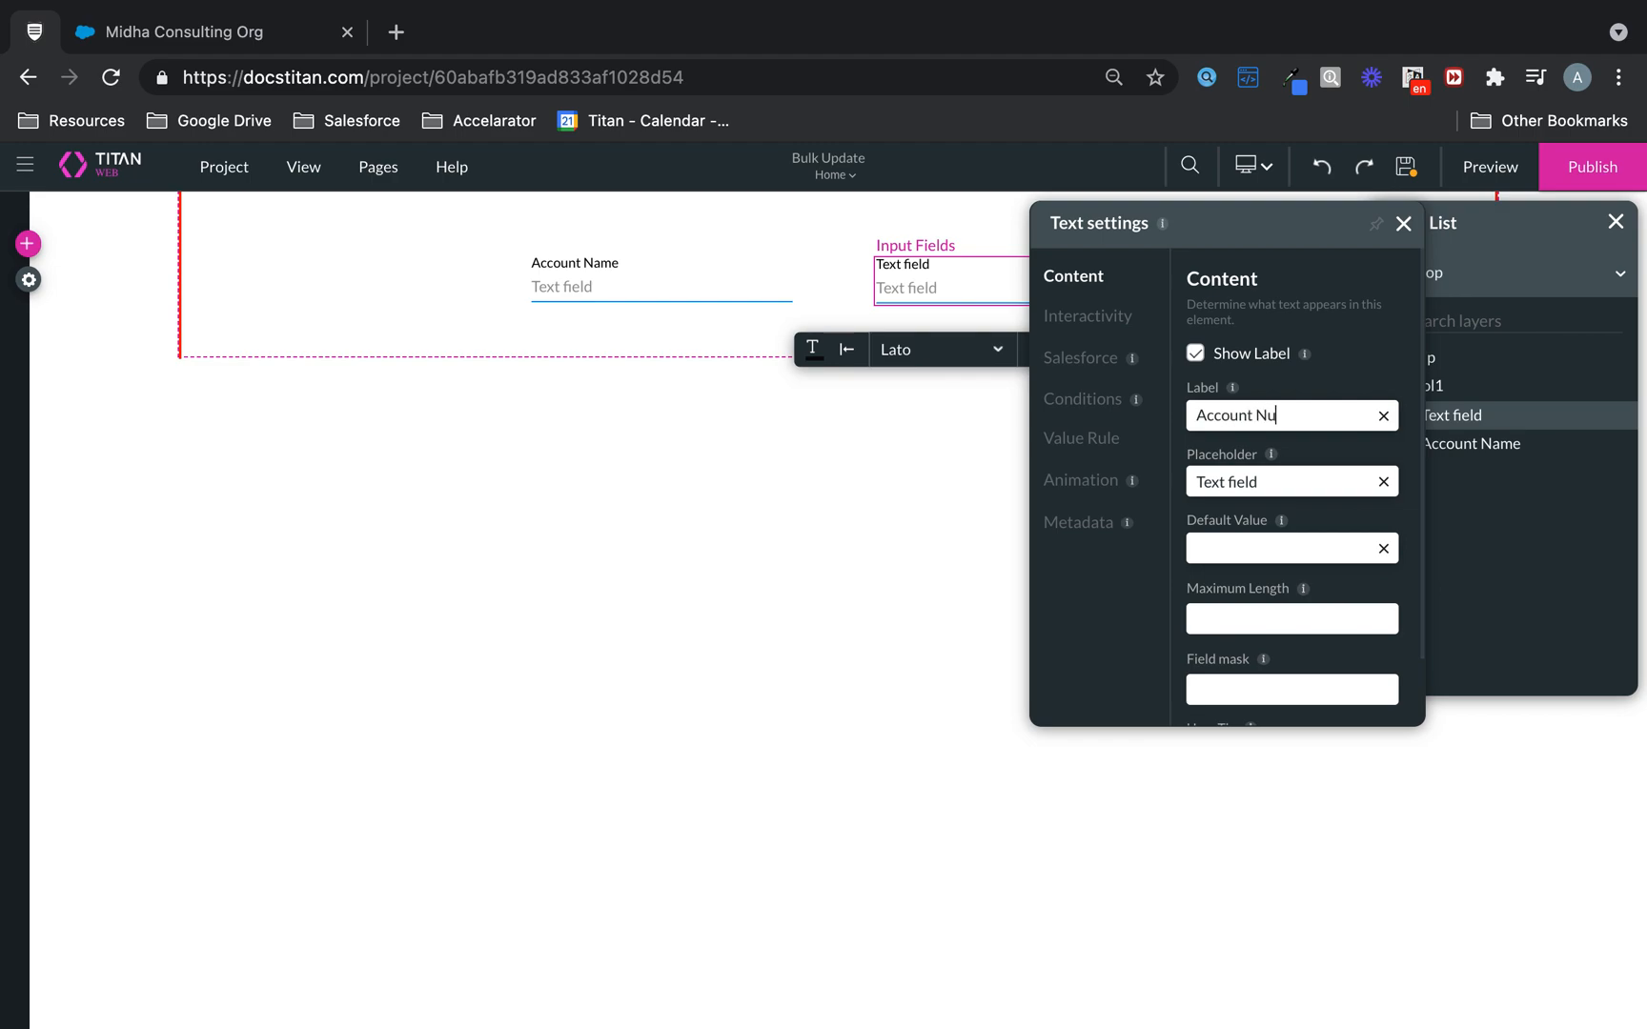
pyautogui.write('mb')
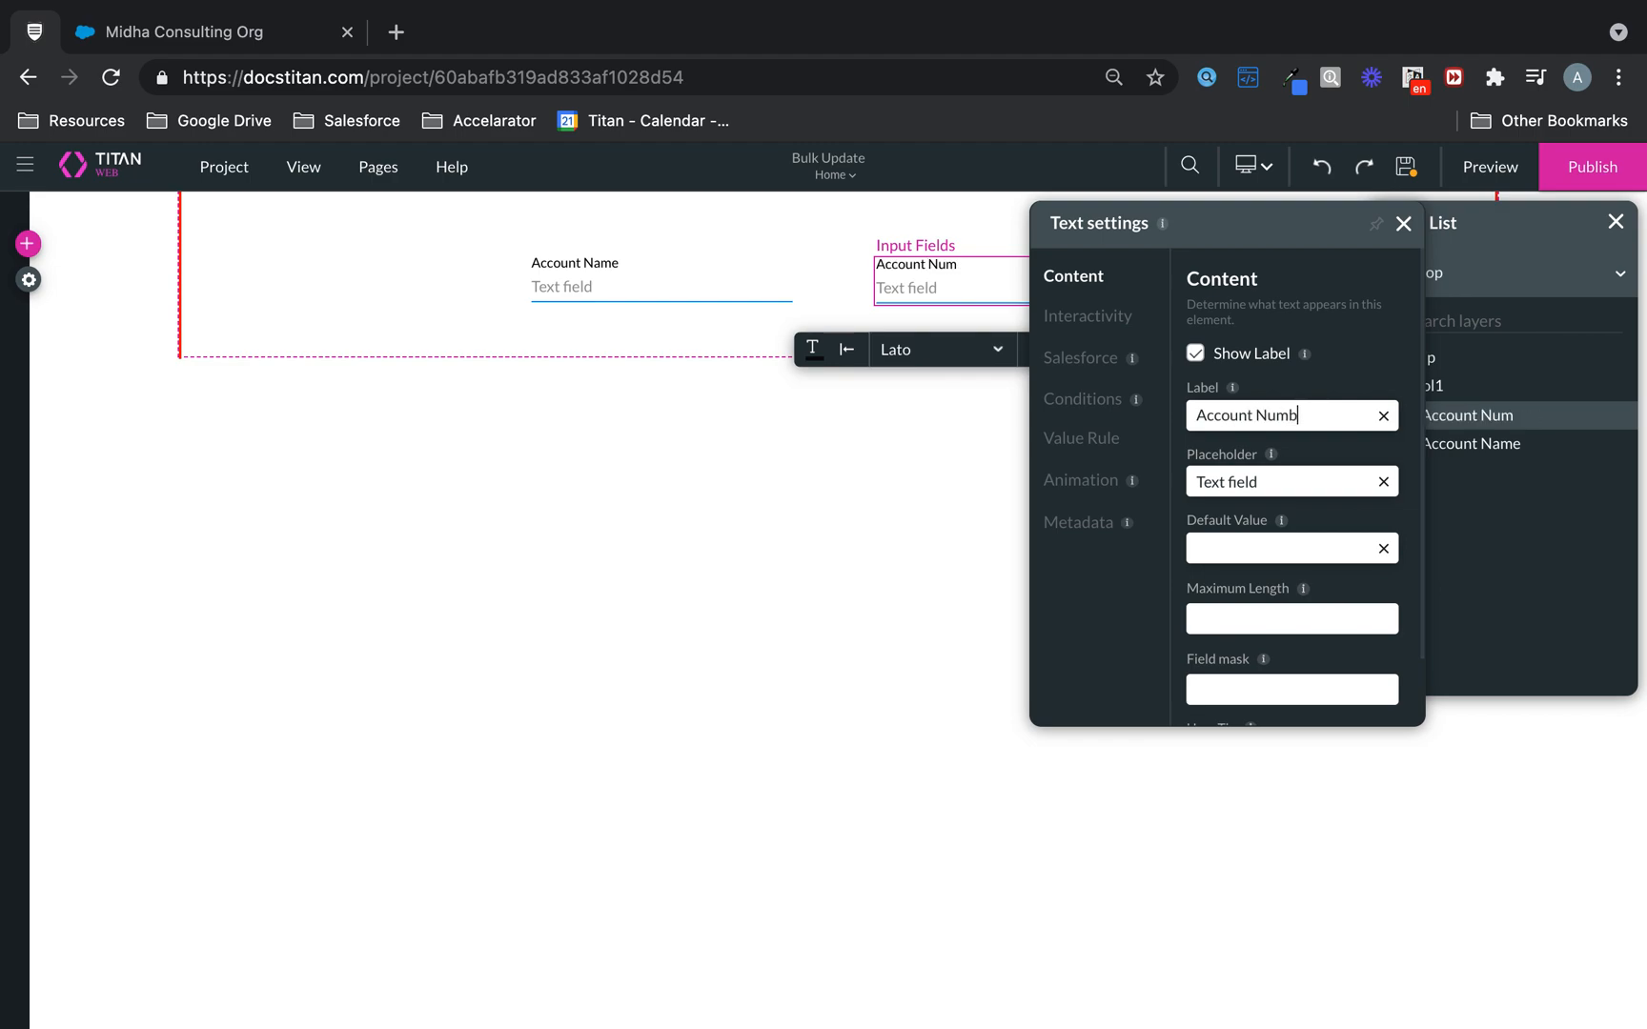
pyautogui.write('er')
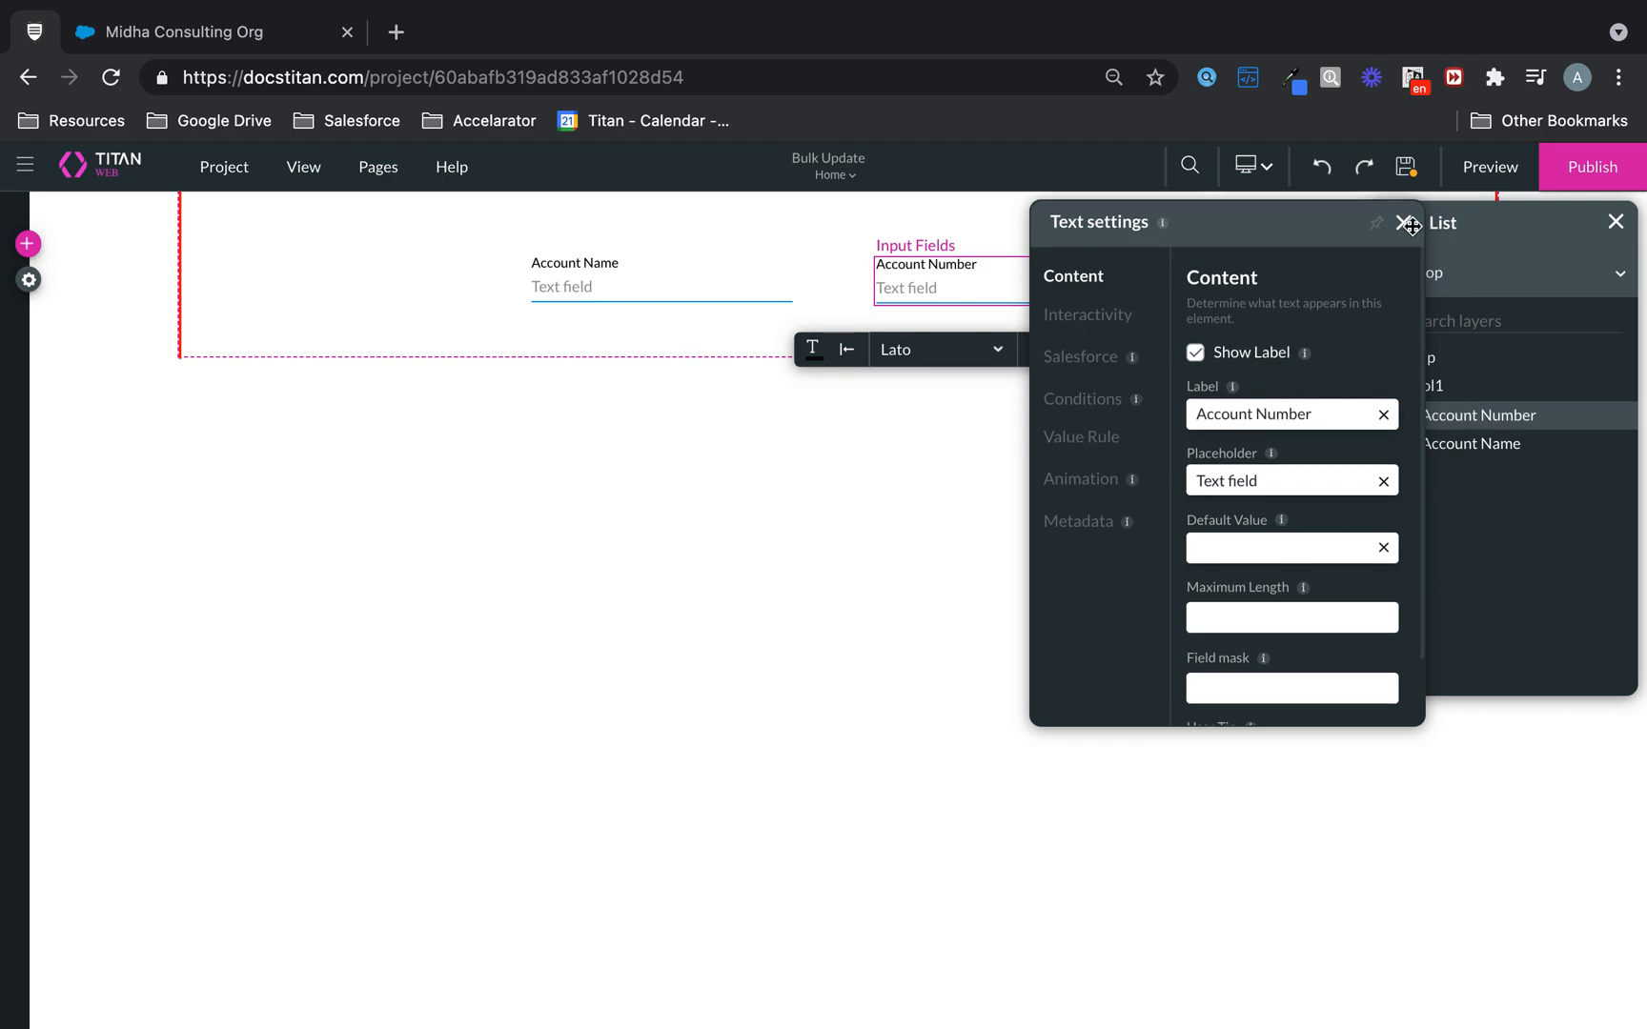
# Add a button to the lower strip and caption it Bulk Update Account
pyautogui.click(1403, 221)
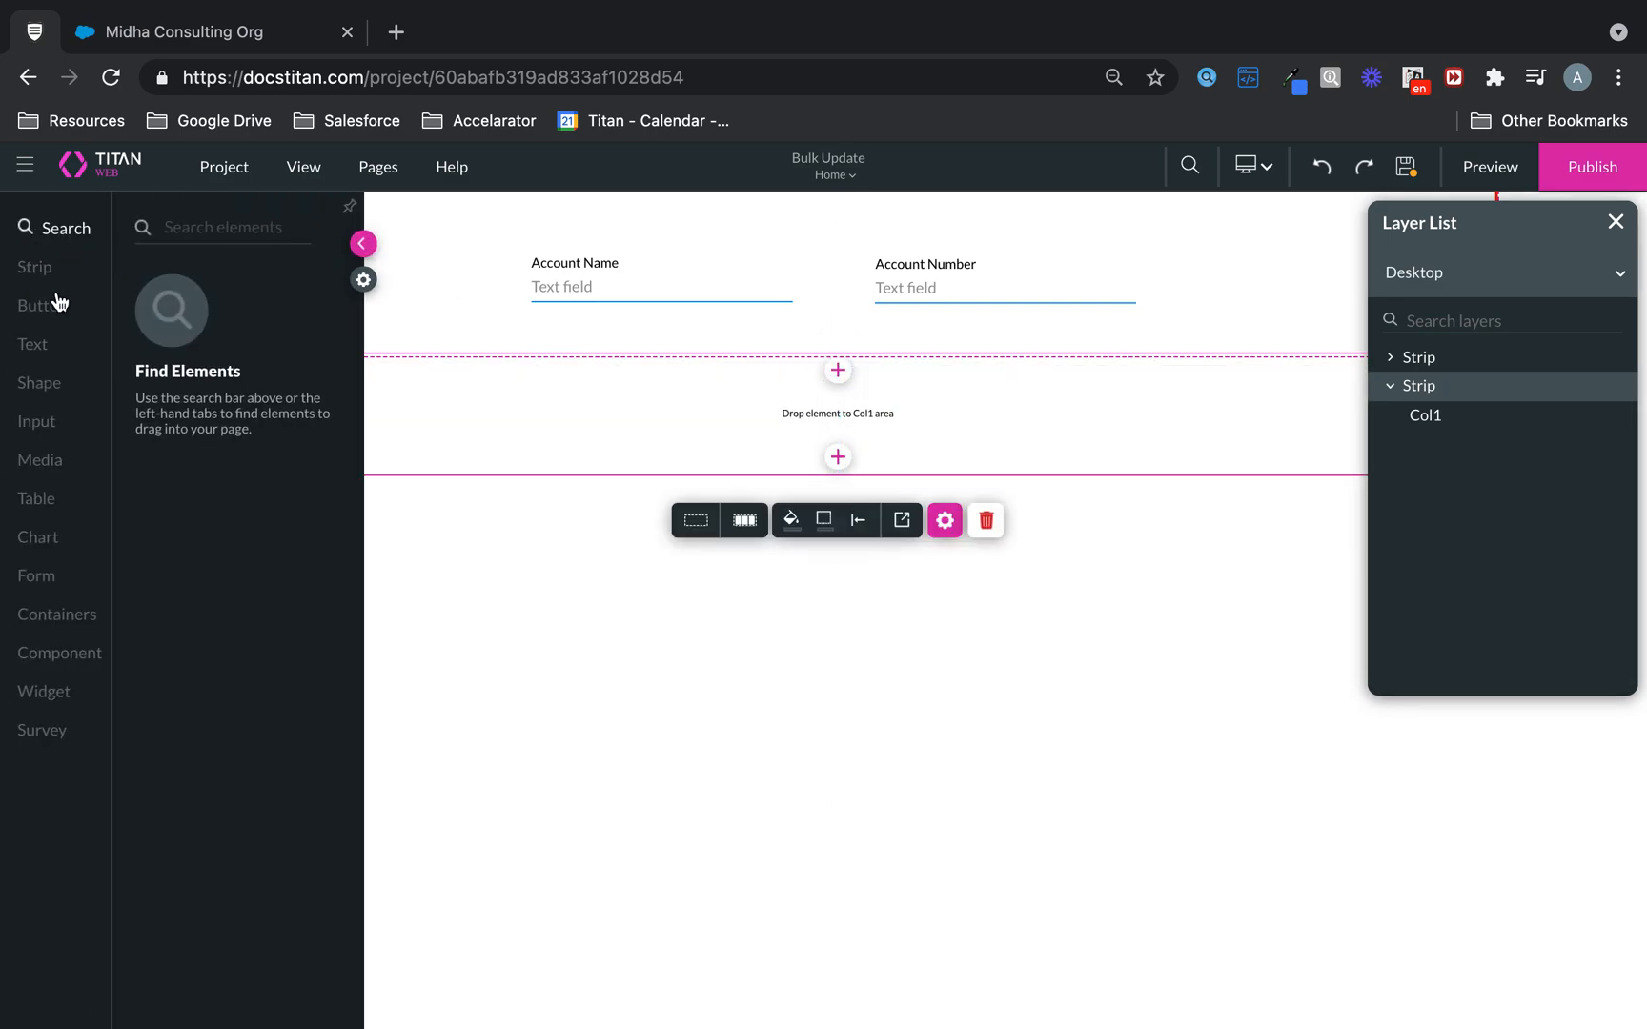
pyautogui.click(42, 304)
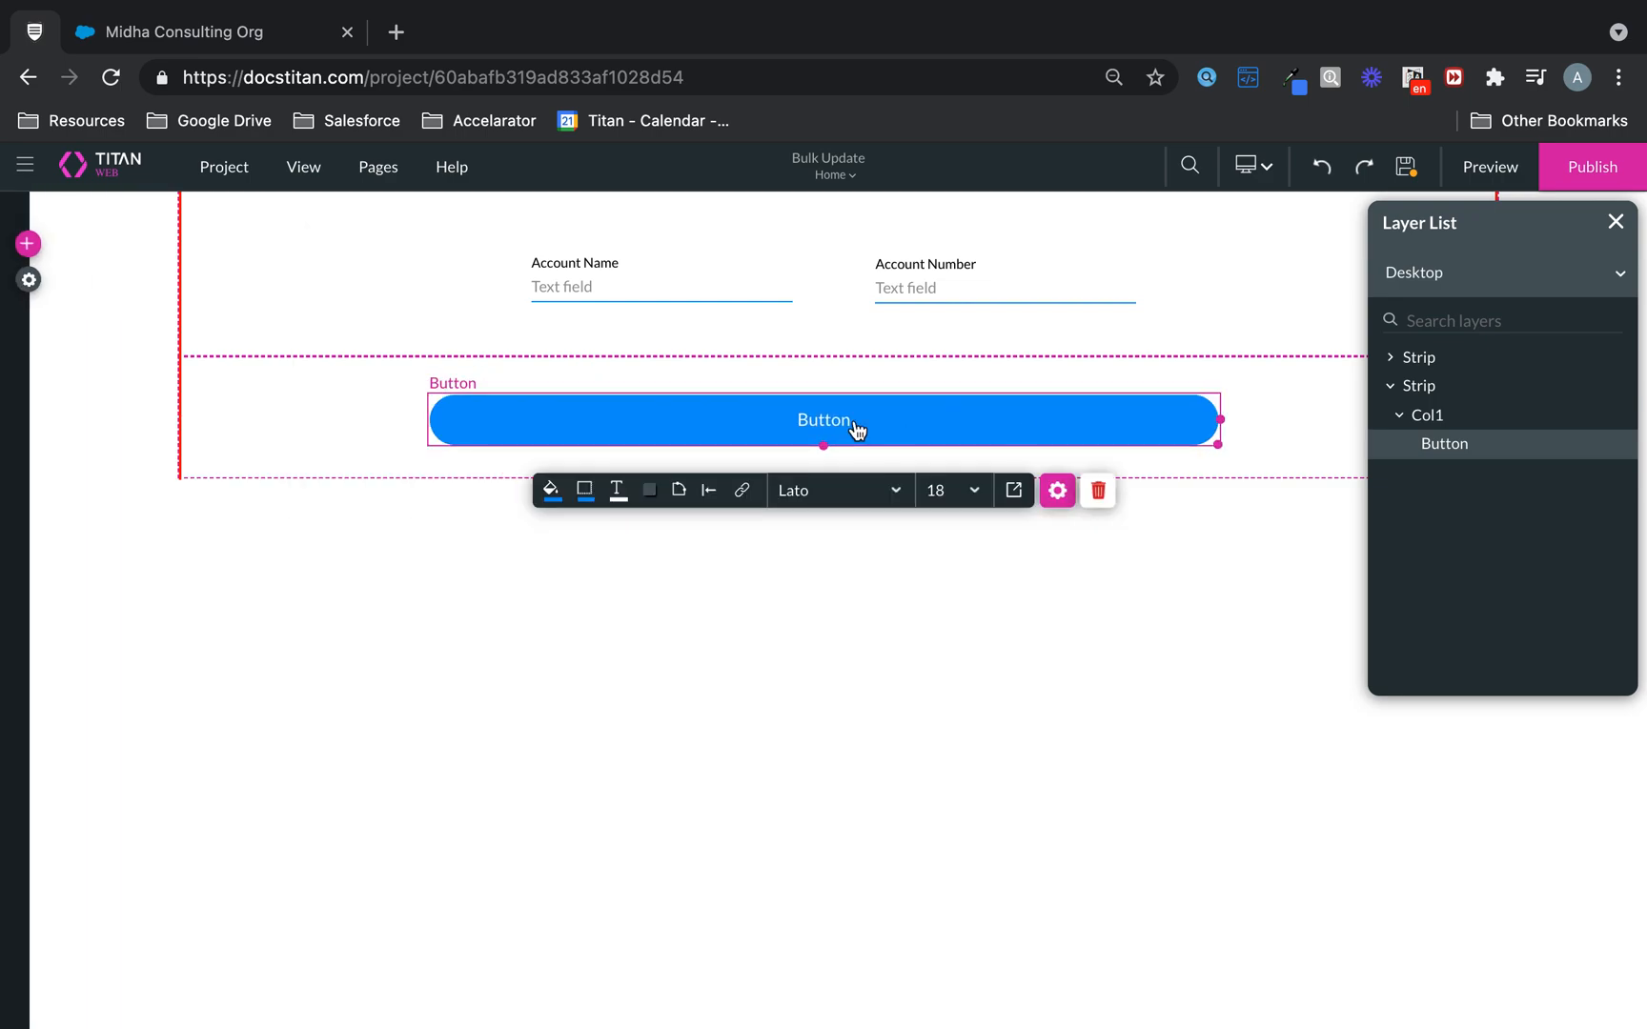
pyautogui.doubleClick(823, 420)
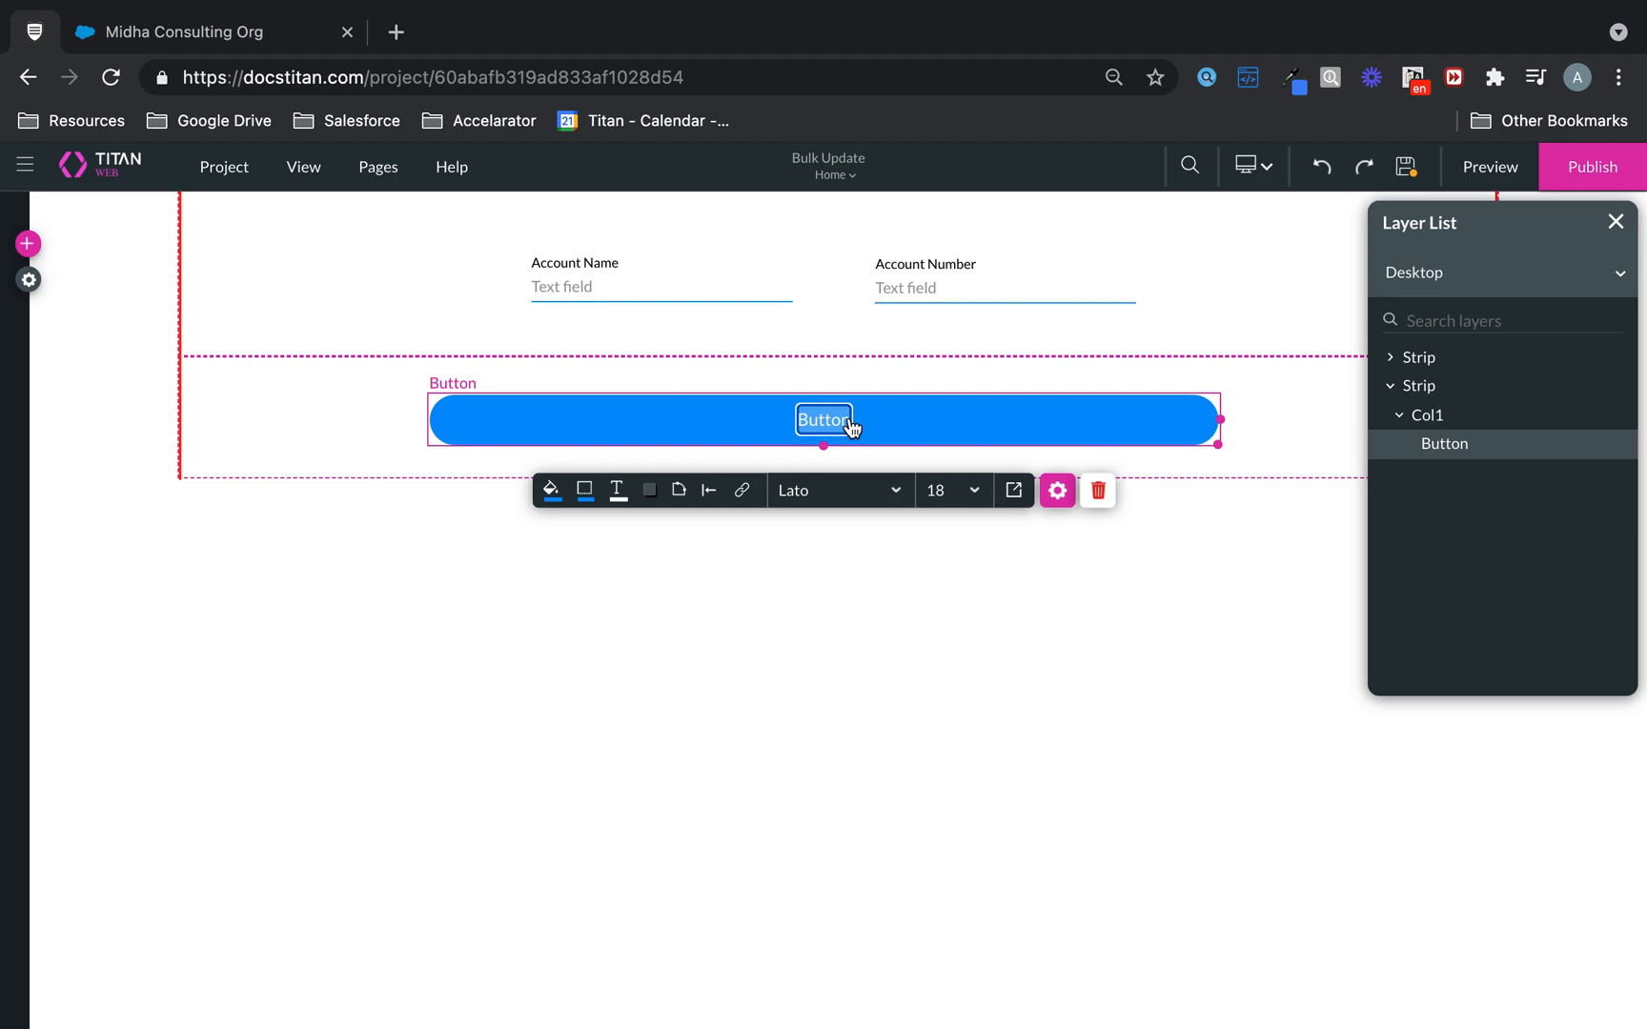
pyautogui.write('Bulk Update')
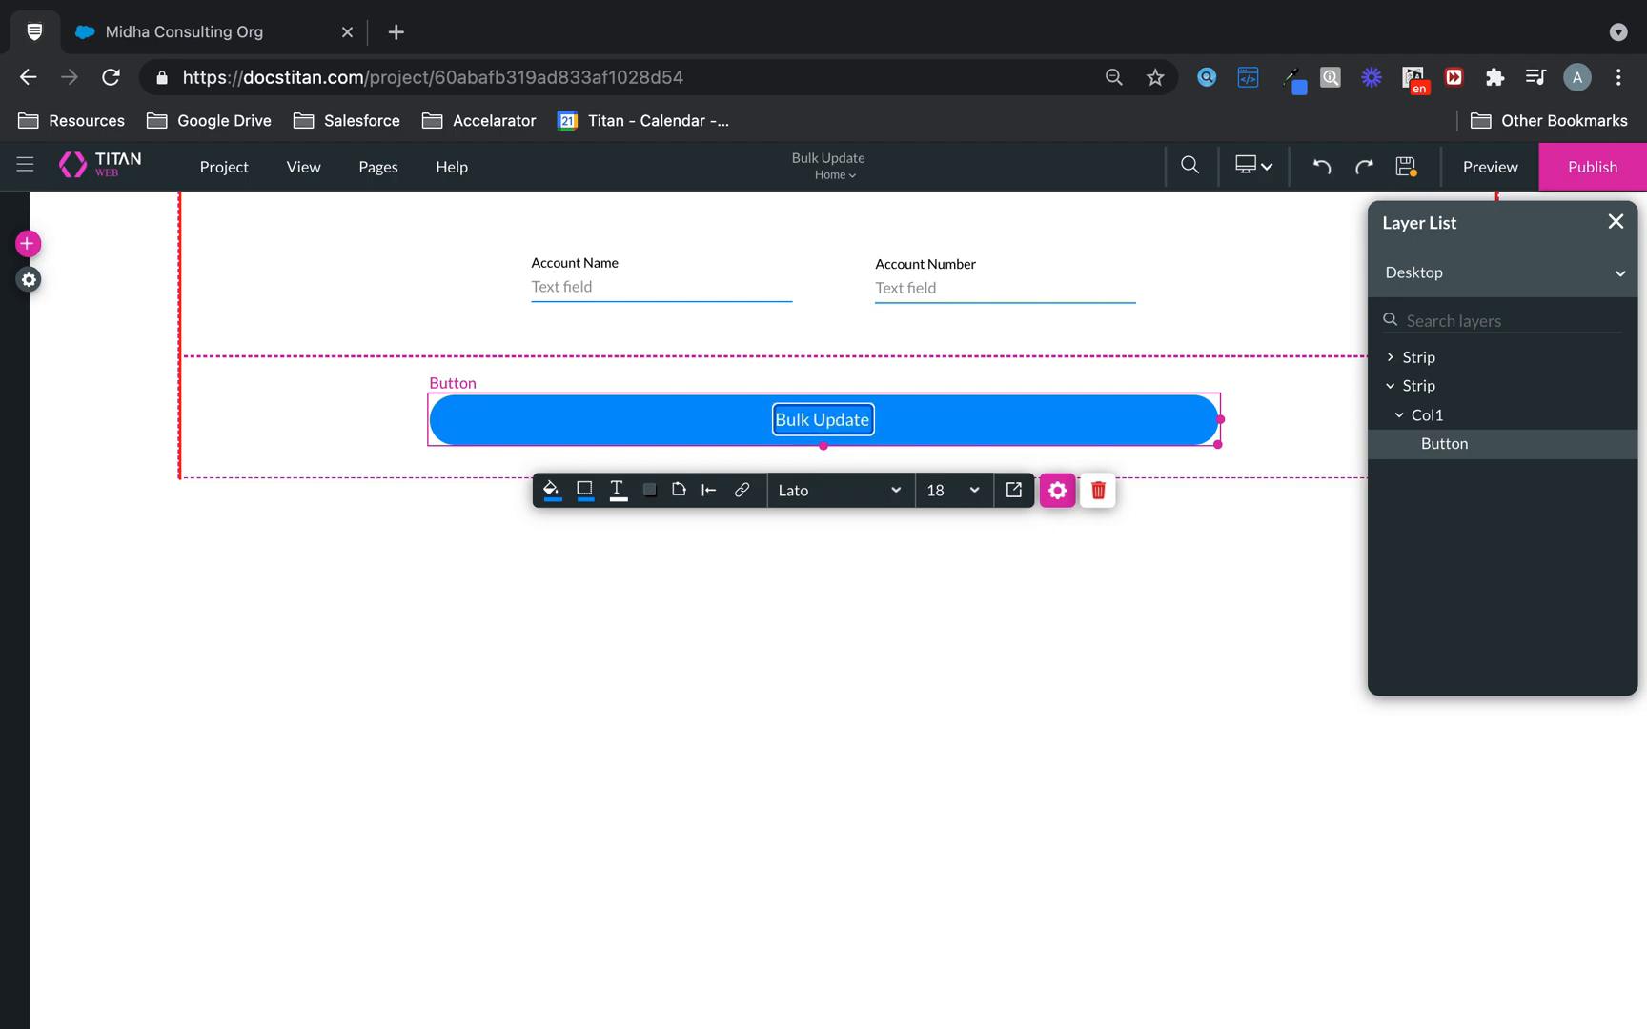
pyautogui.write('Account')
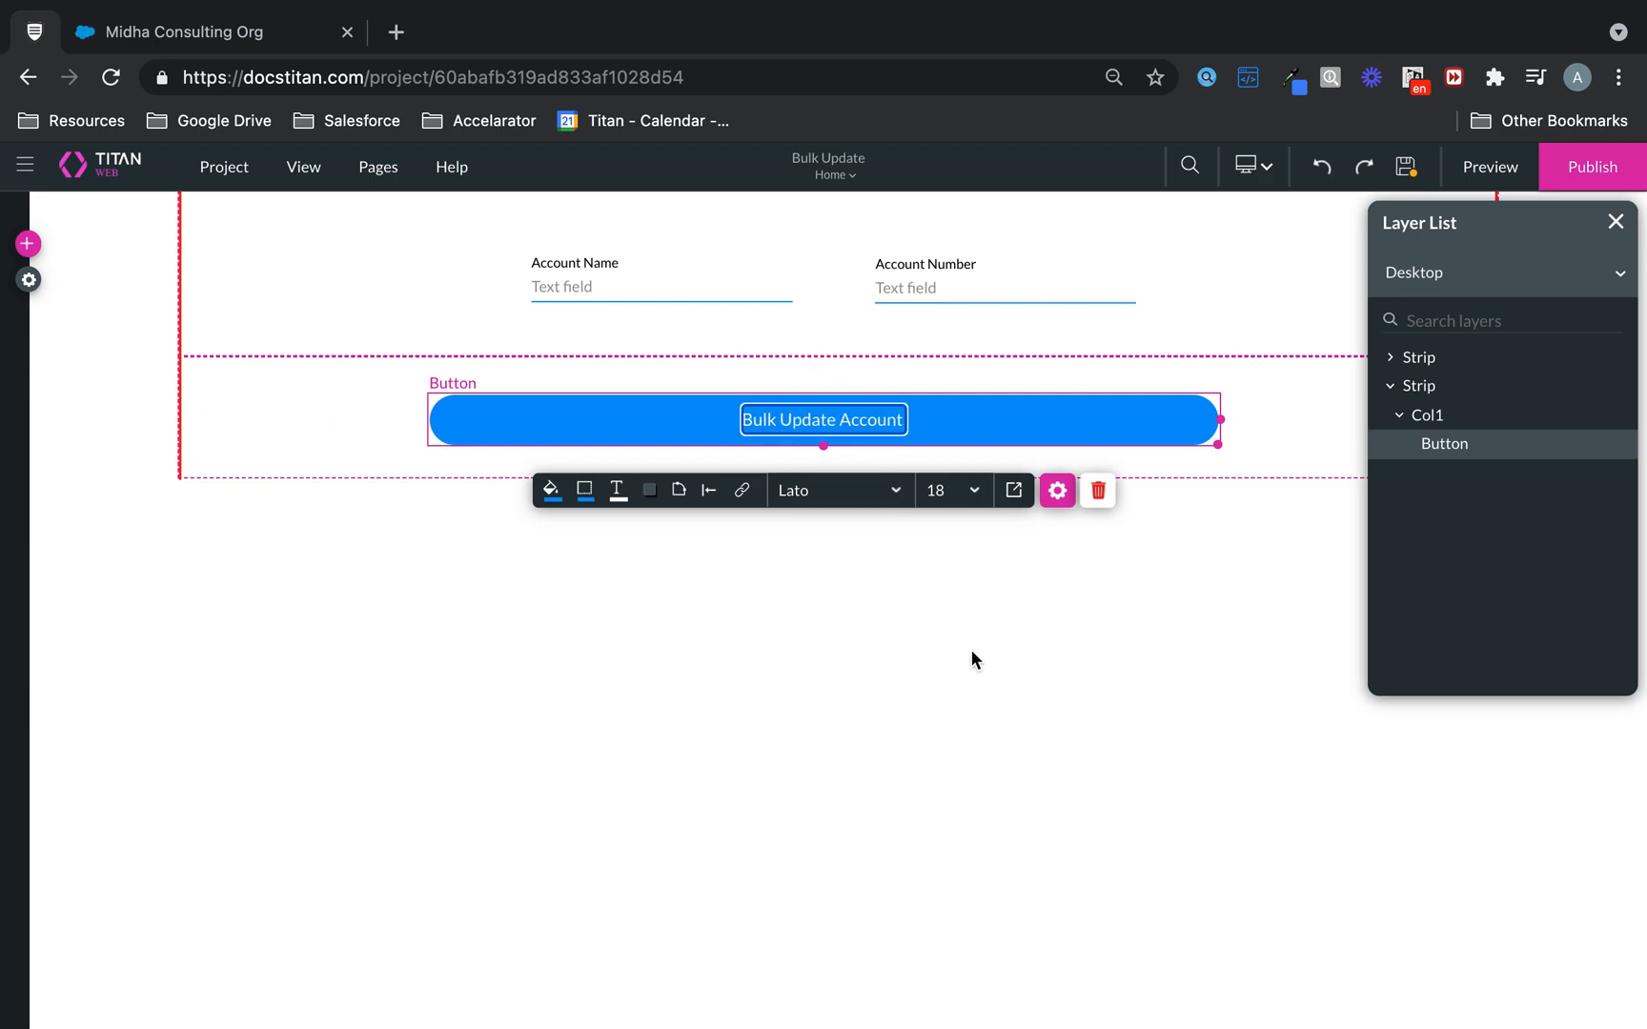
pyautogui.click(974, 661)
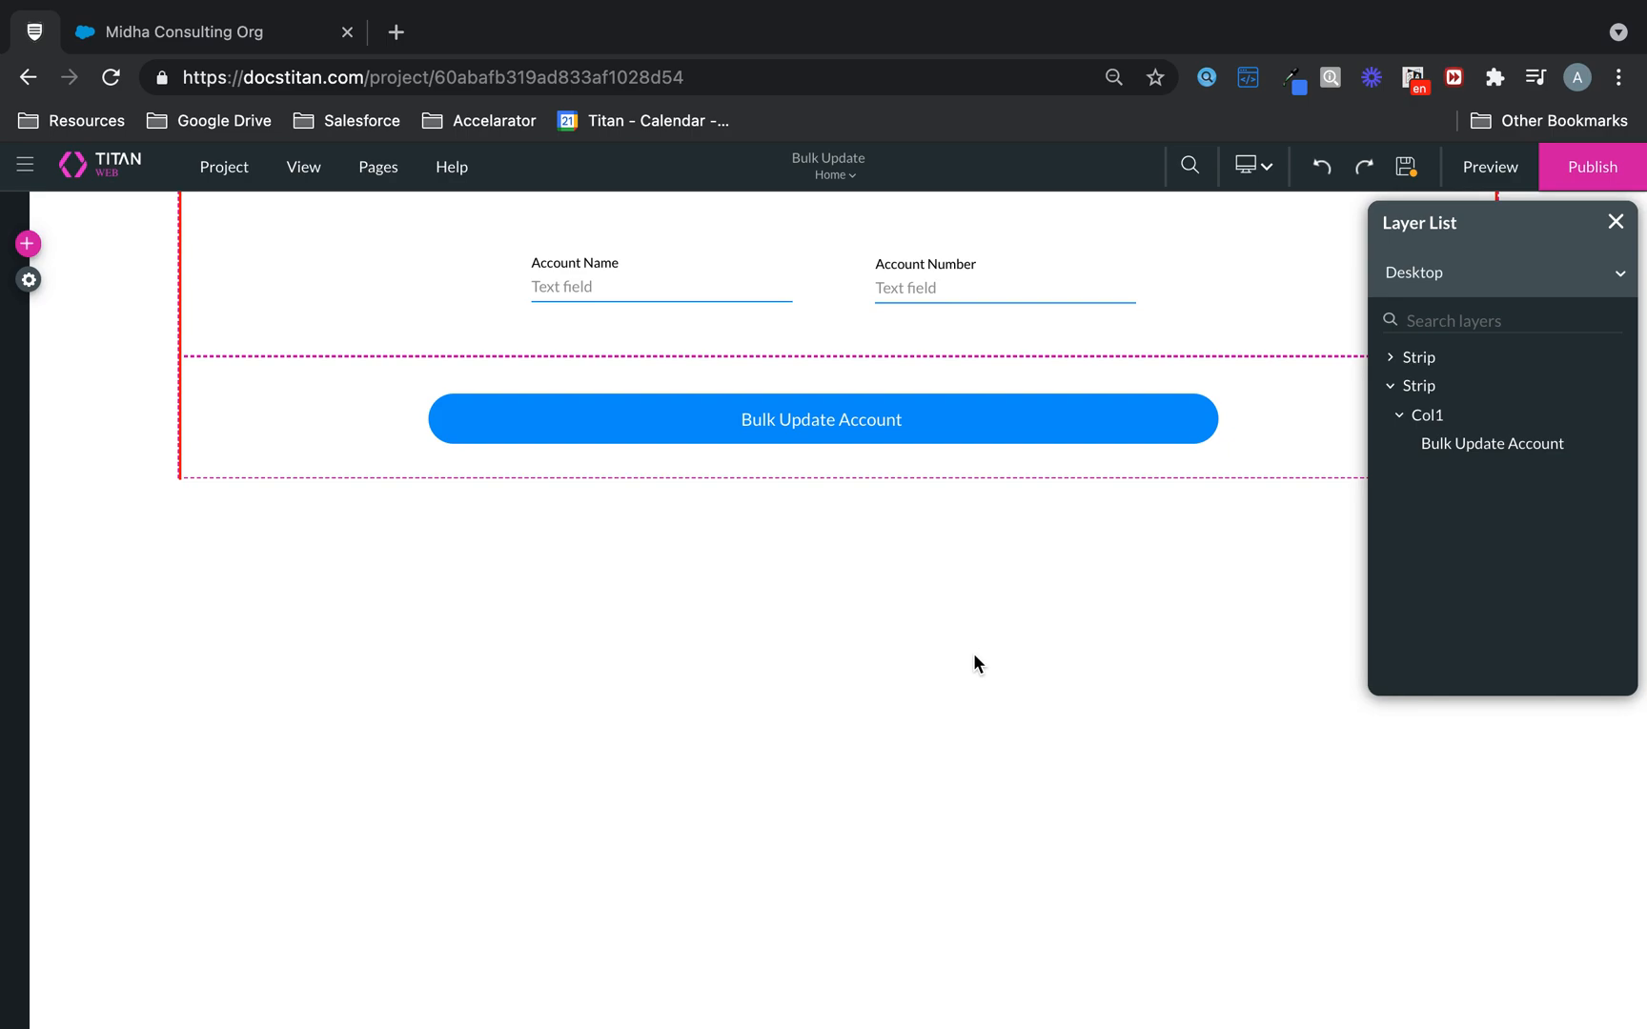
pyautogui.moveTo(1269, 244)
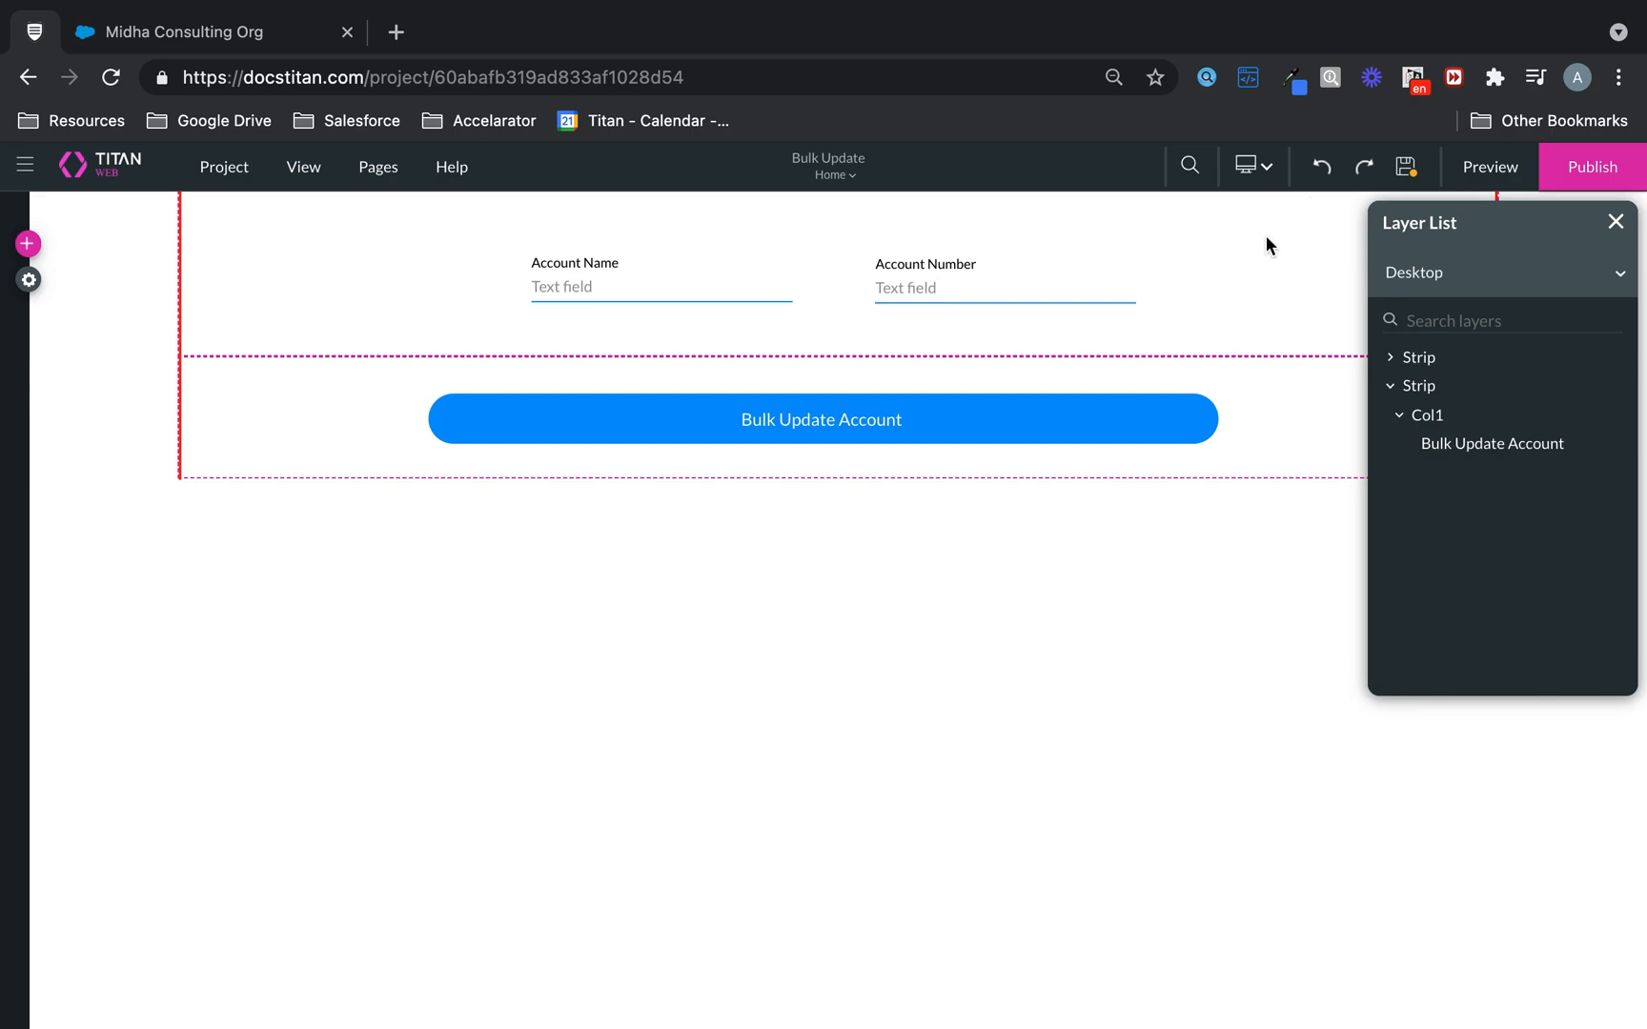
# Set the column holding the account fields to Repeat column in its settings
pyautogui.click(1616, 221)
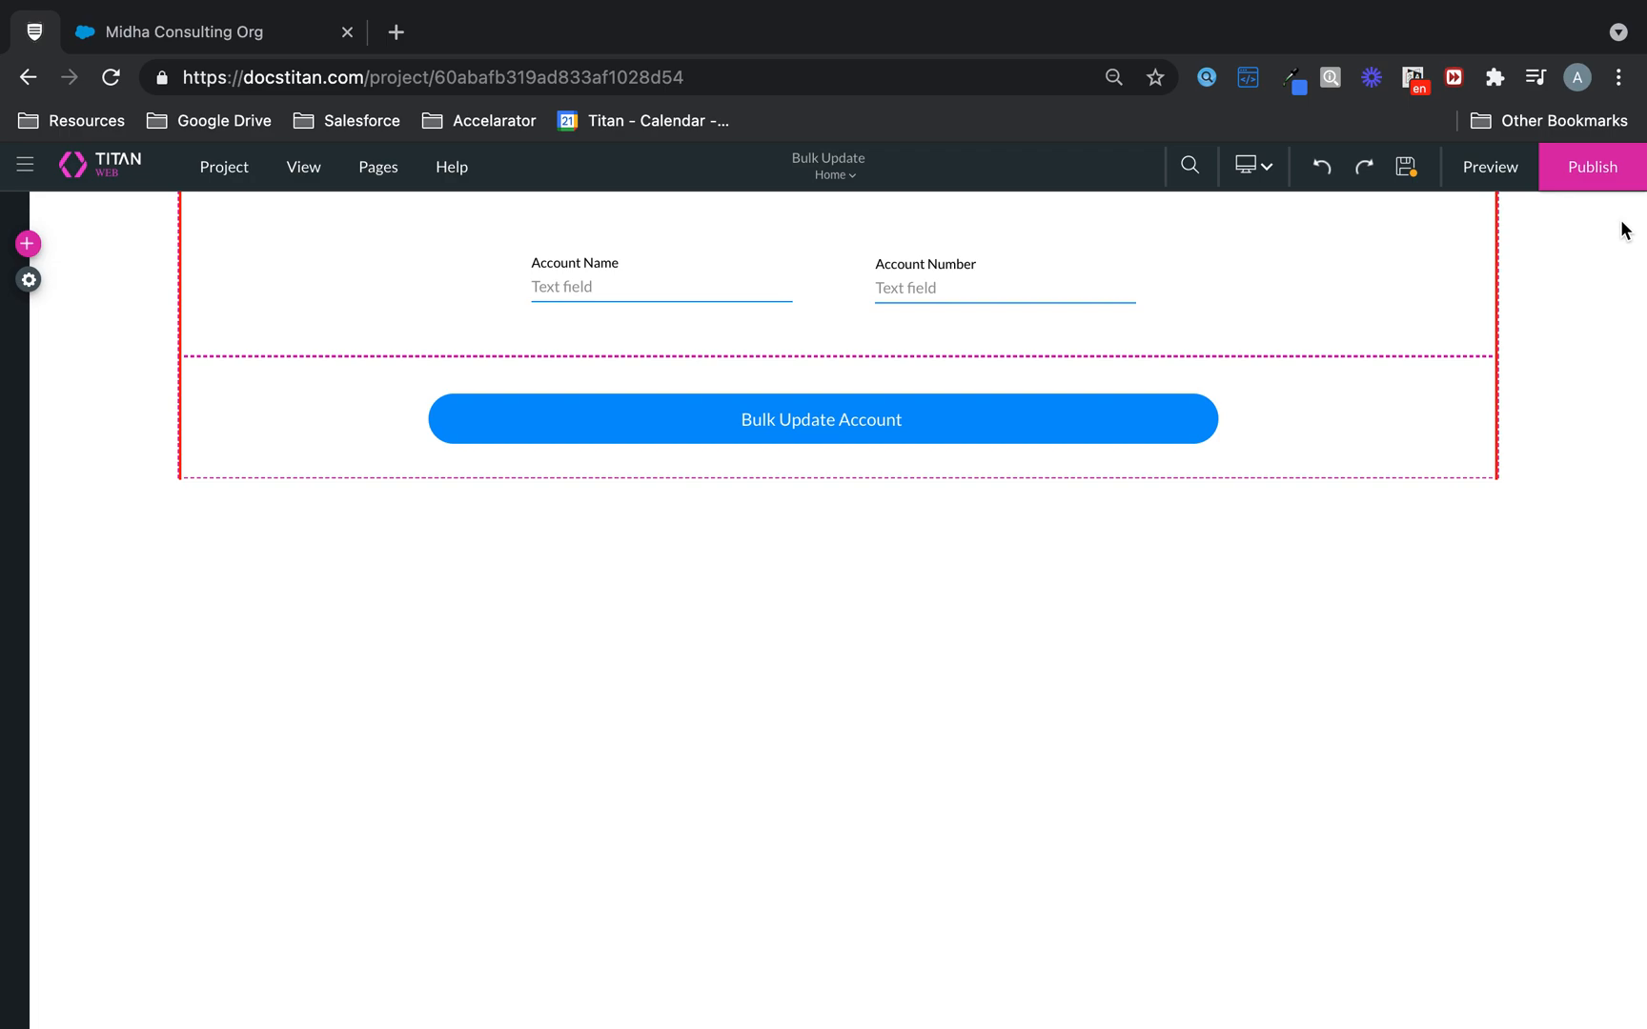
pyautogui.click(819, 417)
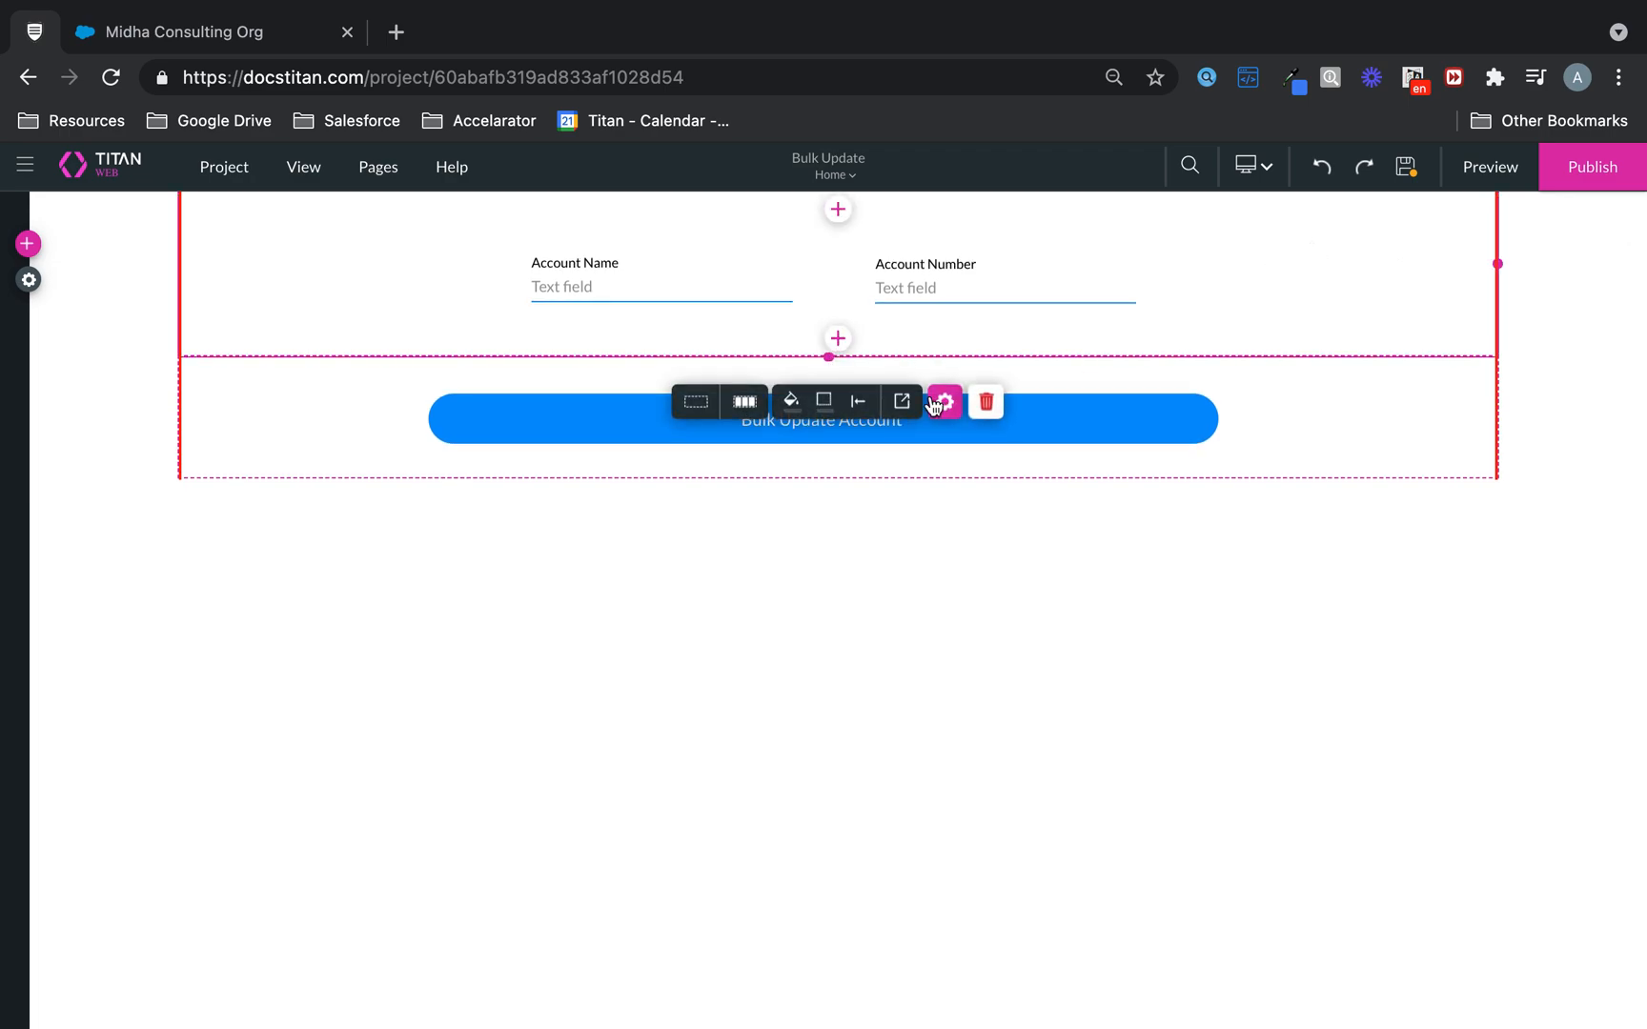
pyautogui.click(943, 400)
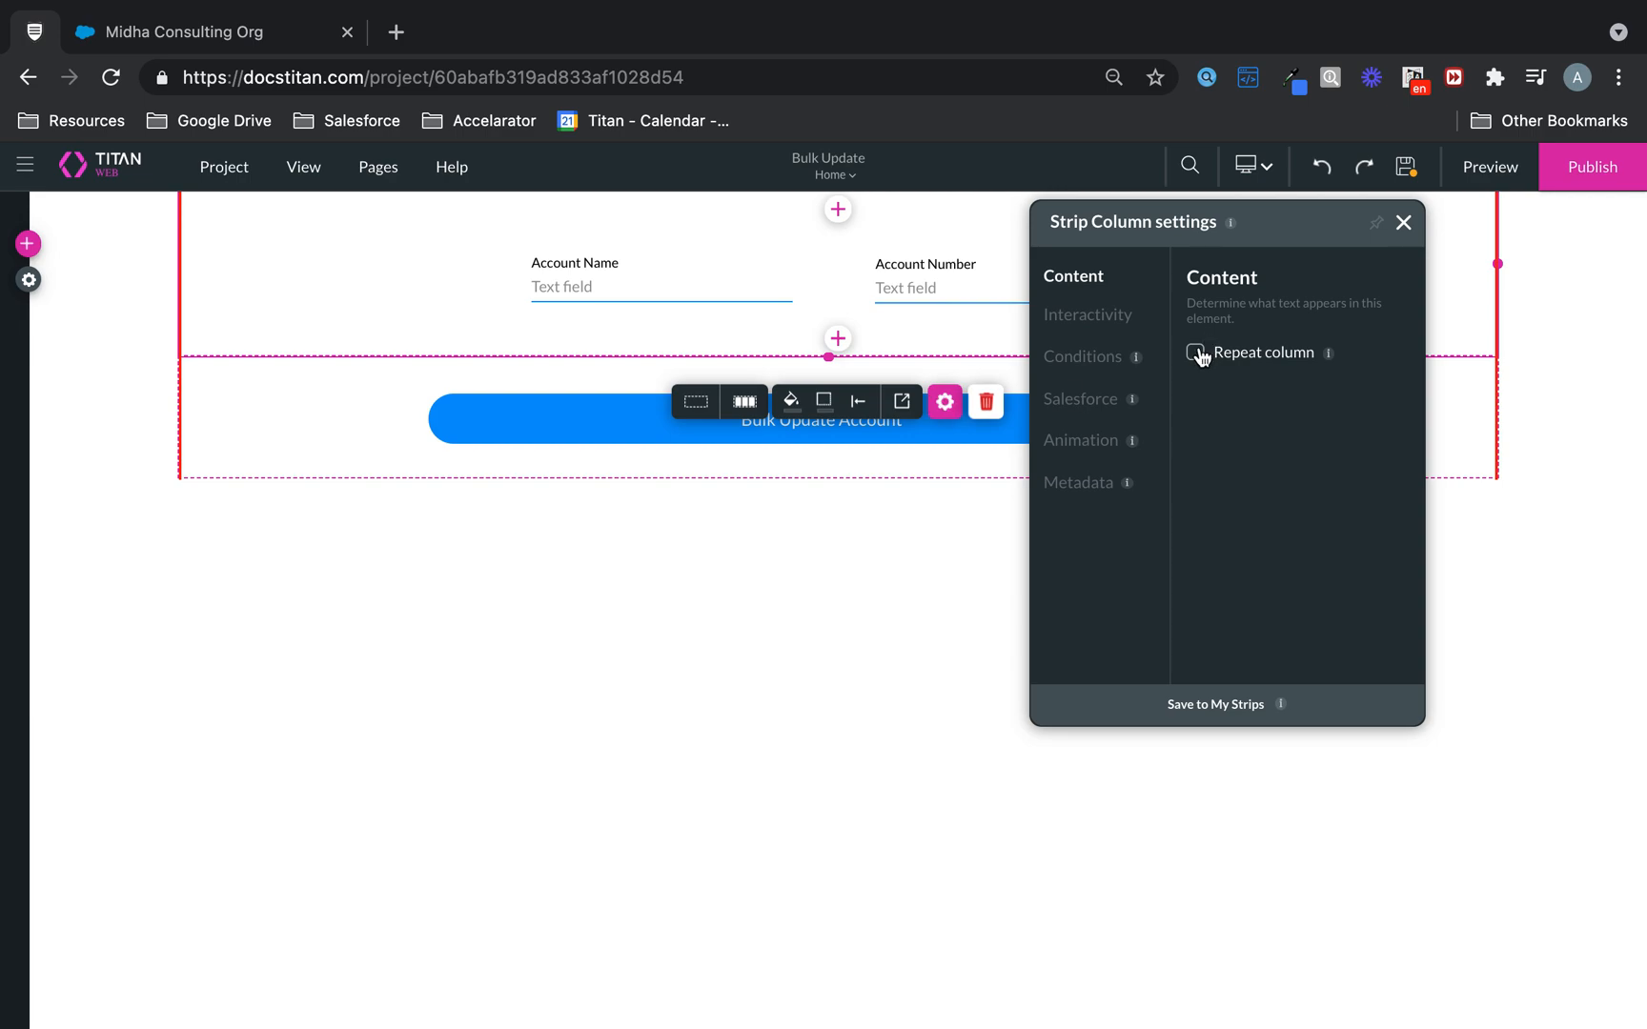
pyautogui.click(1197, 352)
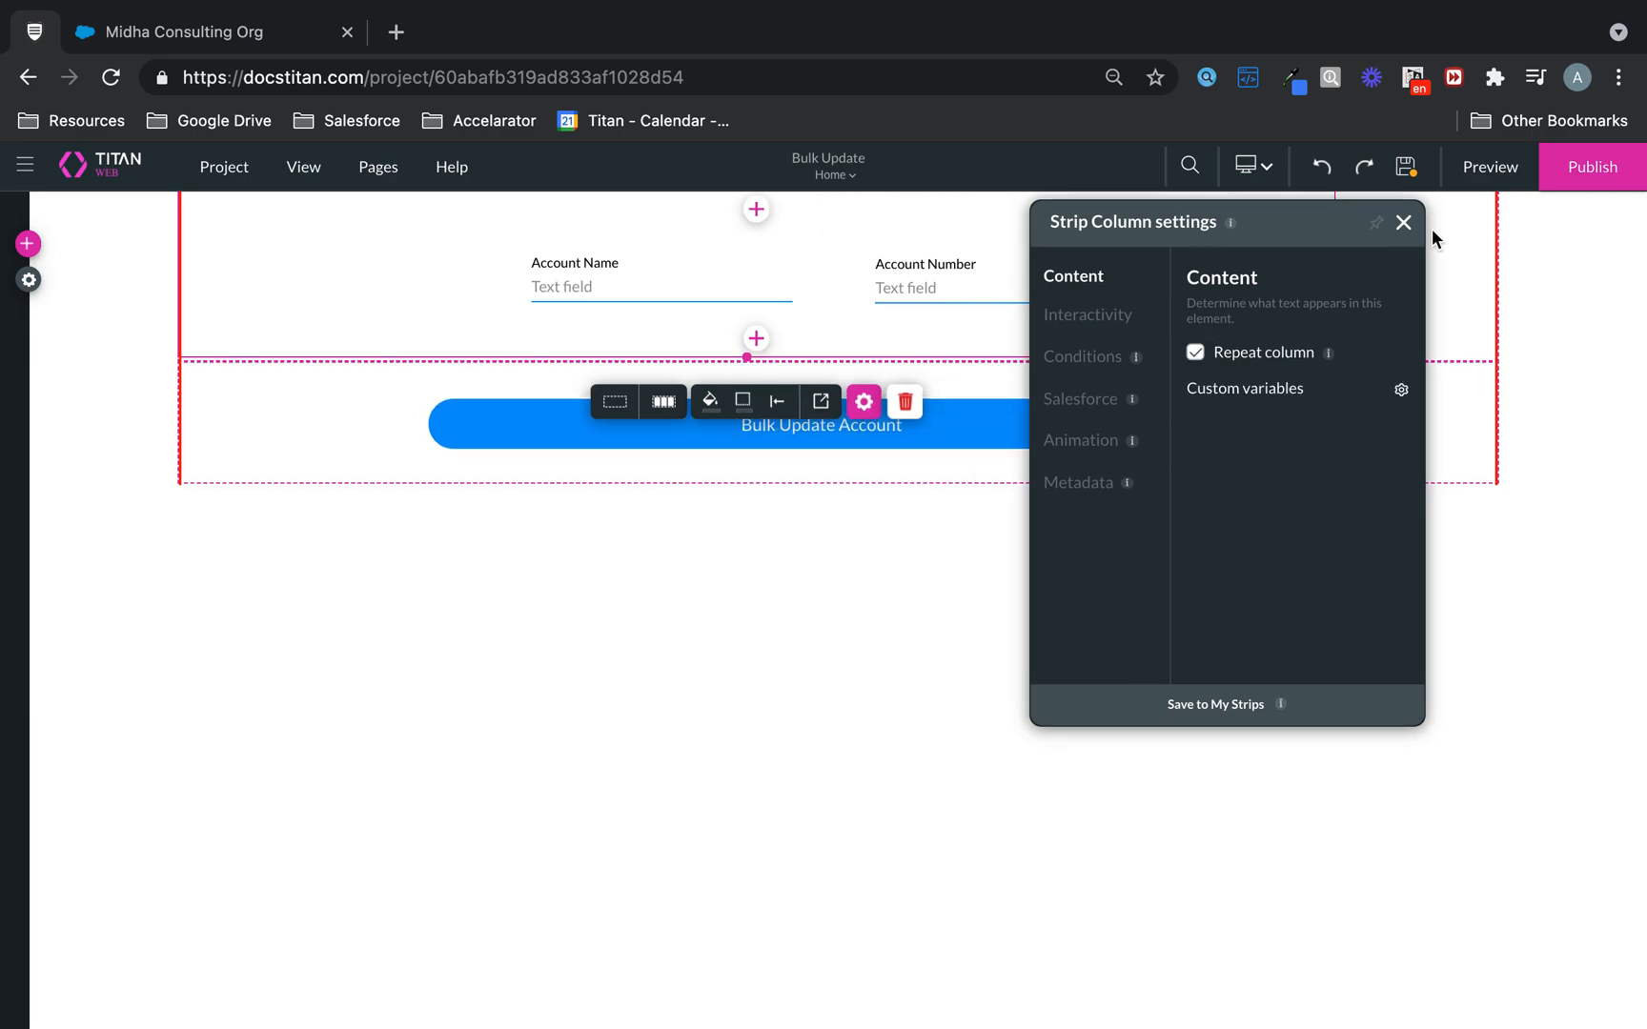
pyautogui.click(1403, 221)
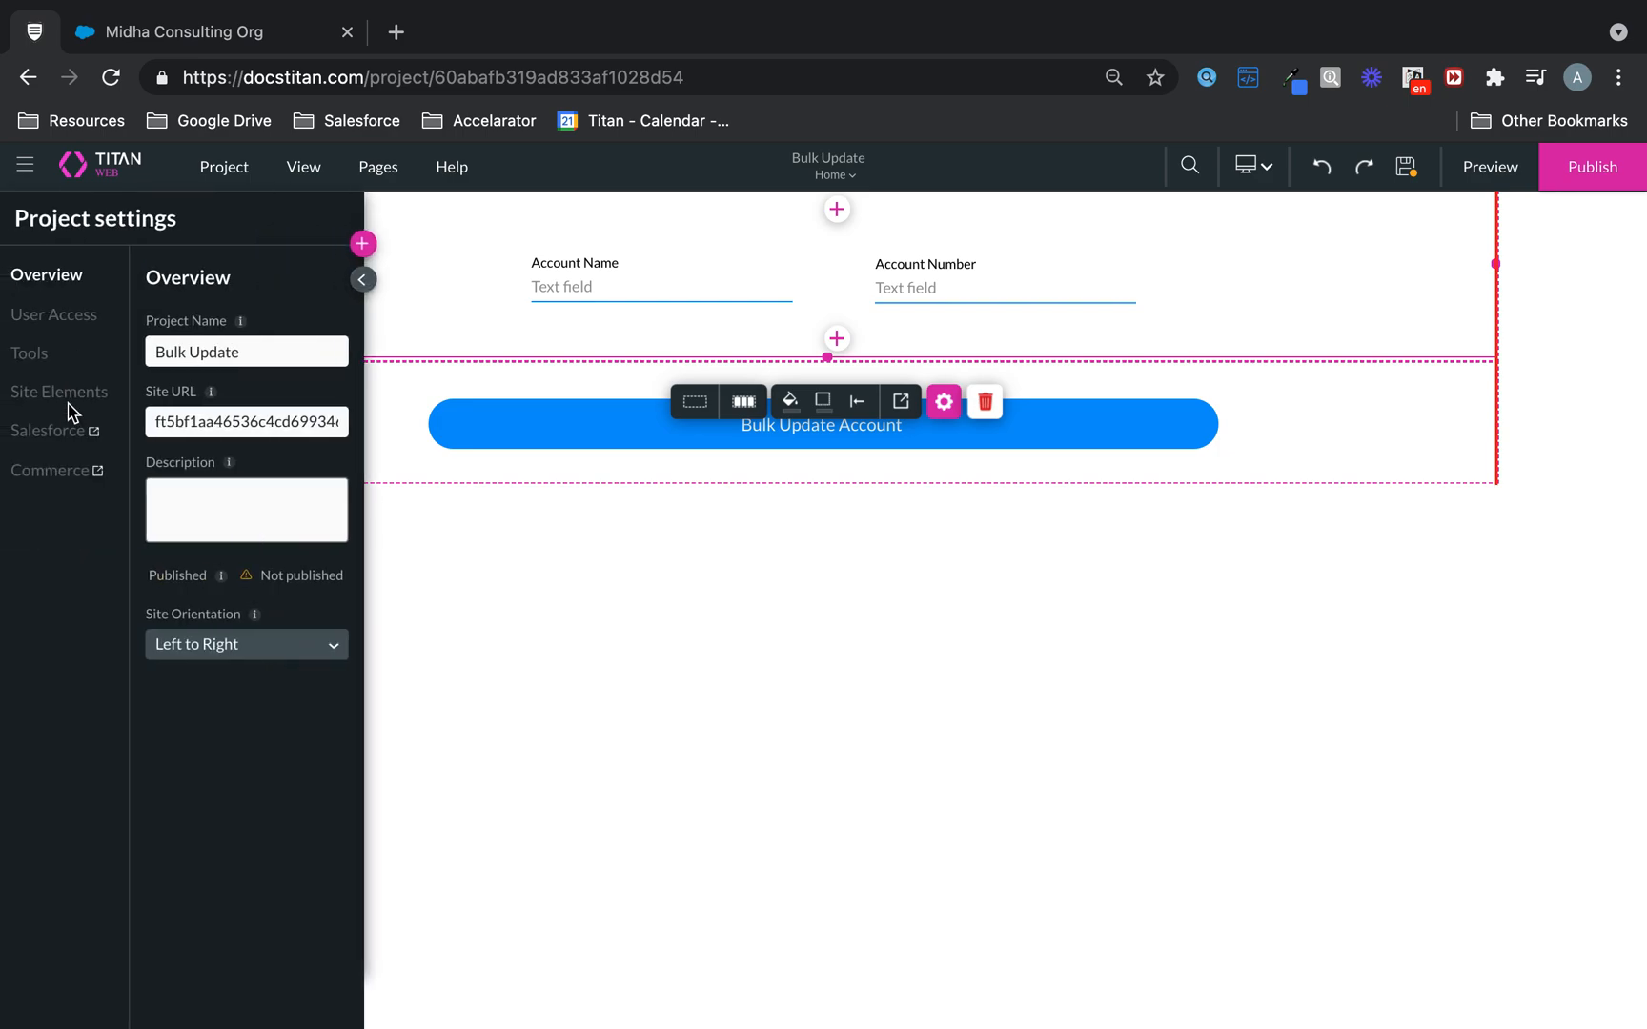
# Create a get integration on Account with condition Account Name Contains Hospital
pyautogui.click(942, 401)
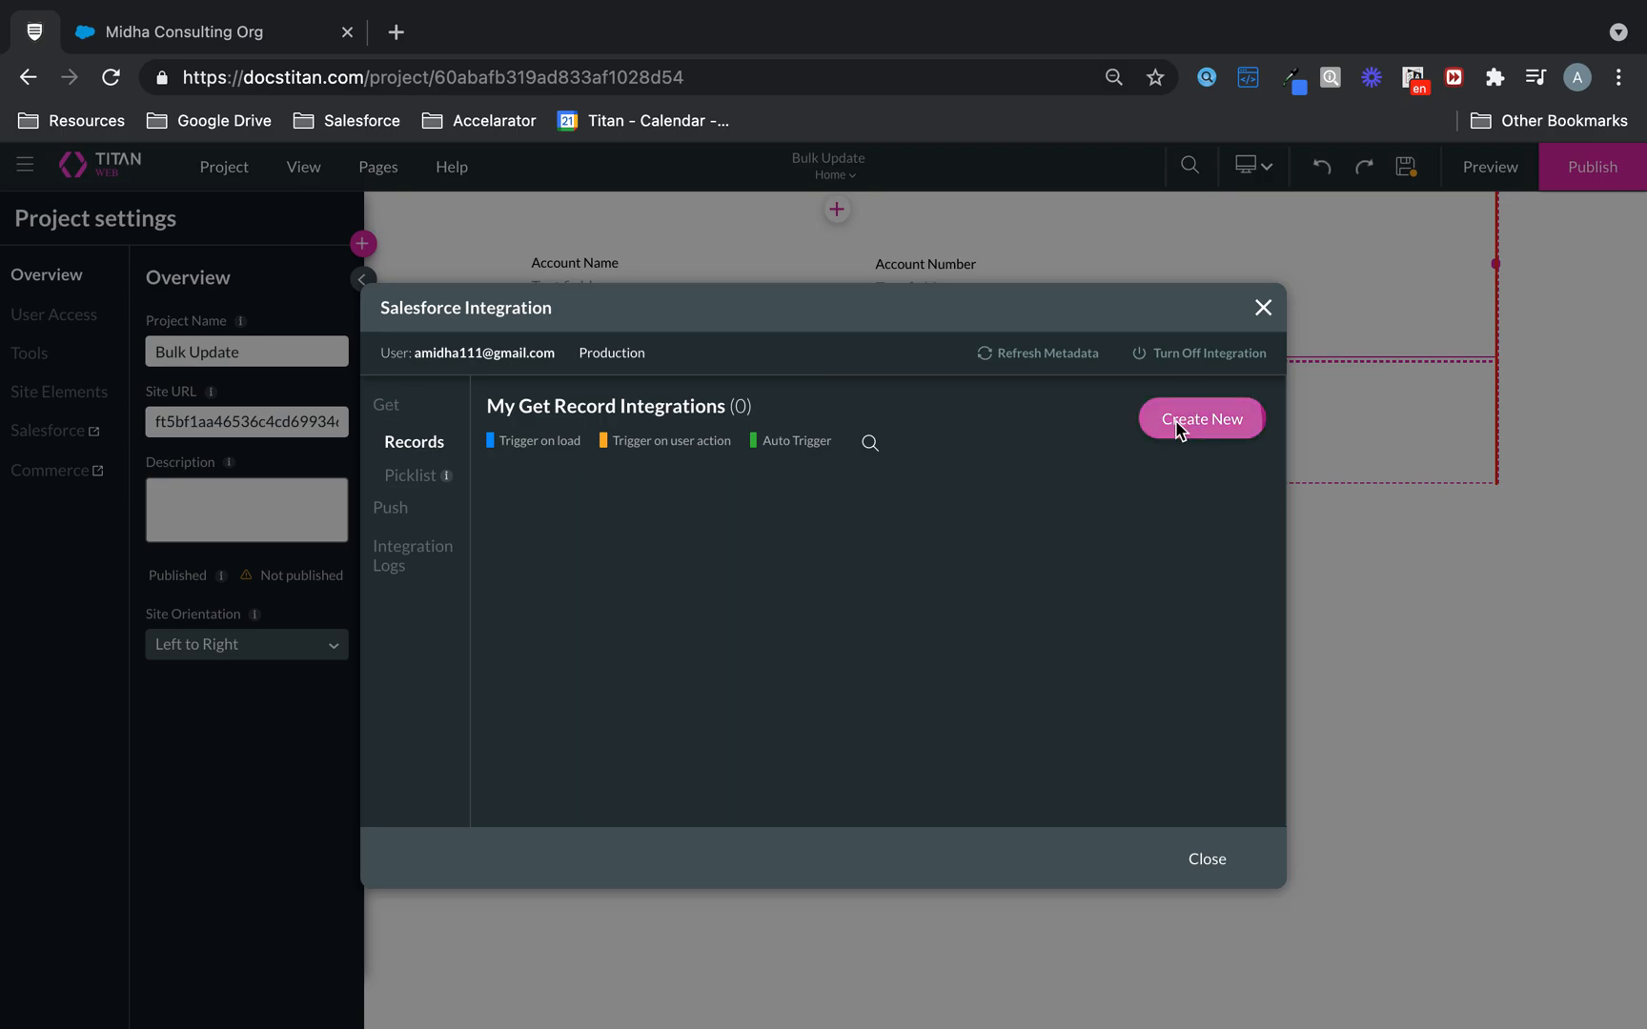
pyautogui.click(1199, 417)
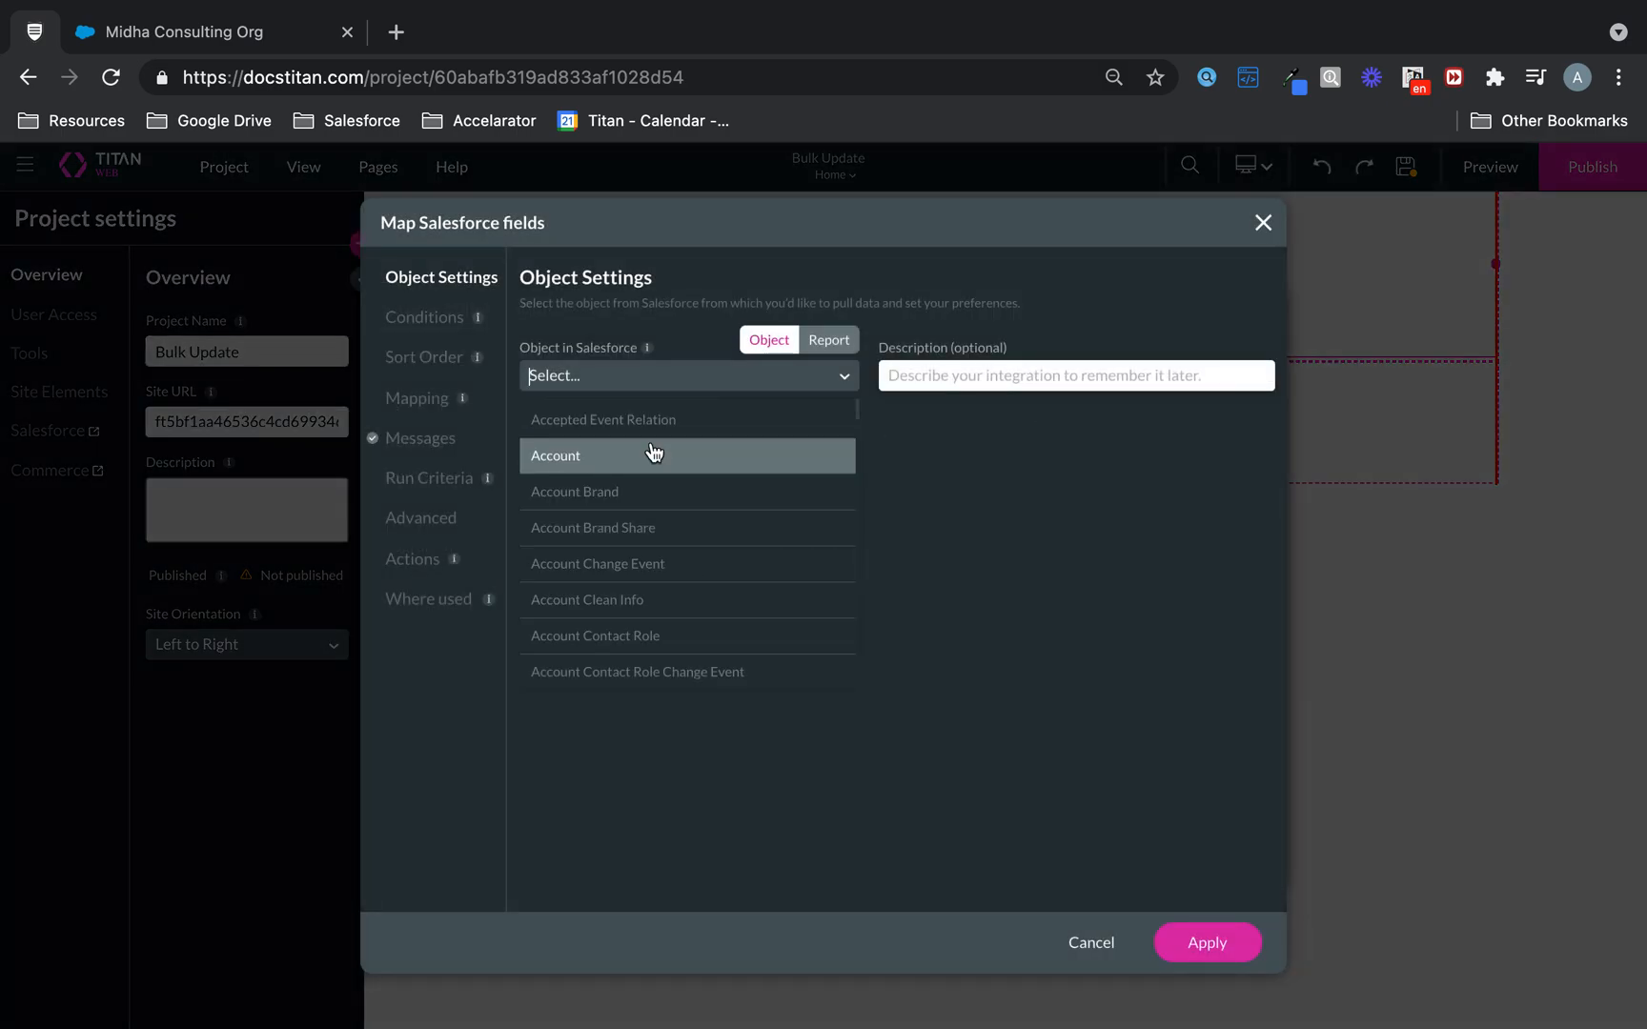
pyautogui.click(686, 456)
pyautogui.write('Account Hosp')
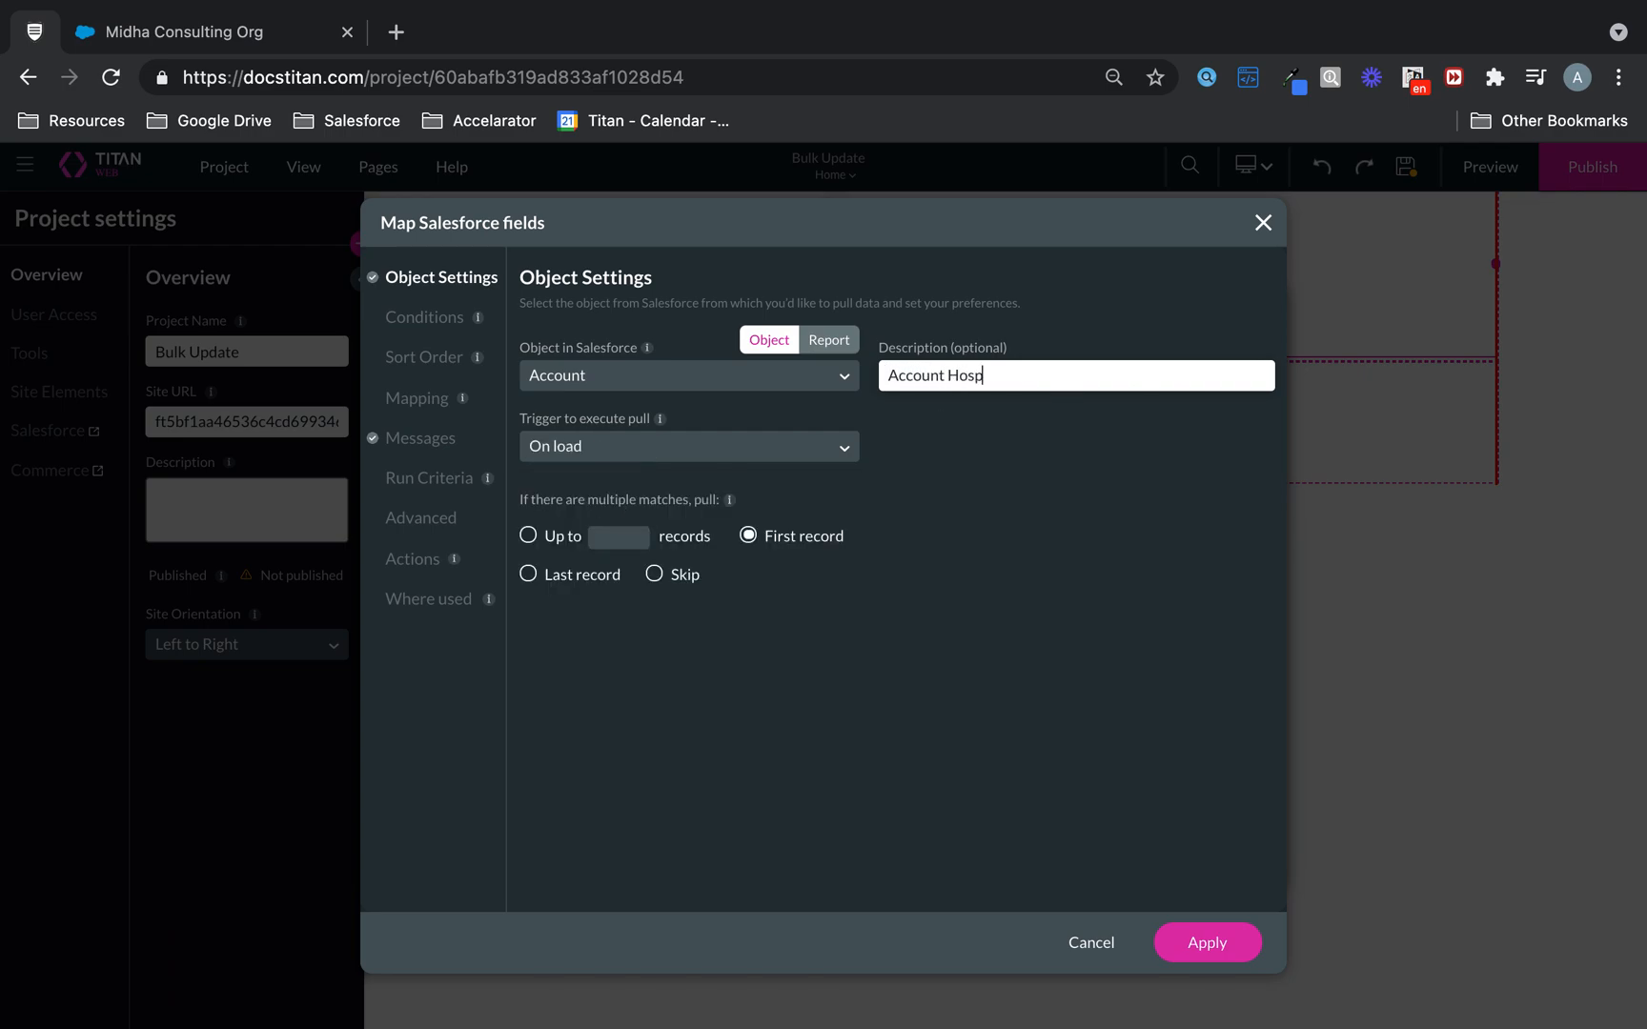
pyautogui.click(528, 536)
pyautogui.write('nam')
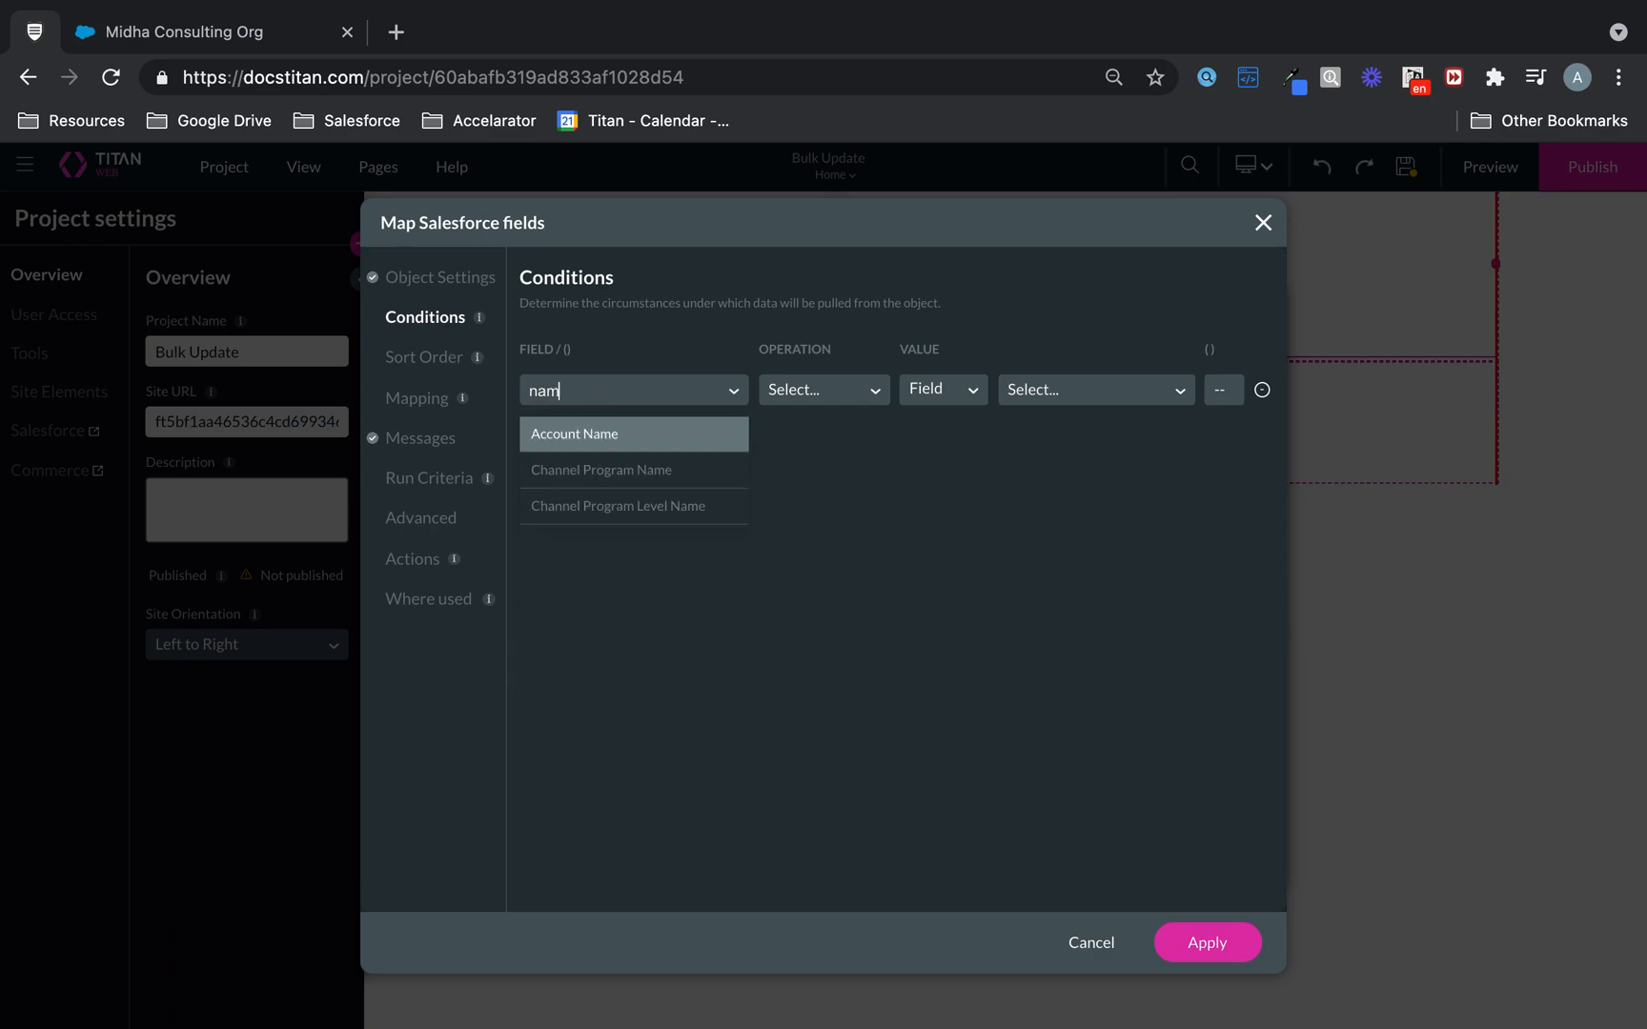
pyautogui.click(573, 433)
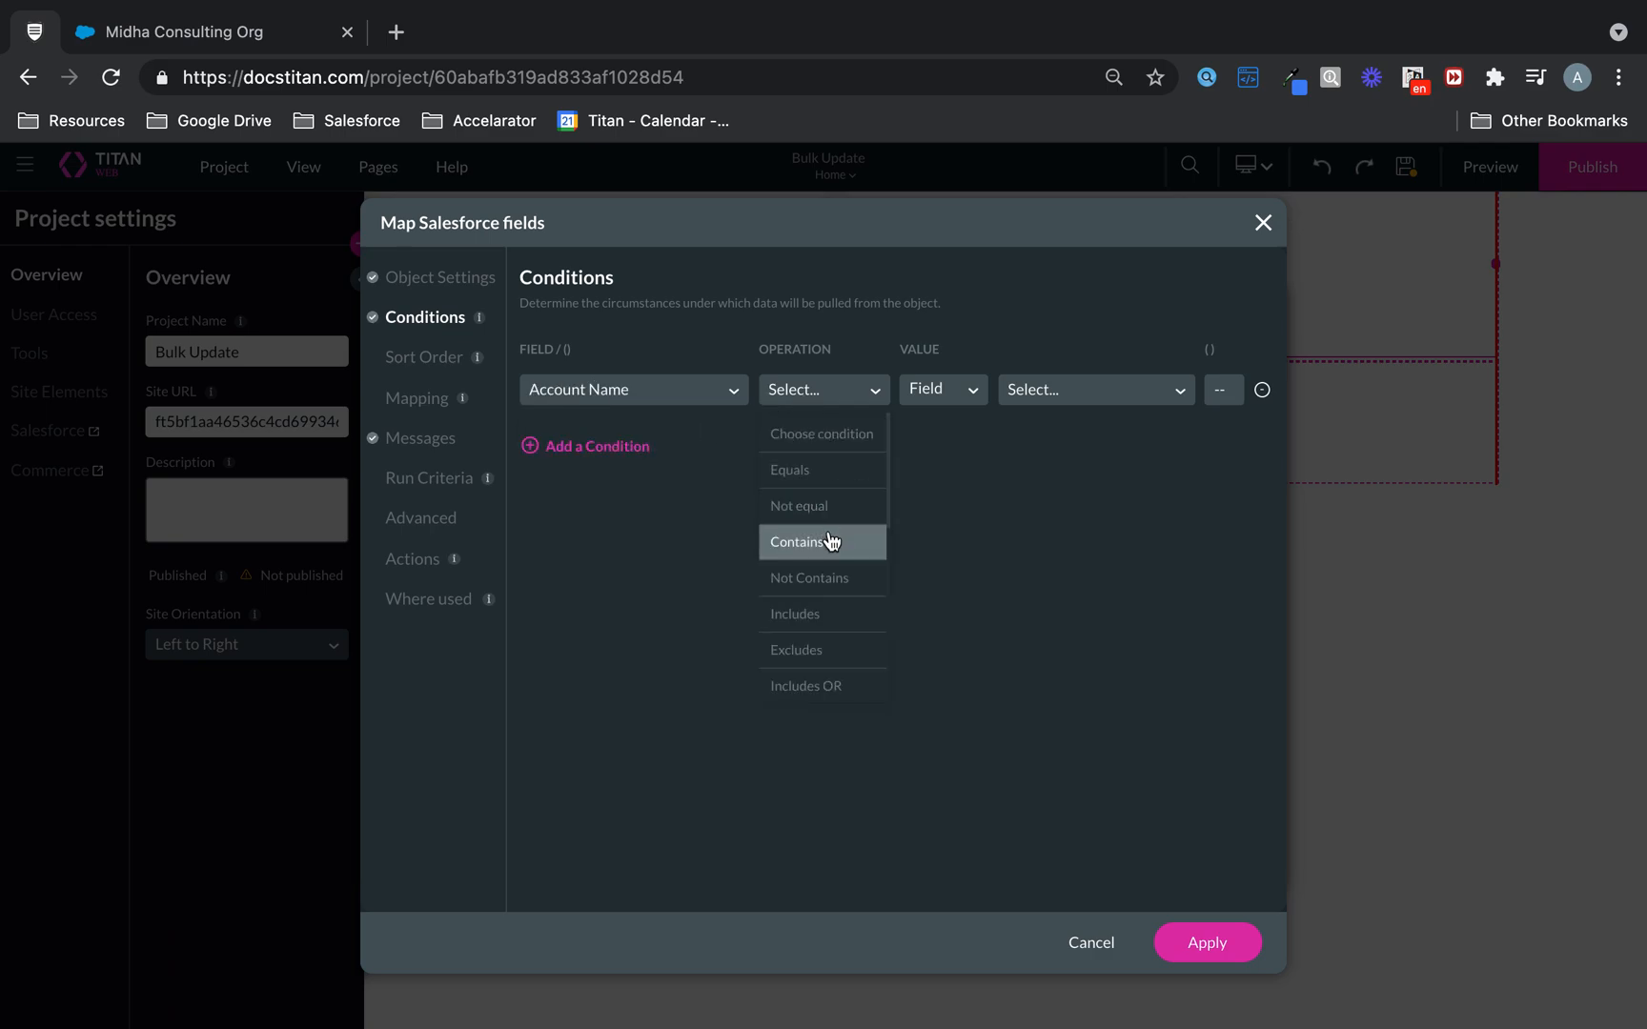
pyautogui.click(796, 541)
pyautogui.write('H')
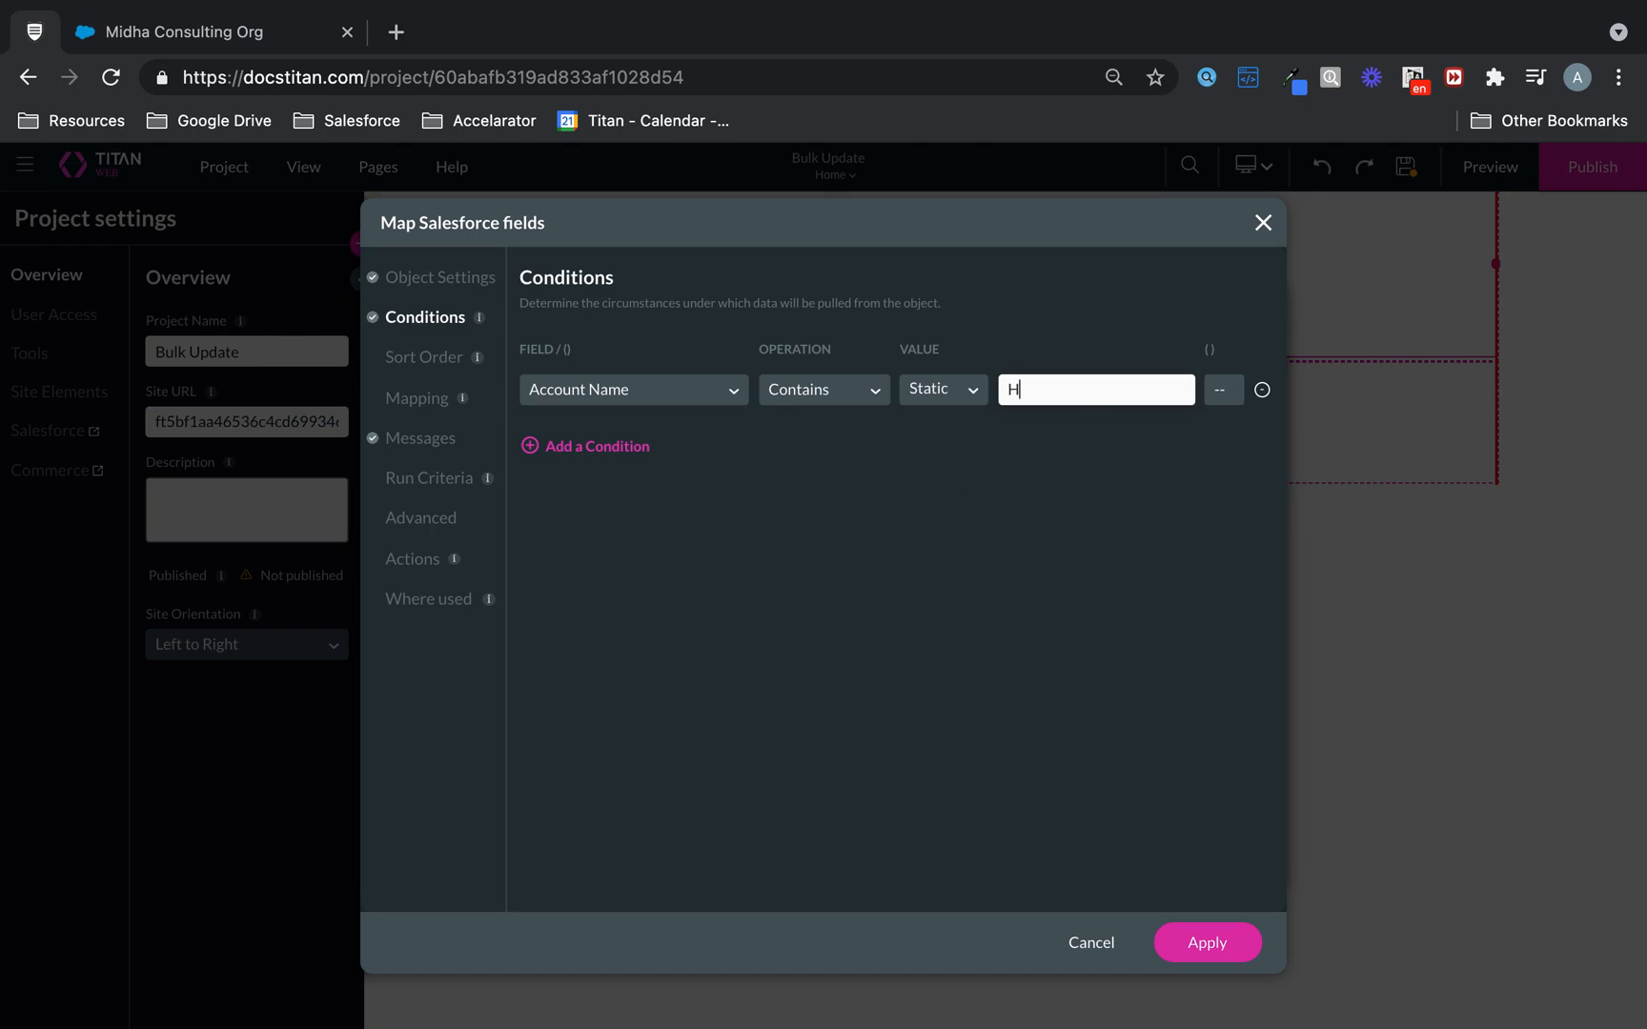
pyautogui.write('ospital')
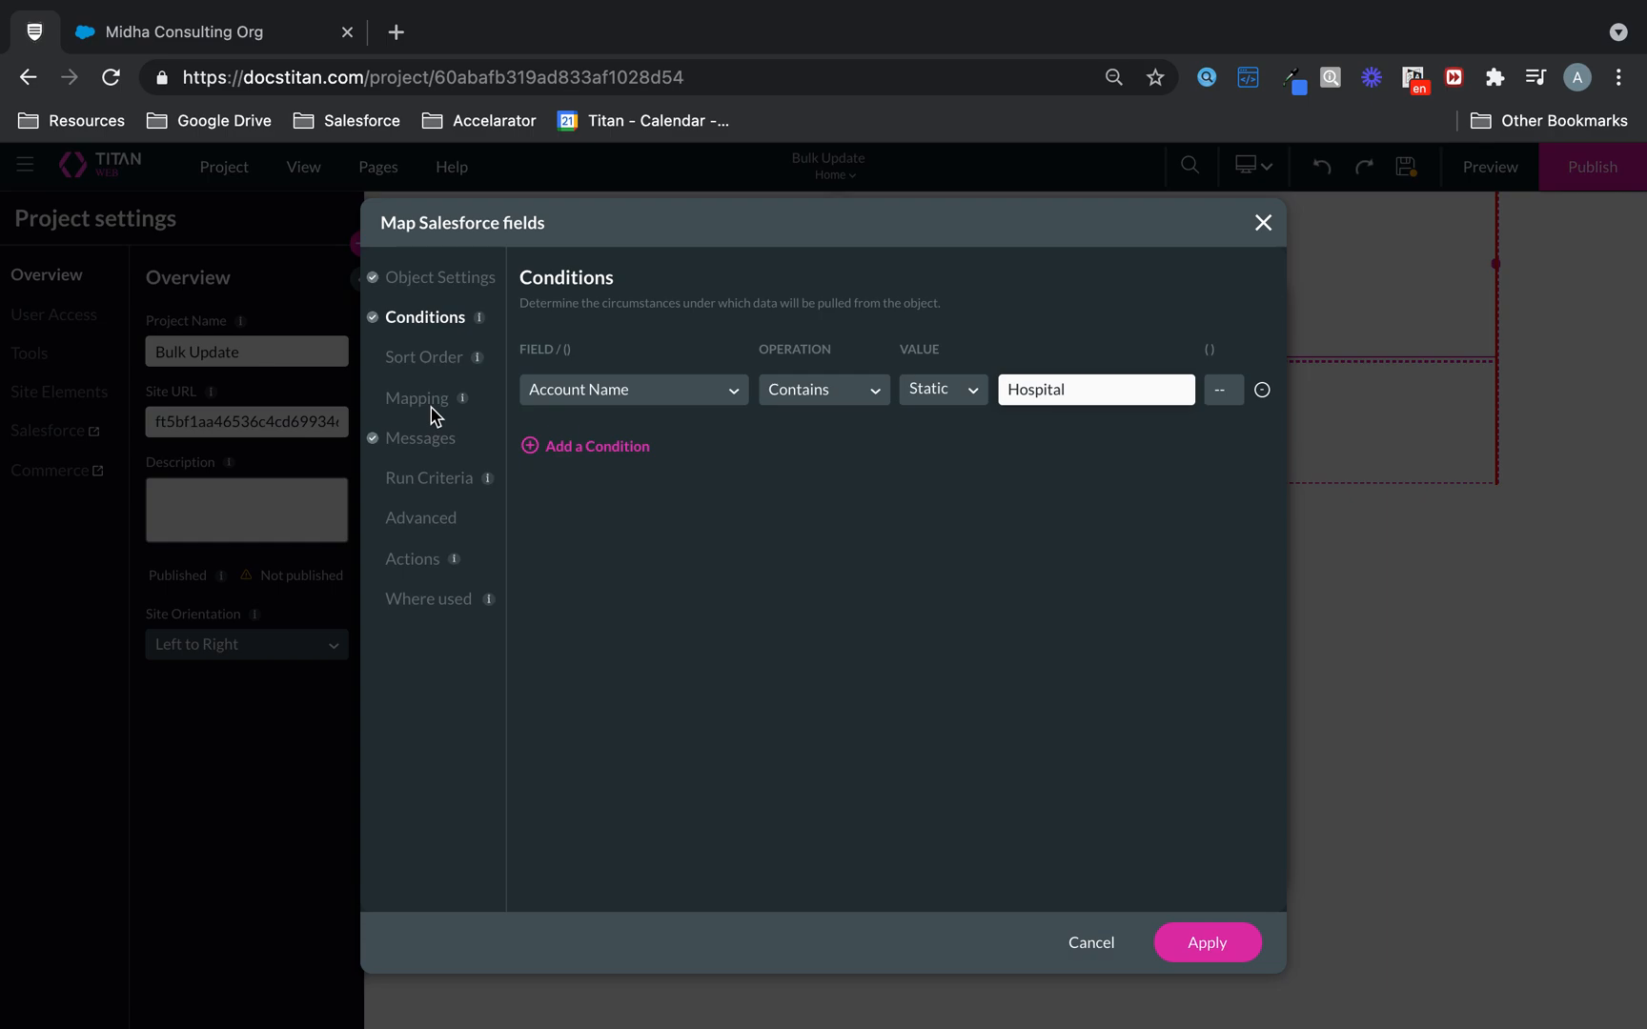
# Map strip value to Account ID, Account Name and Account Number to their fields, and apply
pyautogui.click(418, 398)
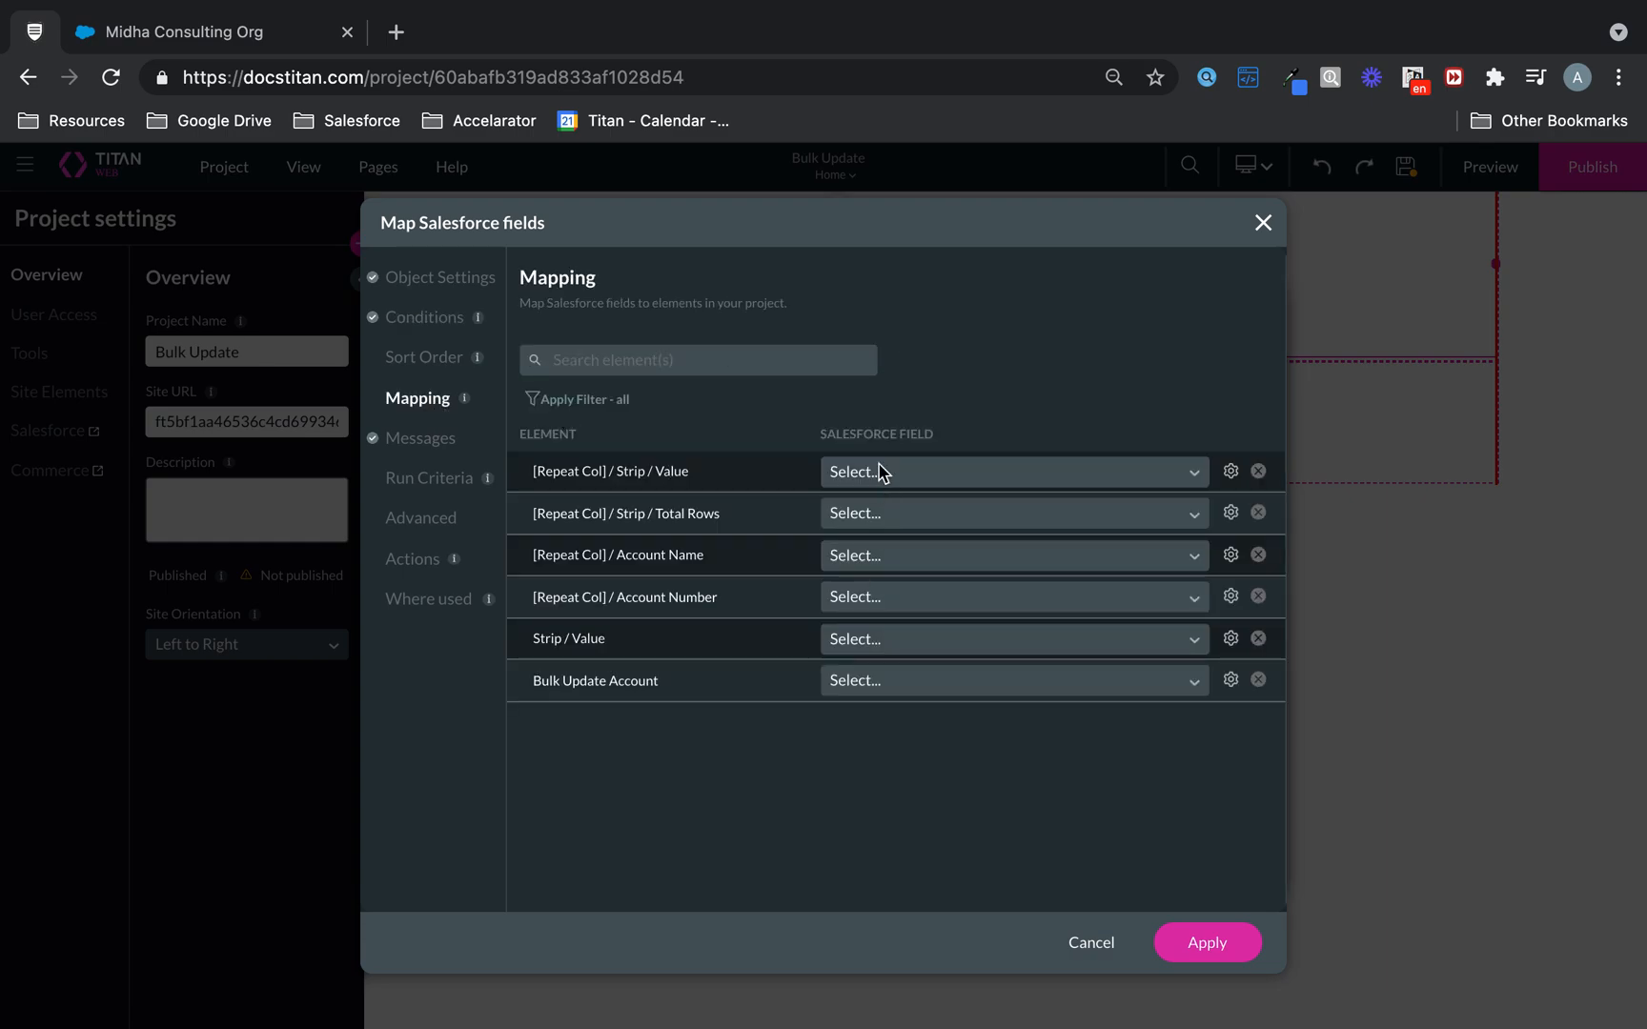
pyautogui.click(1008, 471)
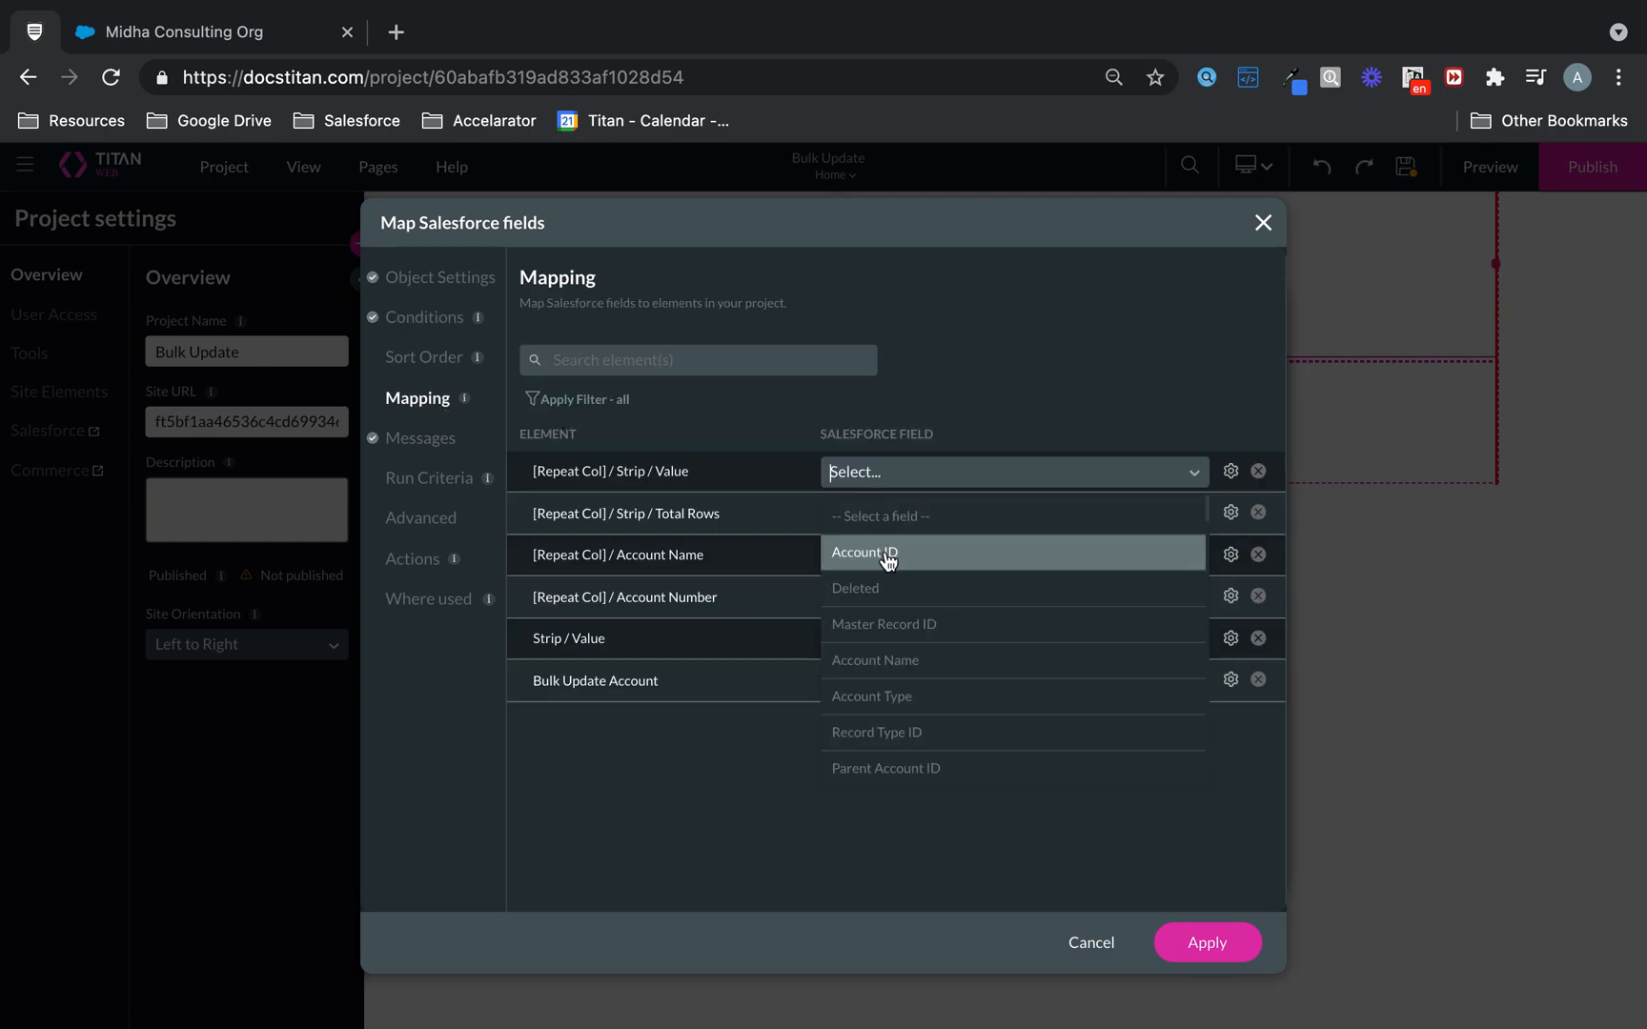
pyautogui.click(862, 553)
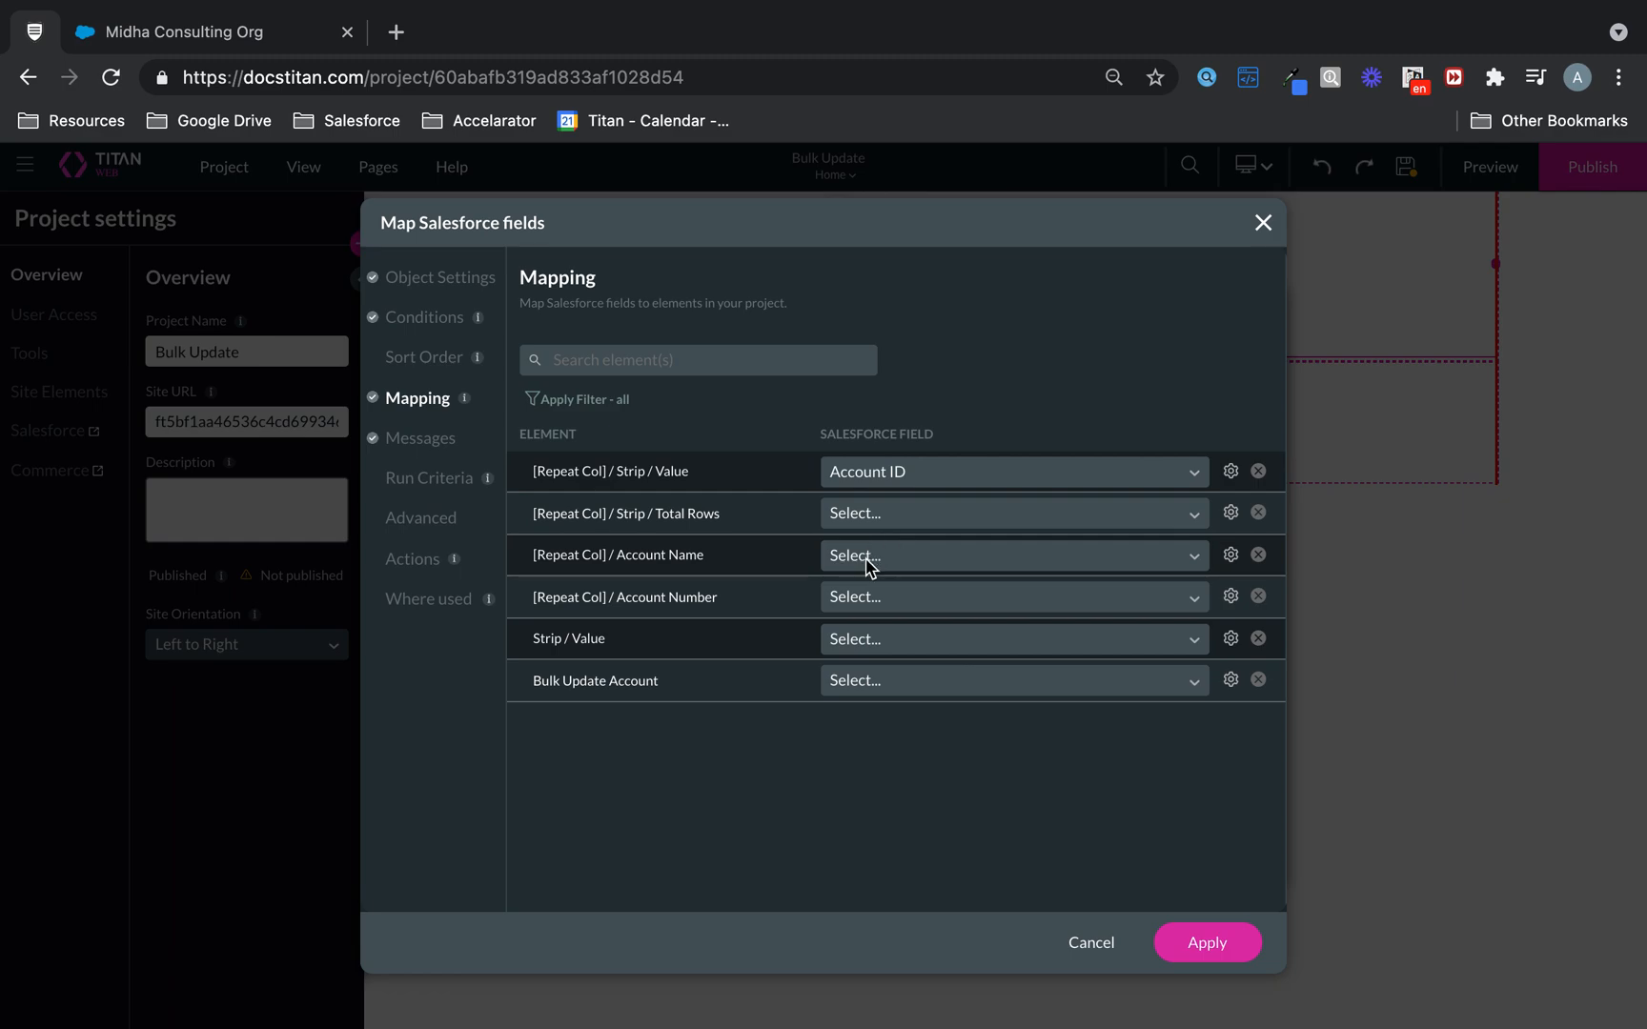
pyautogui.click(1012, 554)
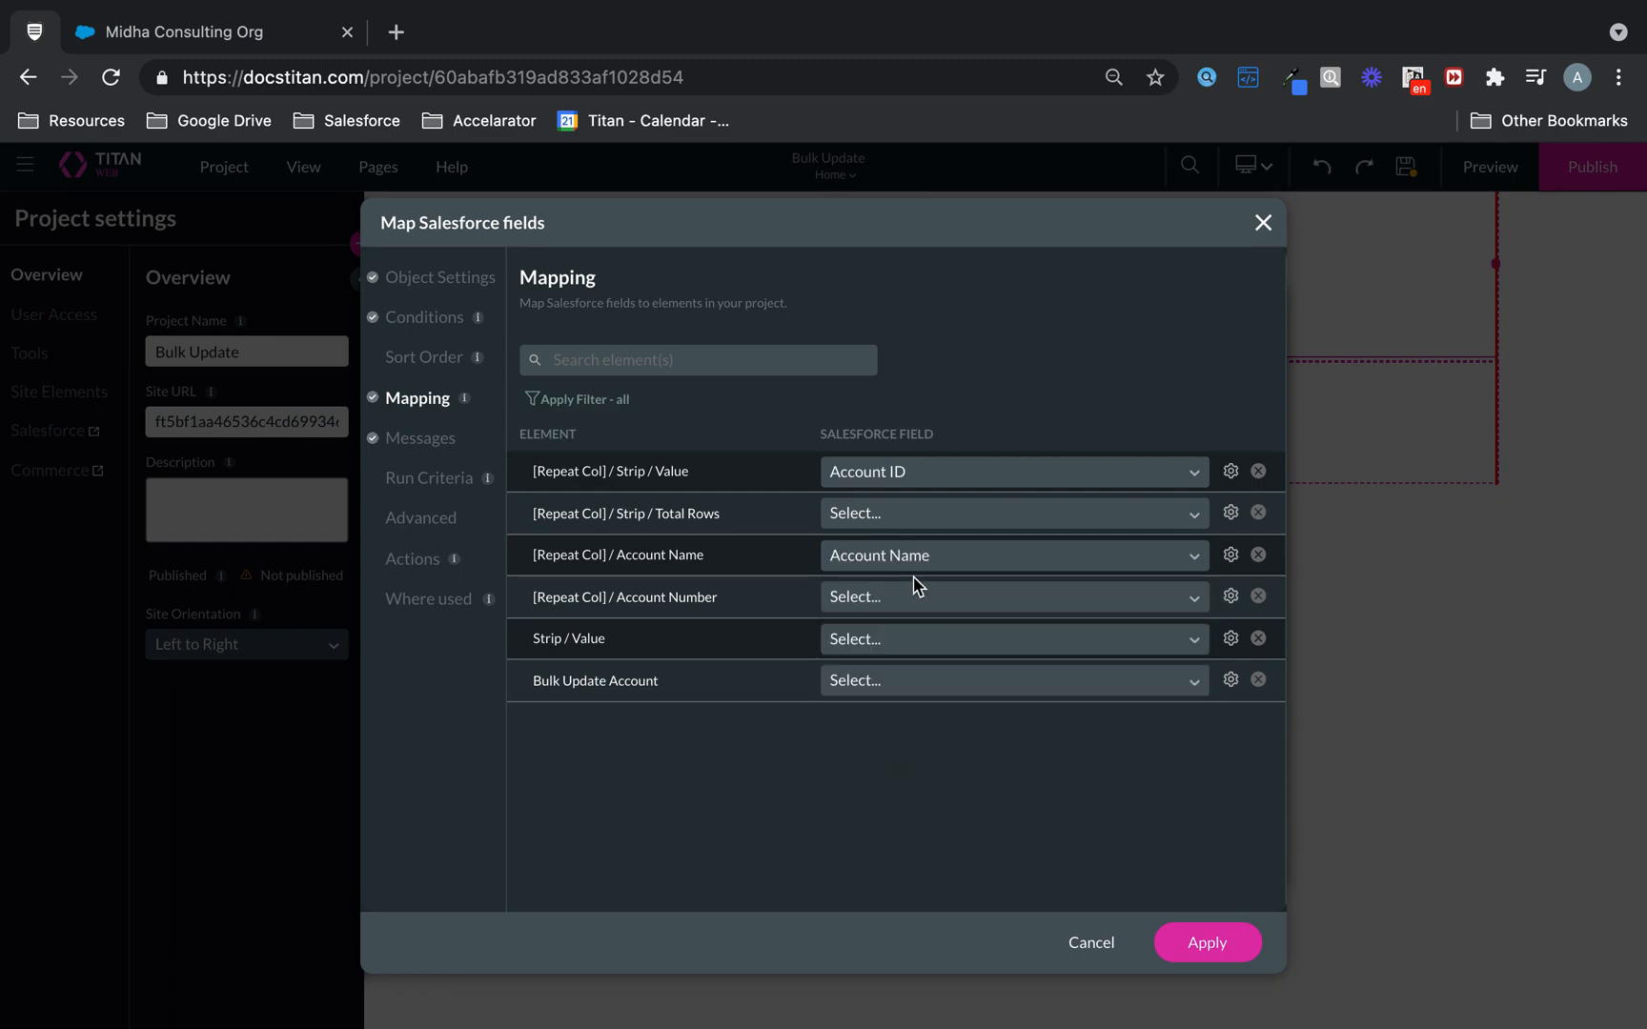
pyautogui.write('mu')
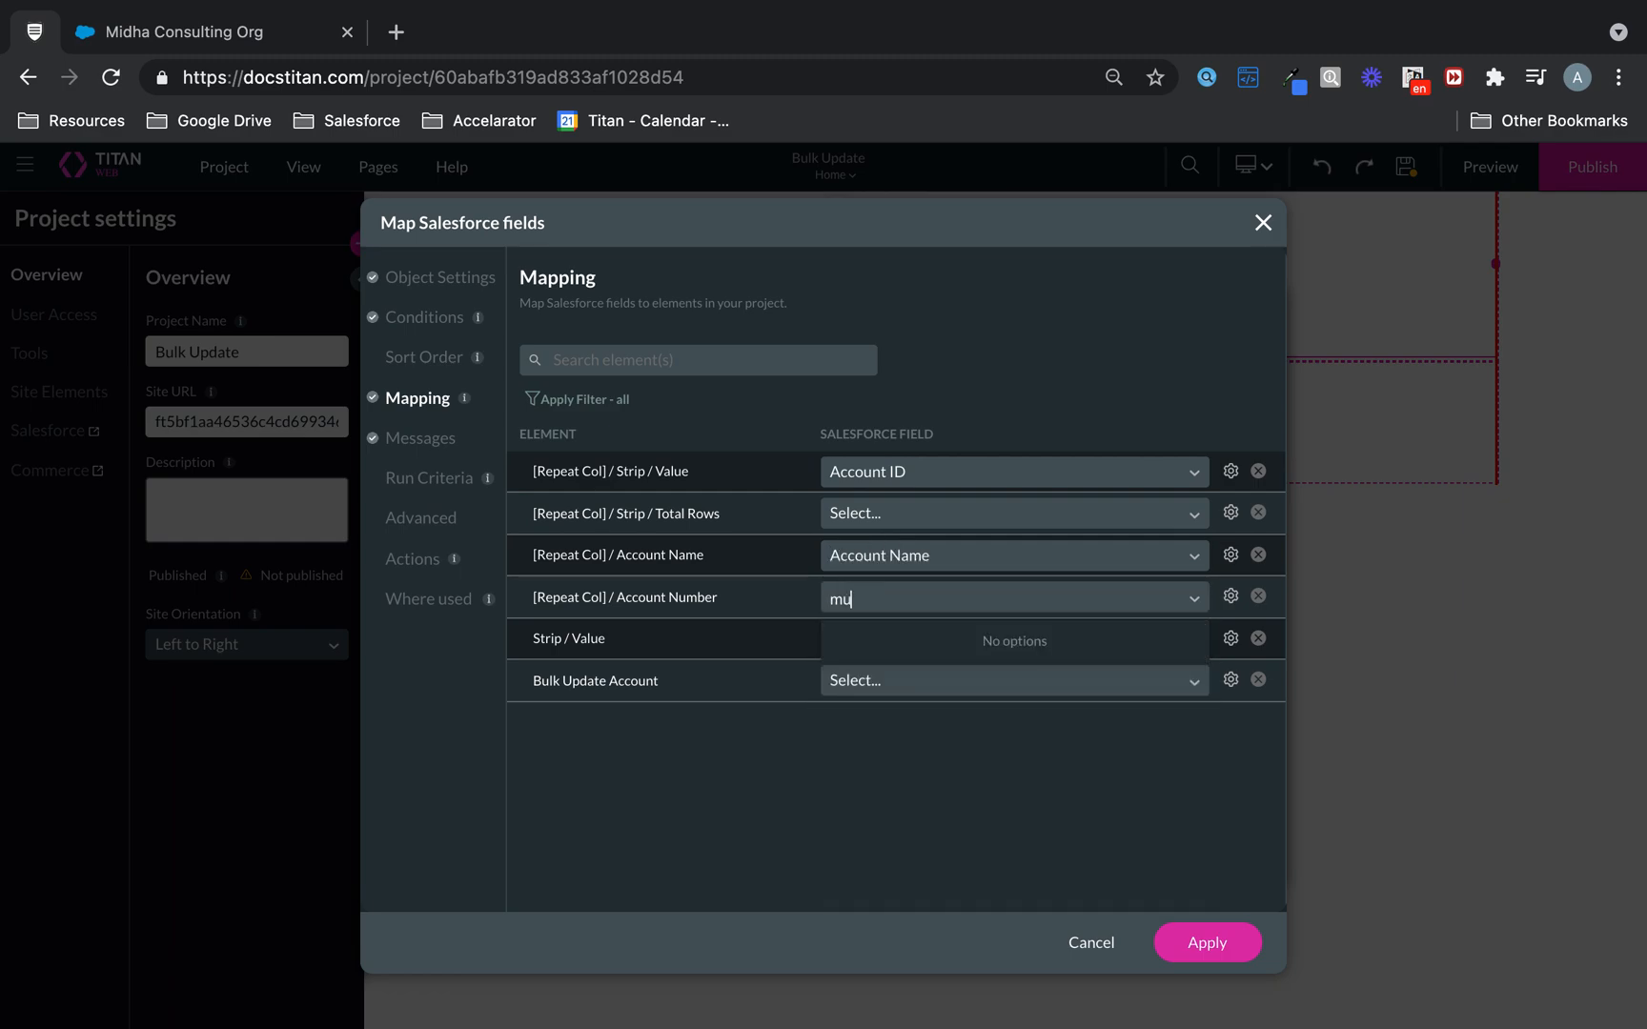
pyautogui.write('numb')
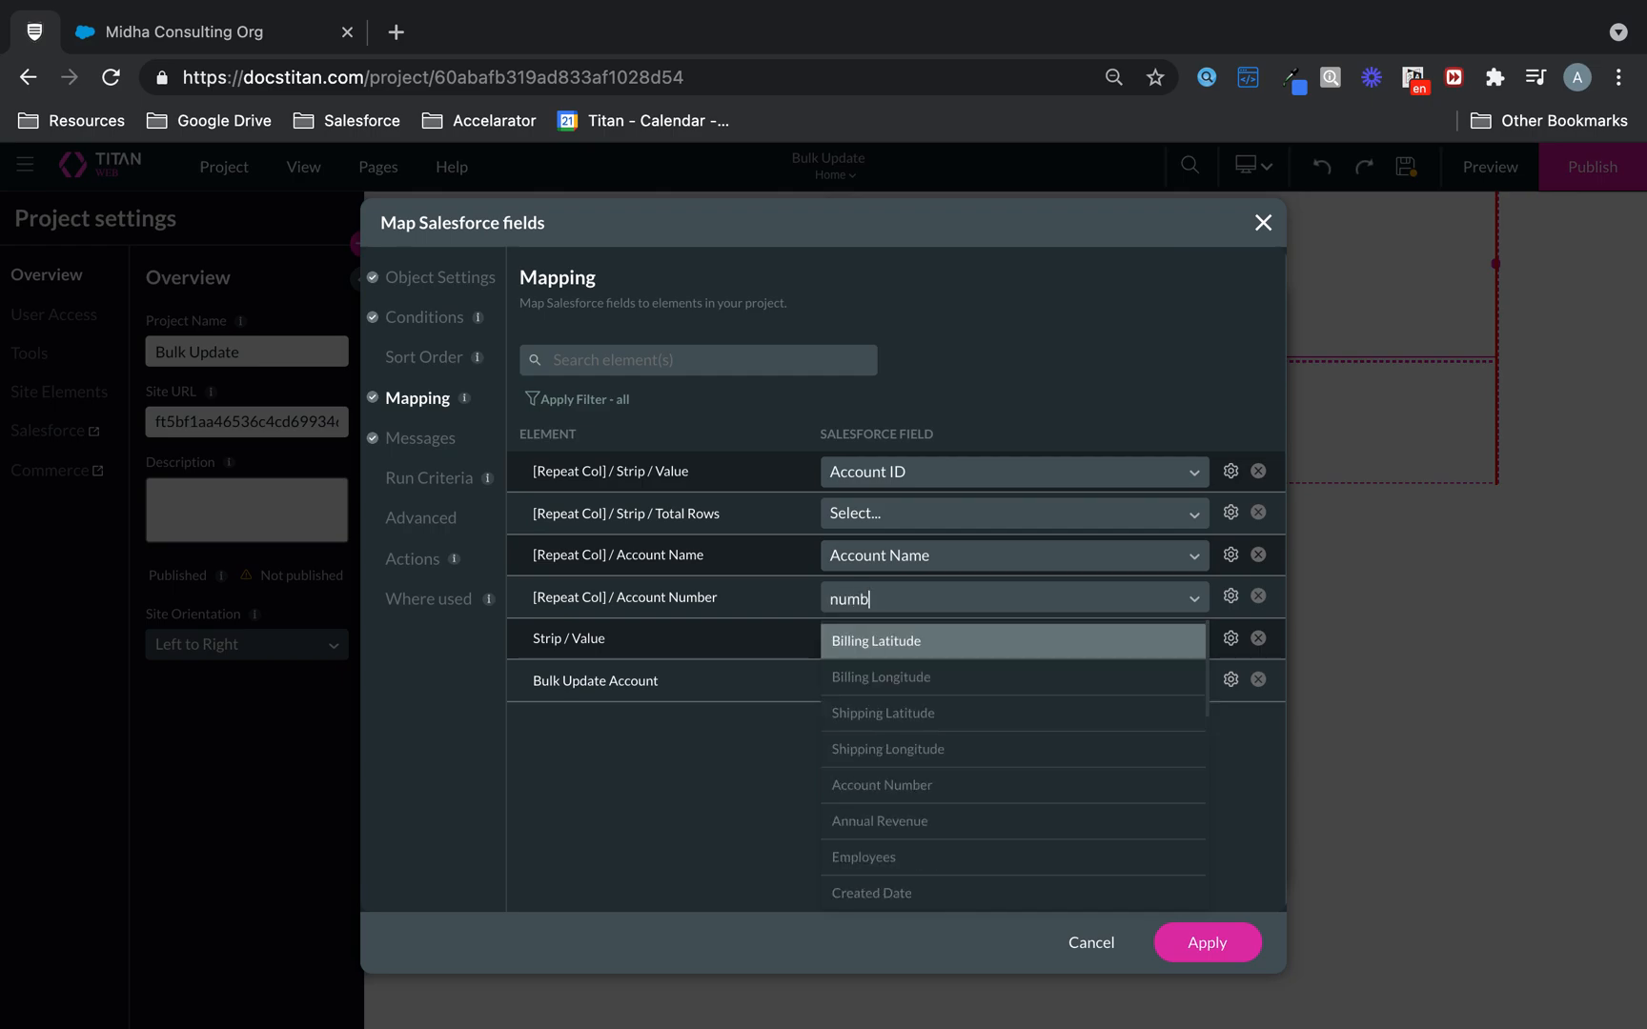
pyautogui.click(881, 785)
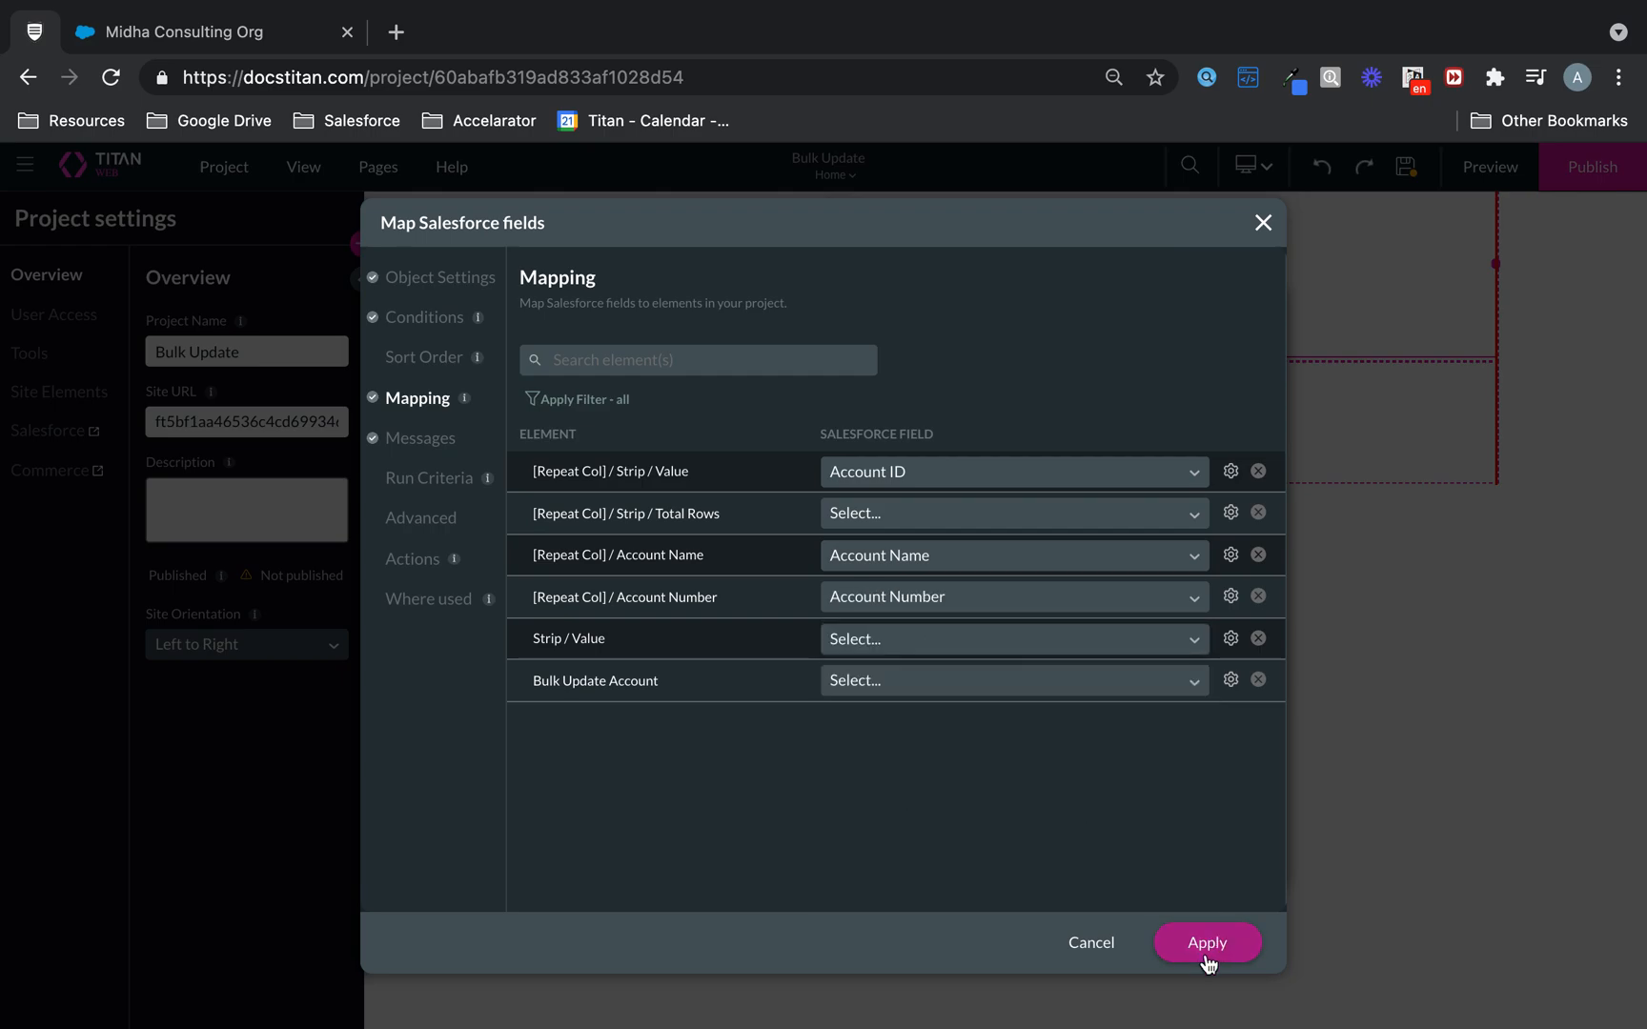
pyautogui.click(1206, 941)
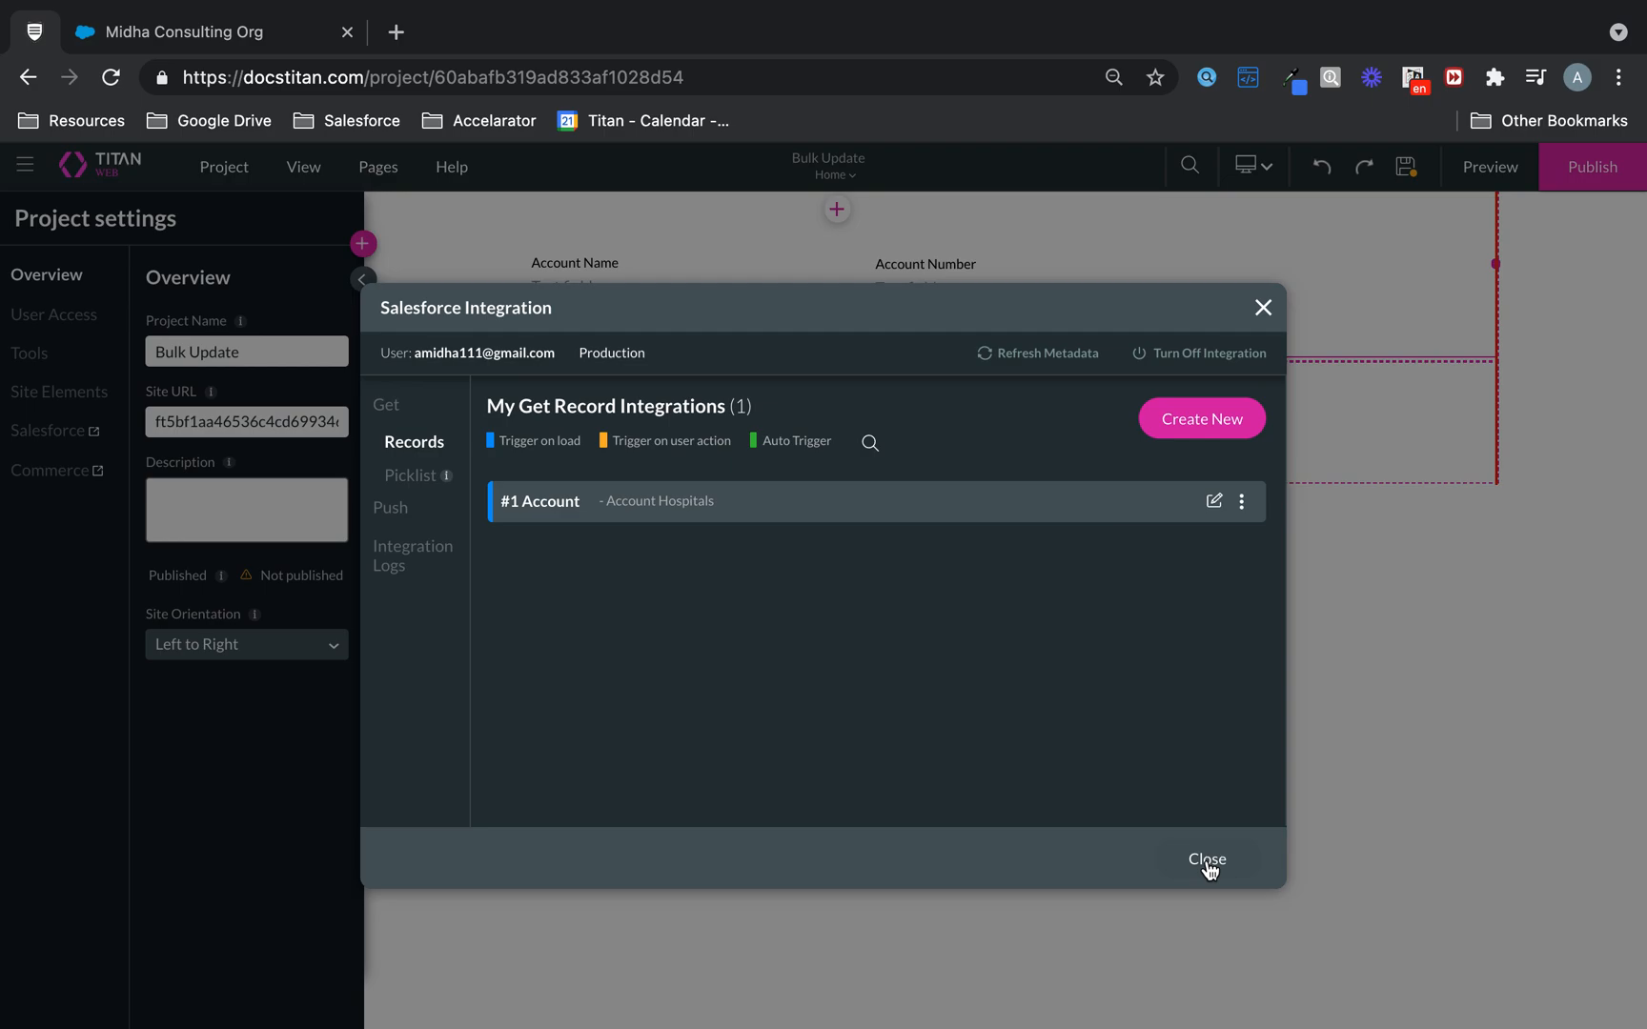
pyautogui.click(1207, 857)
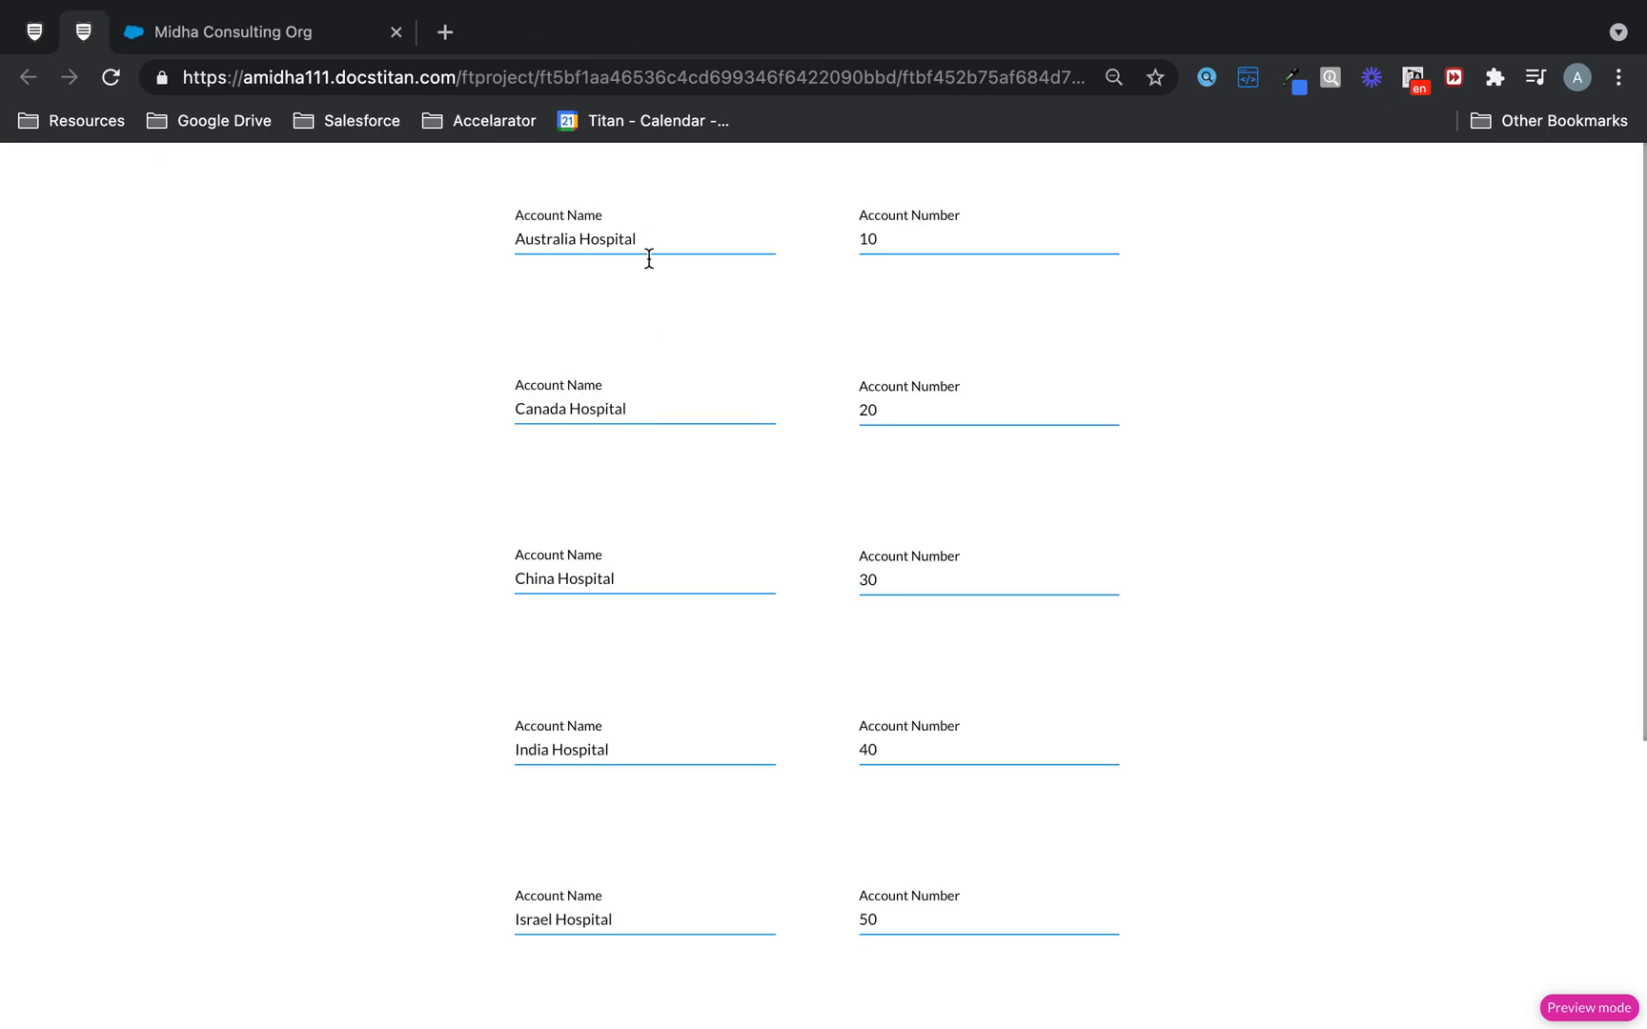
pyautogui.moveTo(661, 364)
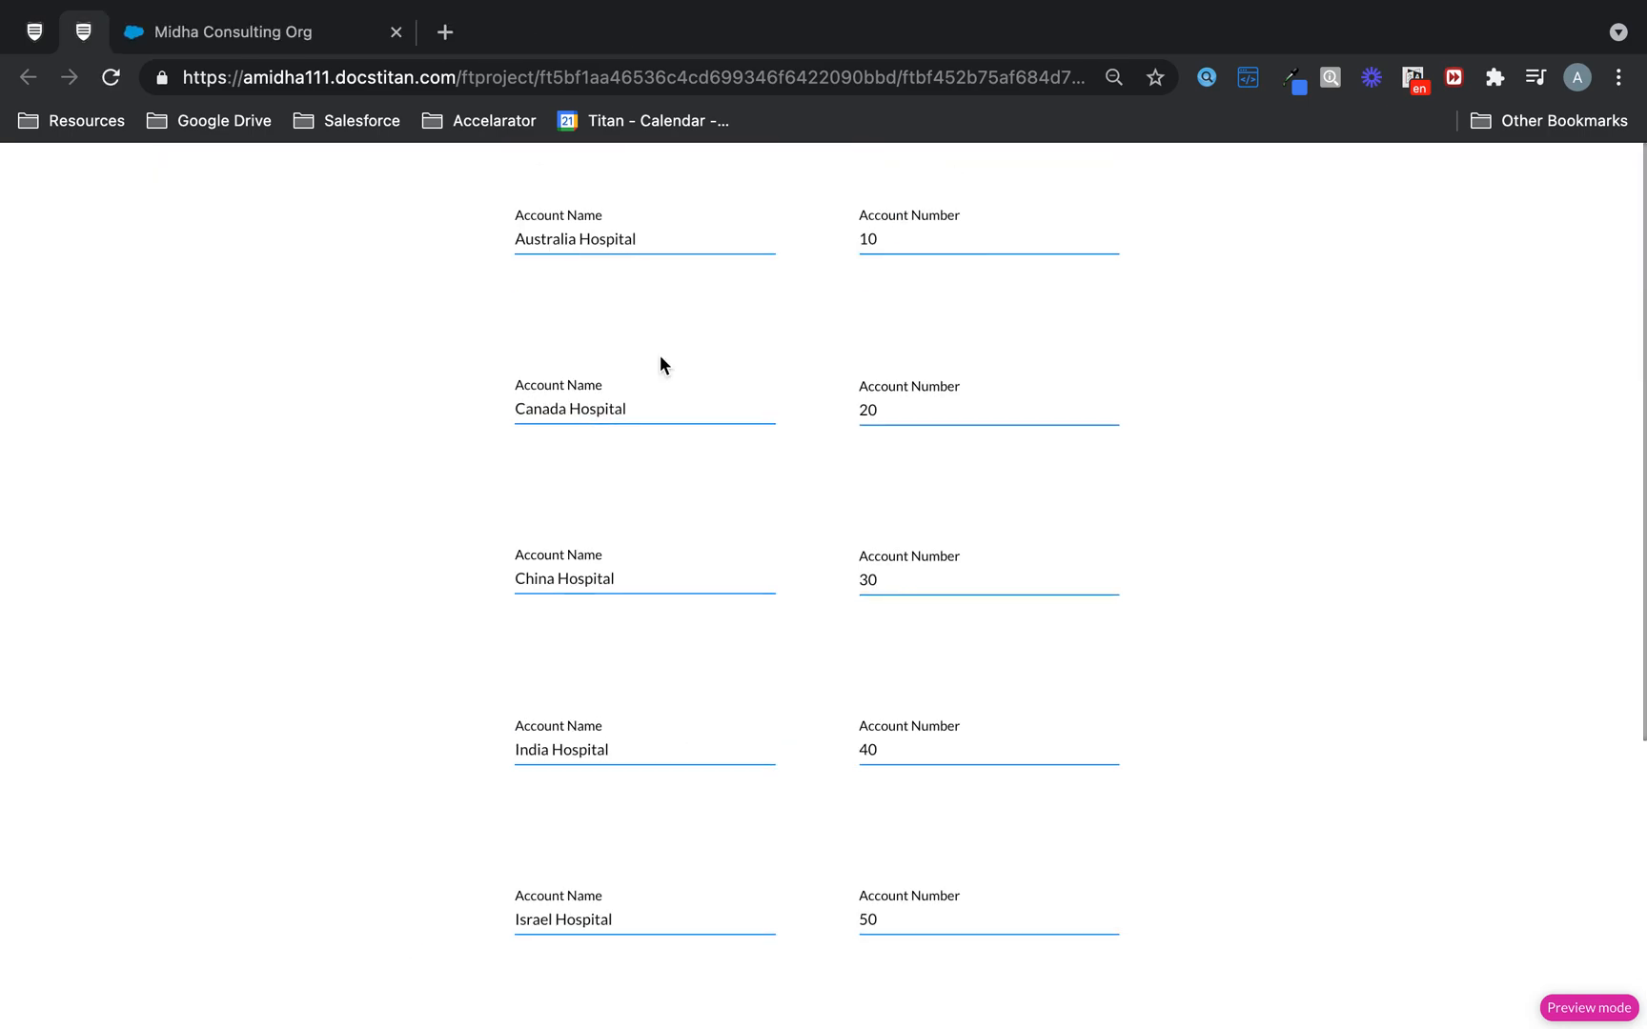
pyautogui.moveTo(702, 422)
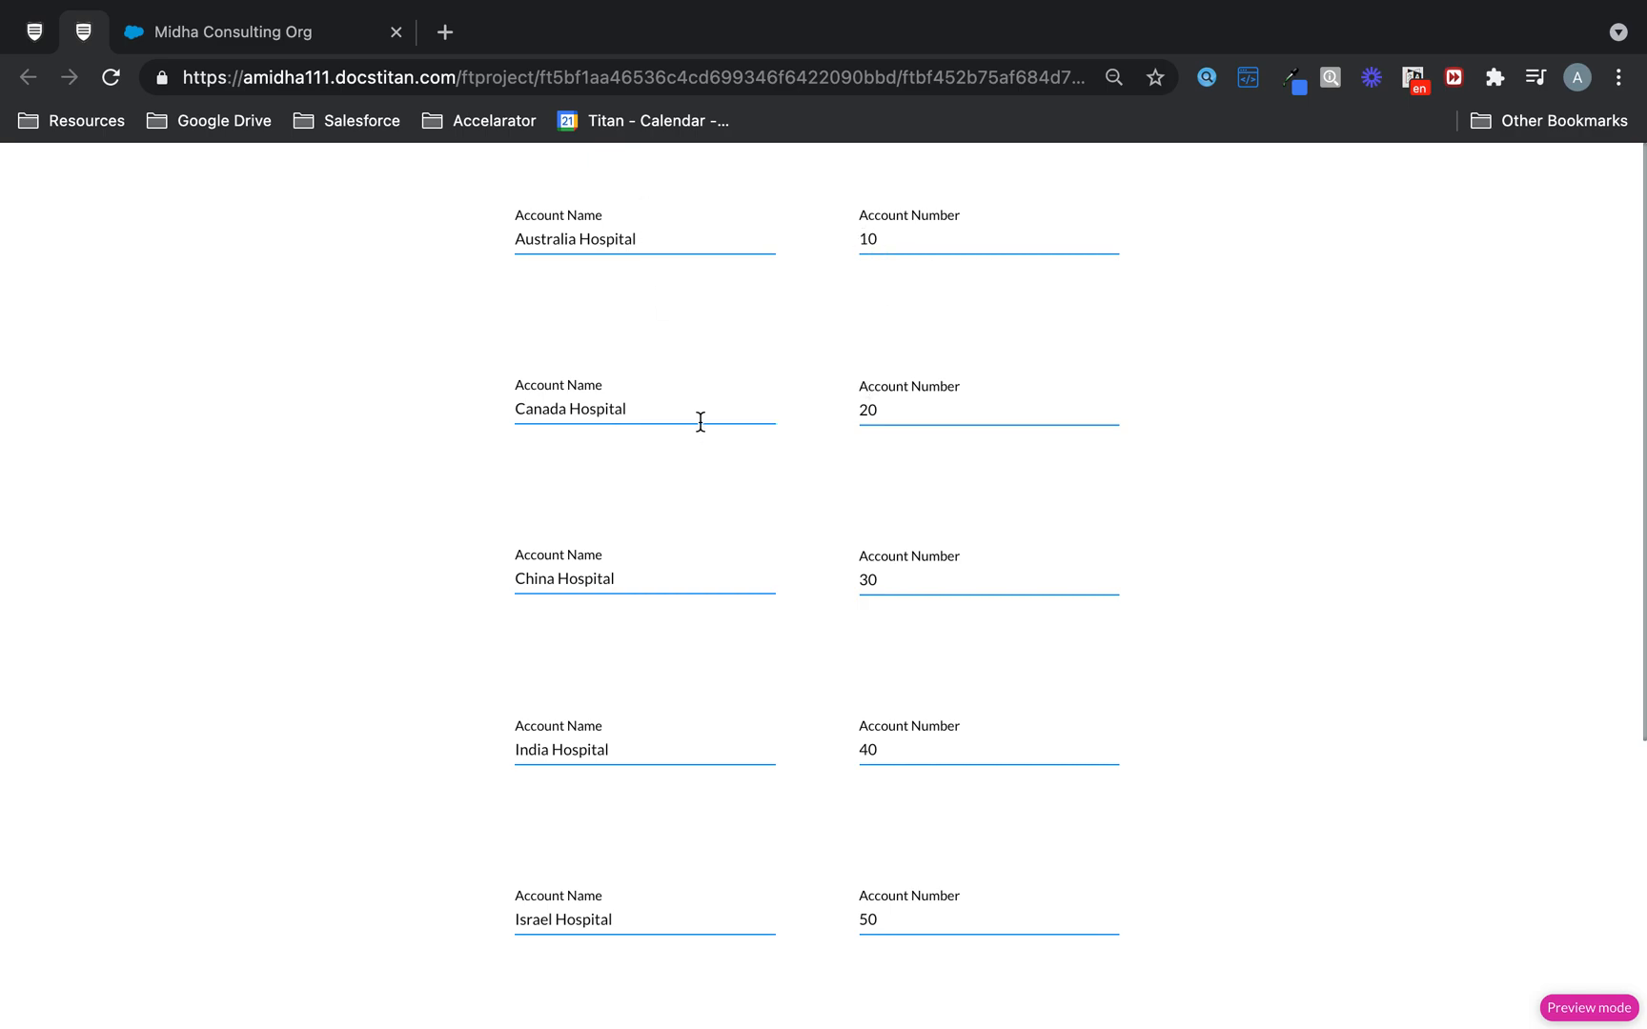
# Scroll through the previewed hospital account rows filled with names and numbers
pyautogui.scroll(-3)
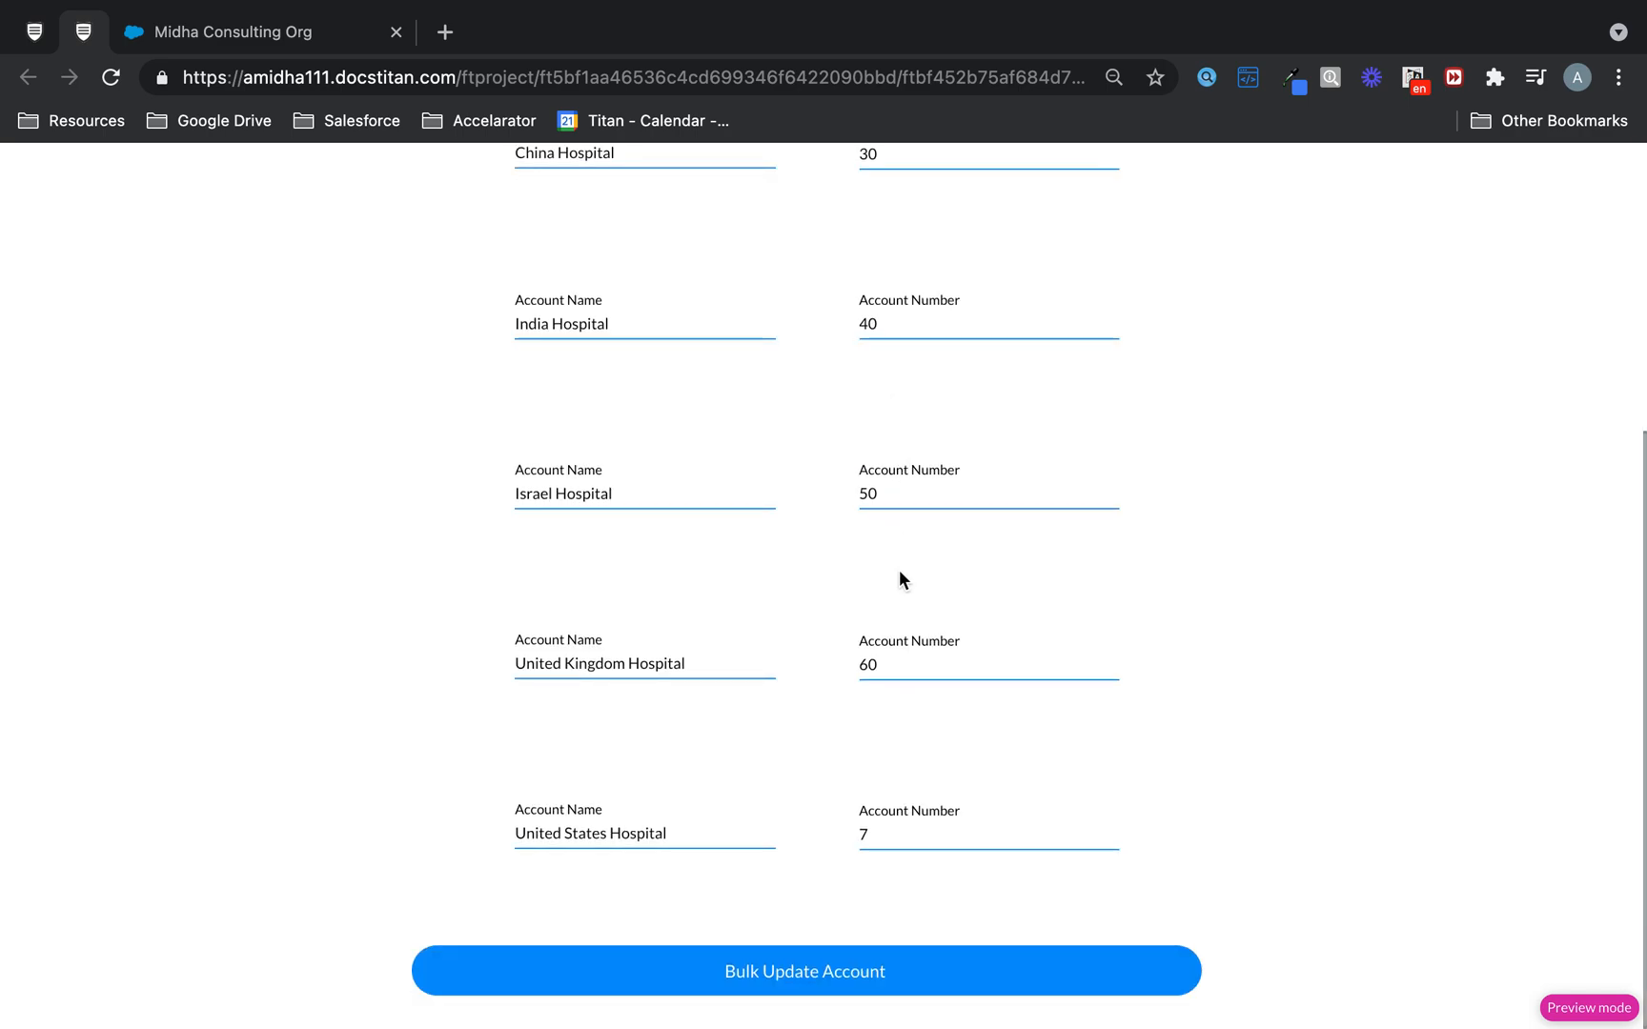
pyautogui.scroll(3)
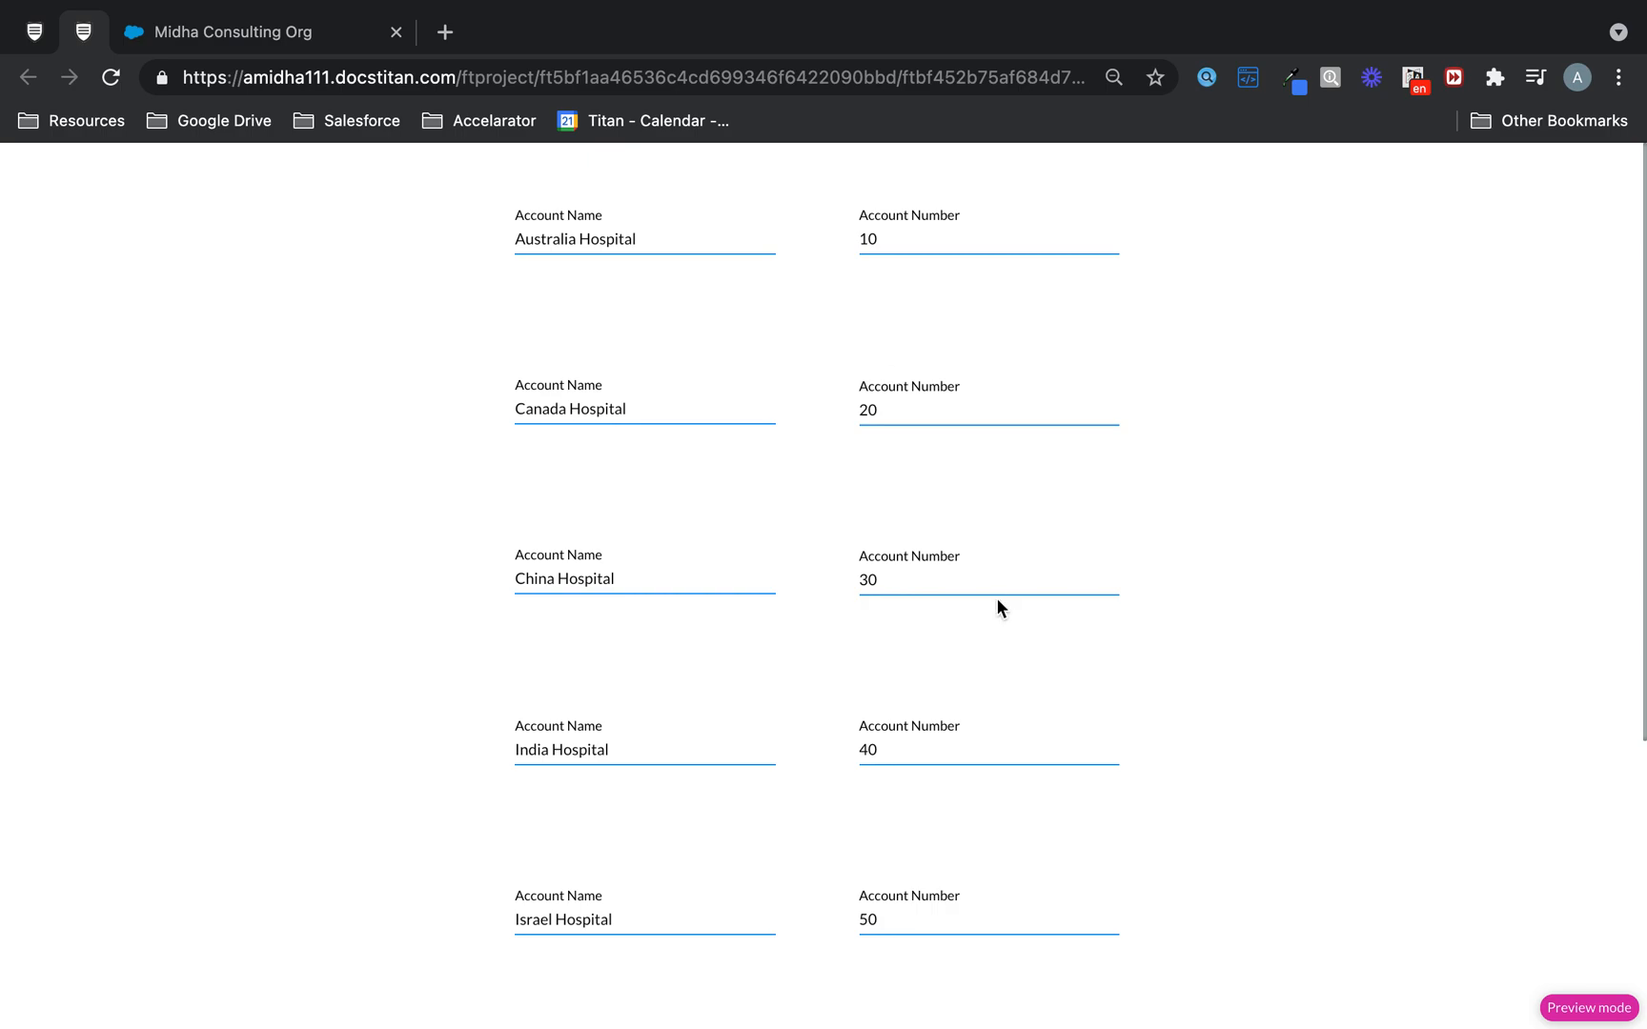
pyautogui.scroll(-3)
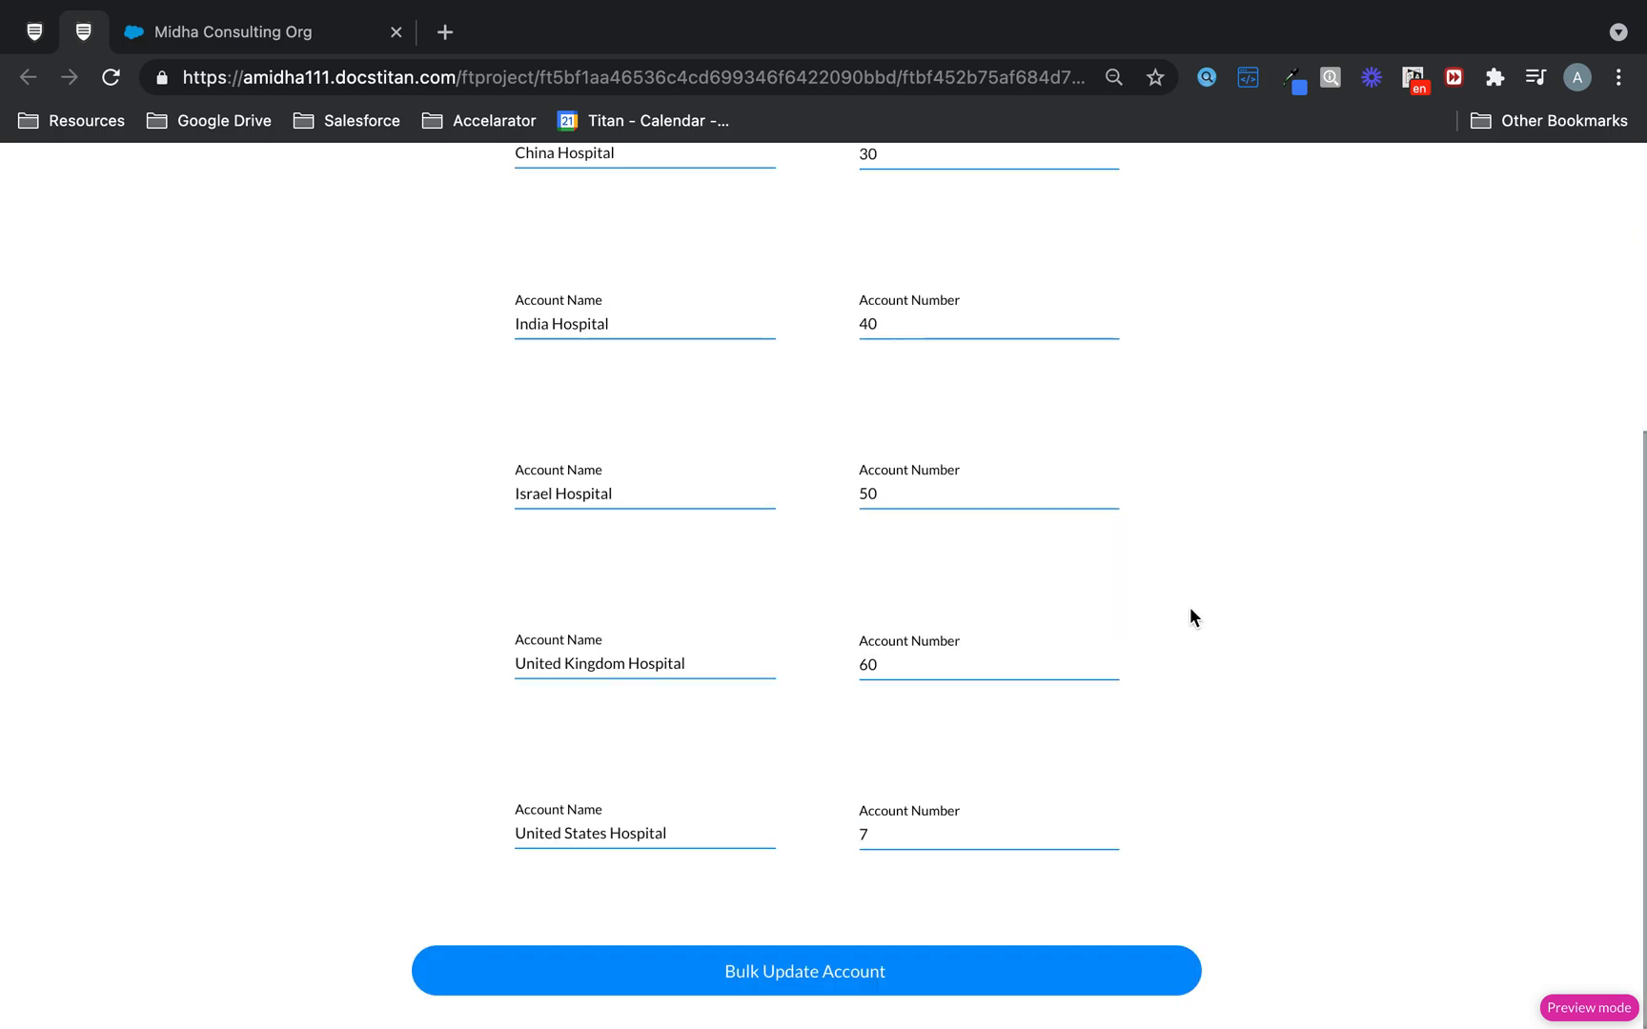
pyautogui.scroll(3)
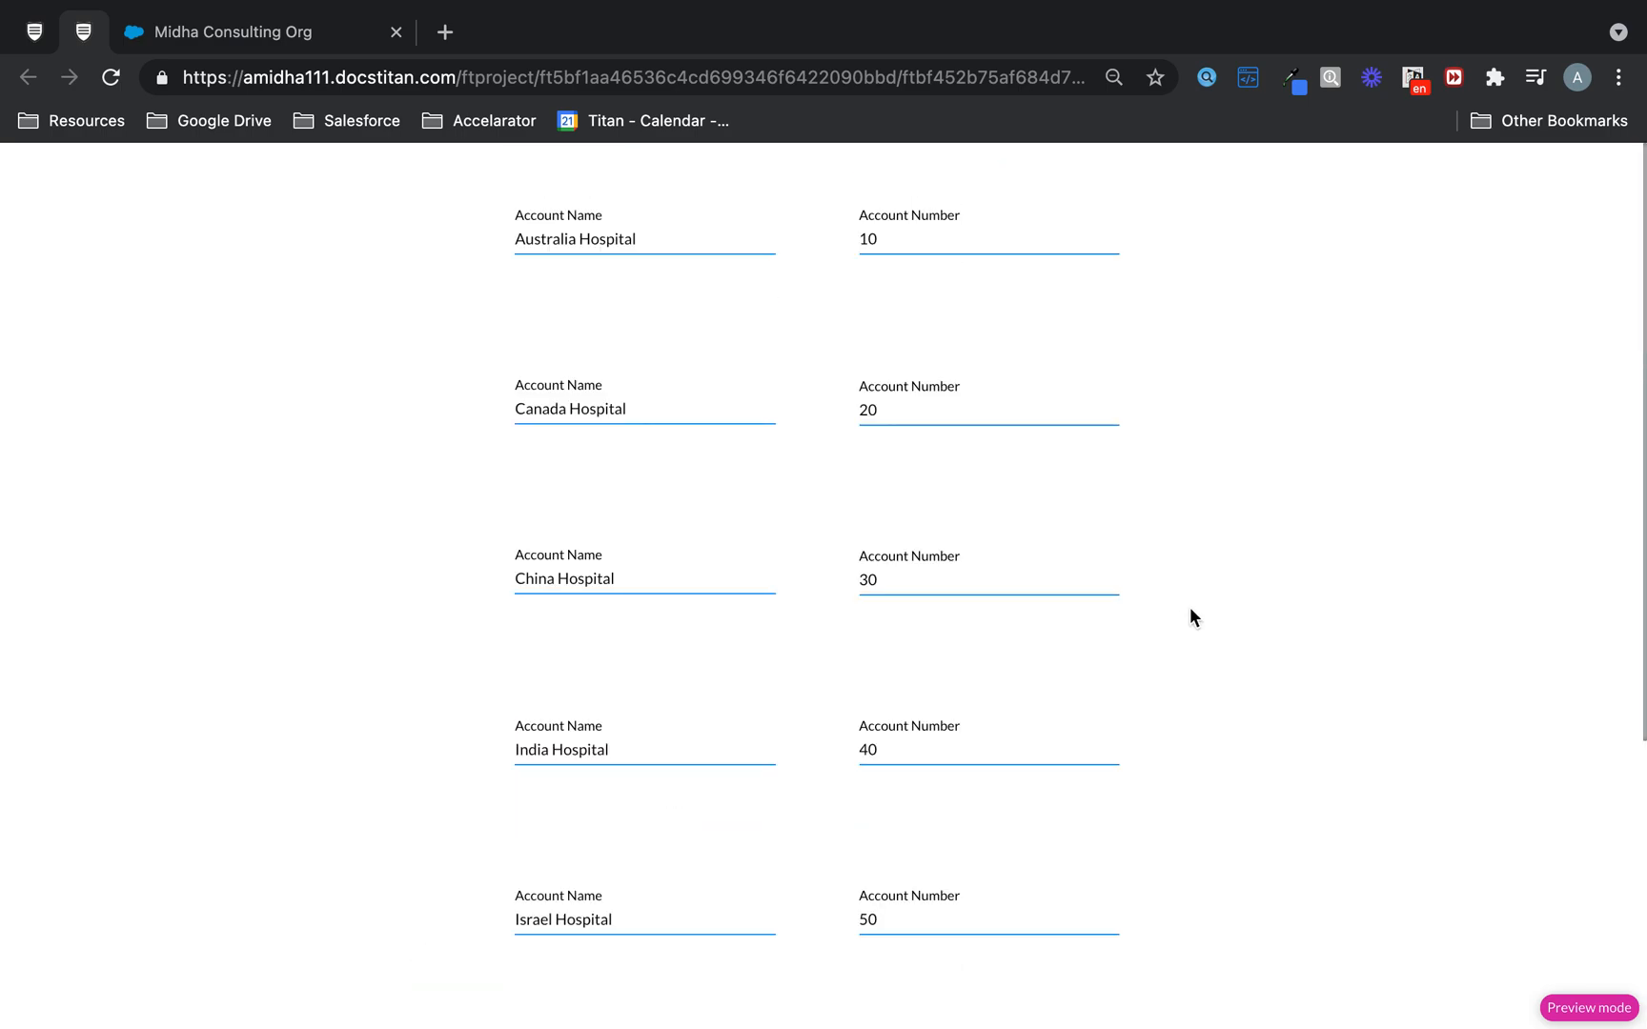
pyautogui.moveTo(36, 19)
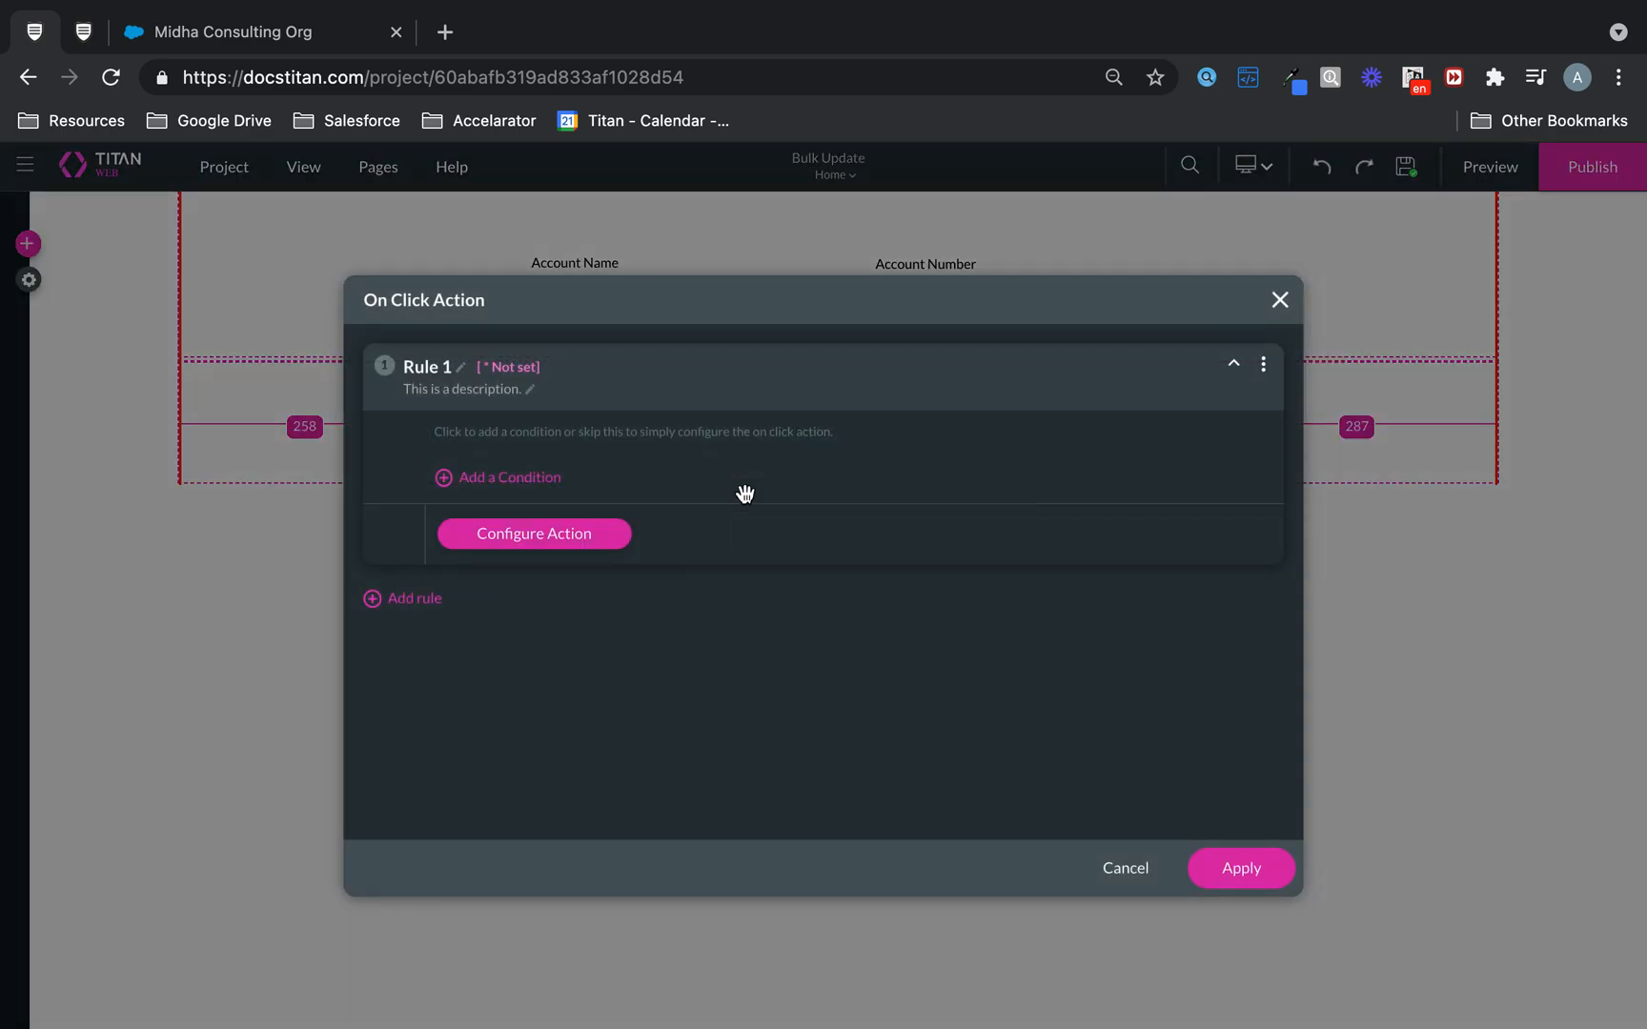
# Create a new push integration on Account described as Update Accounts for the button
pyautogui.click(533, 534)
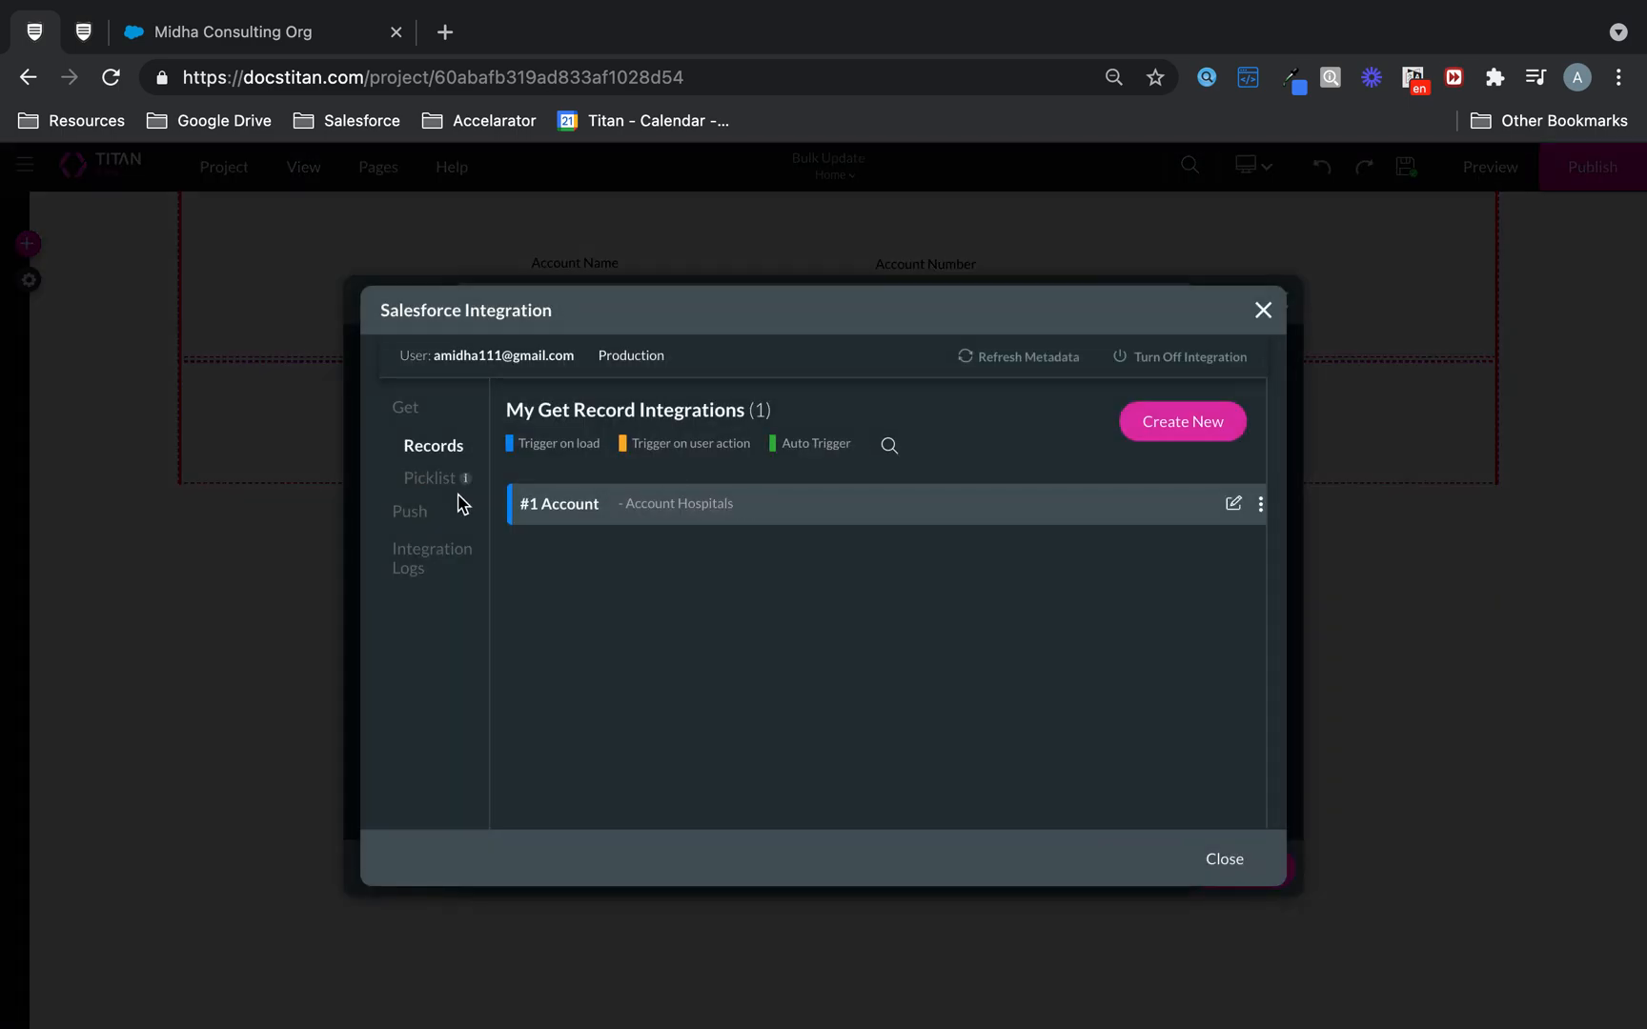
pyautogui.click(1180, 421)
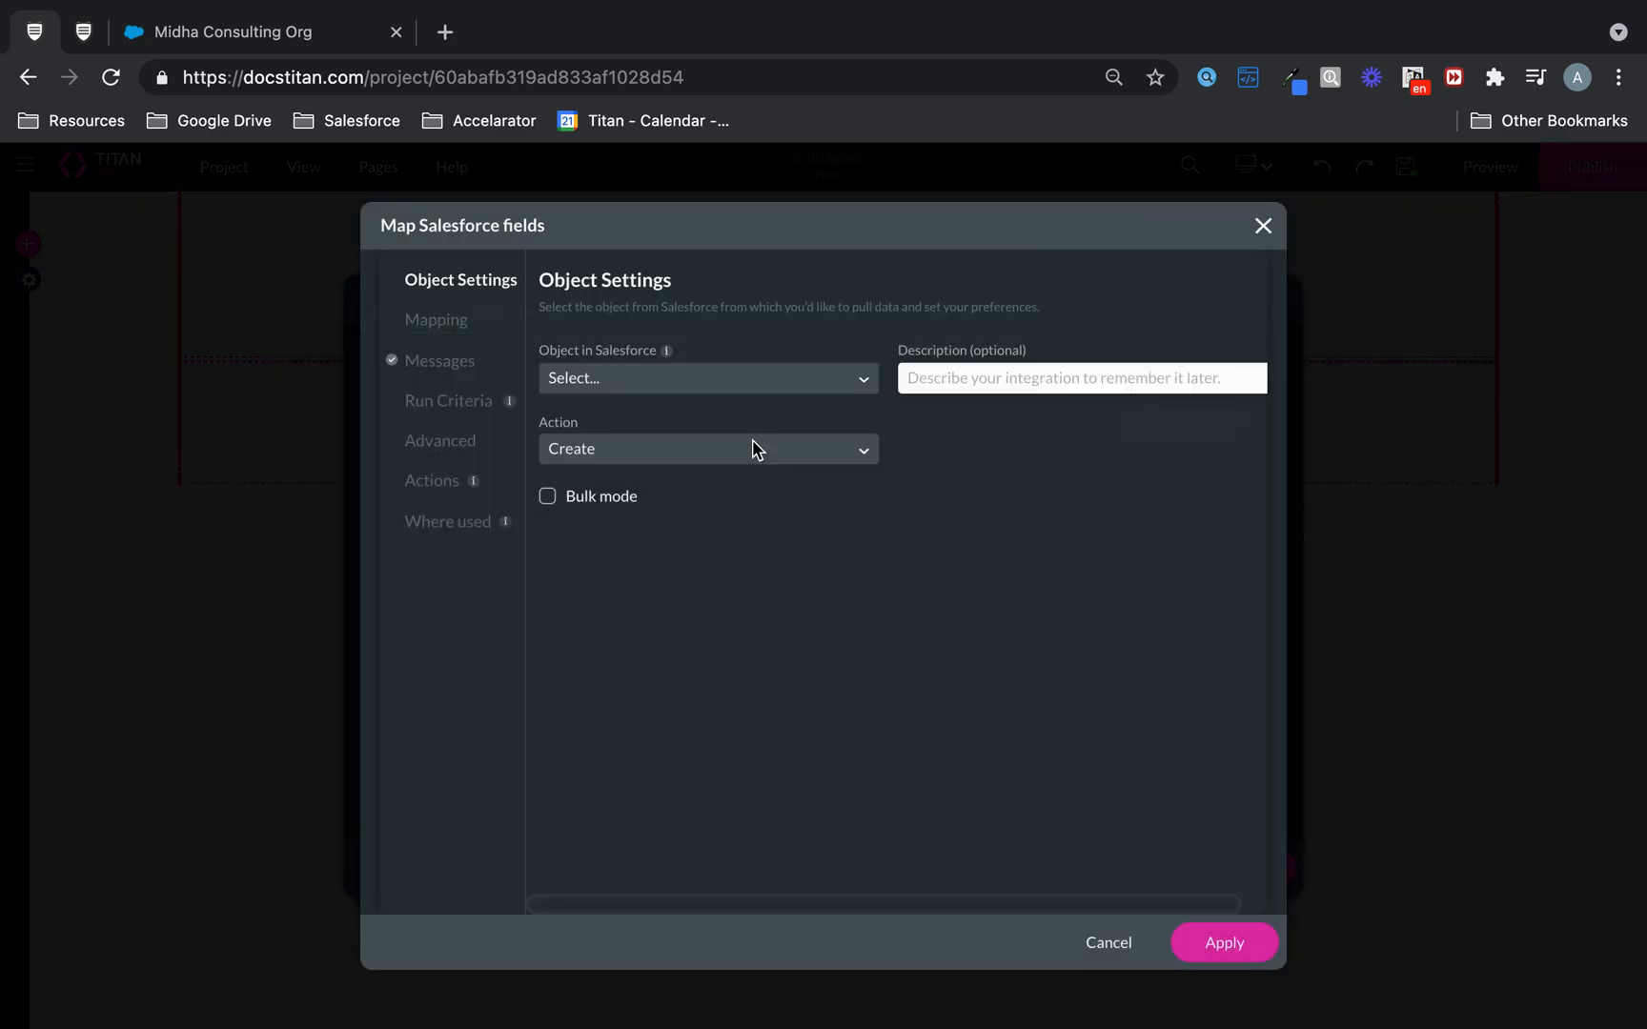
pyautogui.click(707, 378)
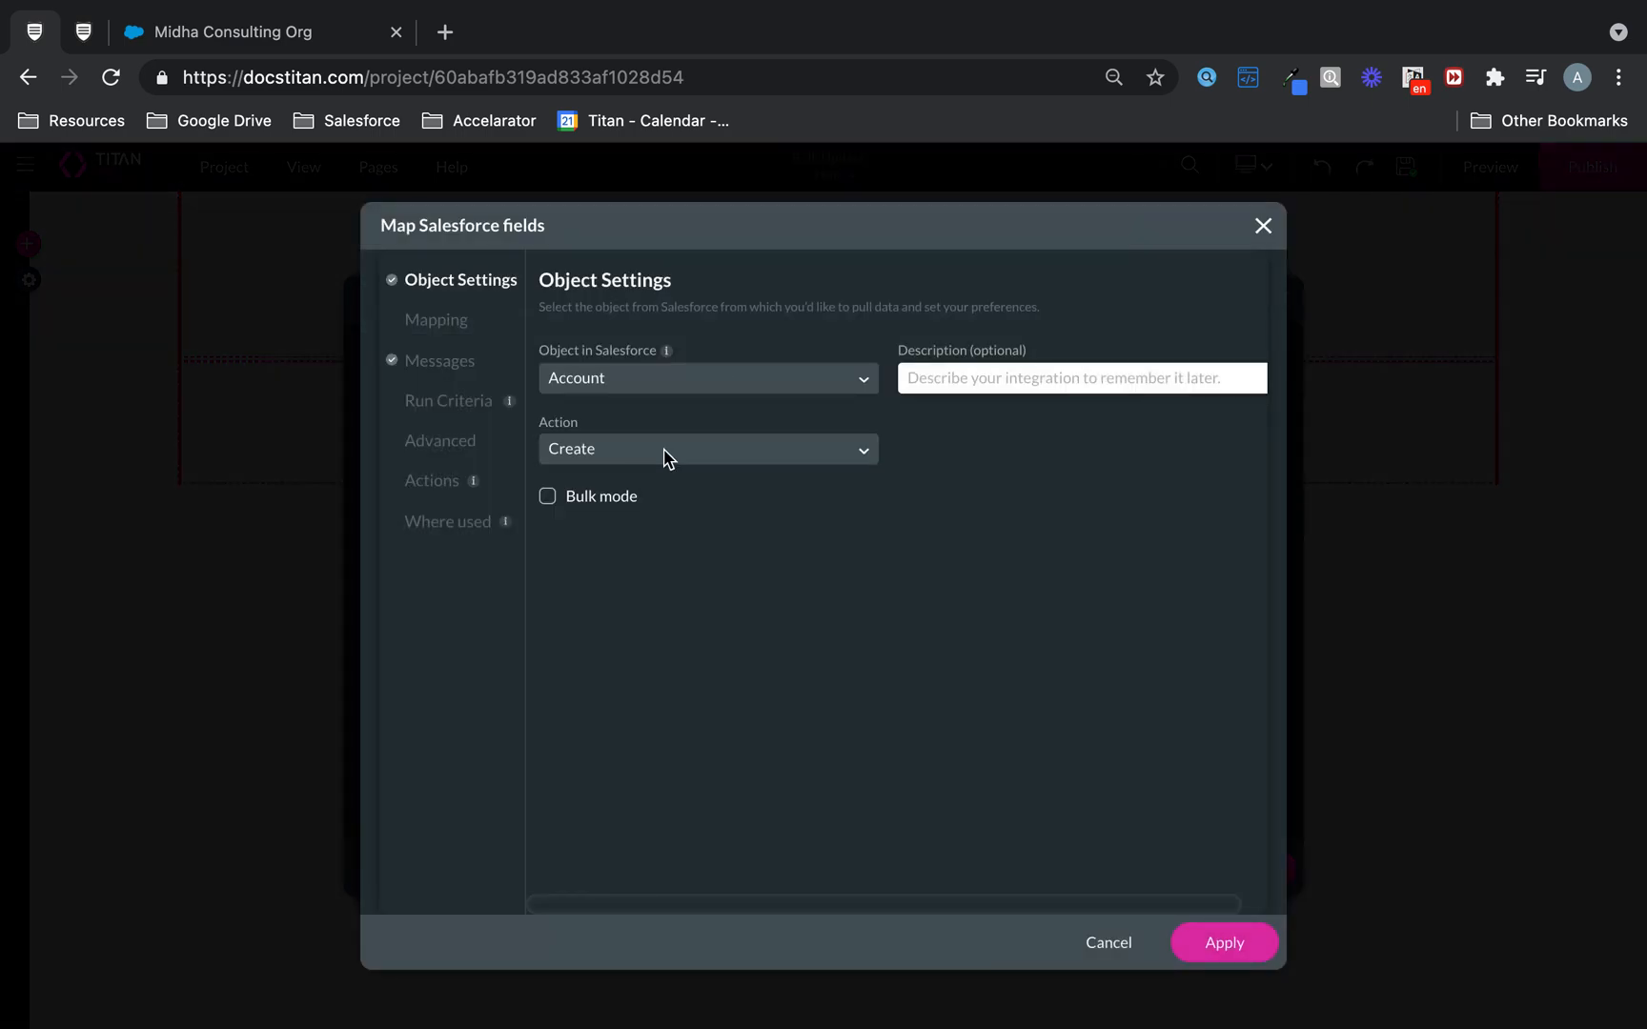
pyautogui.write('Update')
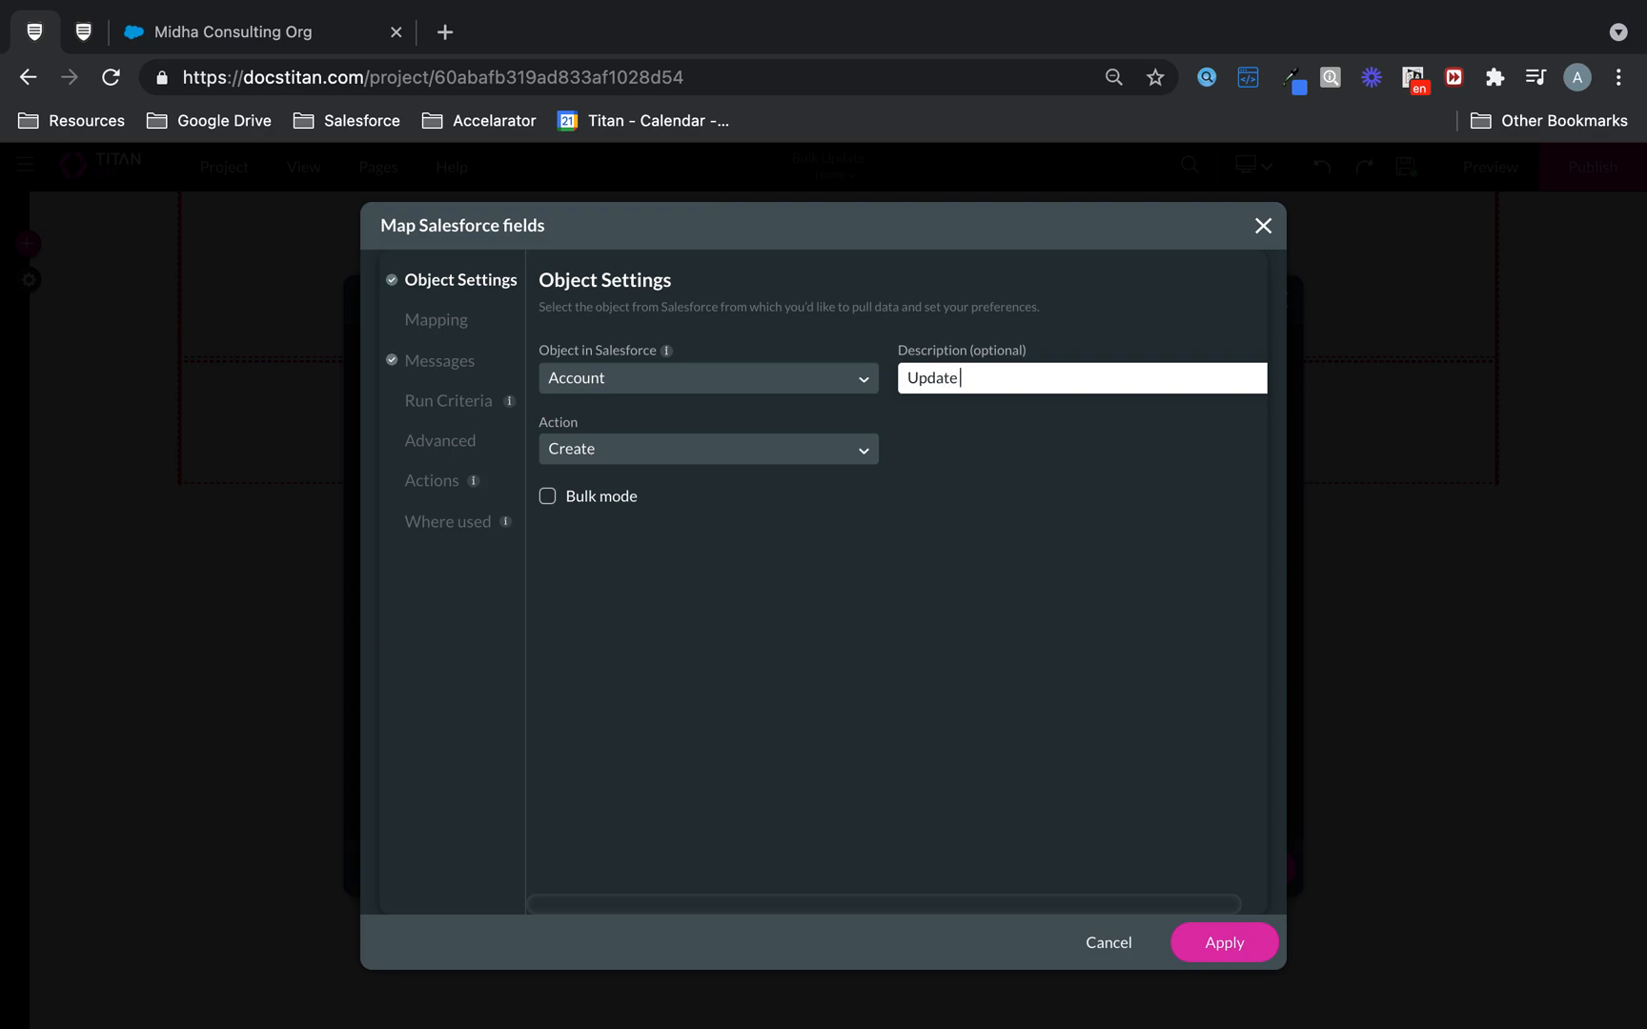
pyautogui.write('Accounts')
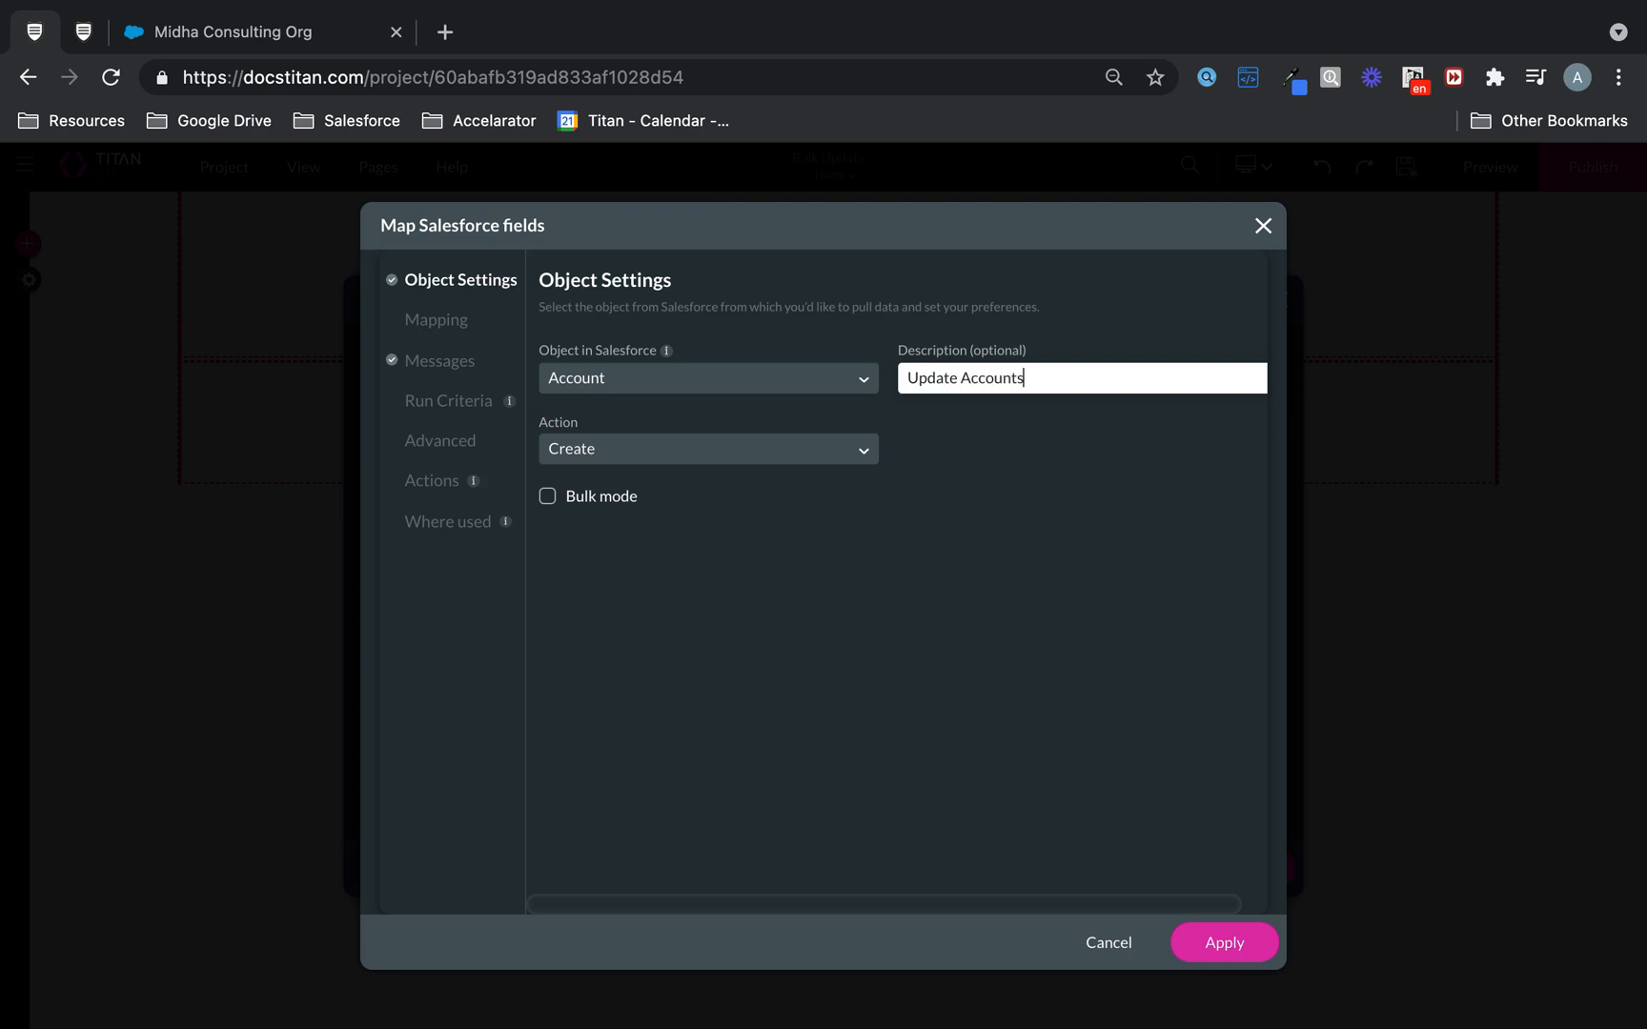
# Set the push to Update action, Record Id mode, Bulk mode, taking All matching records
pyautogui.click(707, 448)
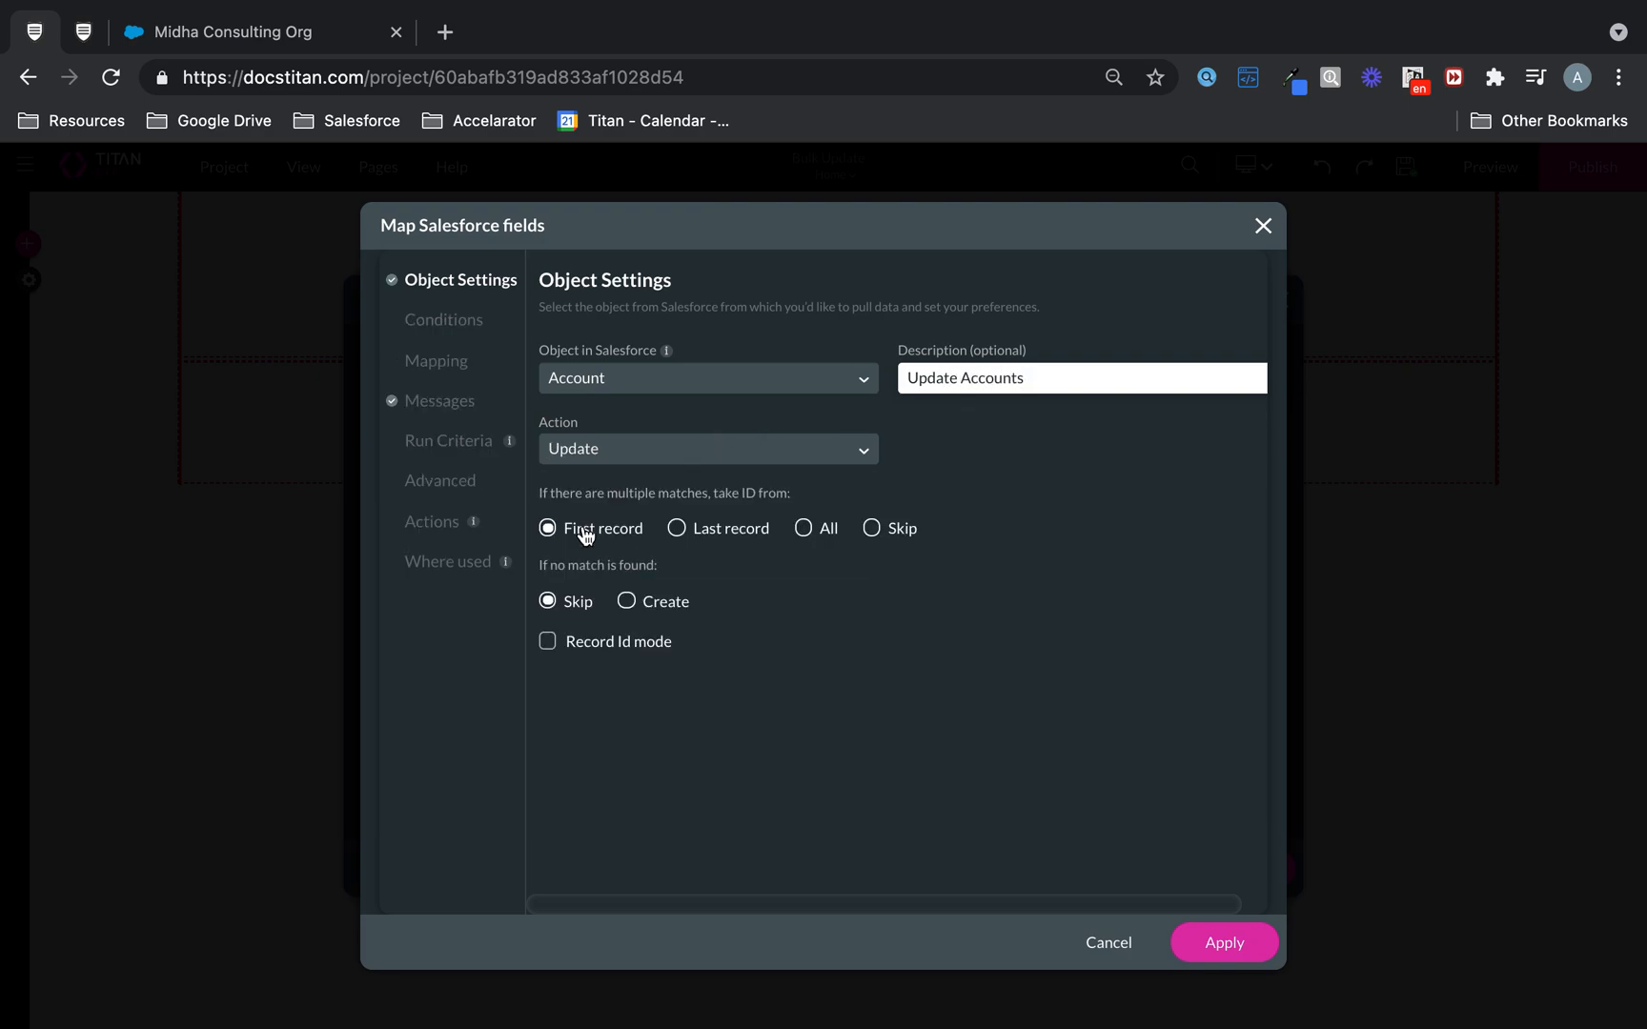
pyautogui.moveTo(614, 619)
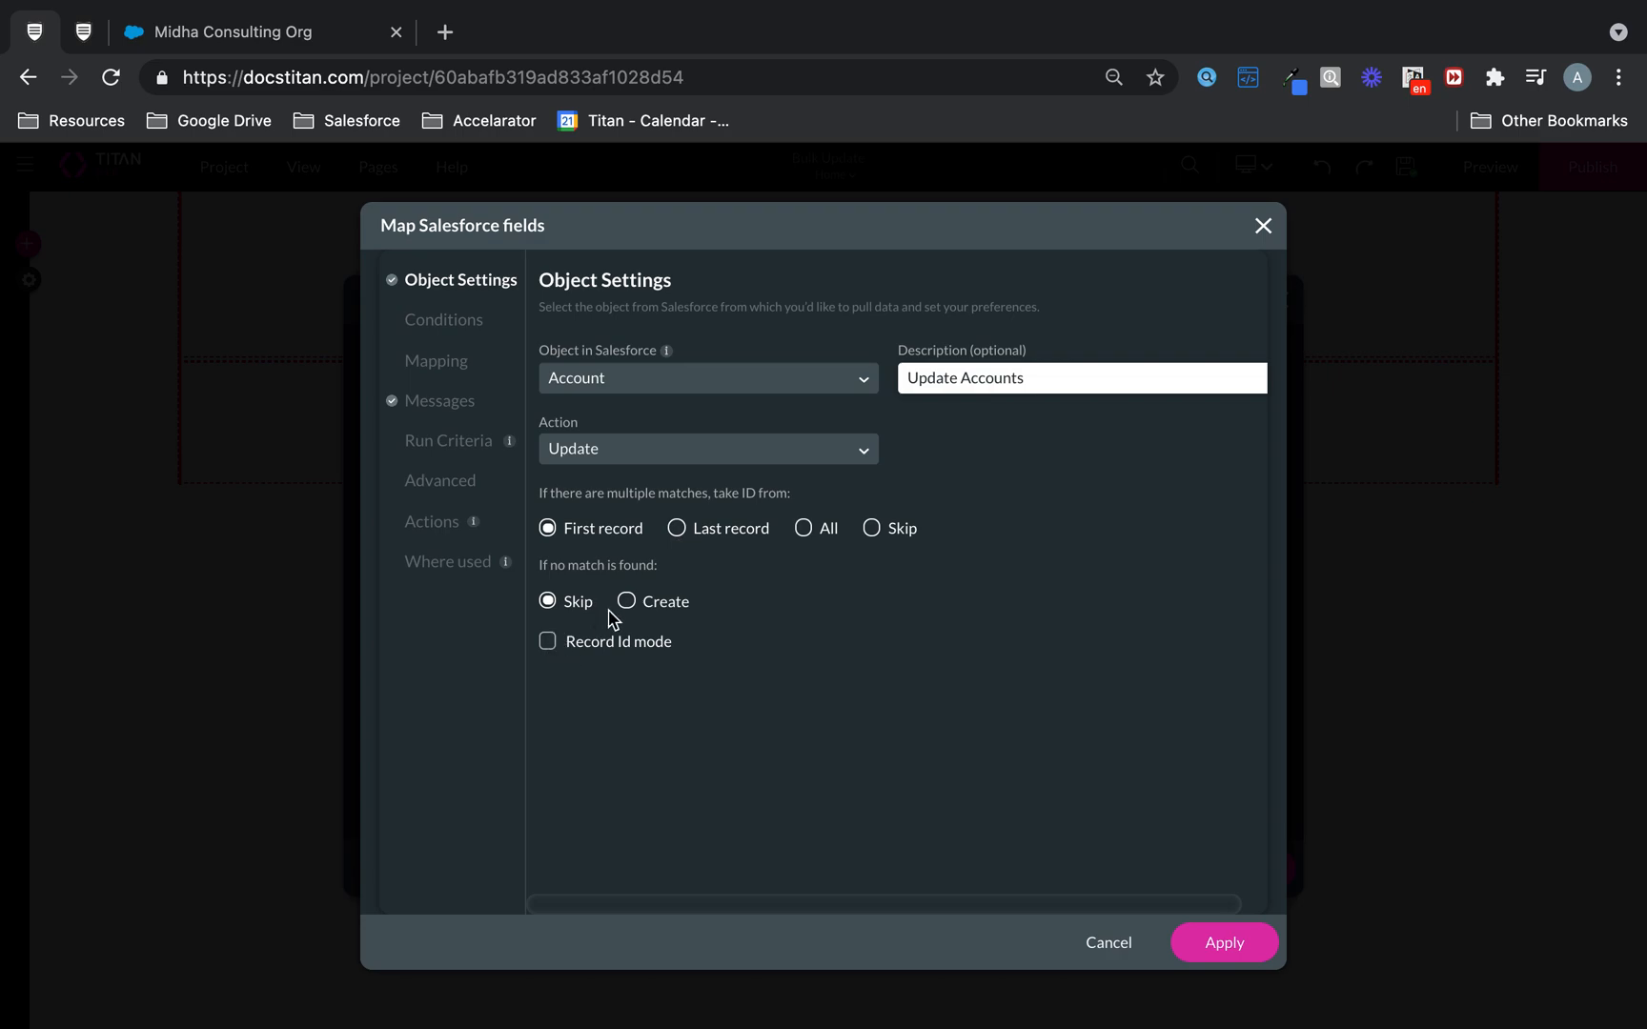
pyautogui.click(547, 640)
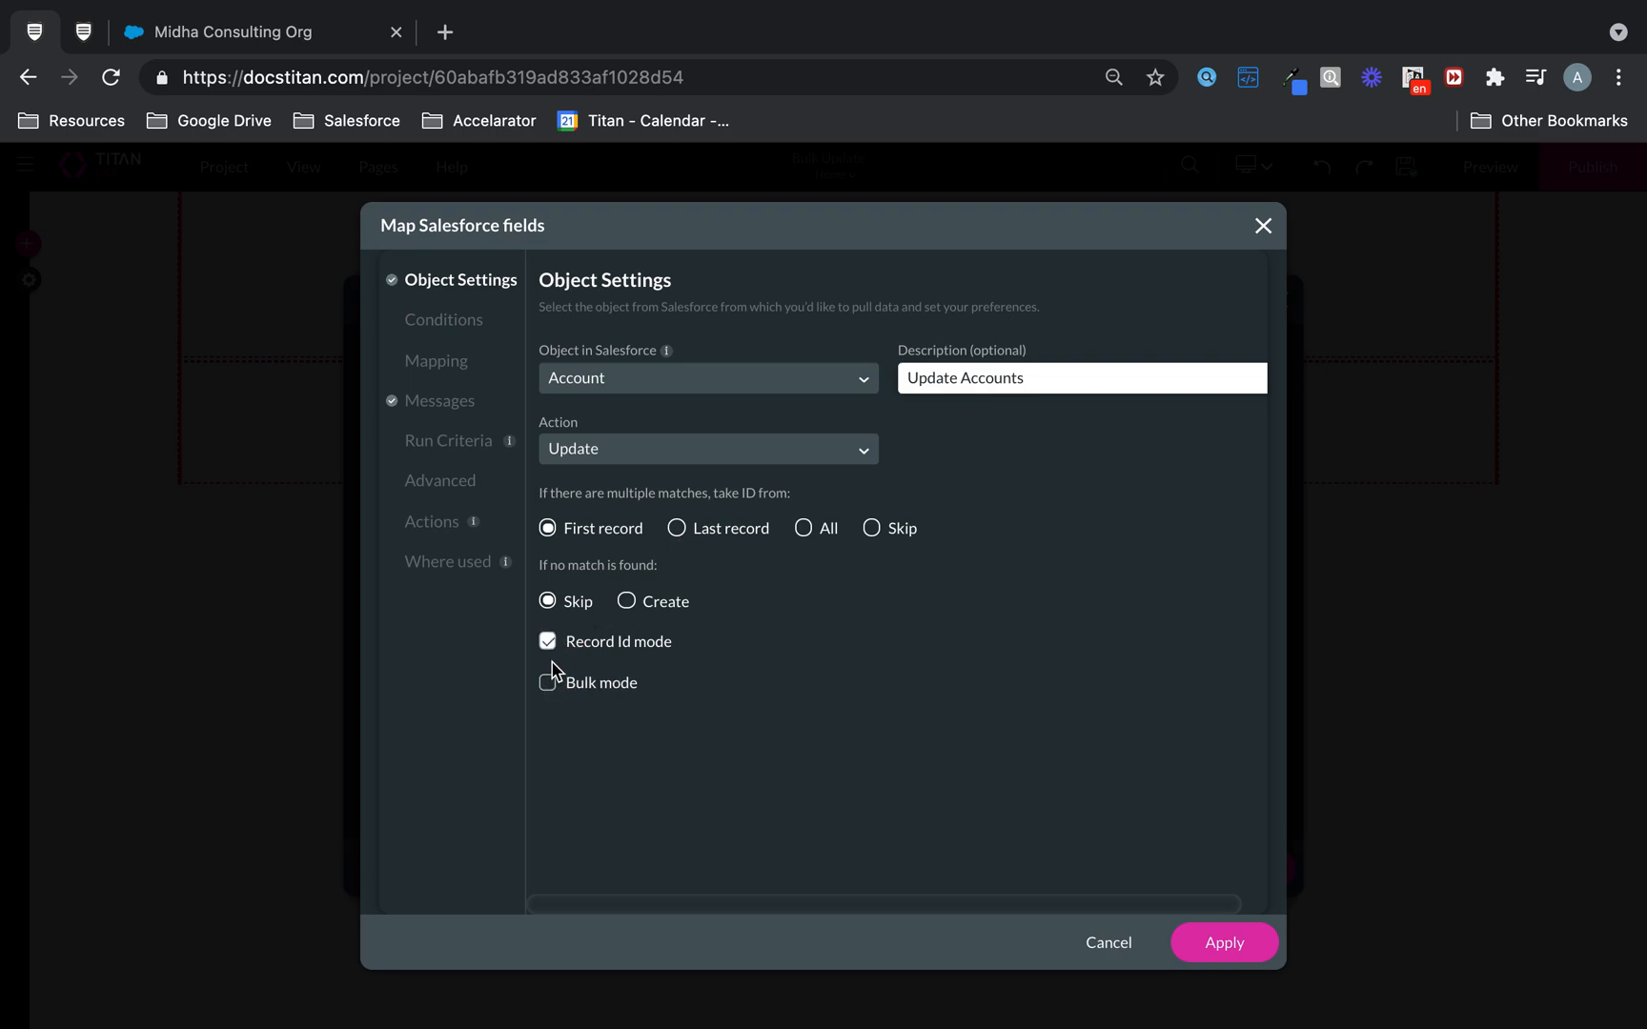
pyautogui.click(547, 682)
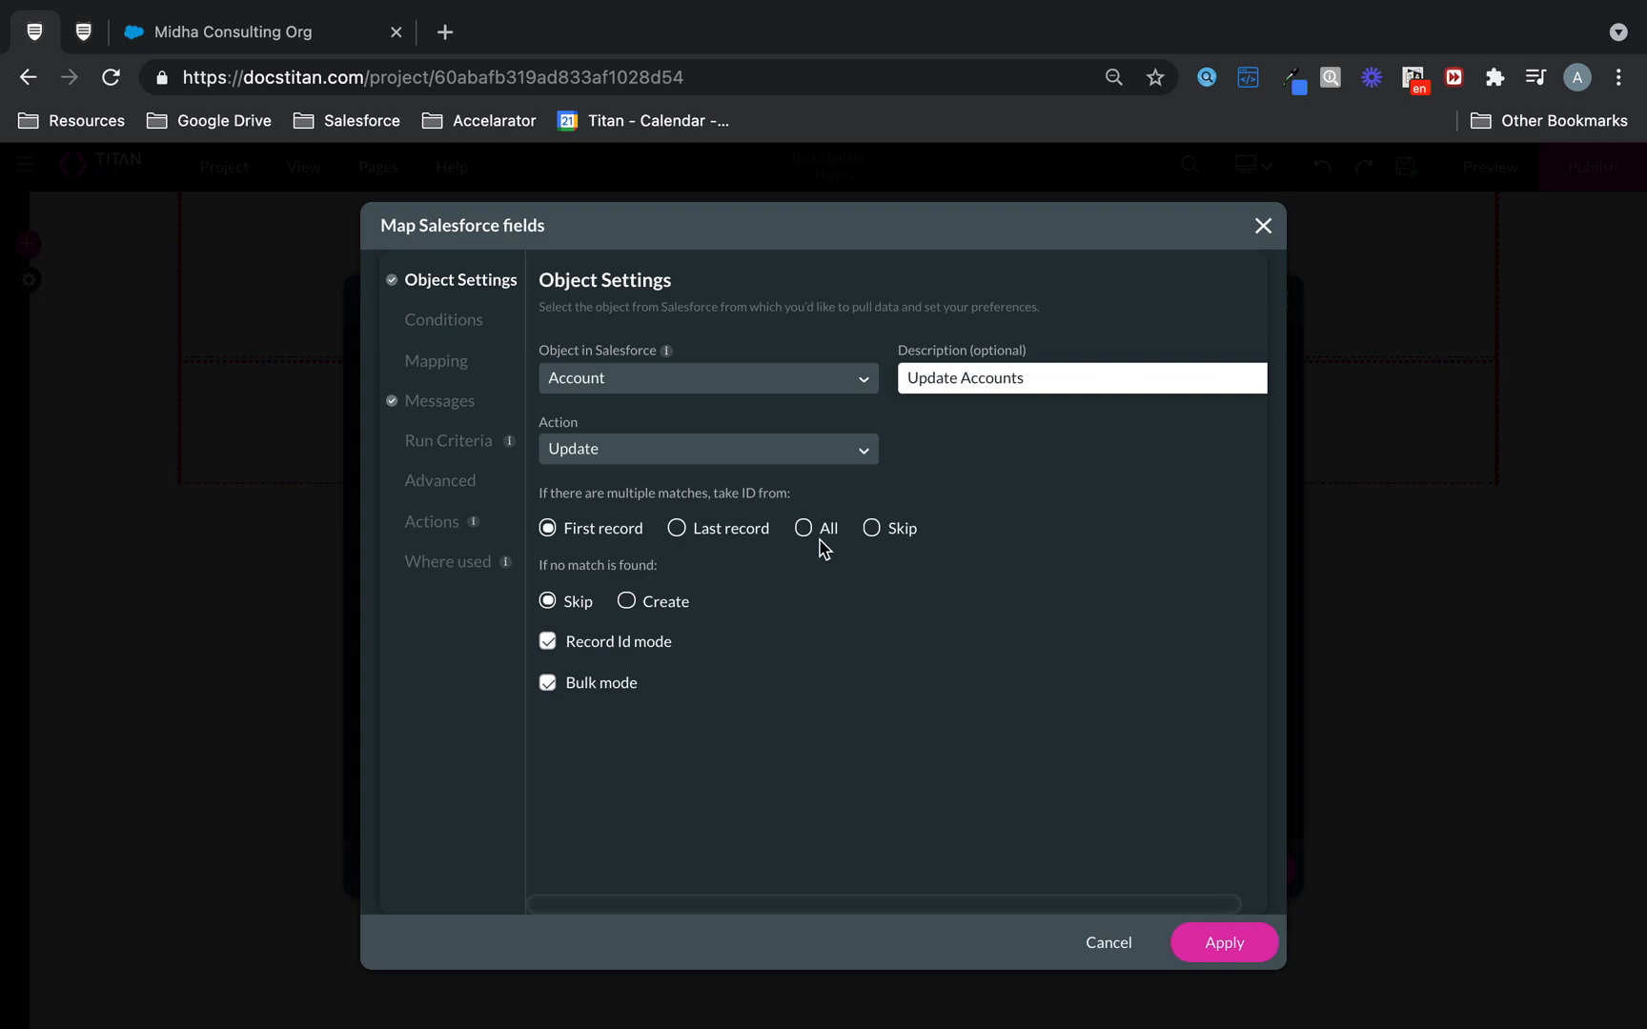
pyautogui.click(805, 528)
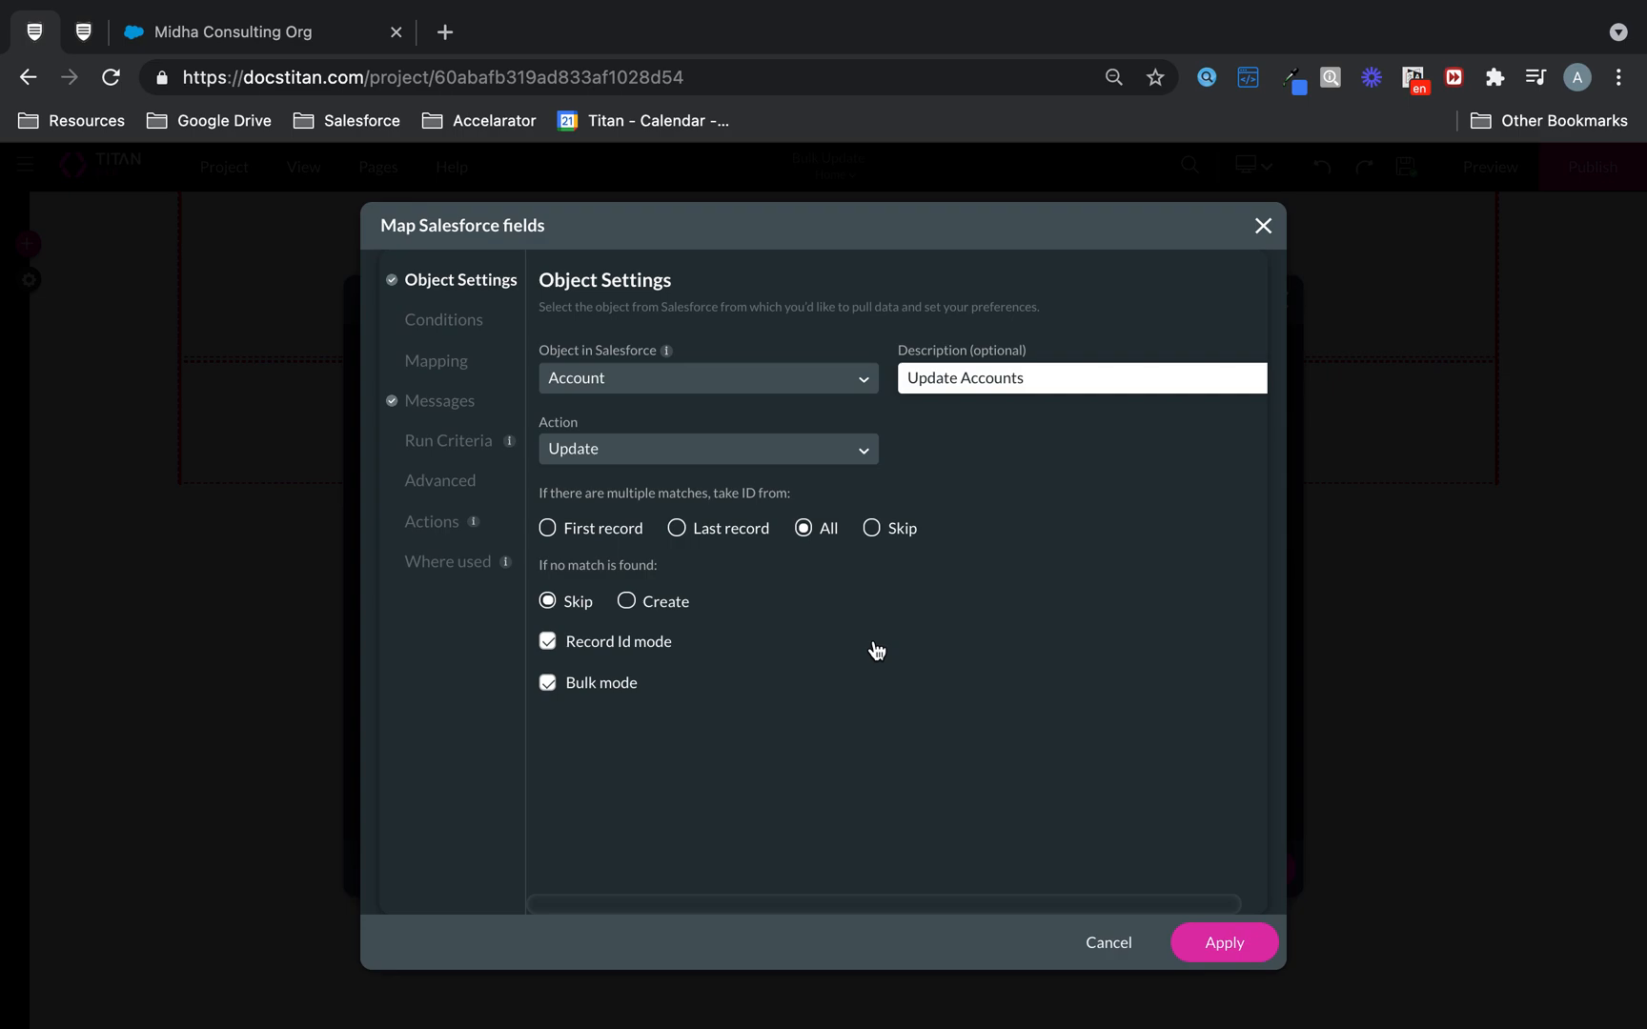
pyautogui.moveTo(856, 629)
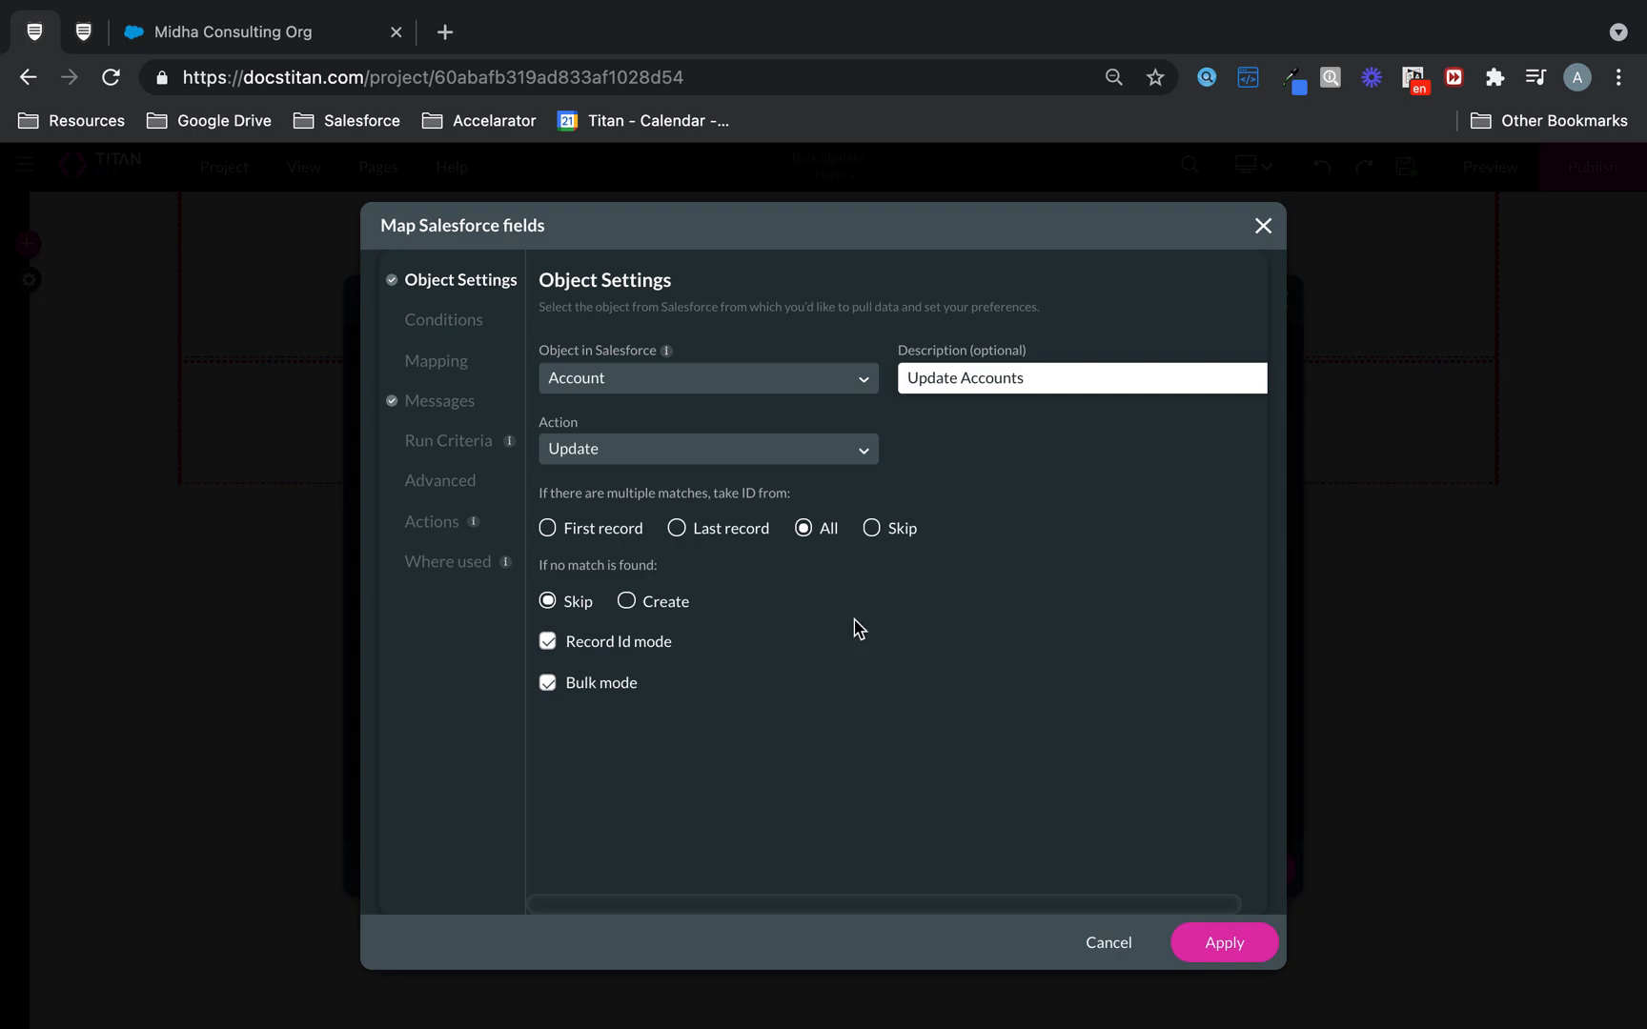
# Set the push condition Account ID Equals the repeated column's Strip Value field
pyautogui.click(444, 320)
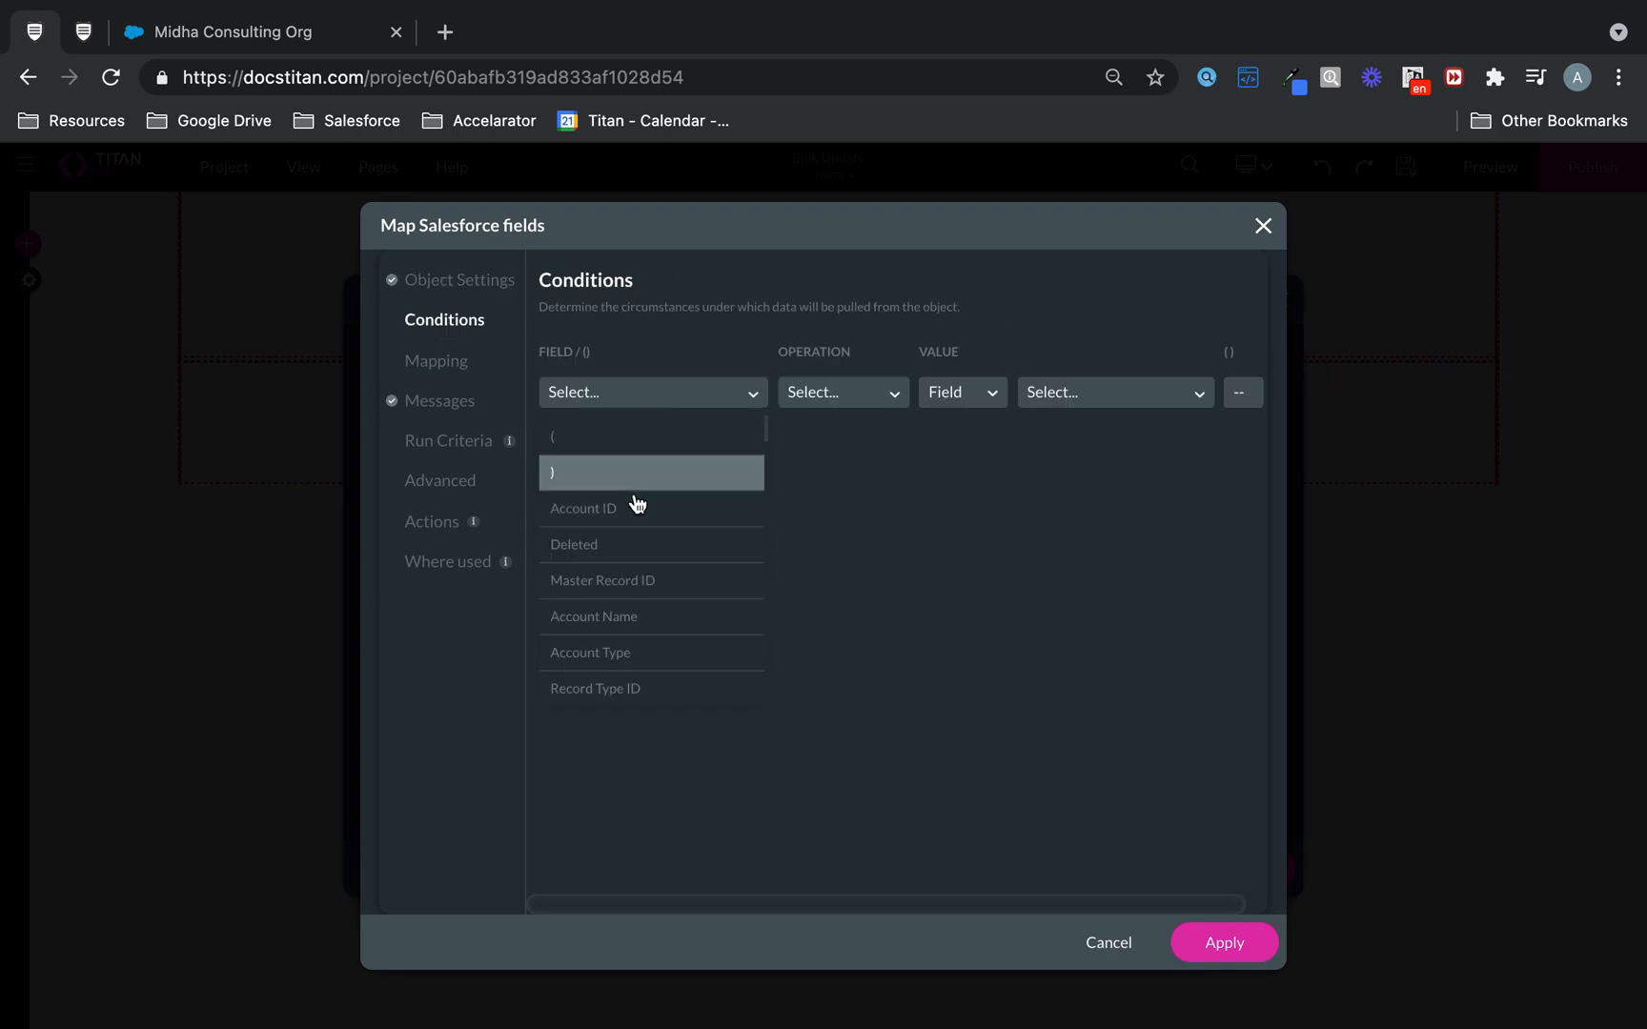
pyautogui.click(583, 508)
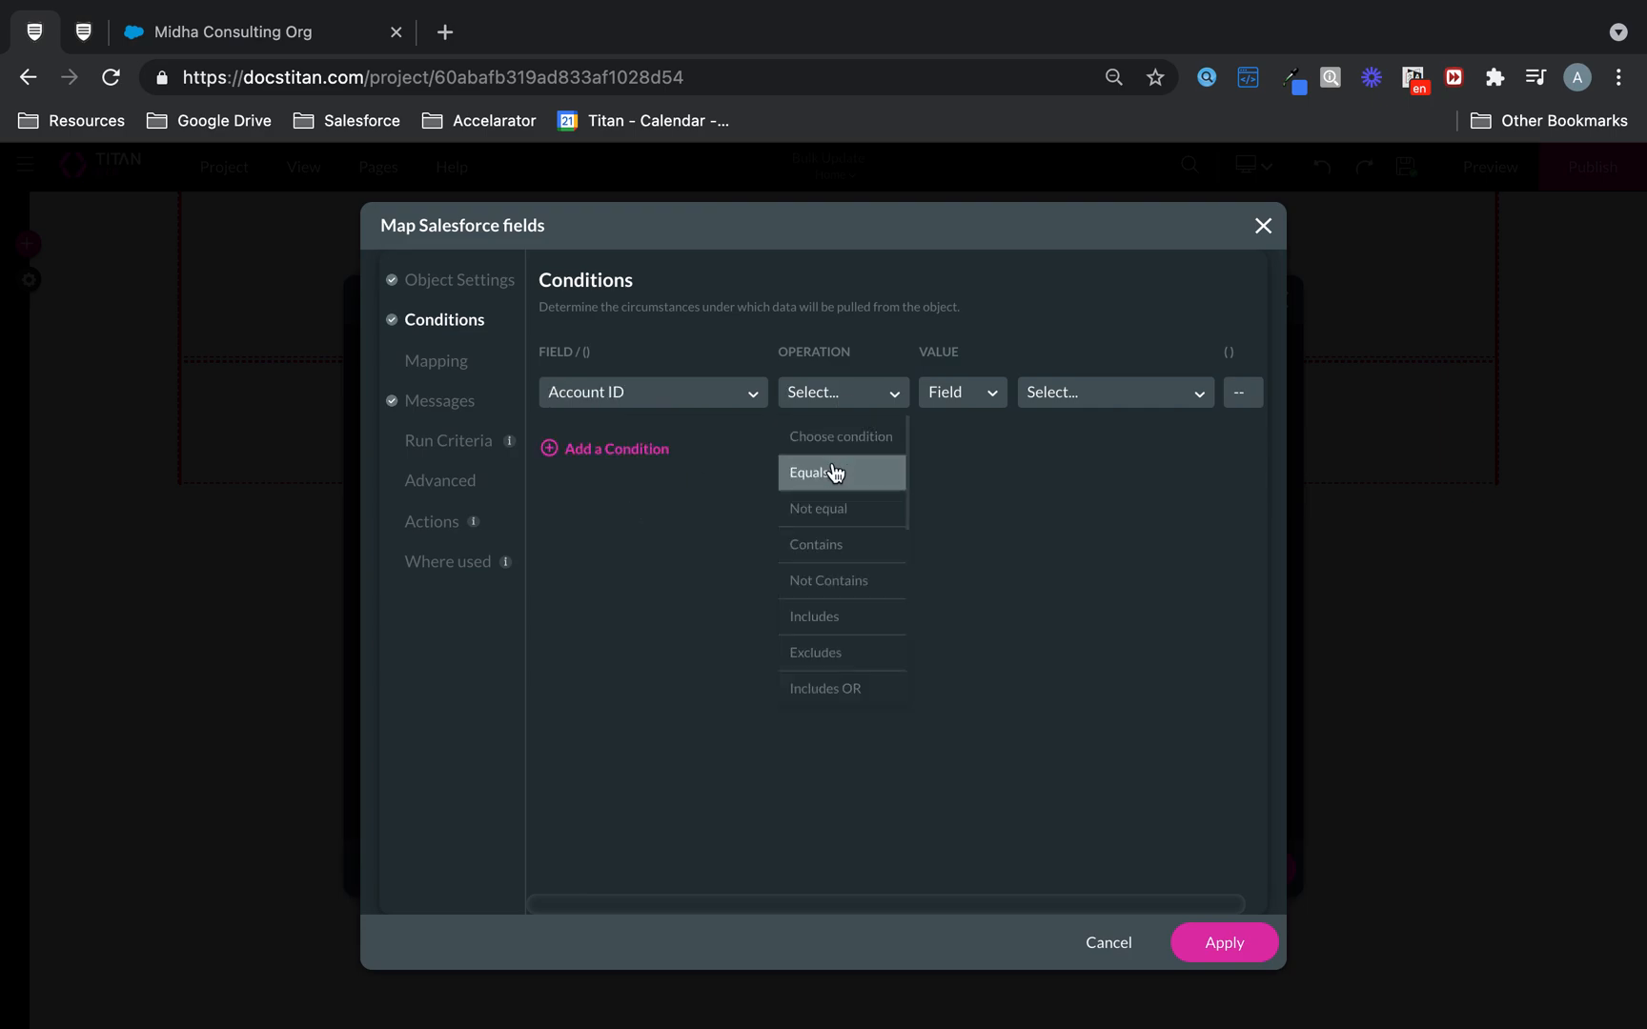
pyautogui.click(810, 471)
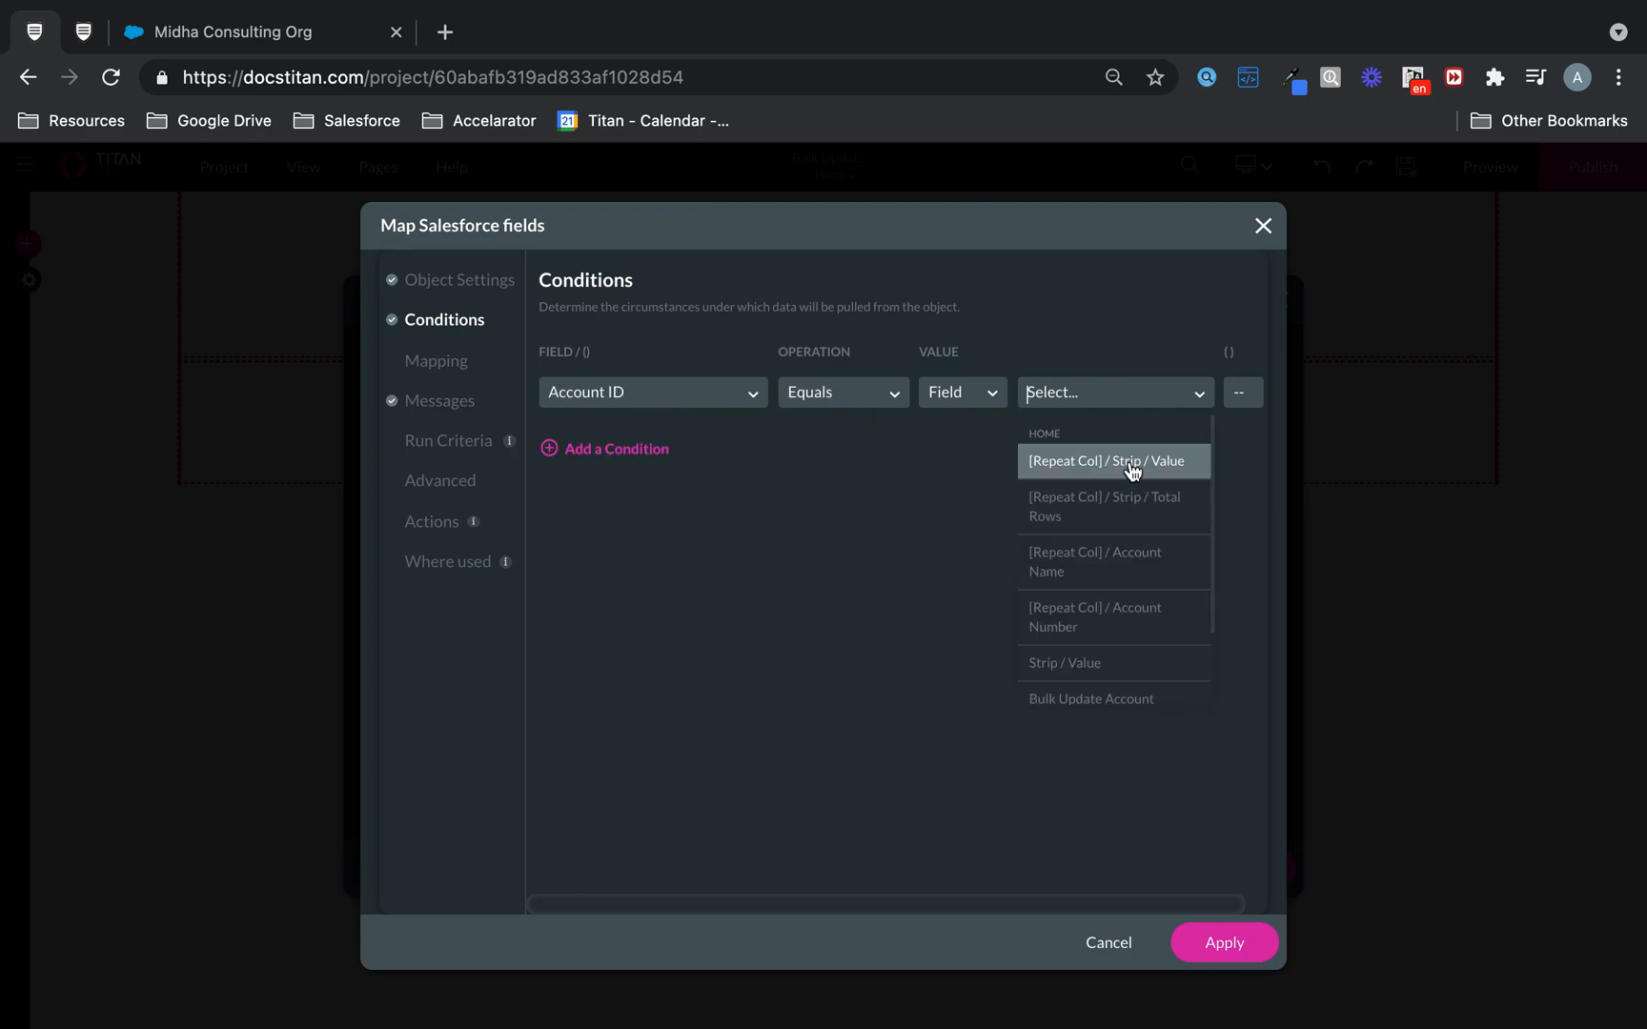
pyautogui.click(1102, 462)
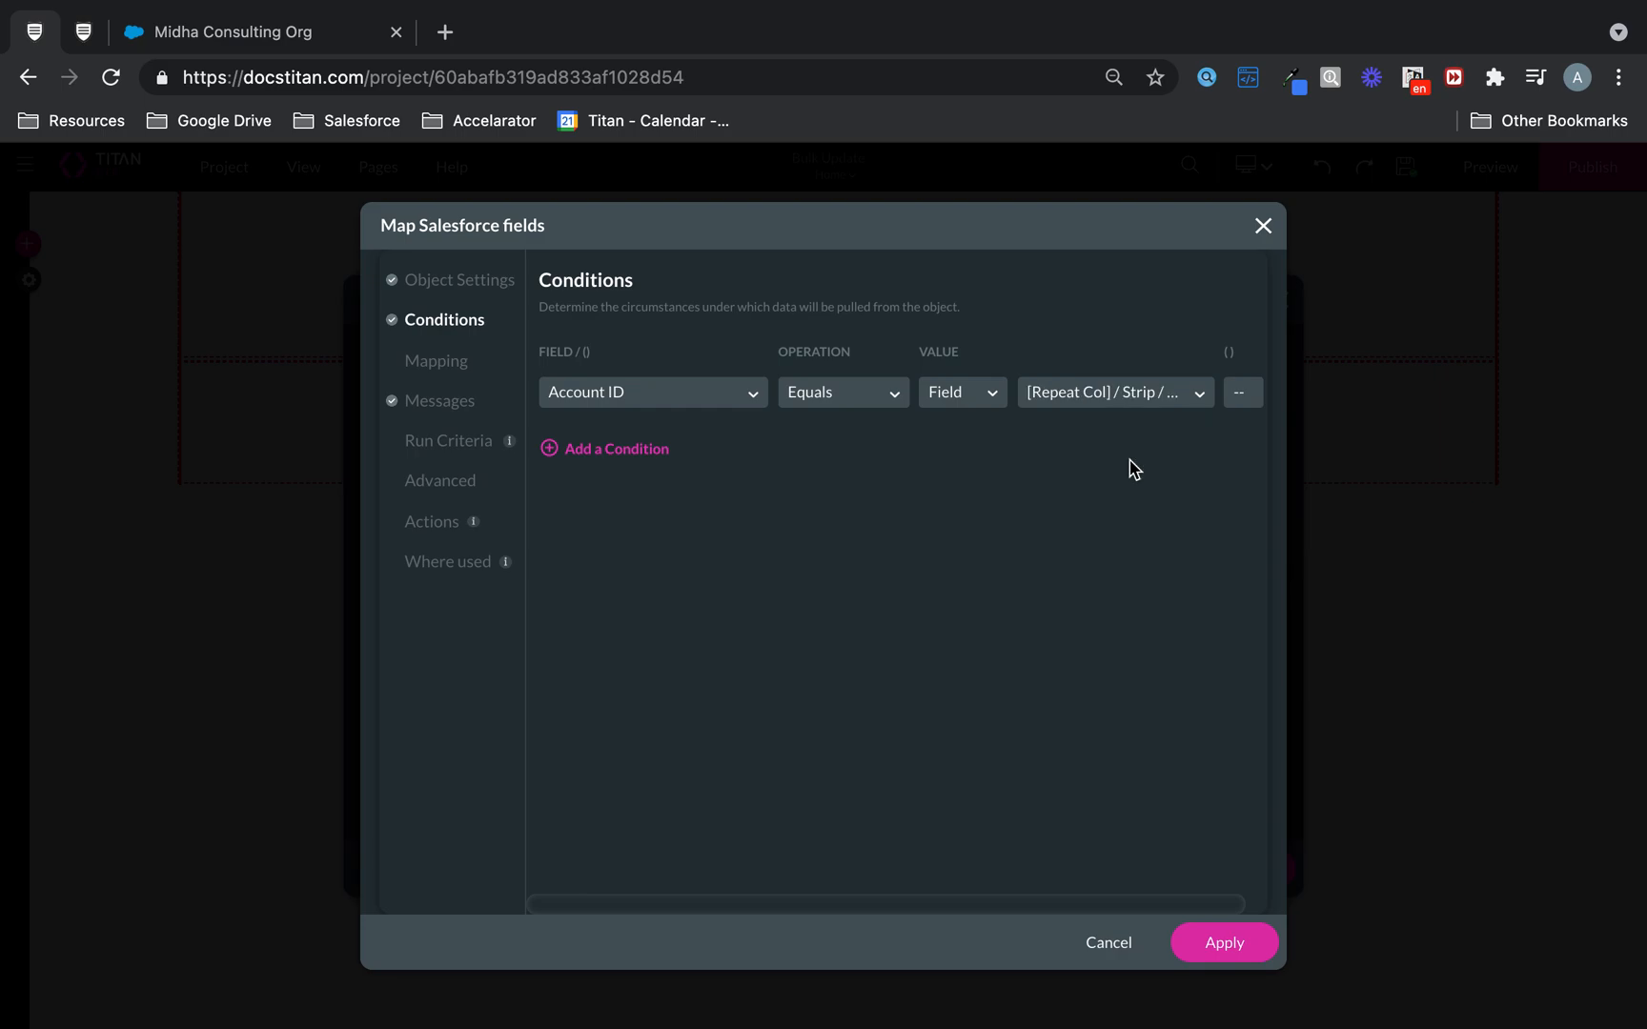
pyautogui.moveTo(679, 383)
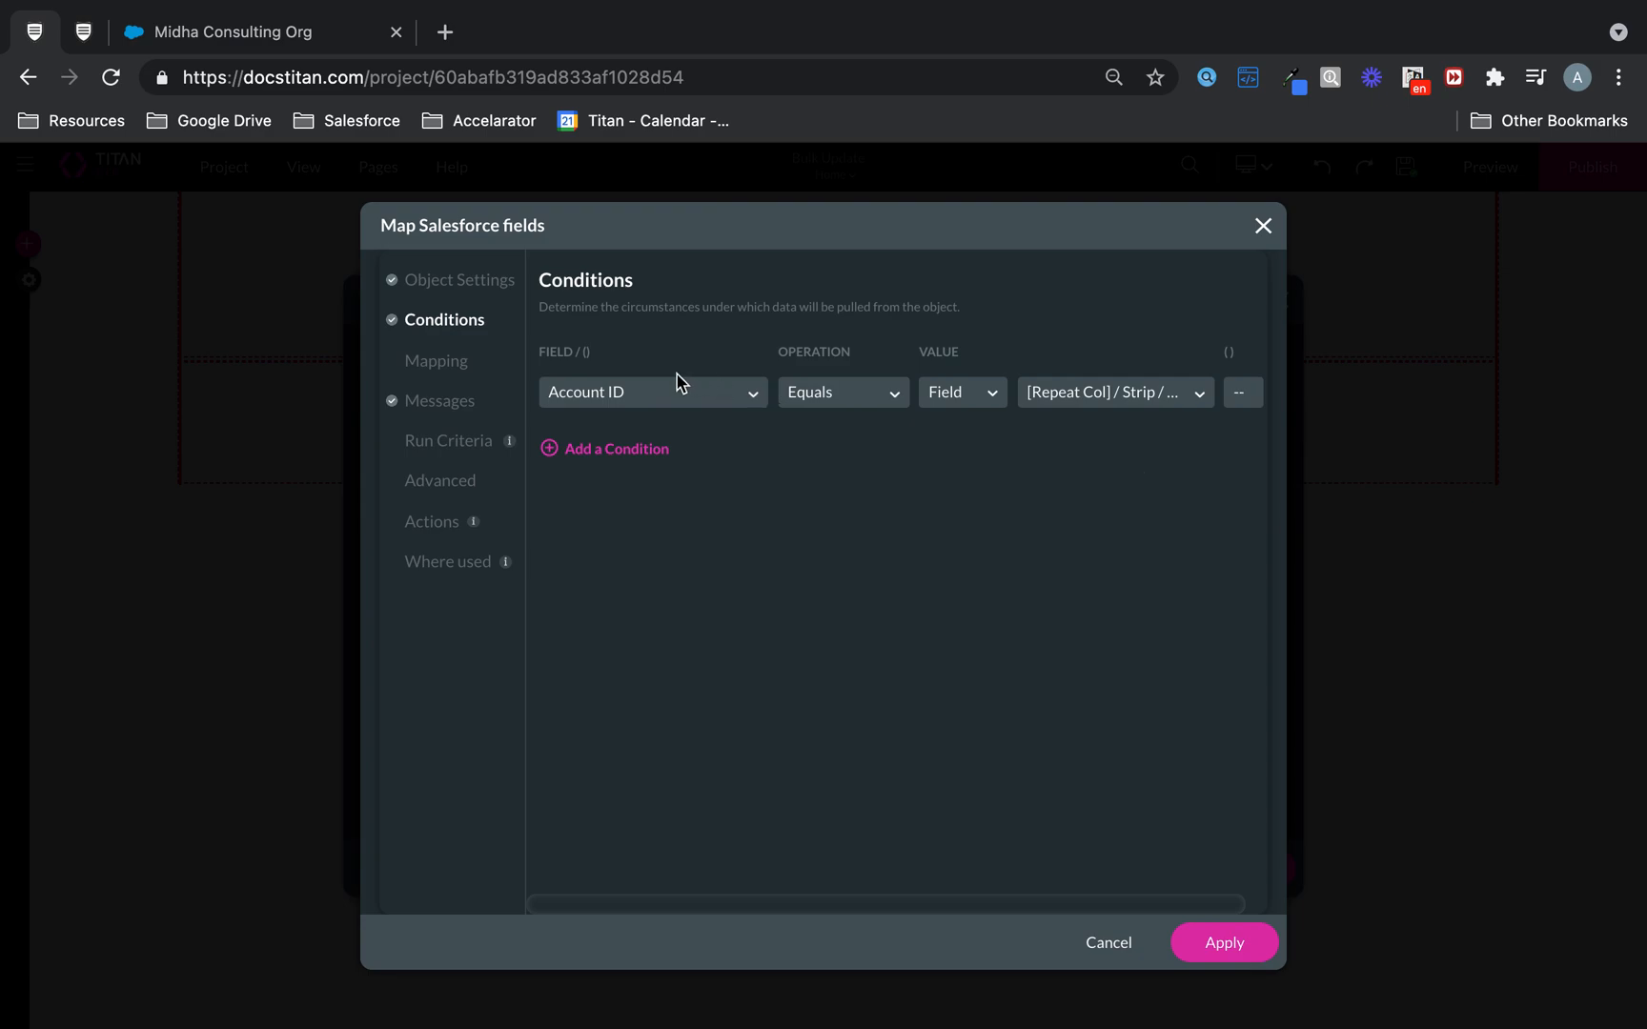
pyautogui.moveTo(1126, 404)
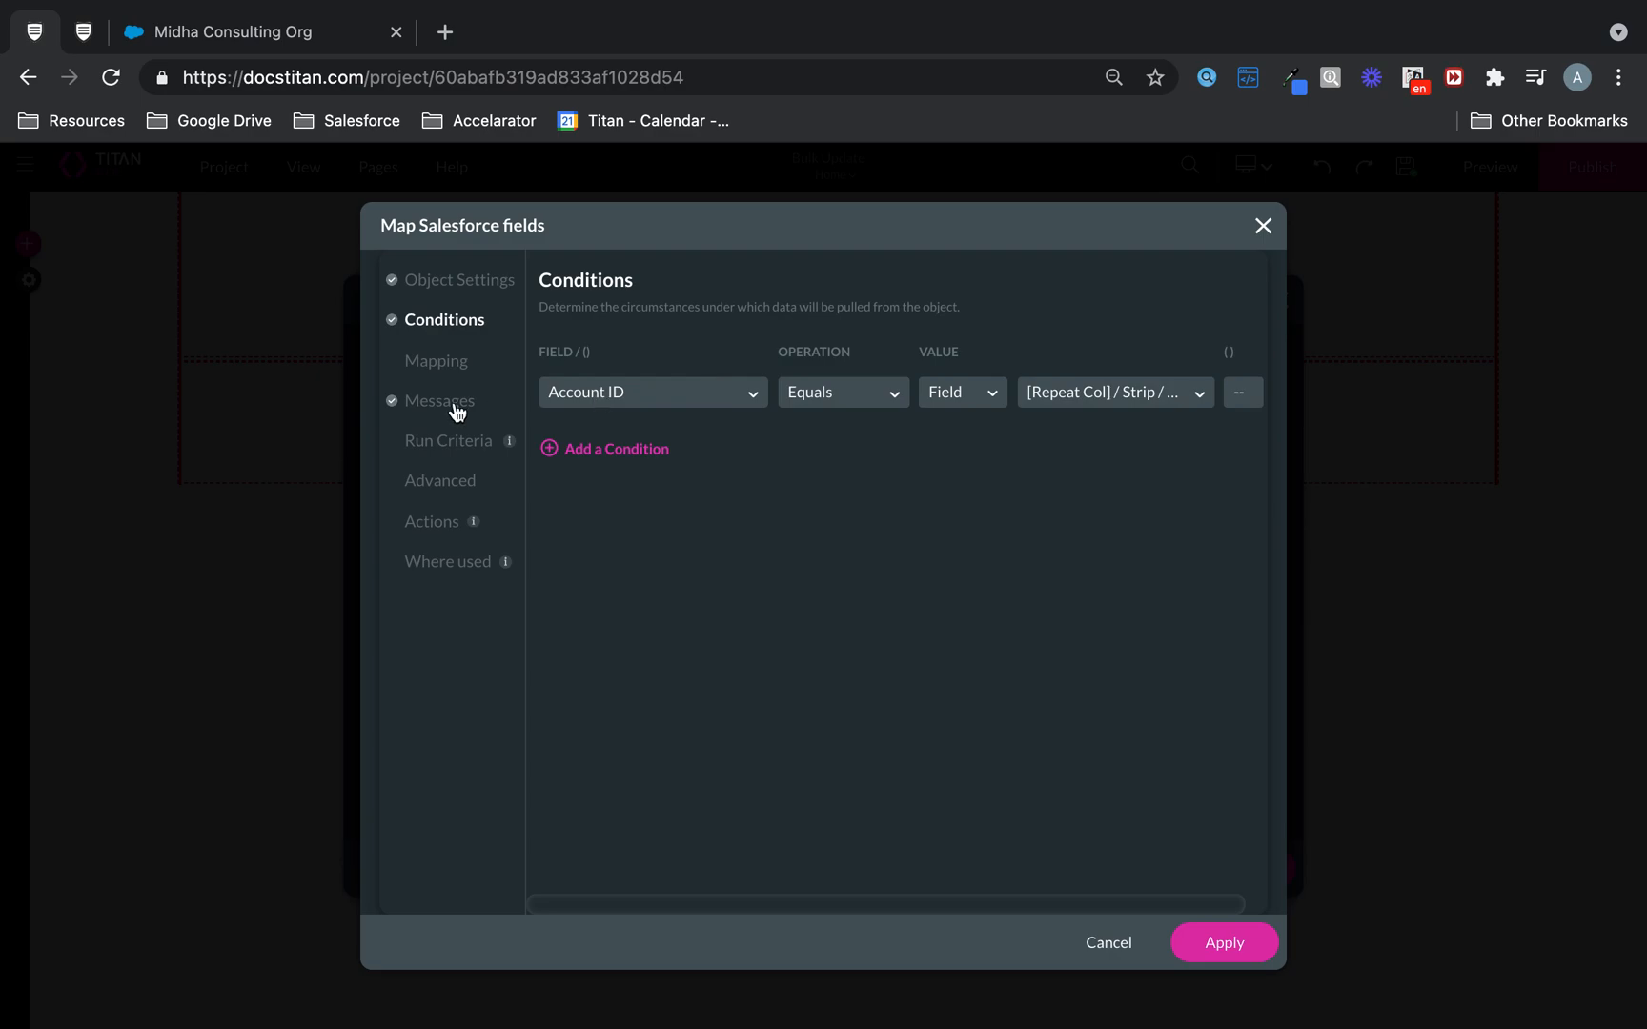
# Map Salesforce Account Number to the form's Account Number element and apply the integration
pyautogui.click(436, 360)
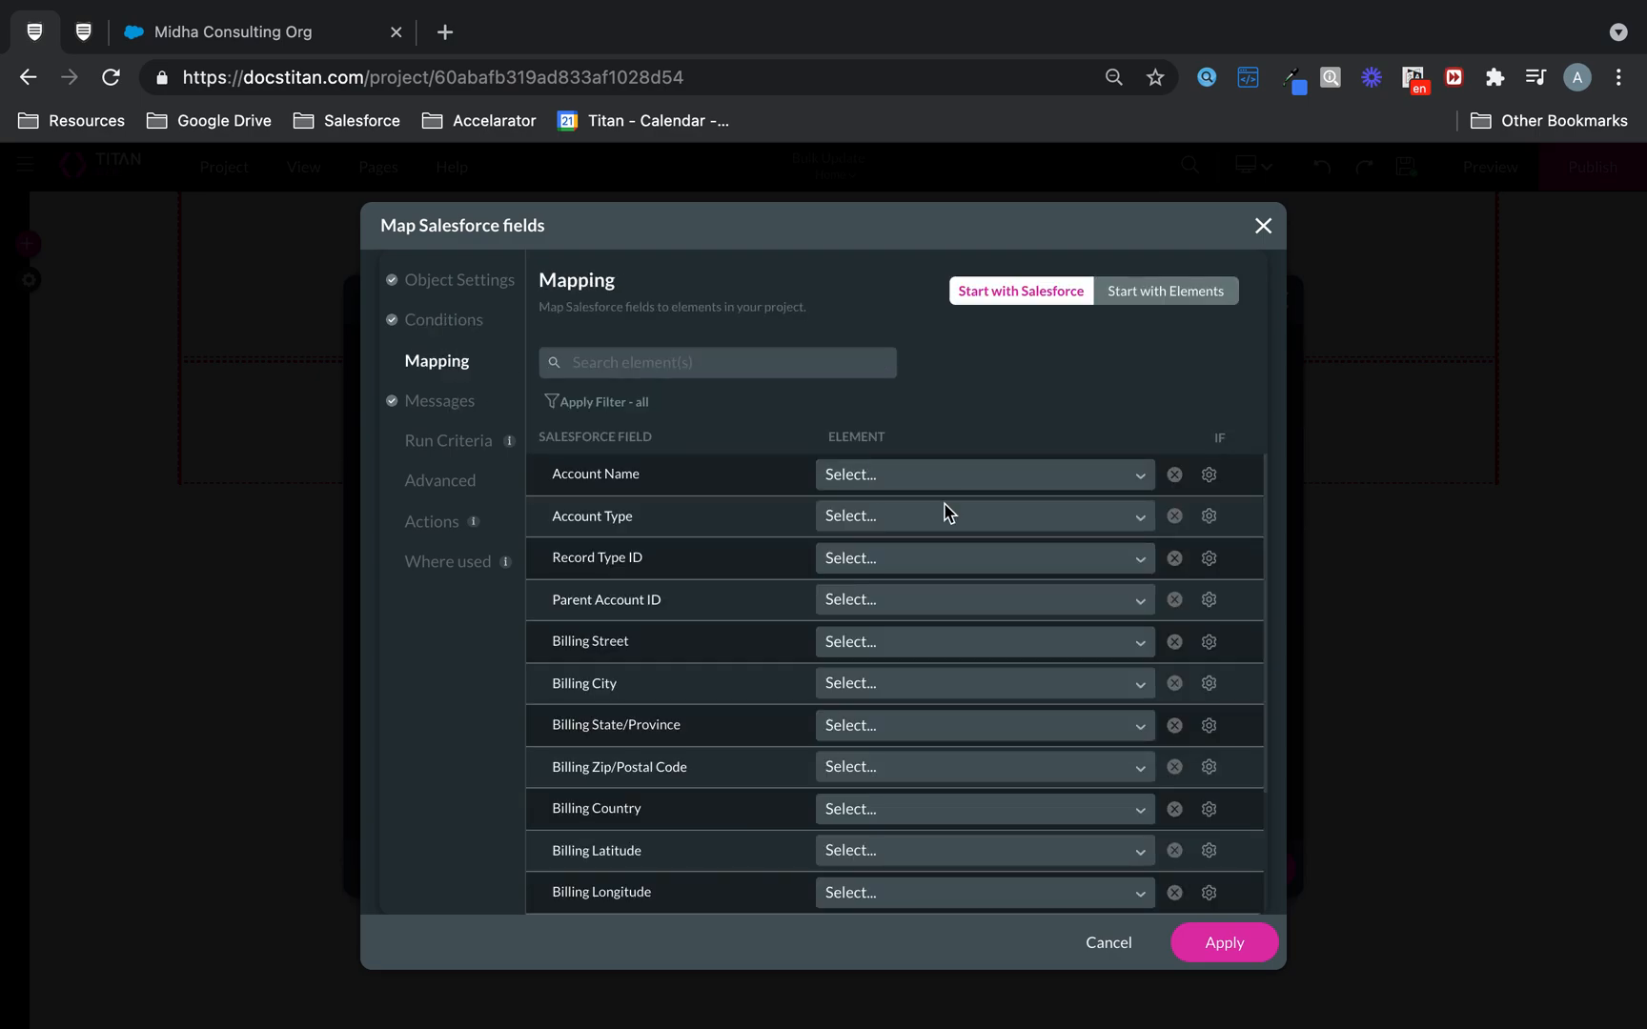
pyautogui.moveTo(949, 404)
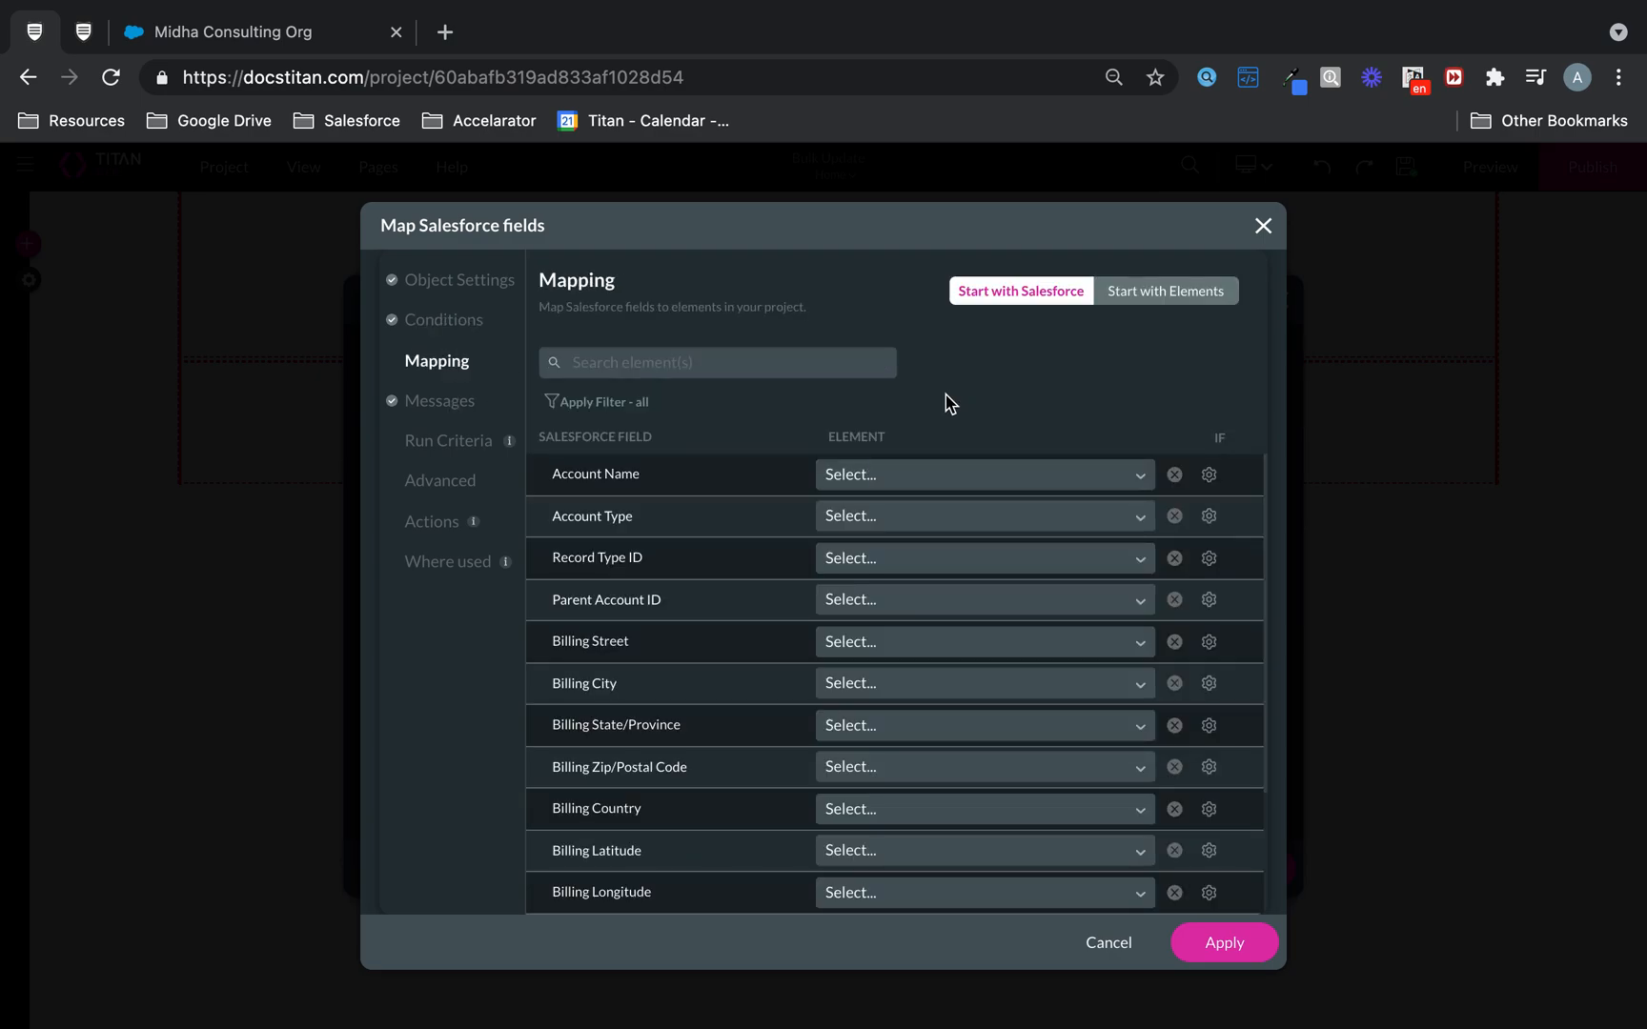
pyautogui.write('acc')
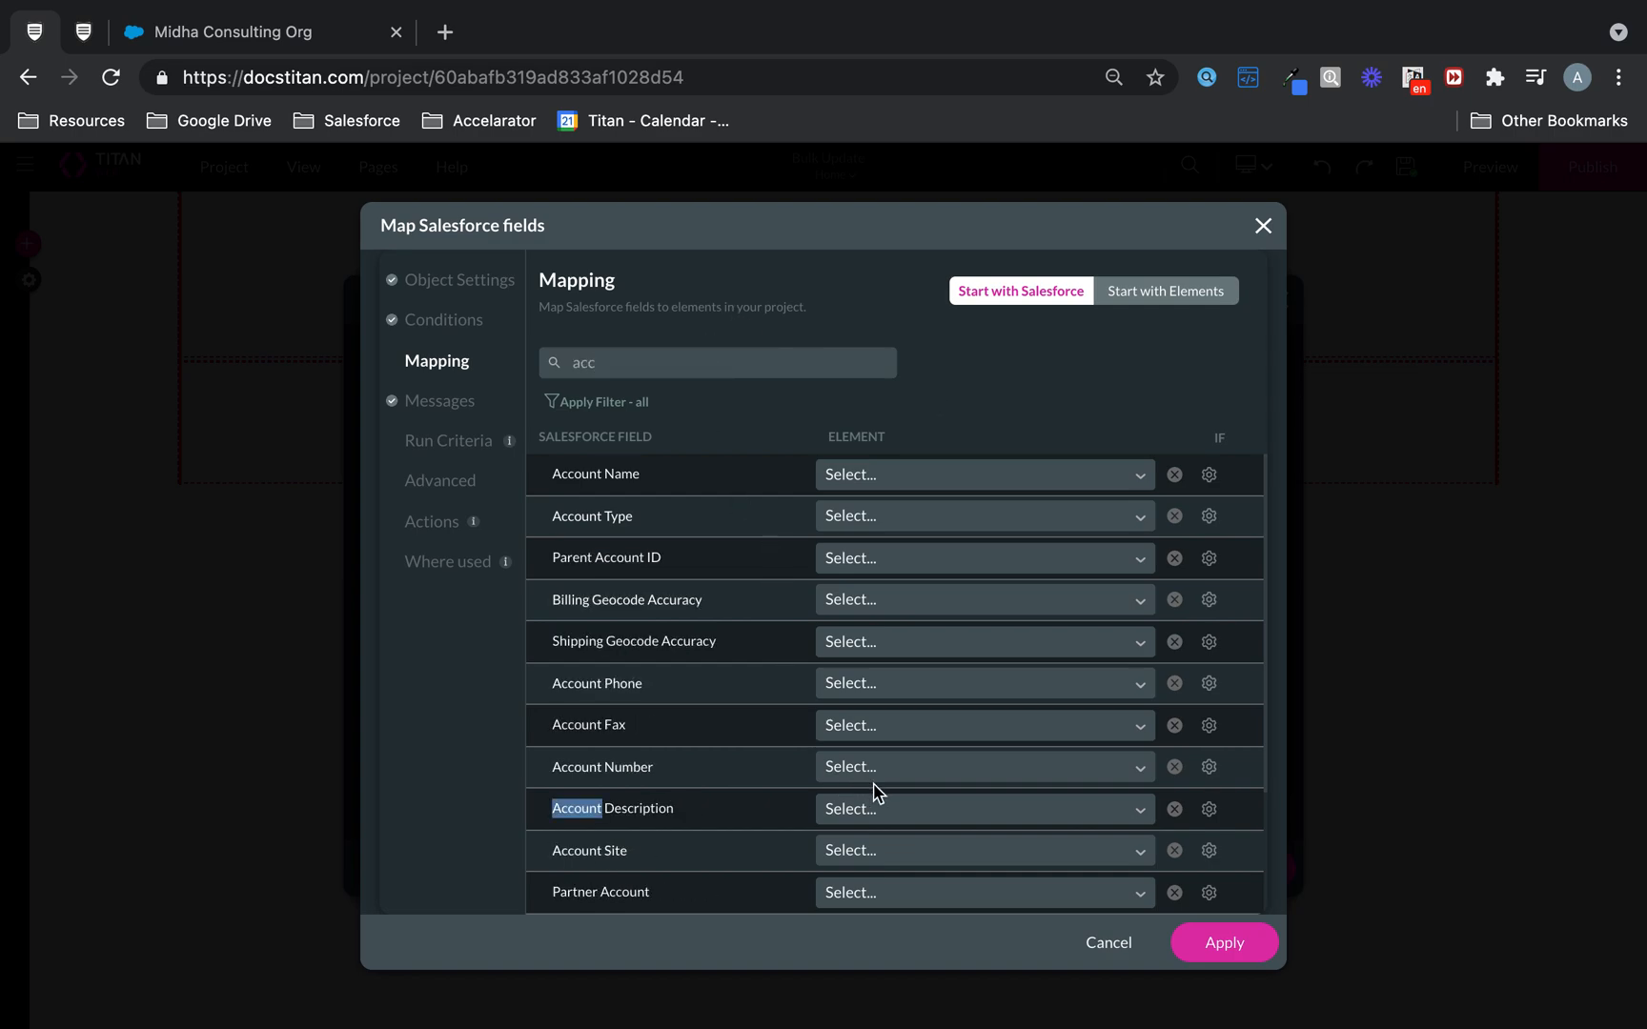
pyautogui.click(982, 766)
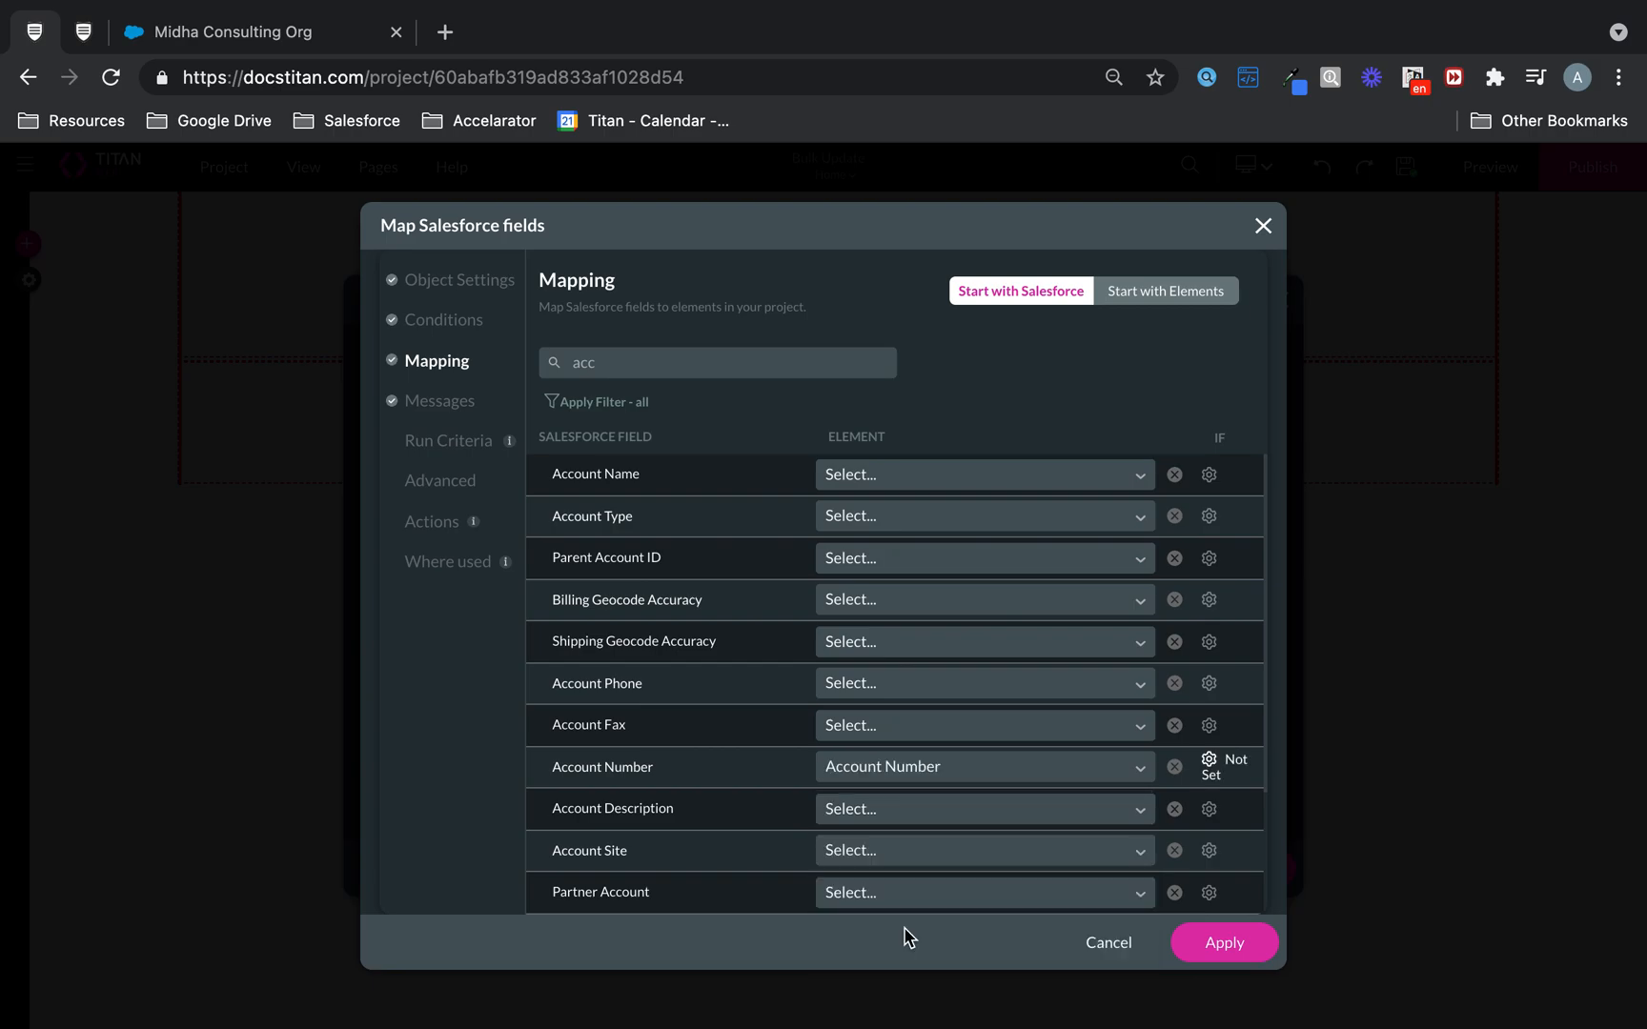
pyautogui.moveTo(1223, 941)
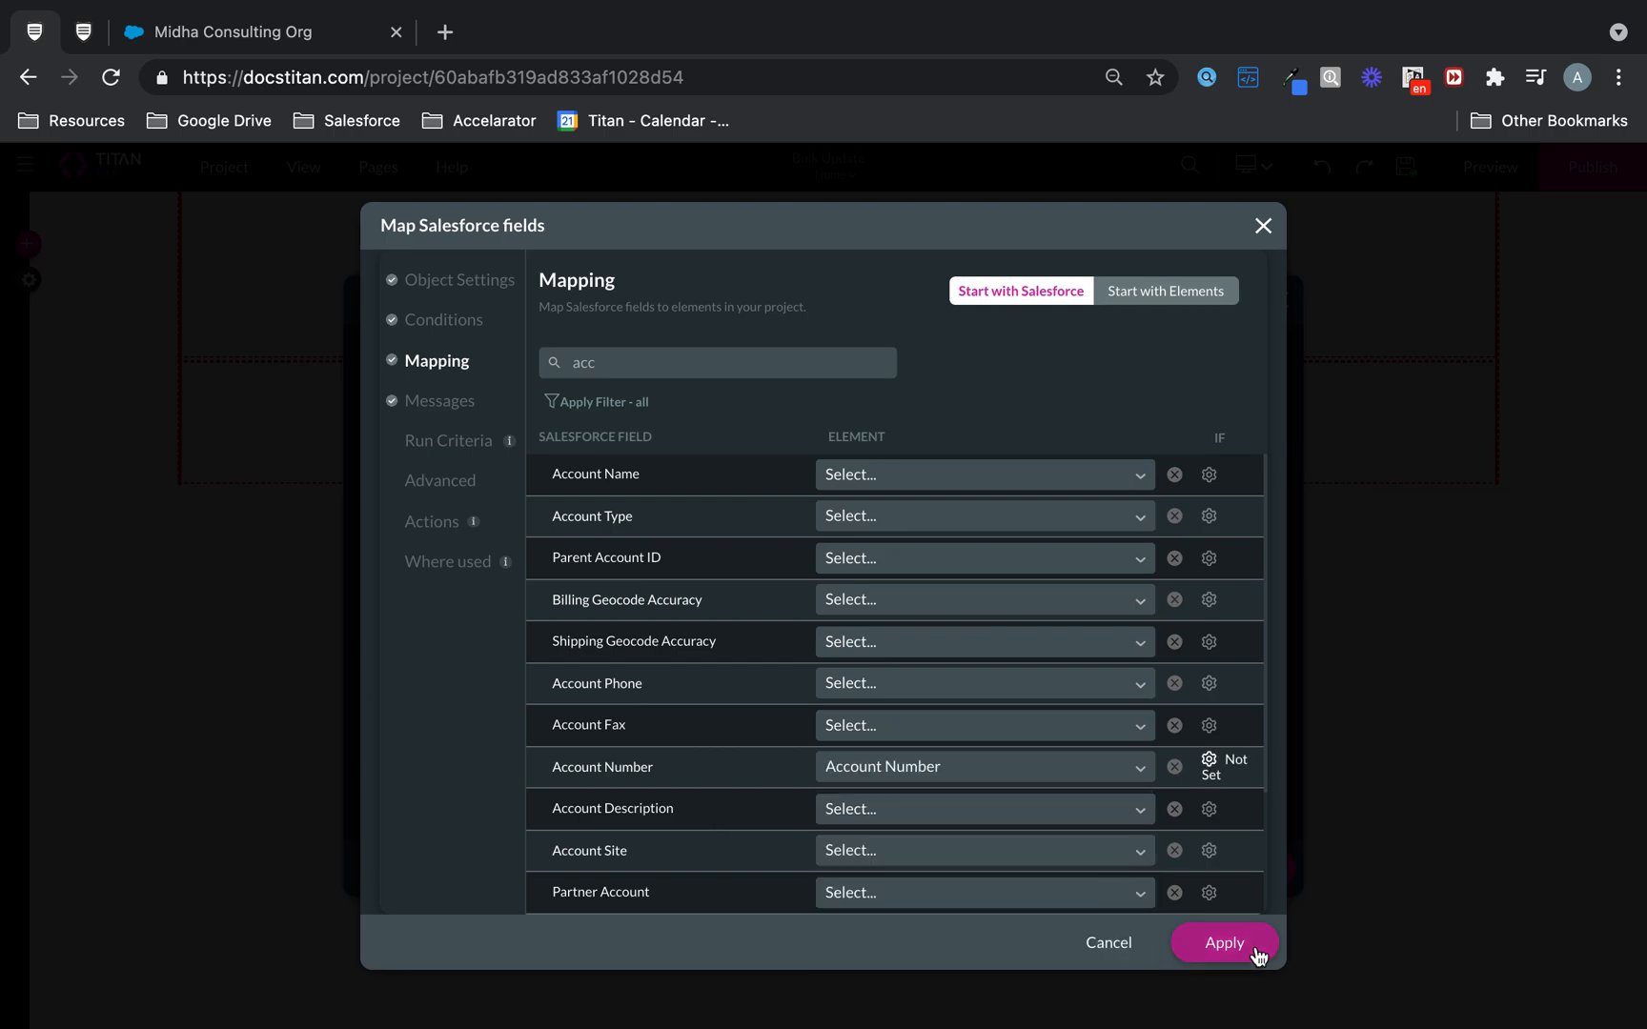
pyautogui.click(1221, 942)
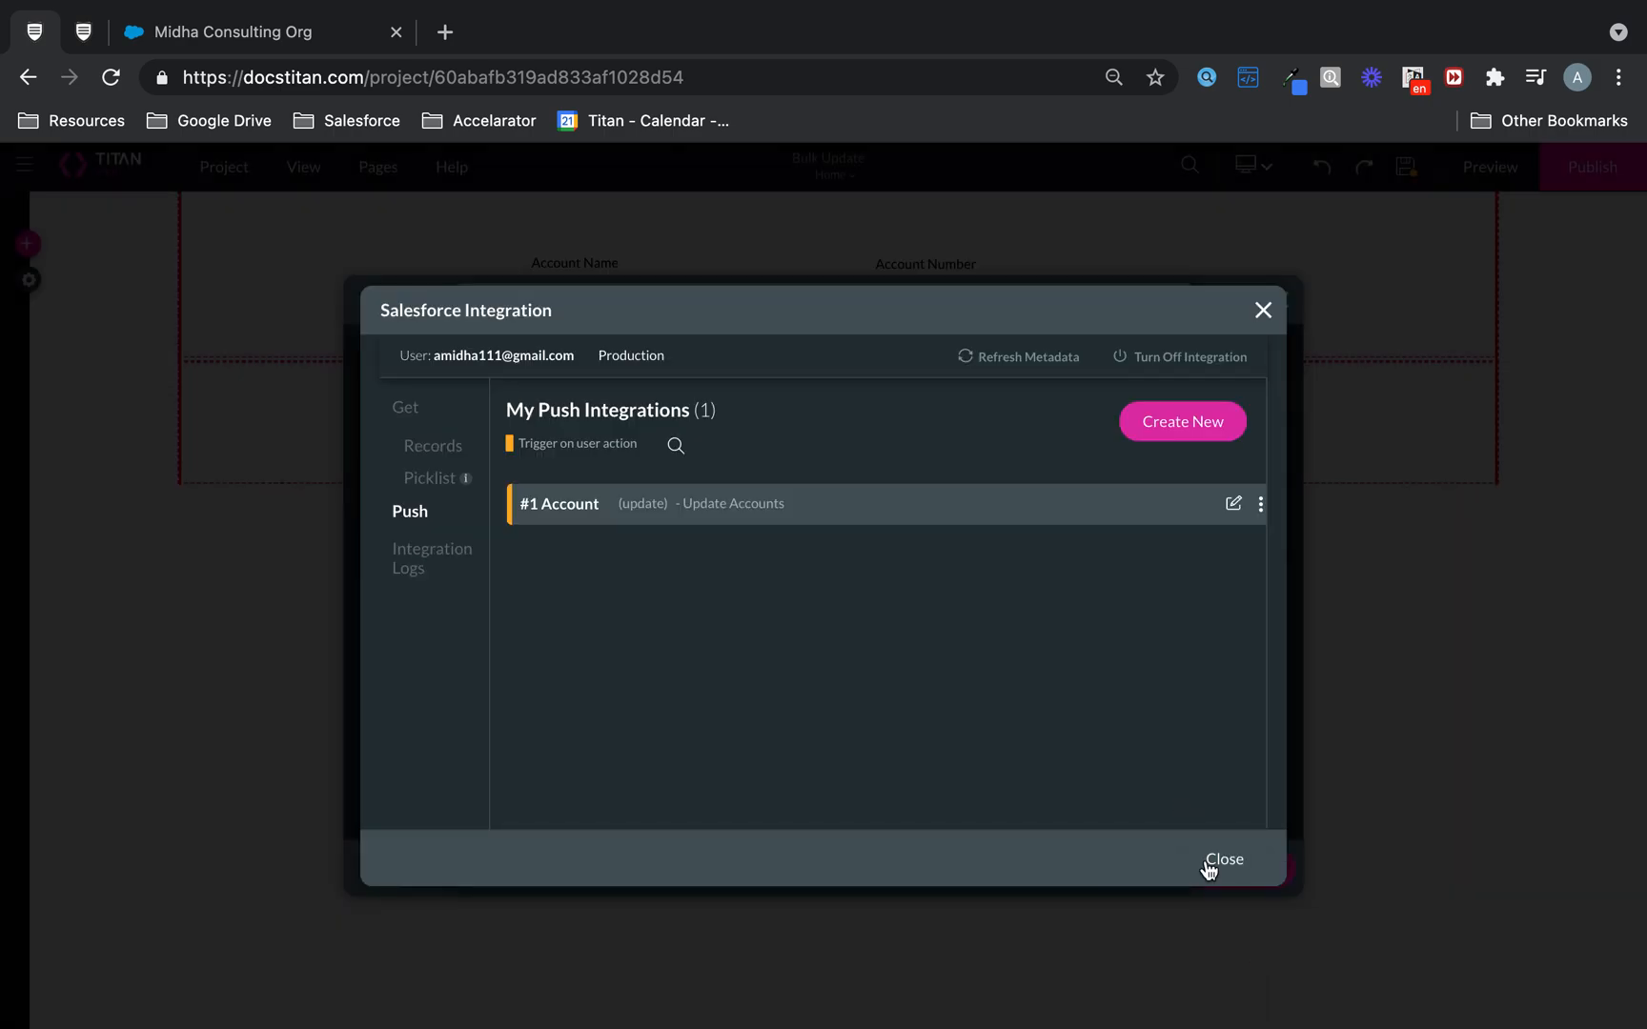
pyautogui.click(1222, 859)
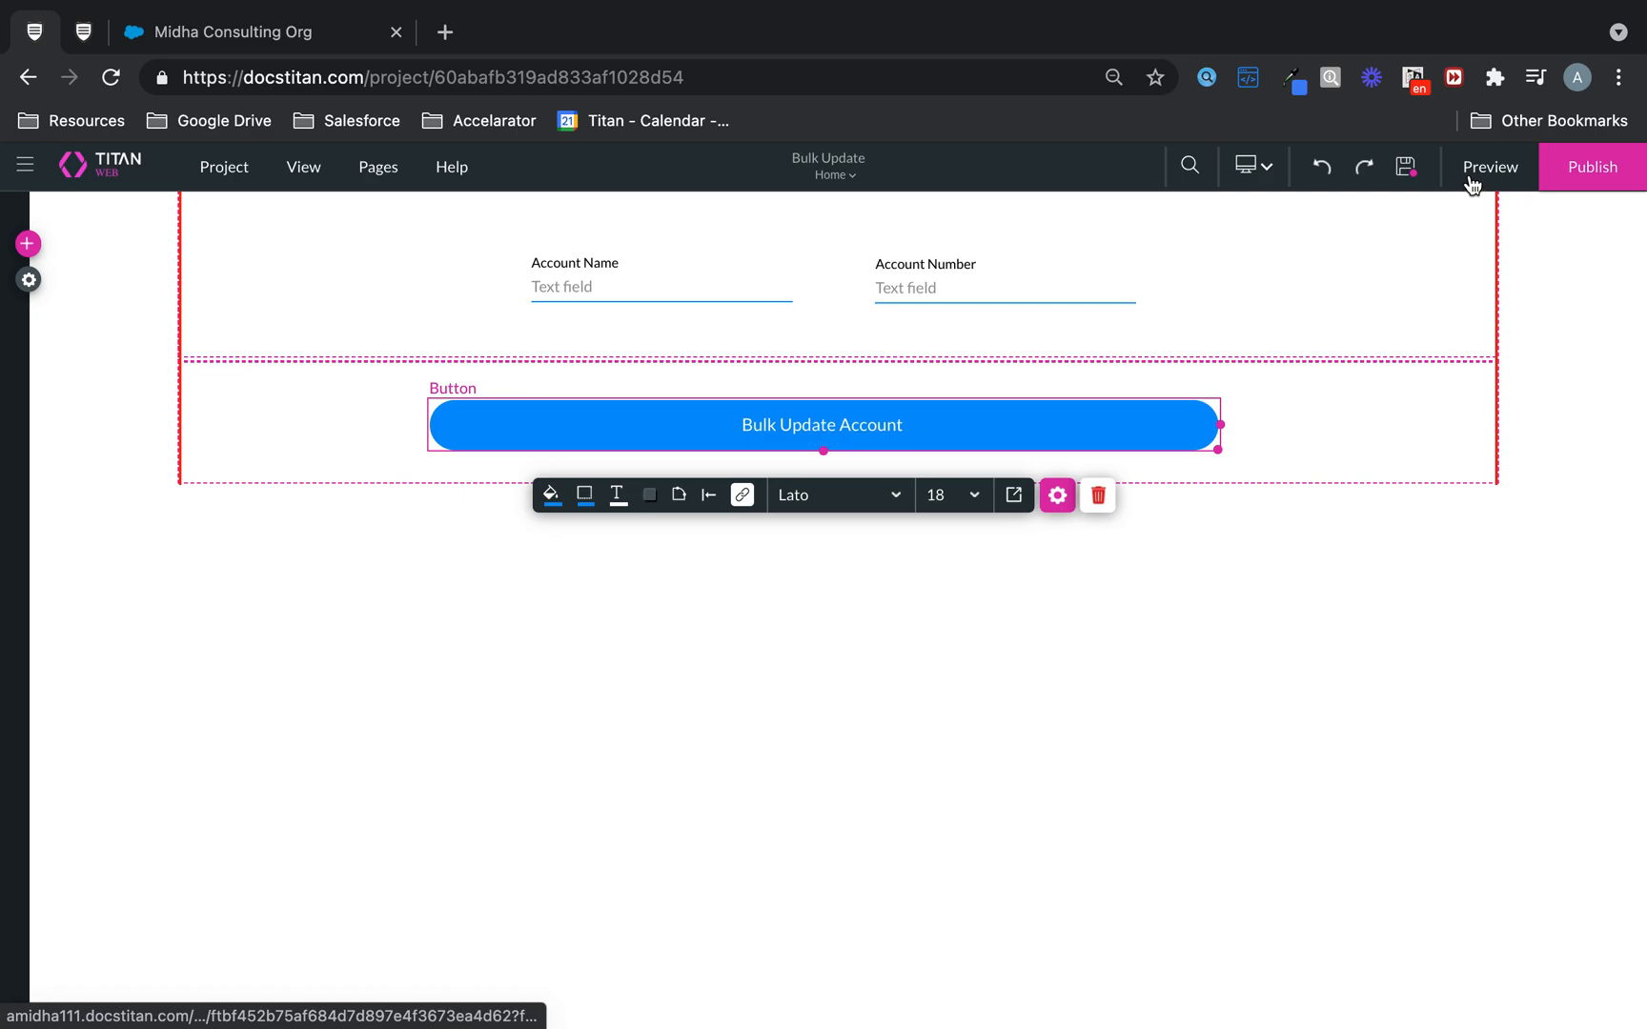
# Preview the form, retype the account numbers as 100–700 and submit Bulk Update Account
pyautogui.click(1489, 167)
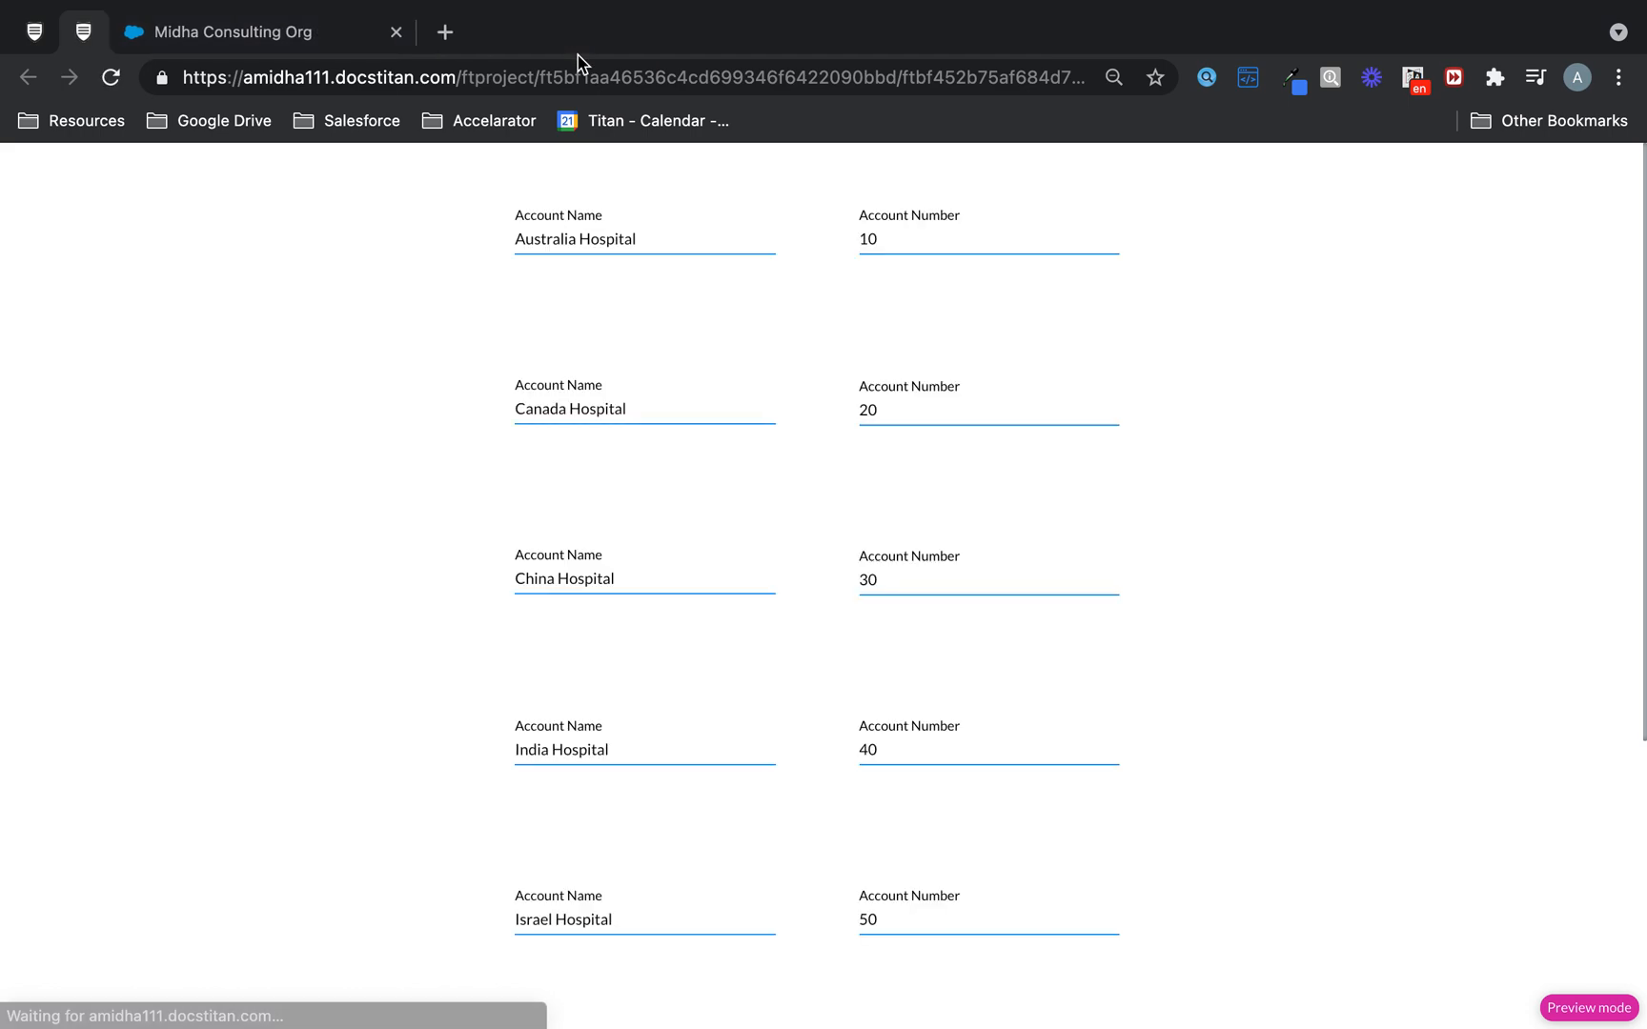
pyautogui.moveTo(934, 812)
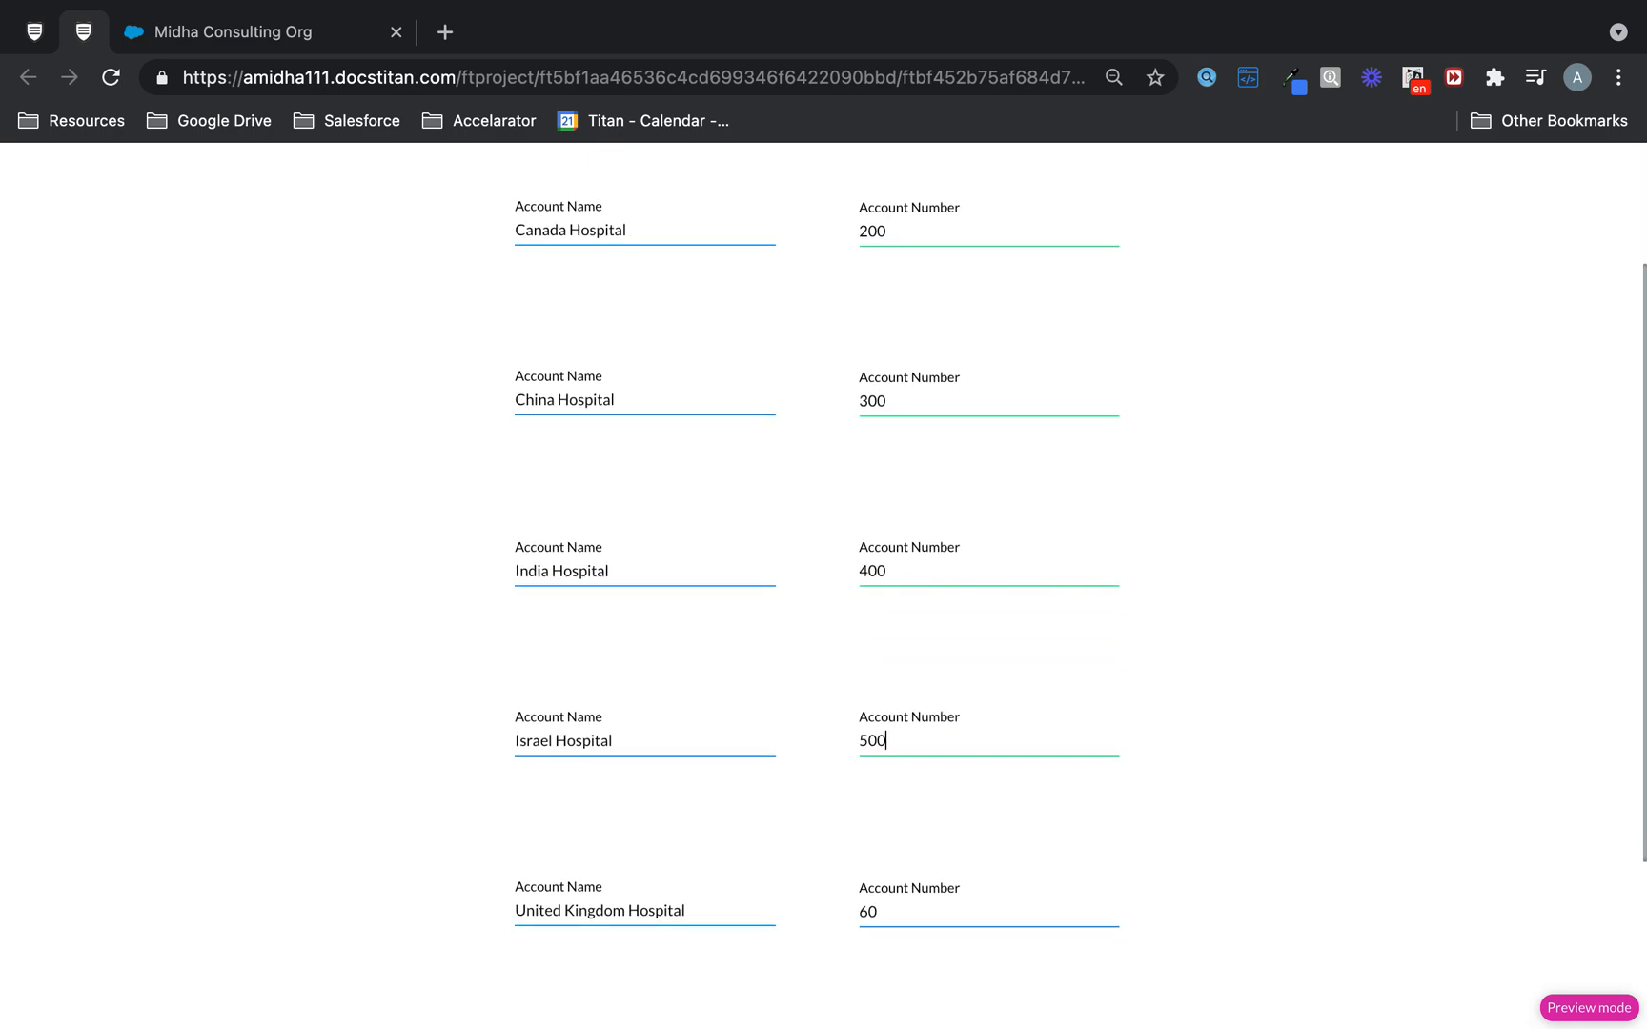
pyautogui.scroll(-3)
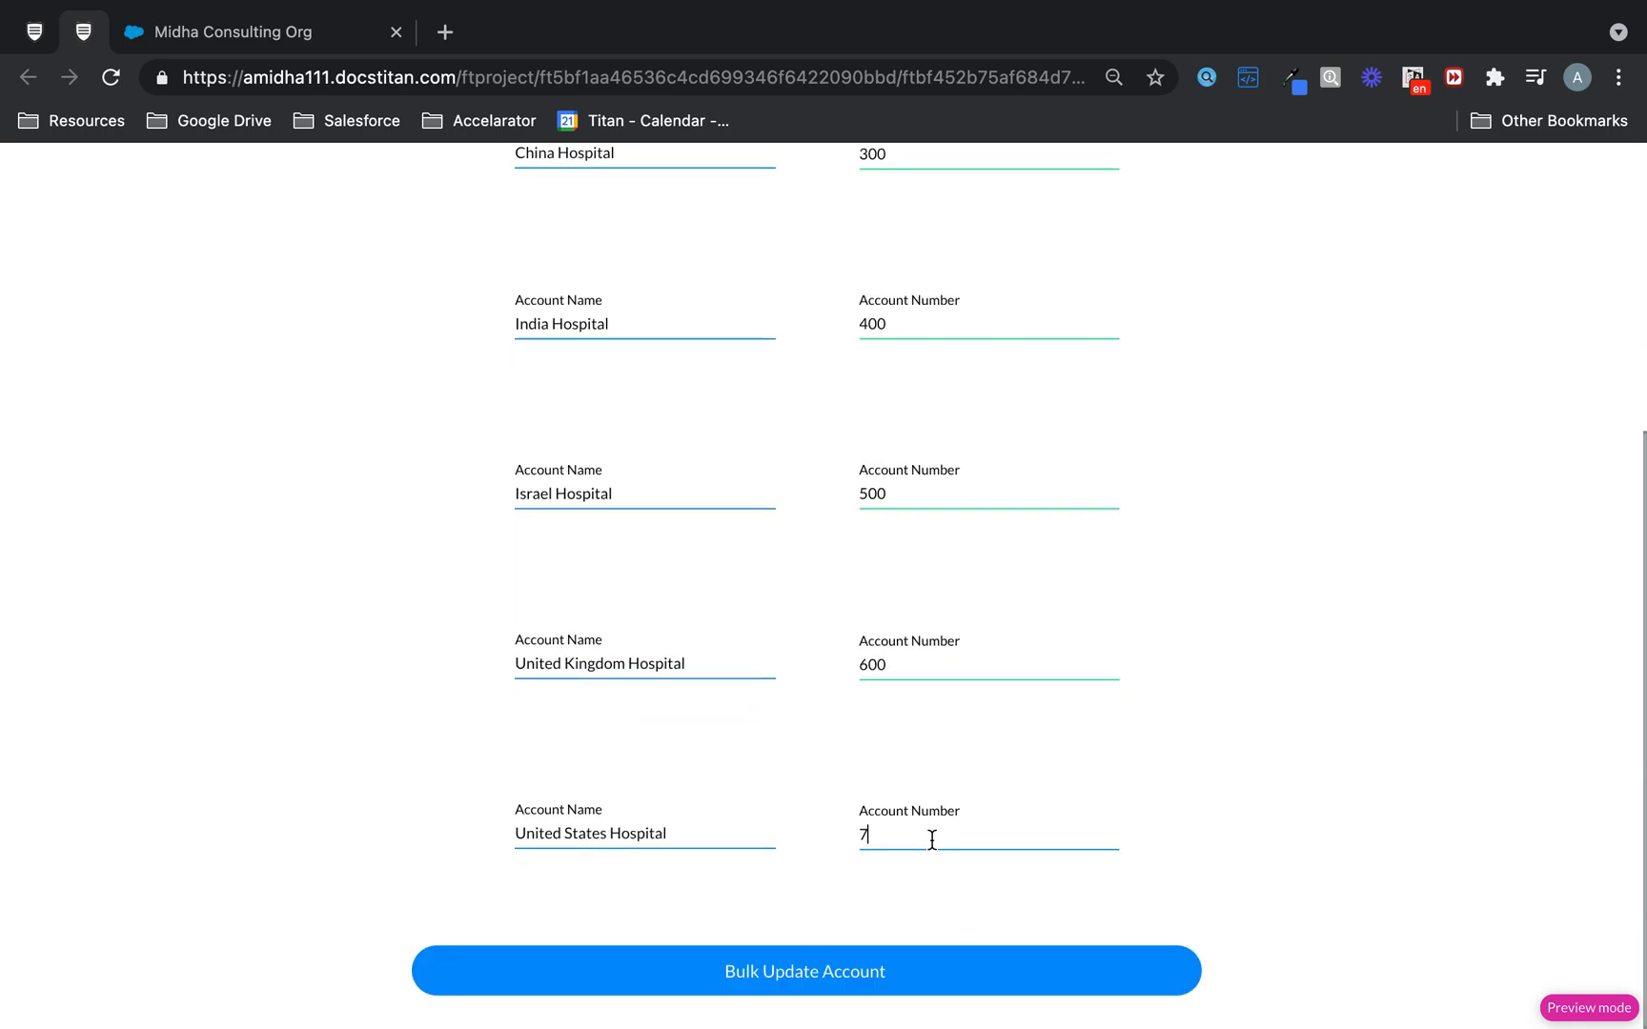
pyautogui.write('00')
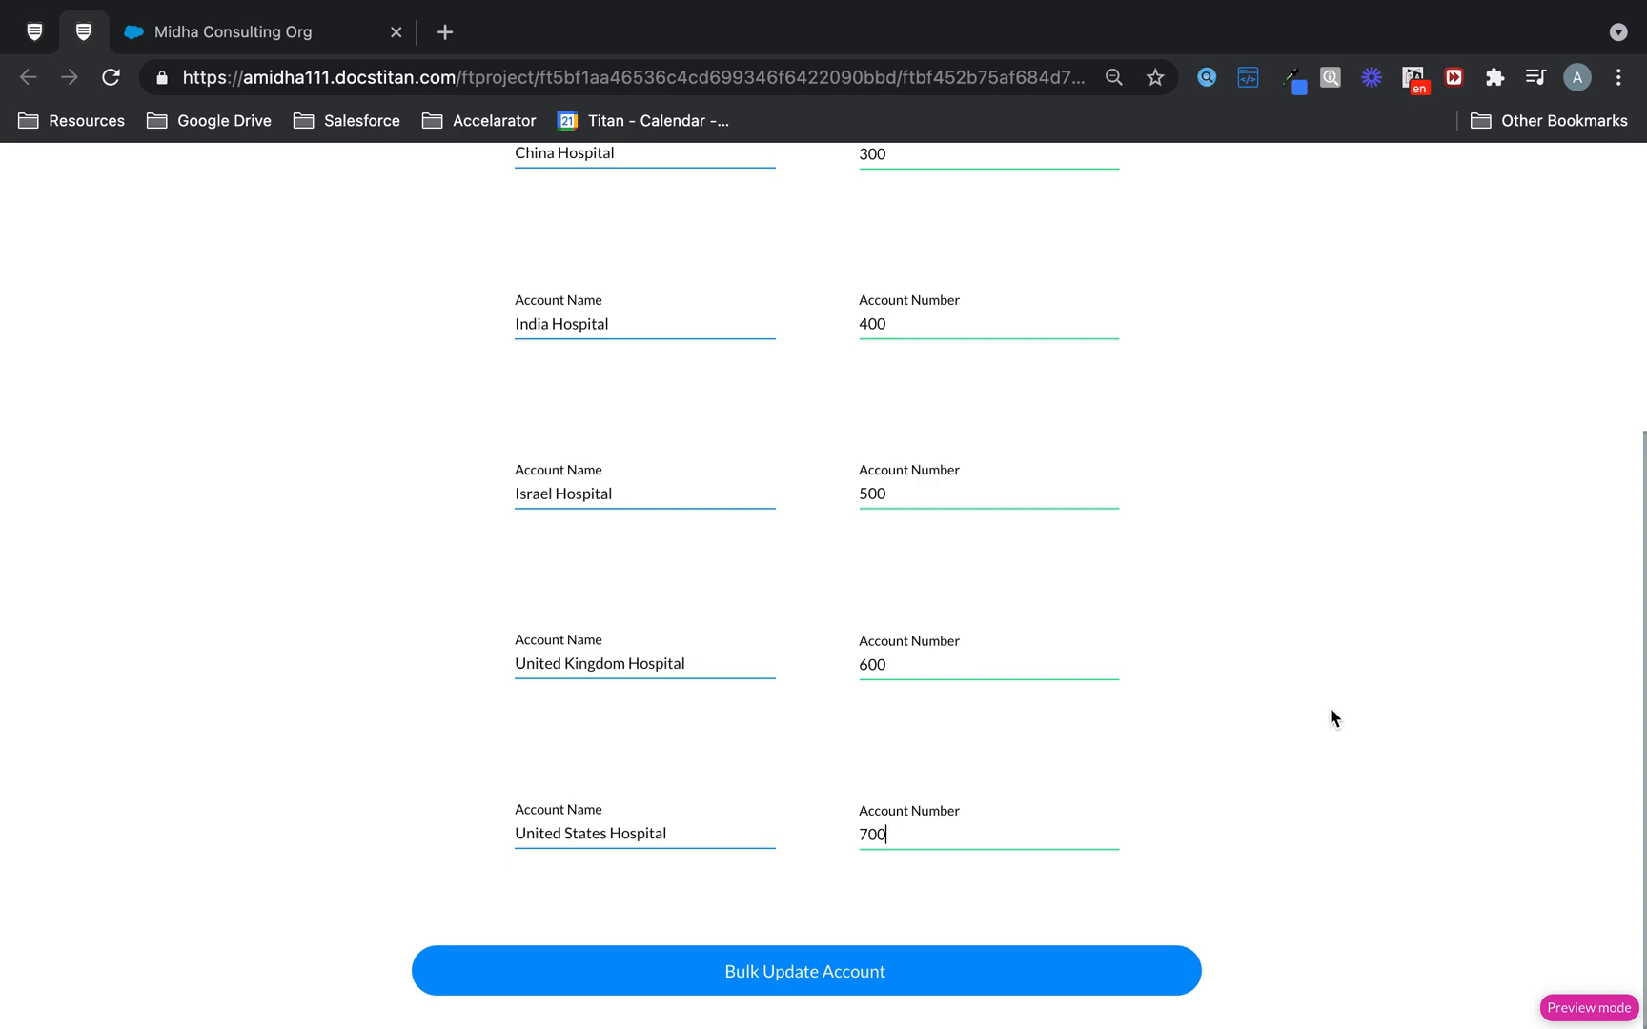
pyautogui.click(804, 970)
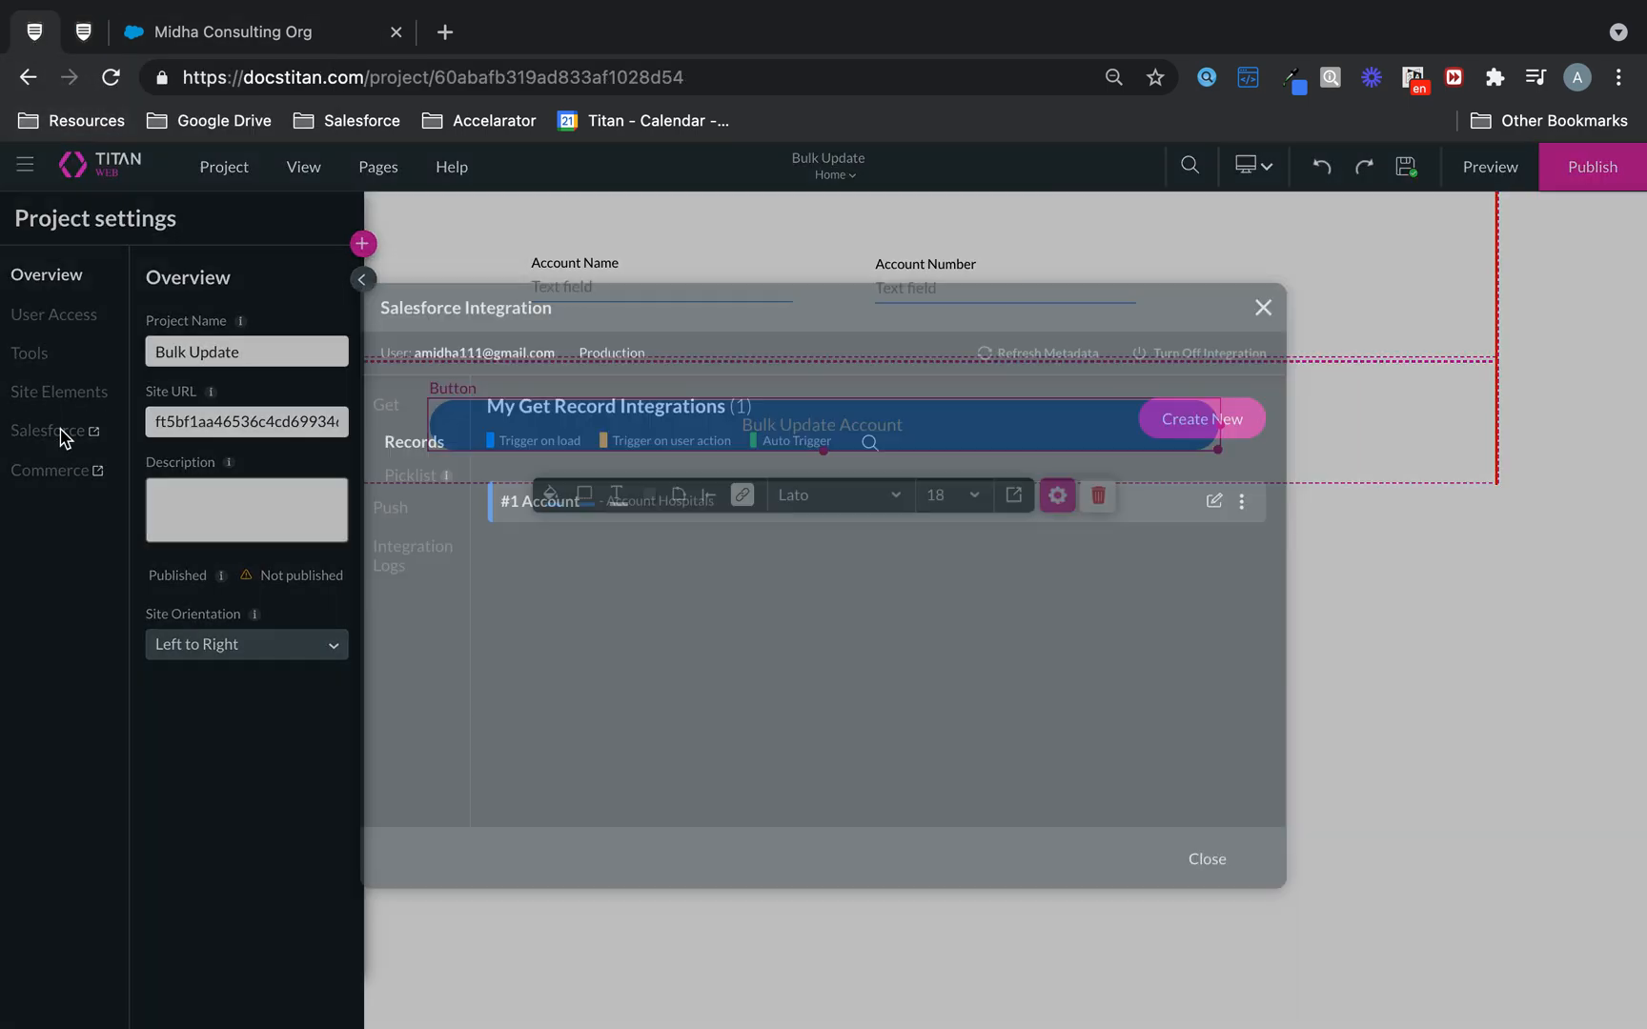
# Switch to the Salesforce tab showing the Hospitals with Covid-19 accounts list
pyautogui.click(412, 555)
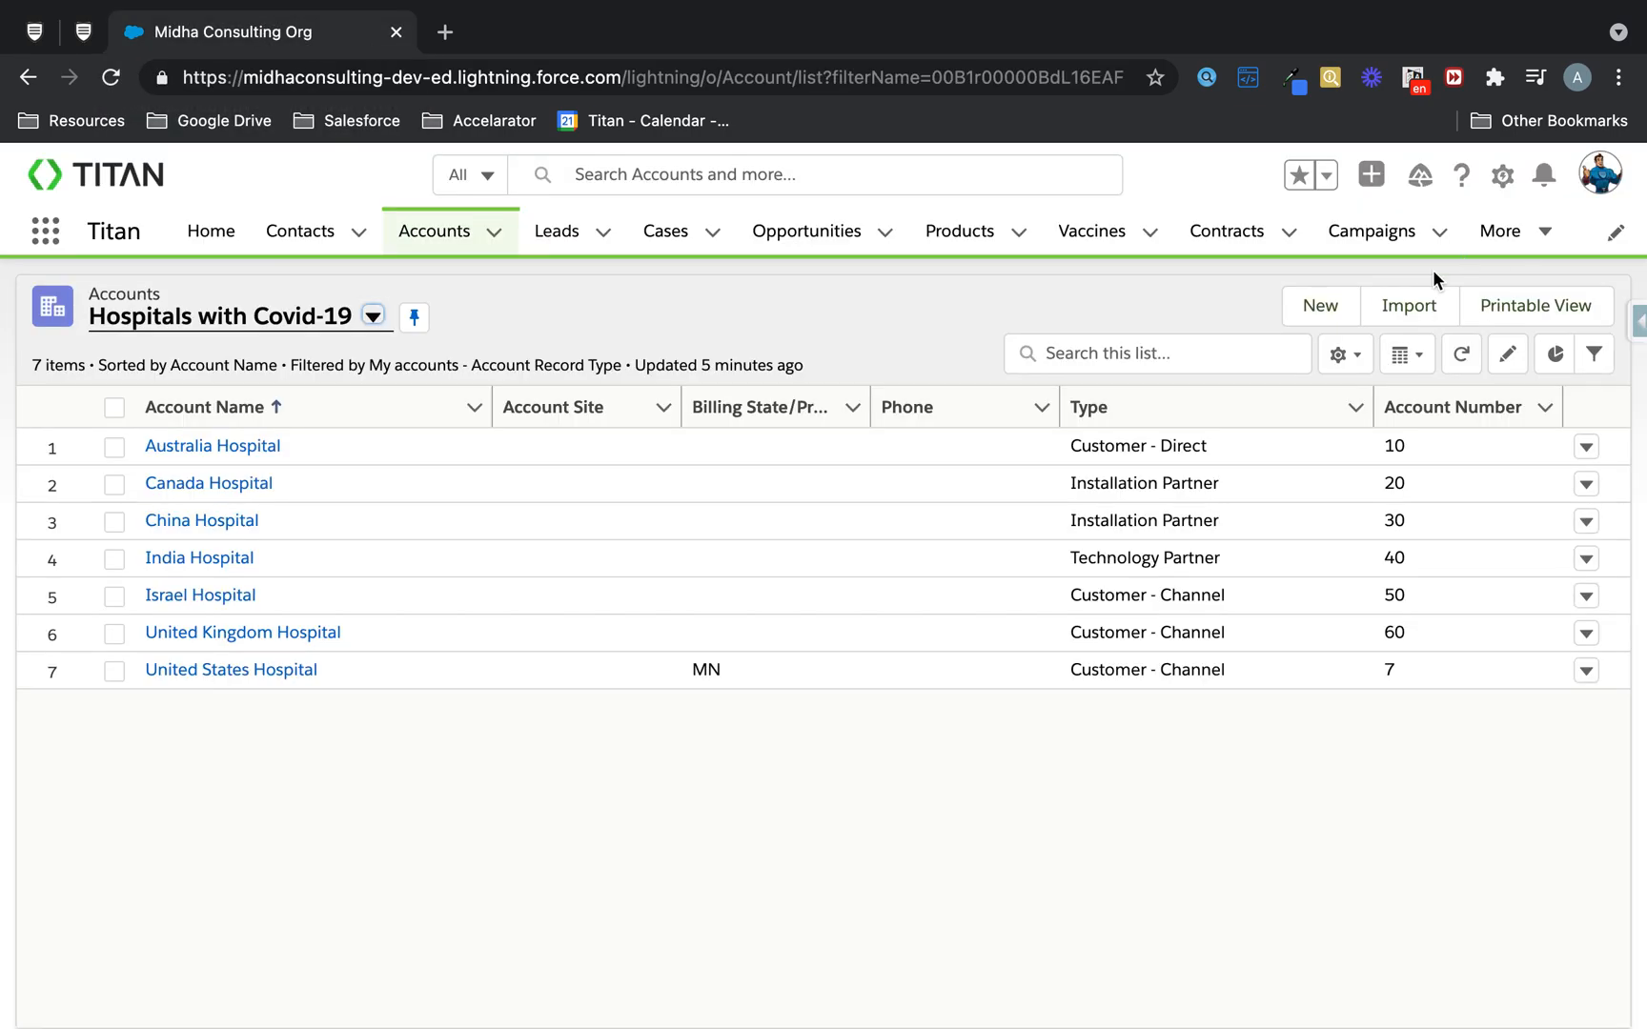
# Refresh the Hospitals with Covid-19 list to show account numbers 100 through 700
pyautogui.click(1455, 408)
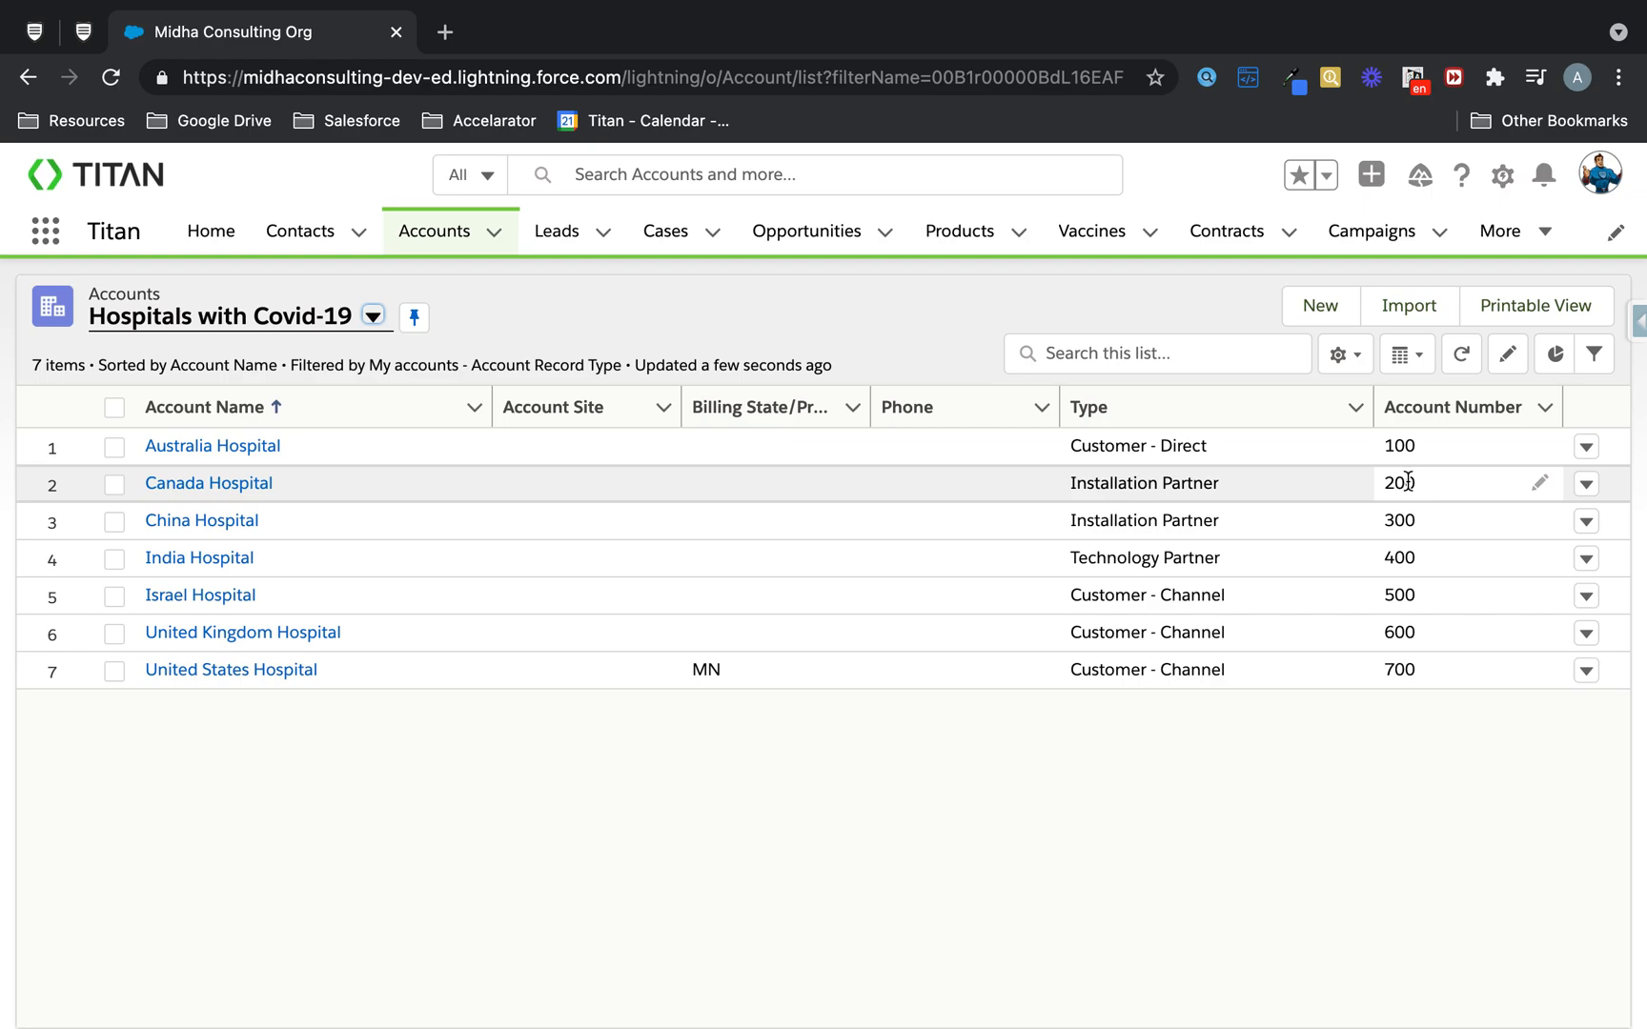
pyautogui.moveTo(1418, 631)
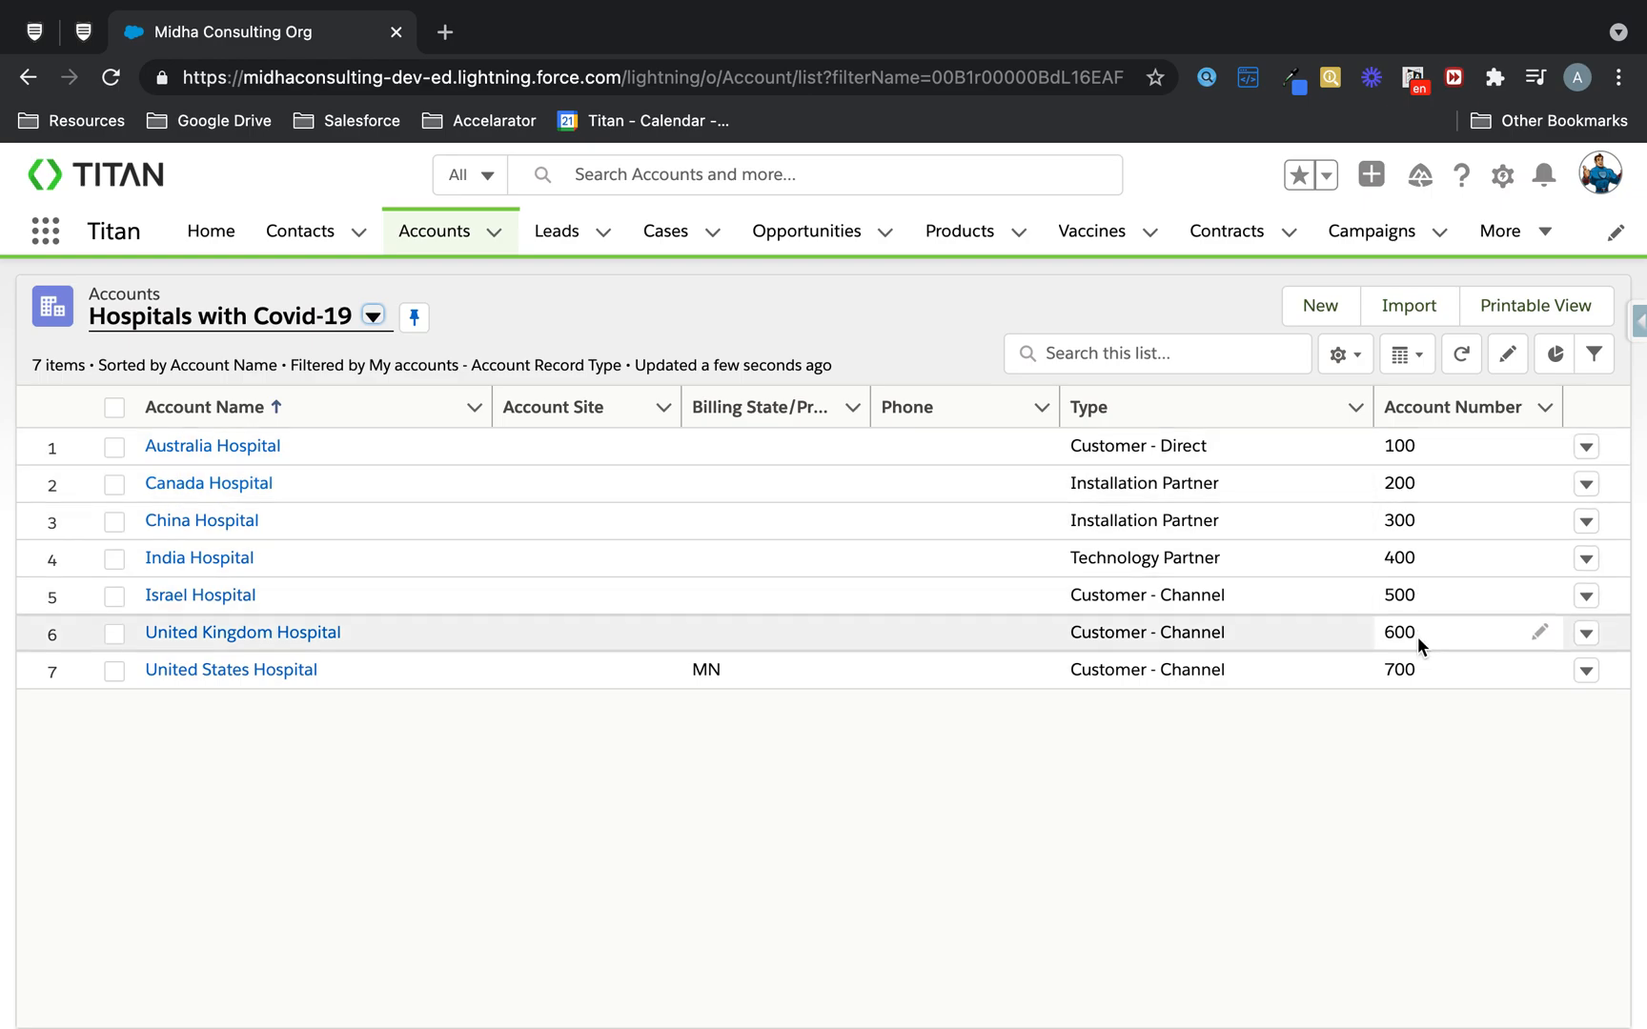
pyautogui.moveTo(789, 338)
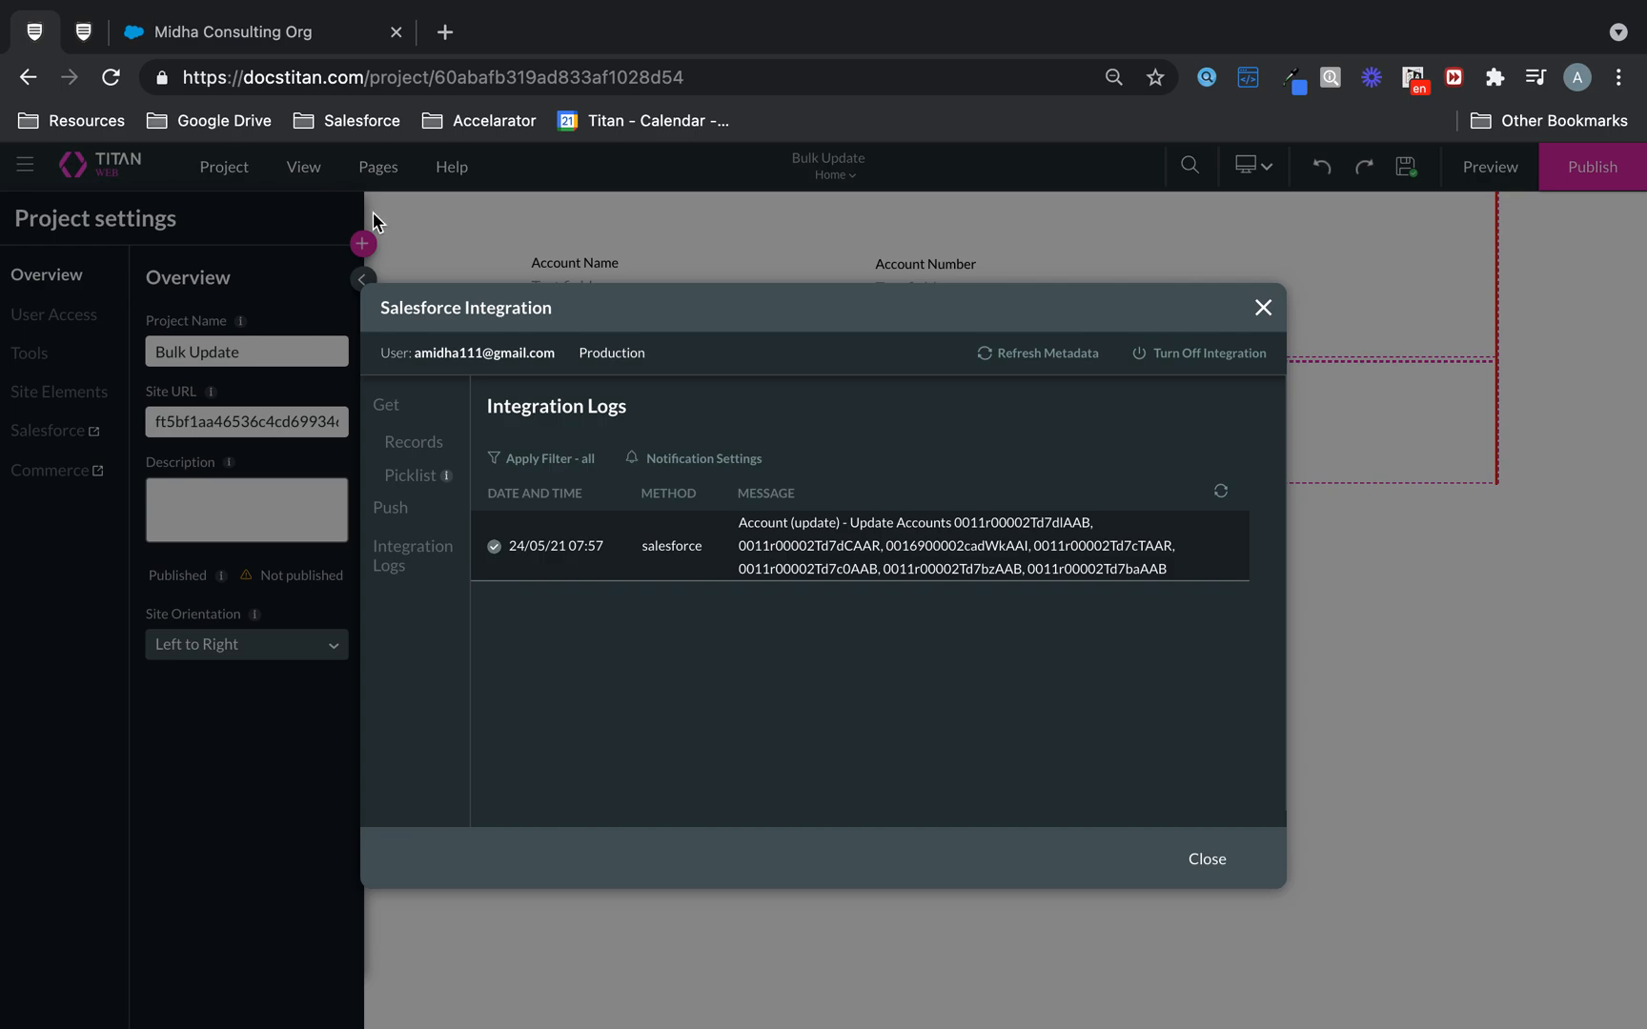
pyautogui.moveTo(551, 544)
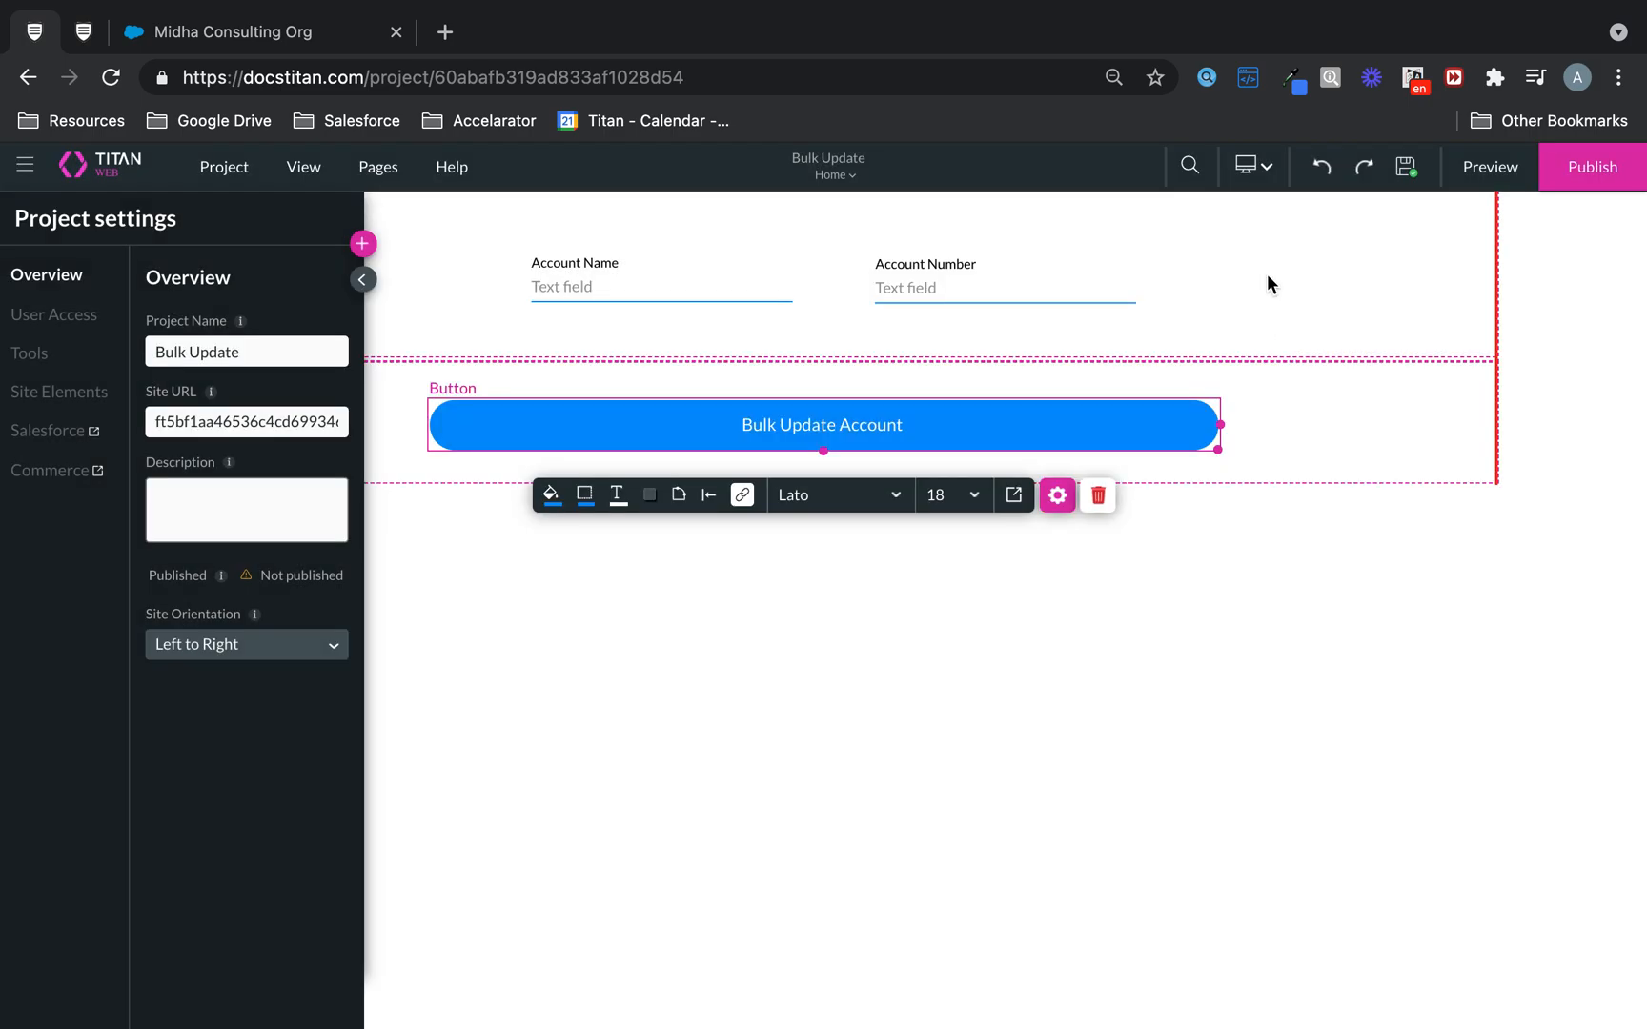
# Review the strip column's gear settings, then select the Bulk Update Account button on the canvas
pyautogui.click(362, 280)
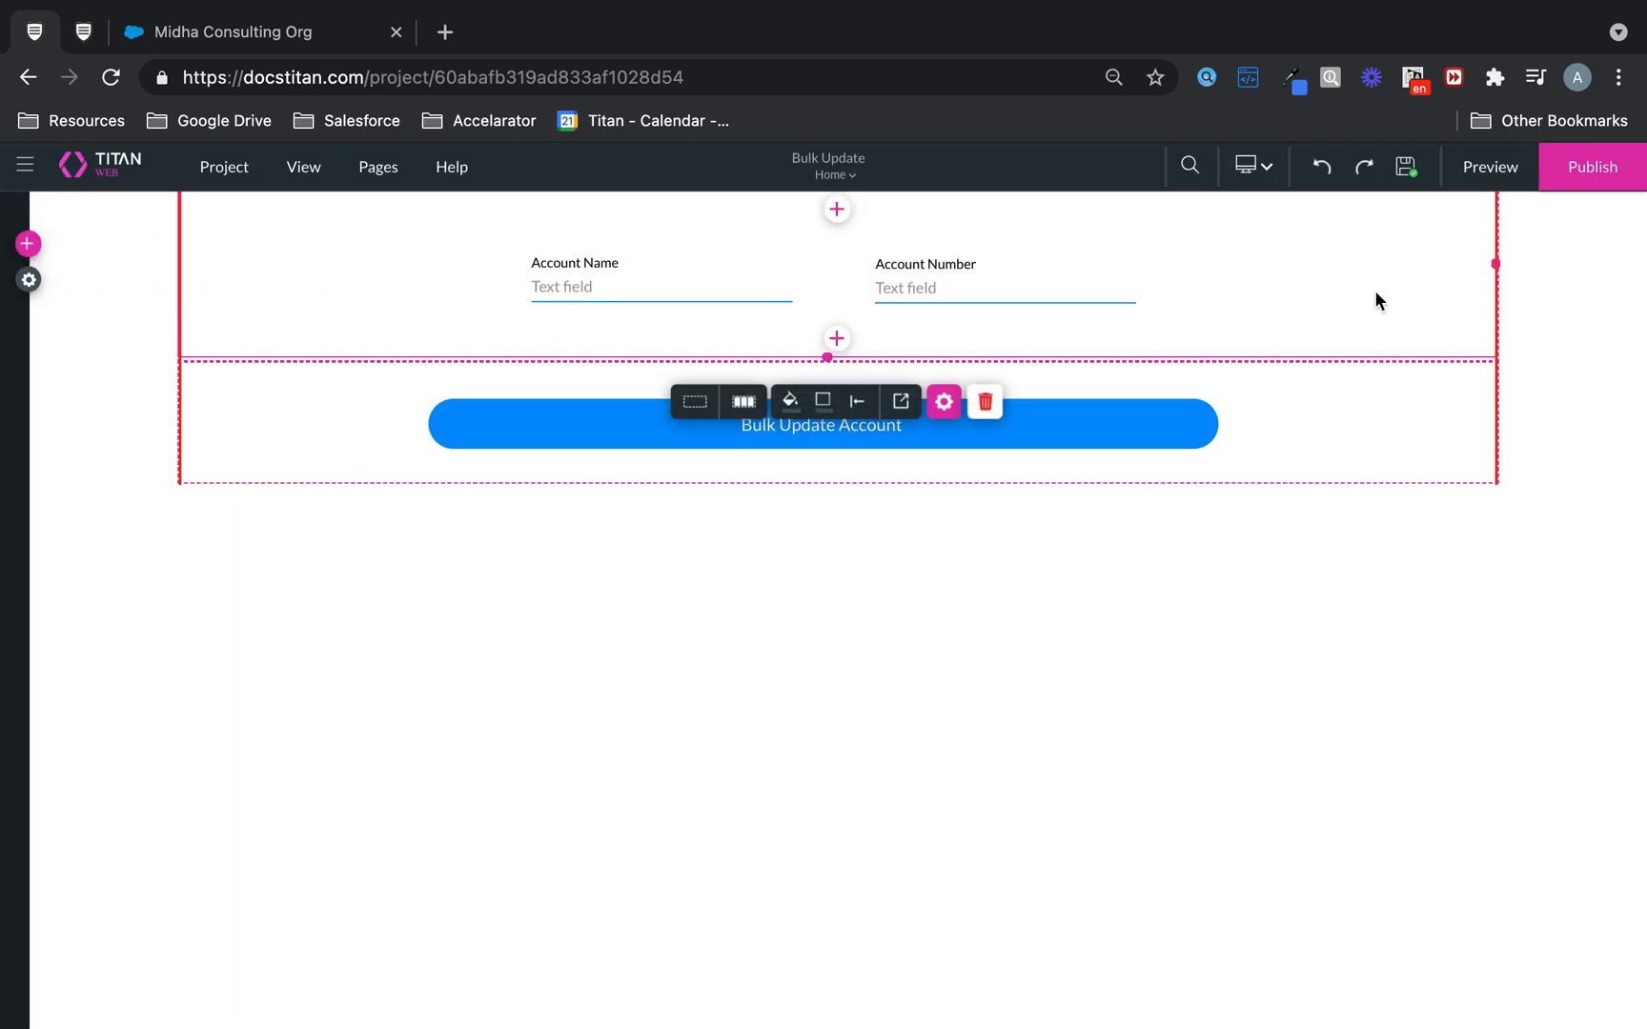
pyautogui.click(943, 401)
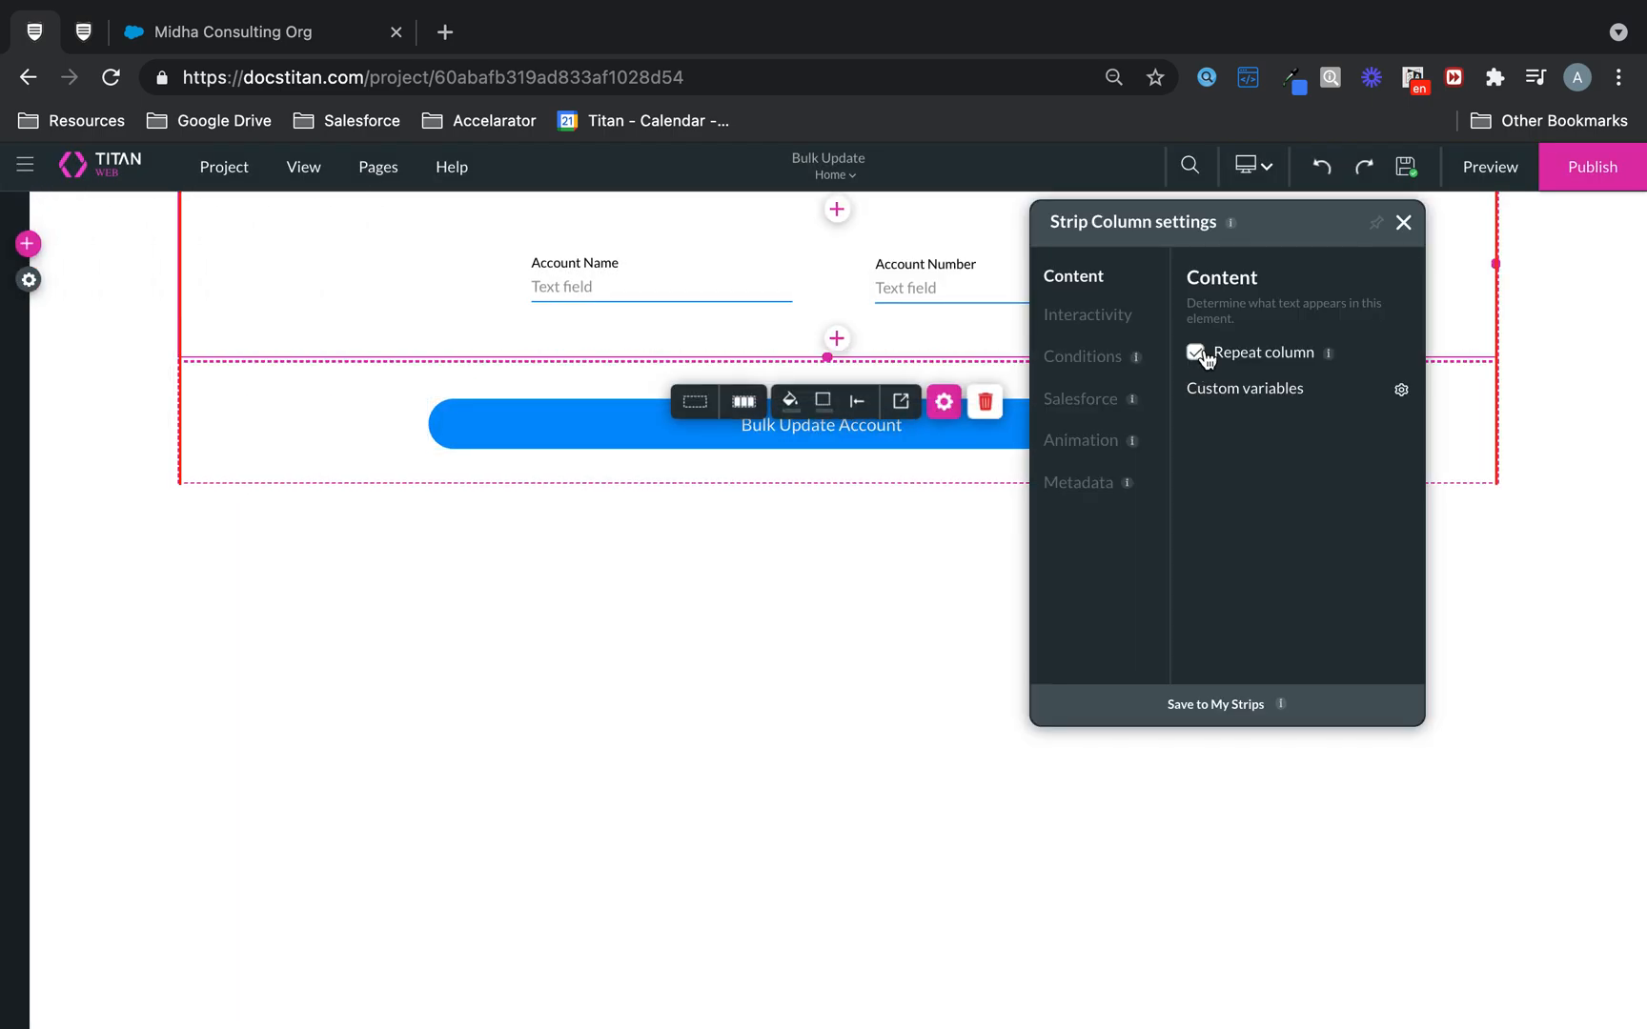
pyautogui.click(1402, 221)
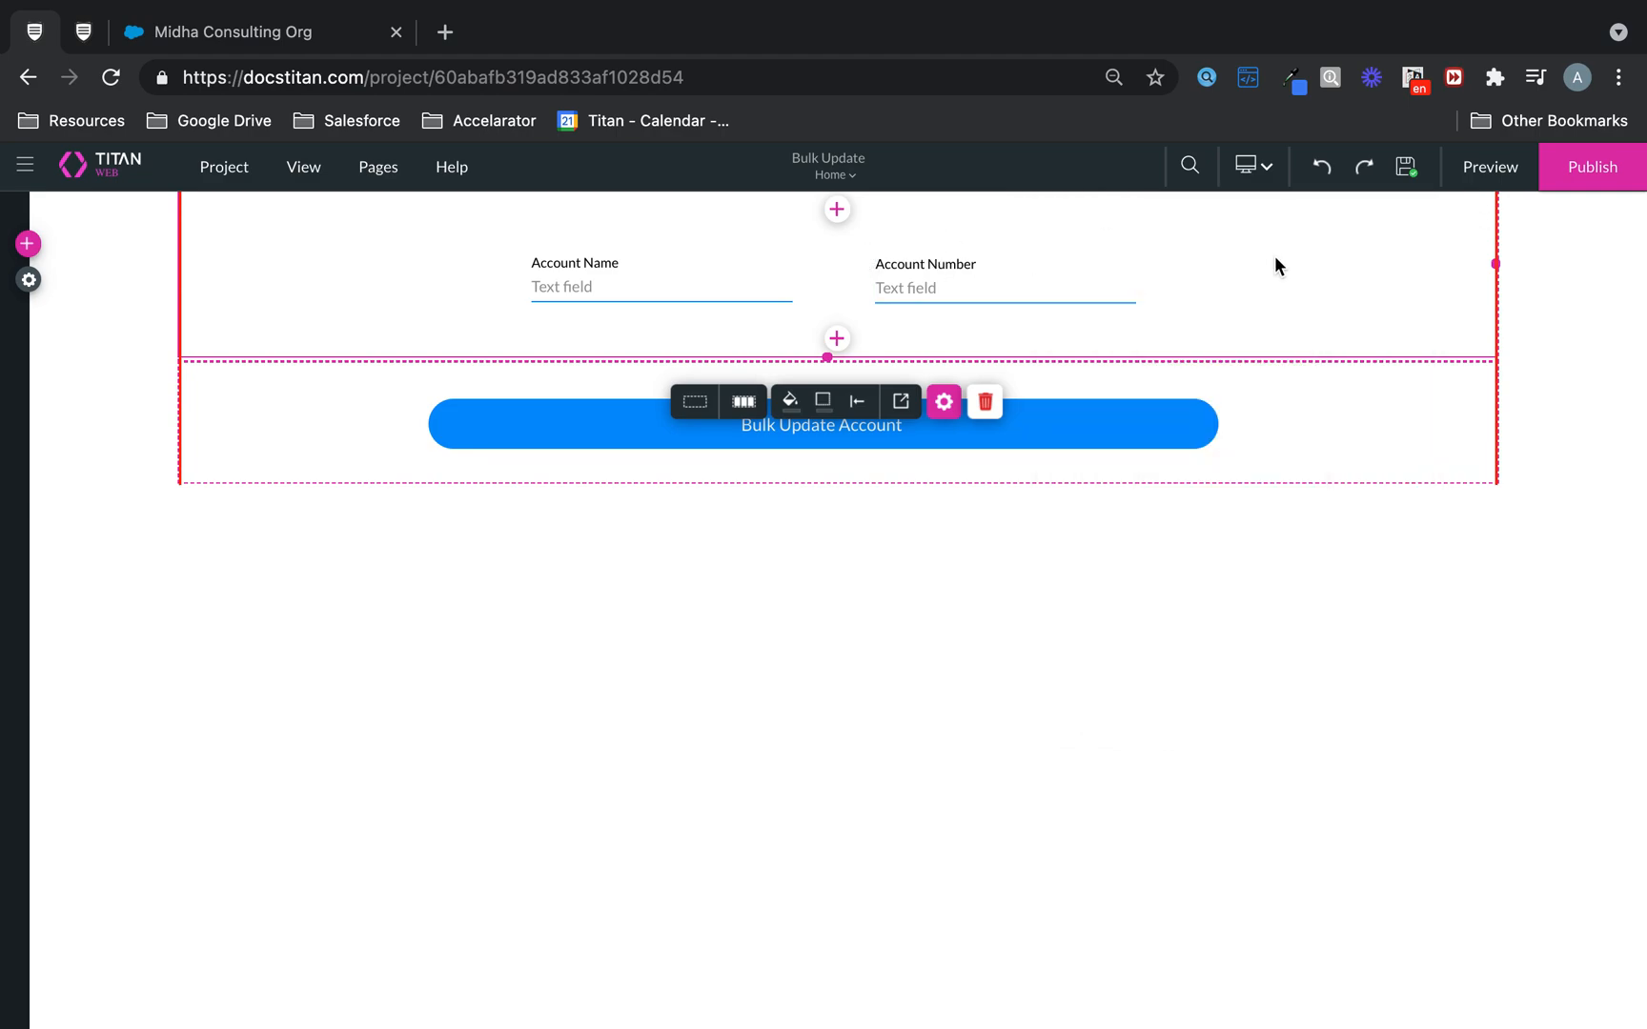
pyautogui.moveTo(1086, 424)
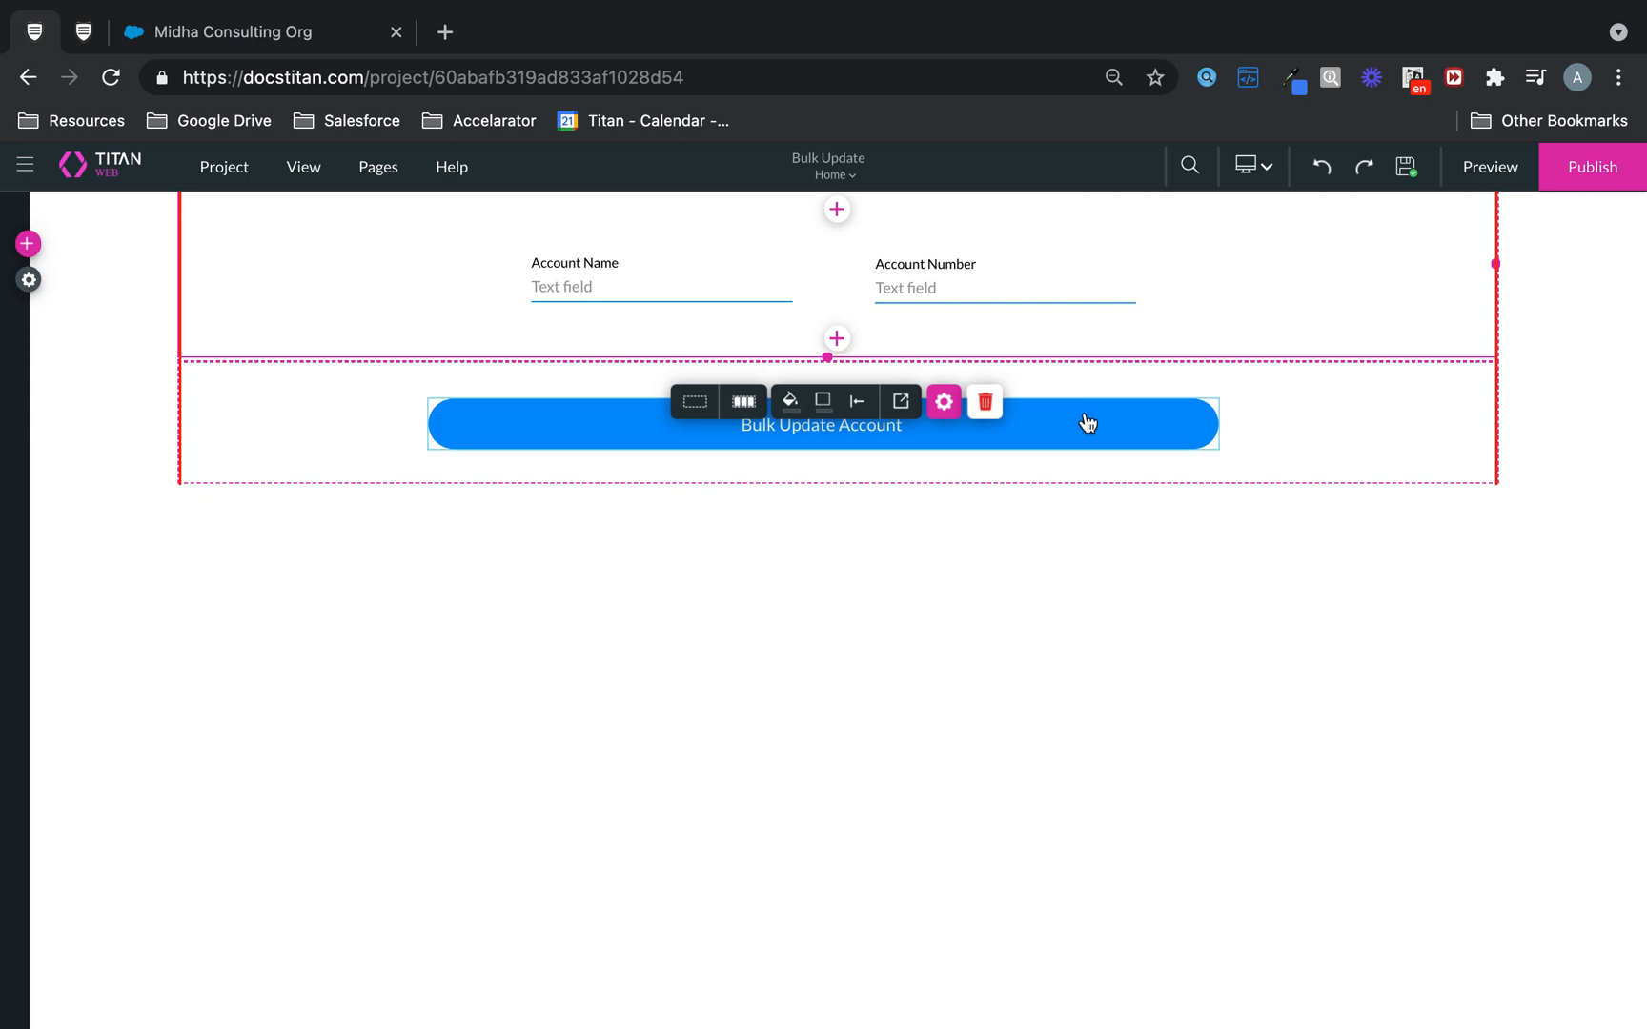
pyautogui.click(821, 425)
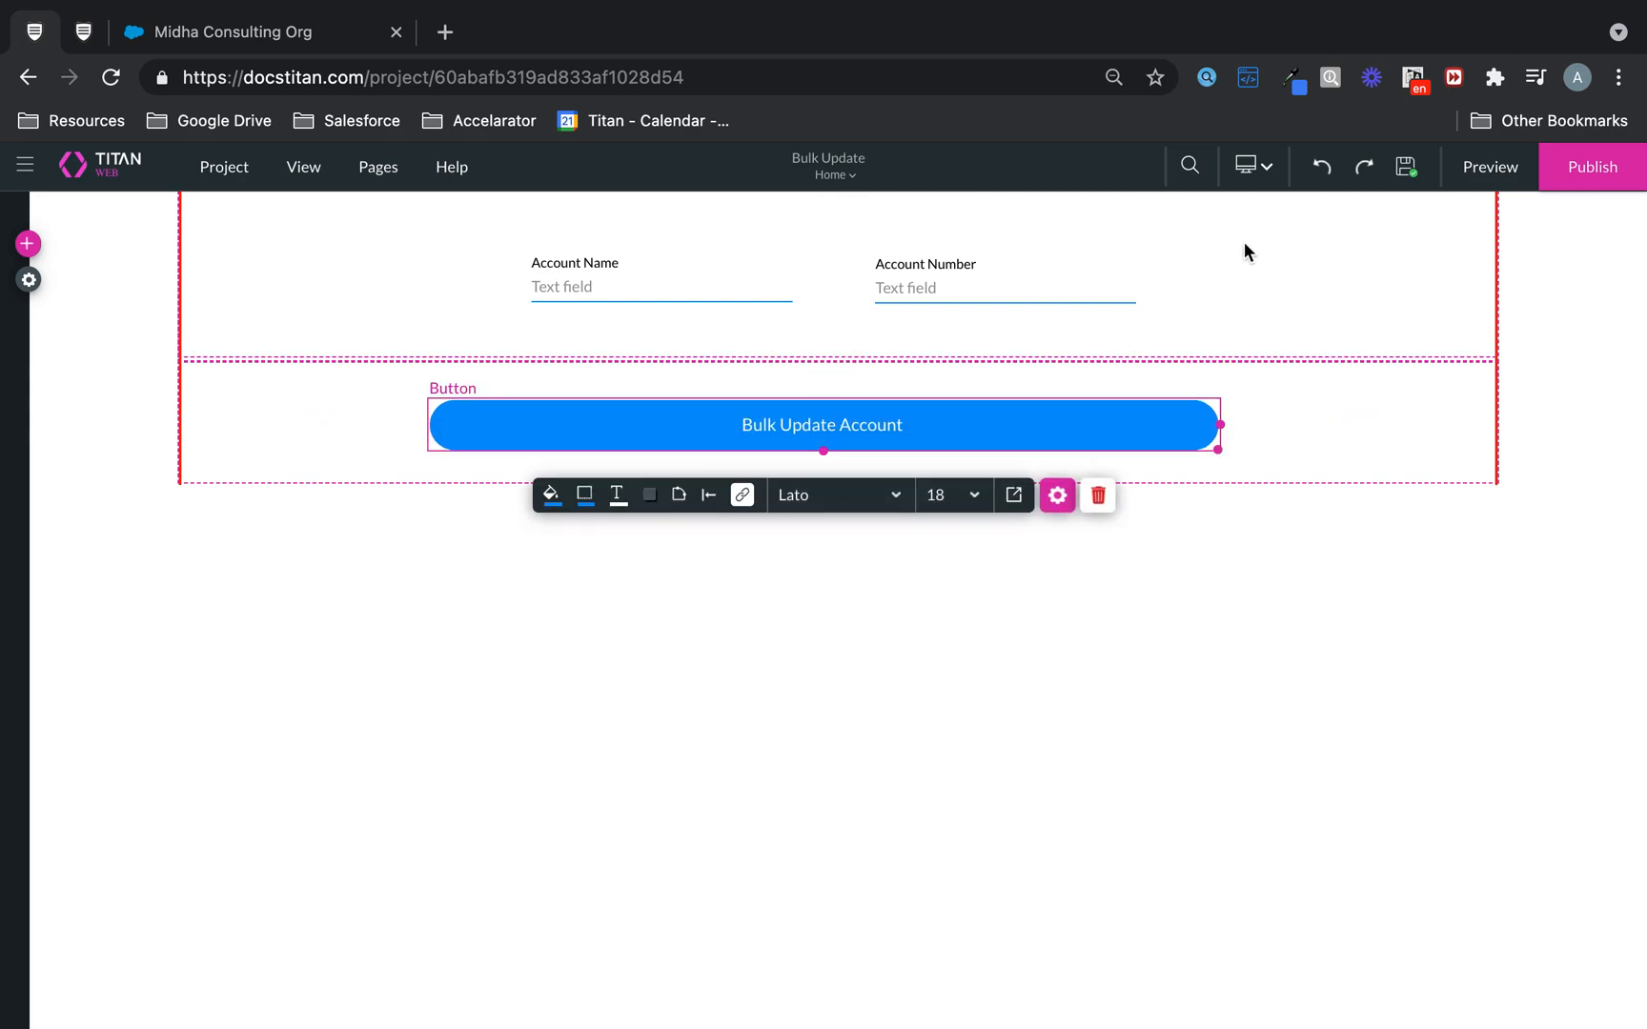